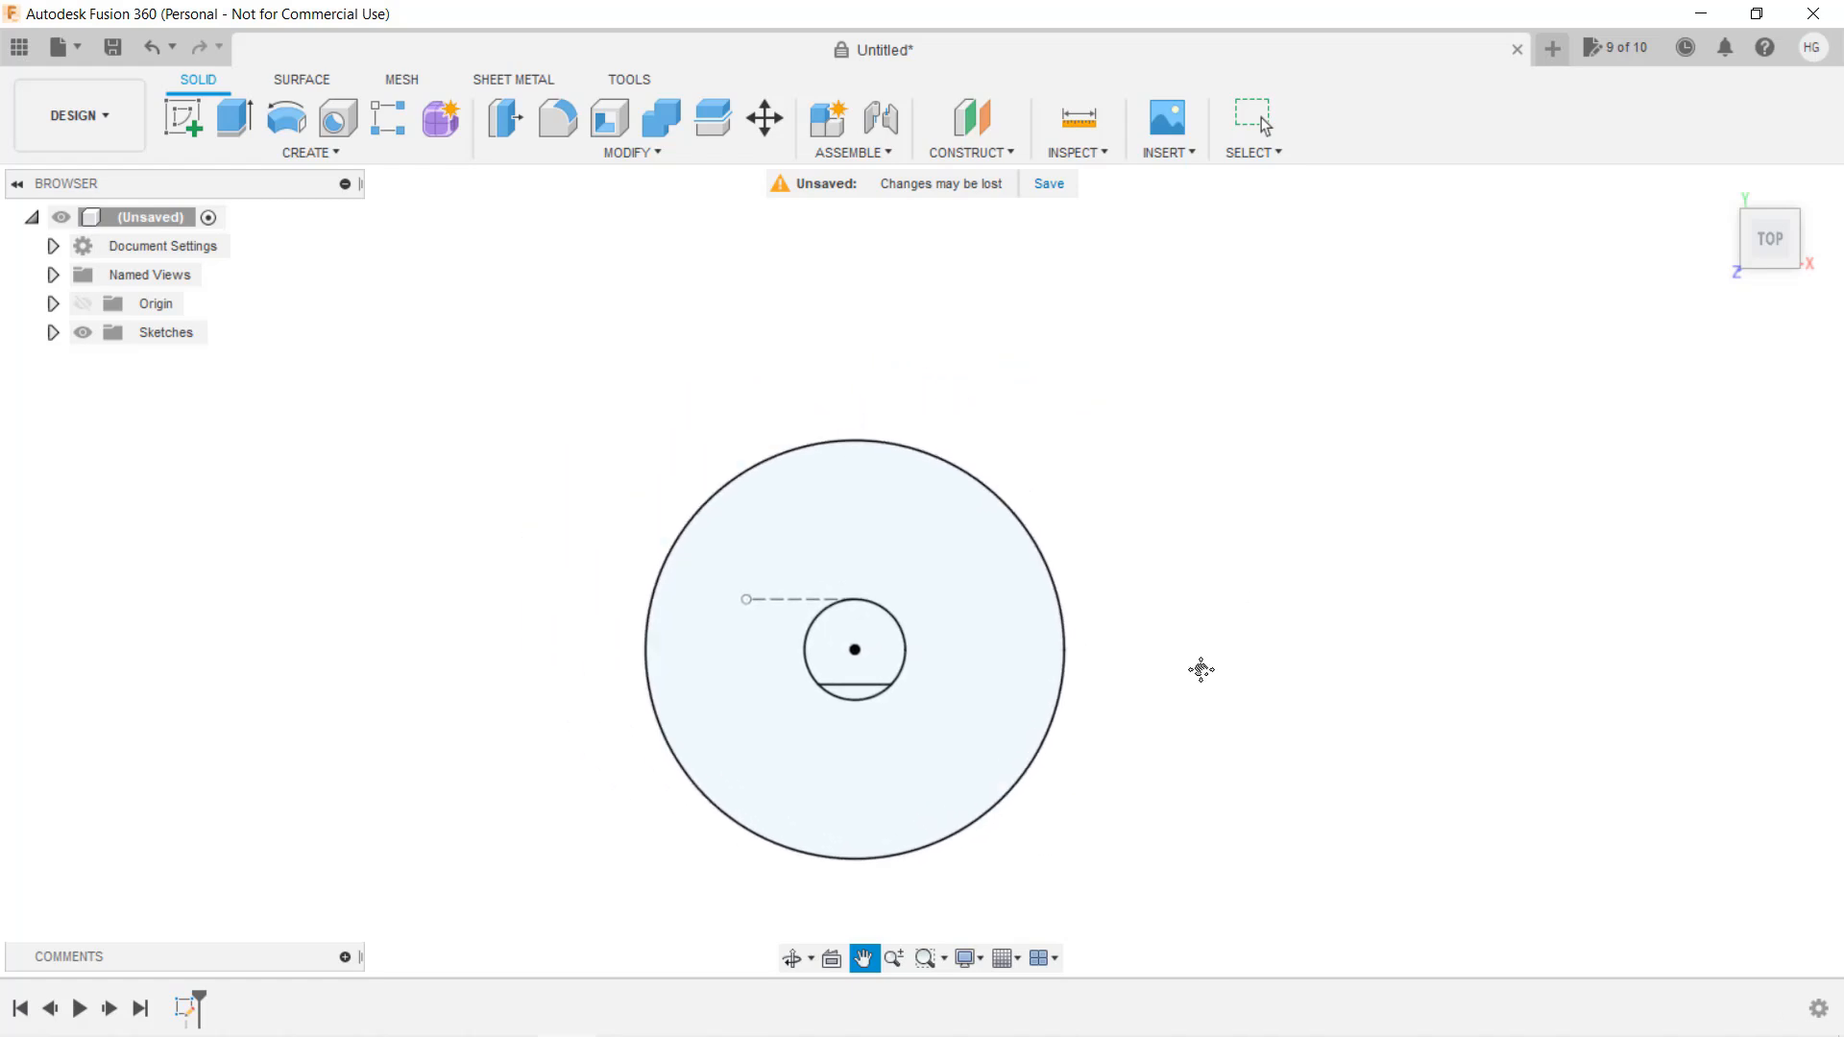
Extrude the knob sketch's outer ring 2 mm as a new body
{"action": "left_click", "coordinate": [232, 119]}
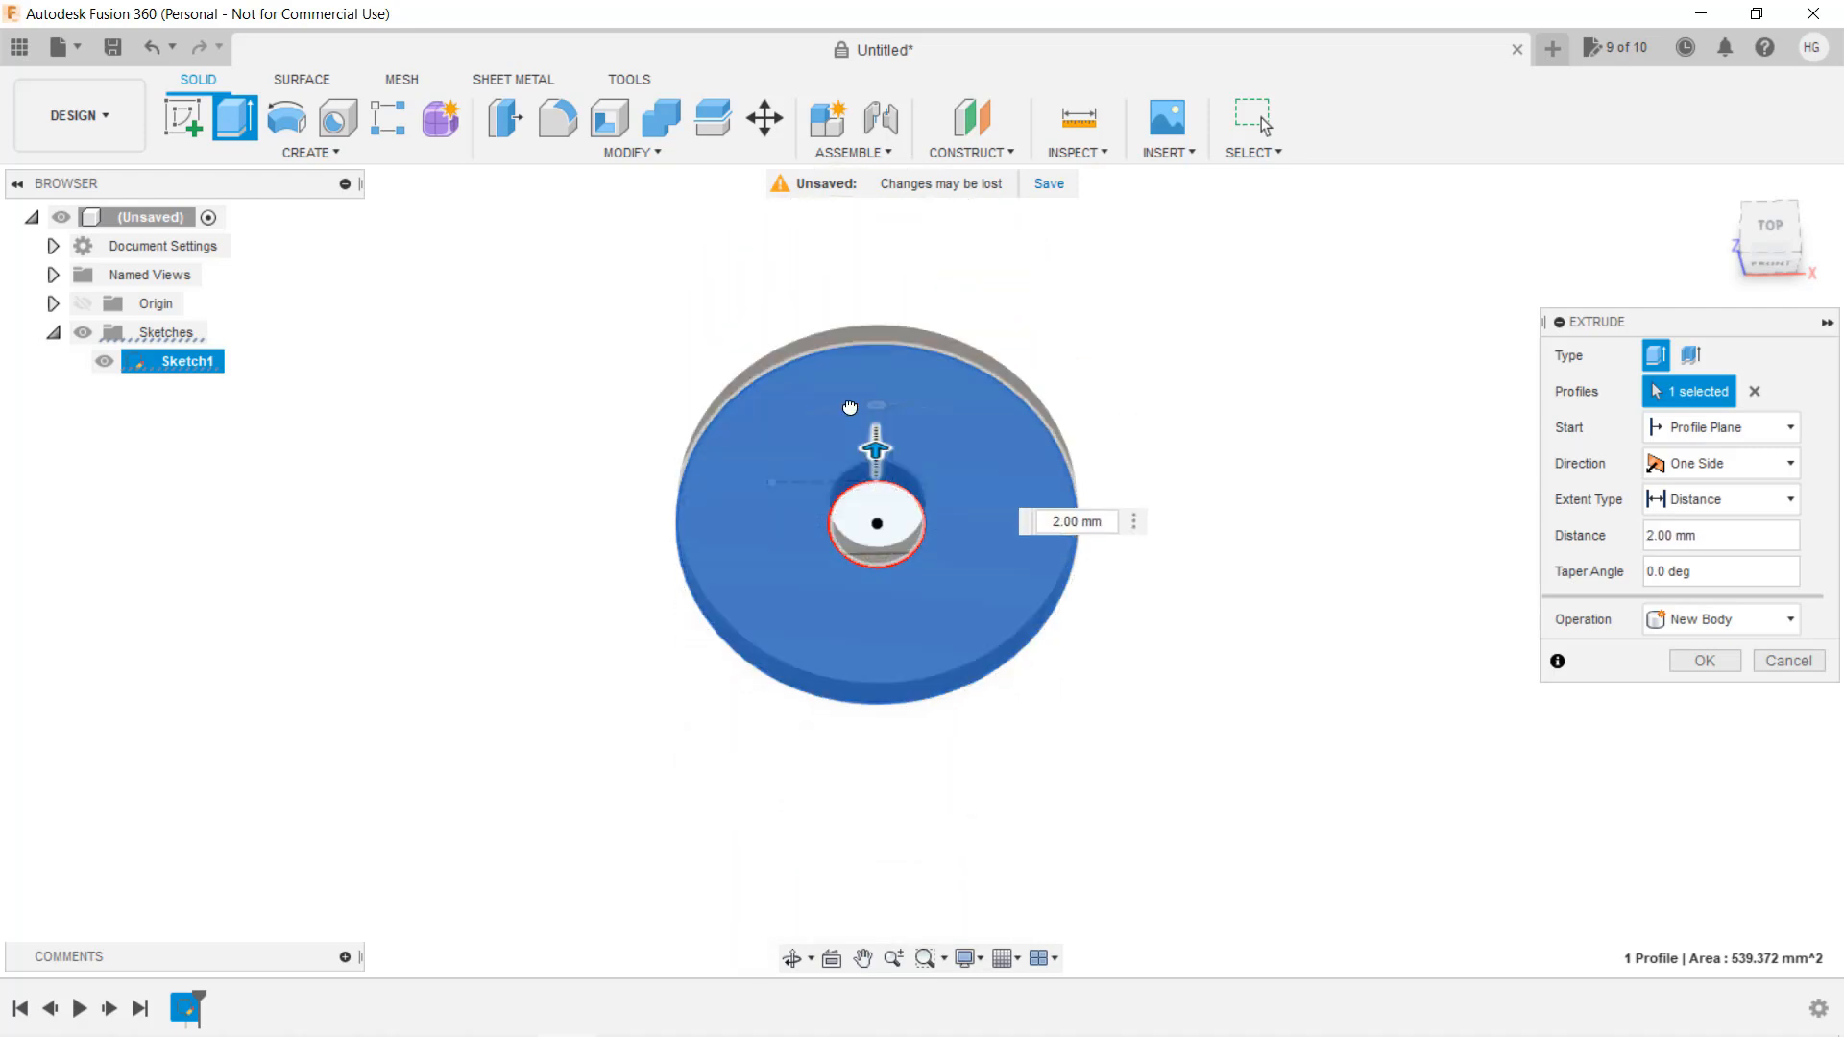
{"action": "left_click", "coordinate": [1786, 660]}
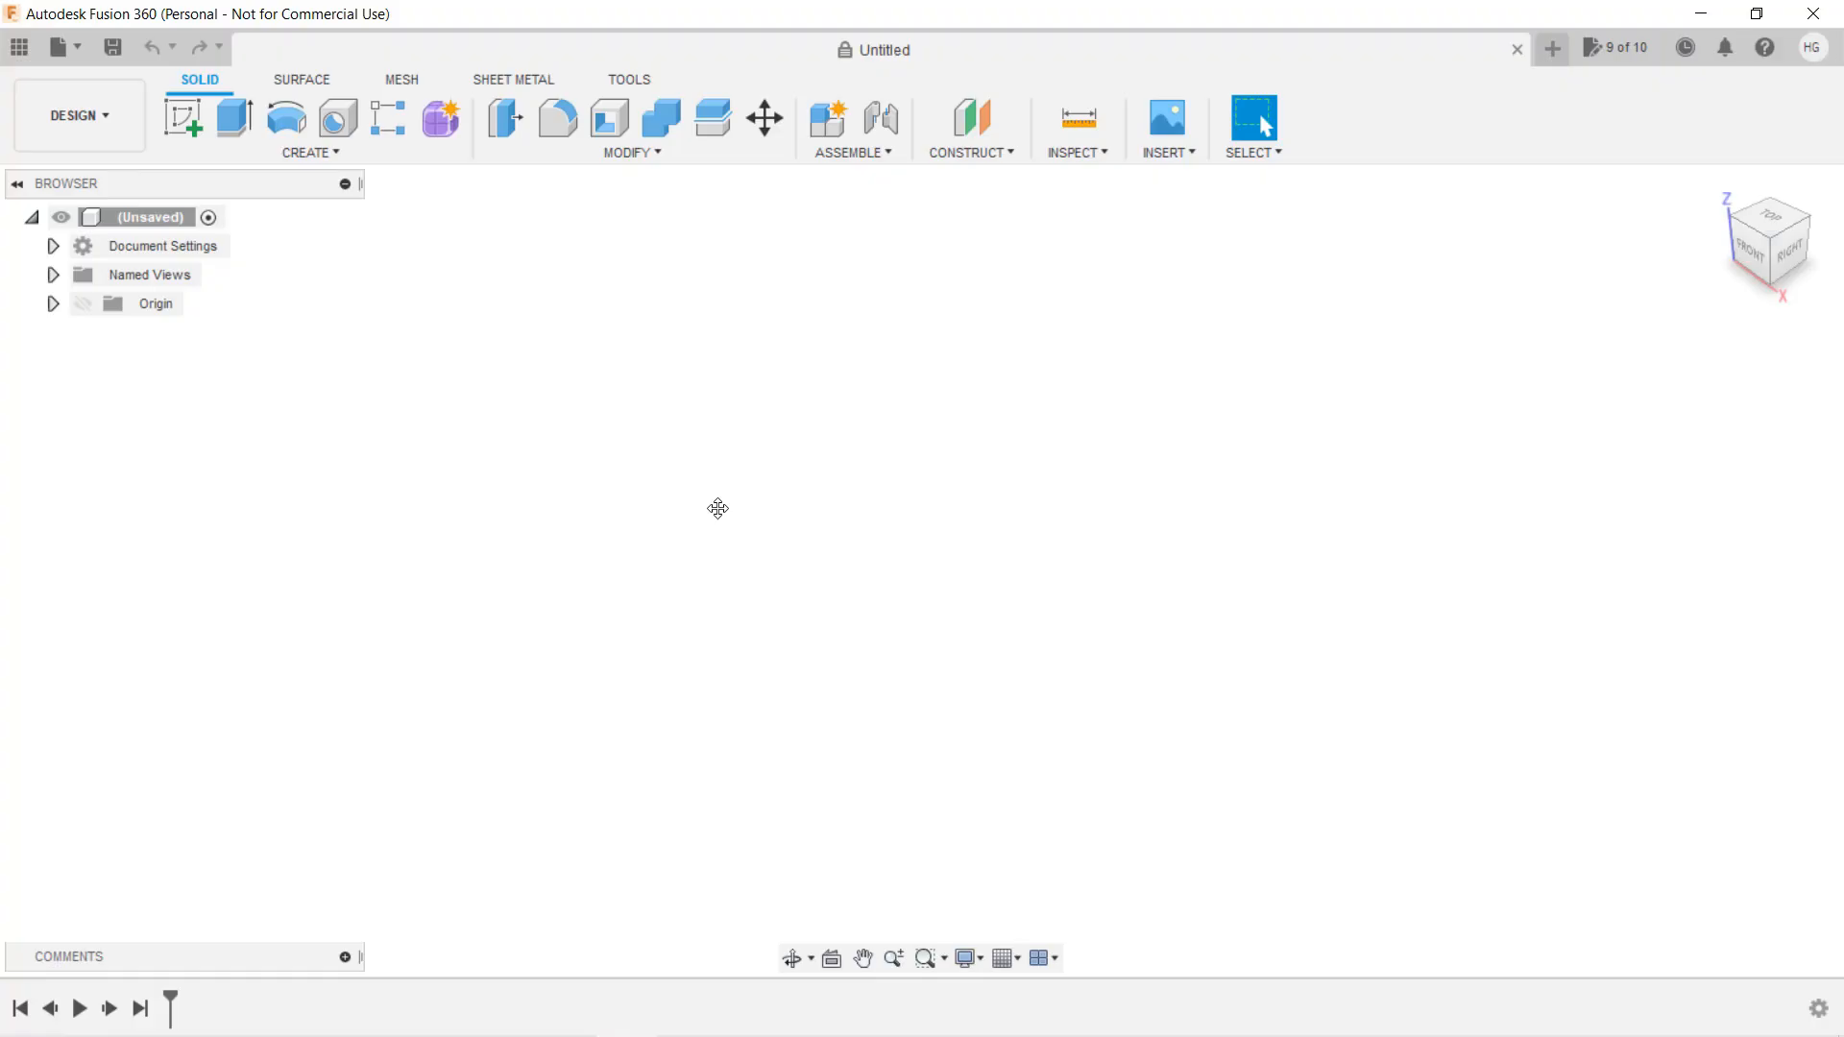
Start a new sketch on the horizontal XY origin plane
{"action": "left_click", "coordinate": [183, 117]}
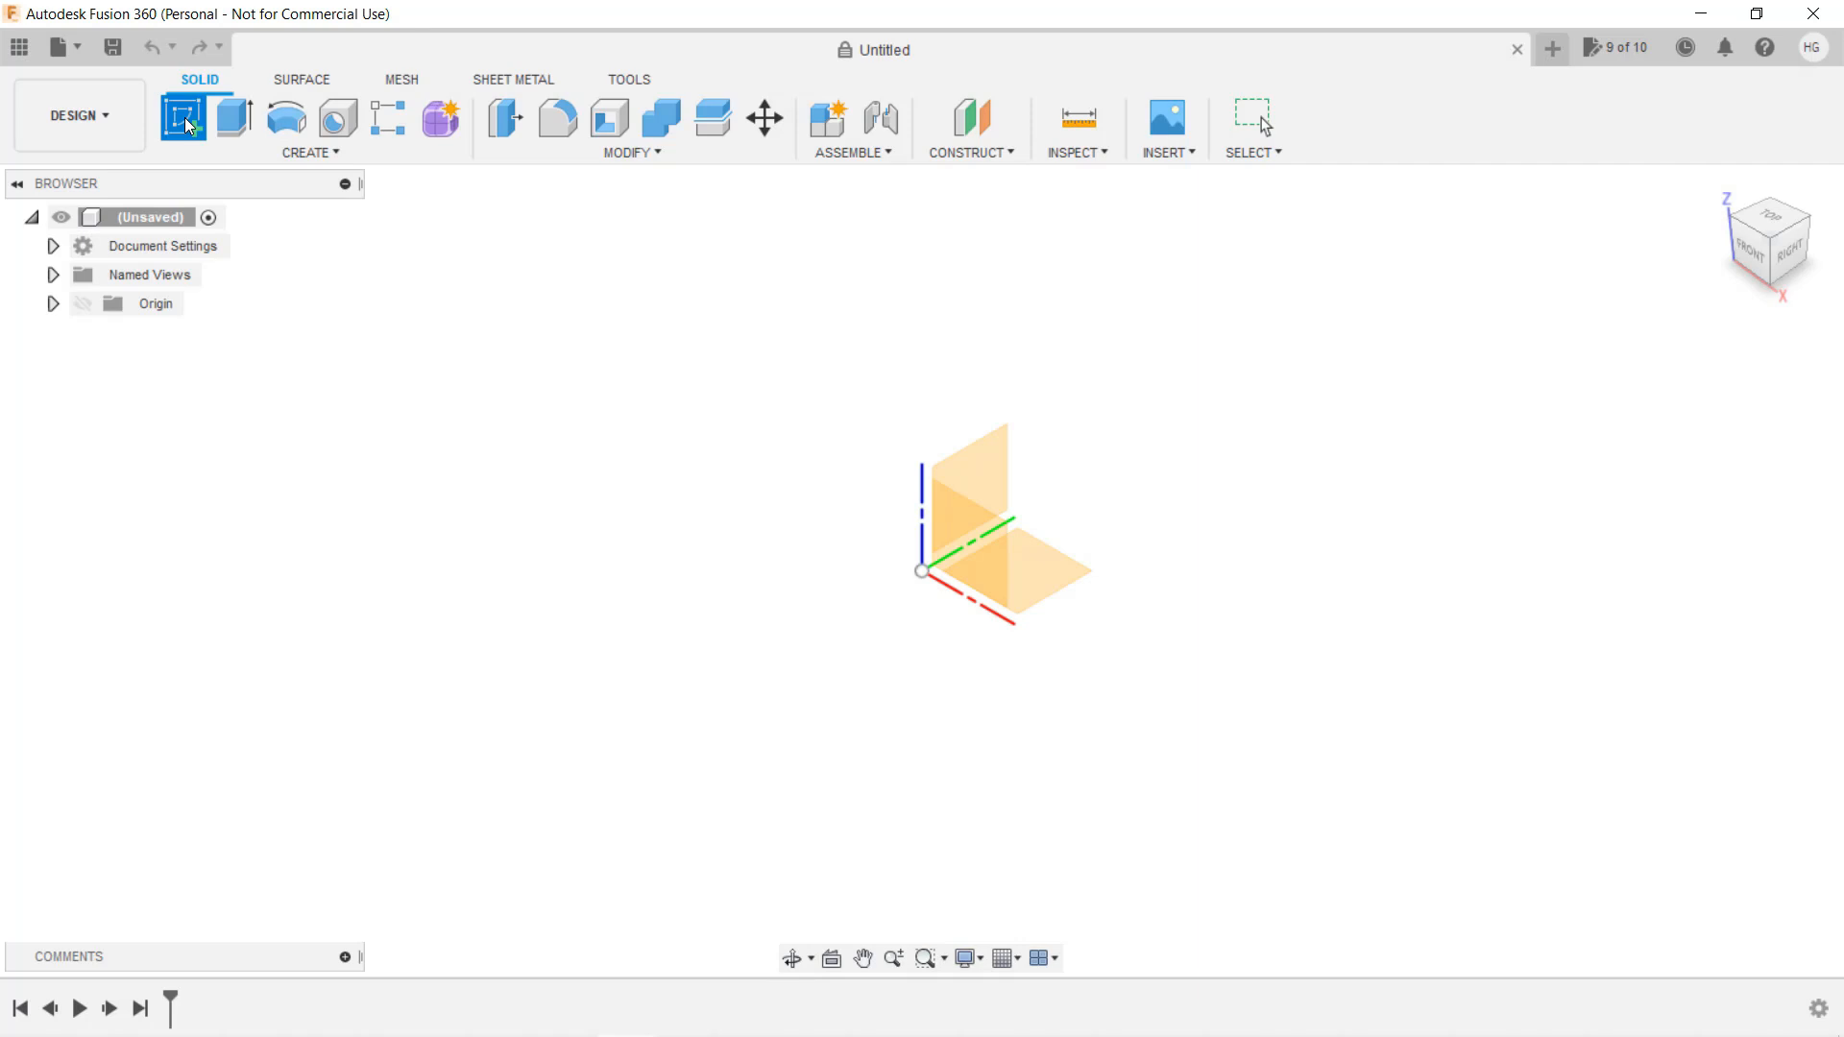
{"action": "left_click", "coordinate": [183, 117]}
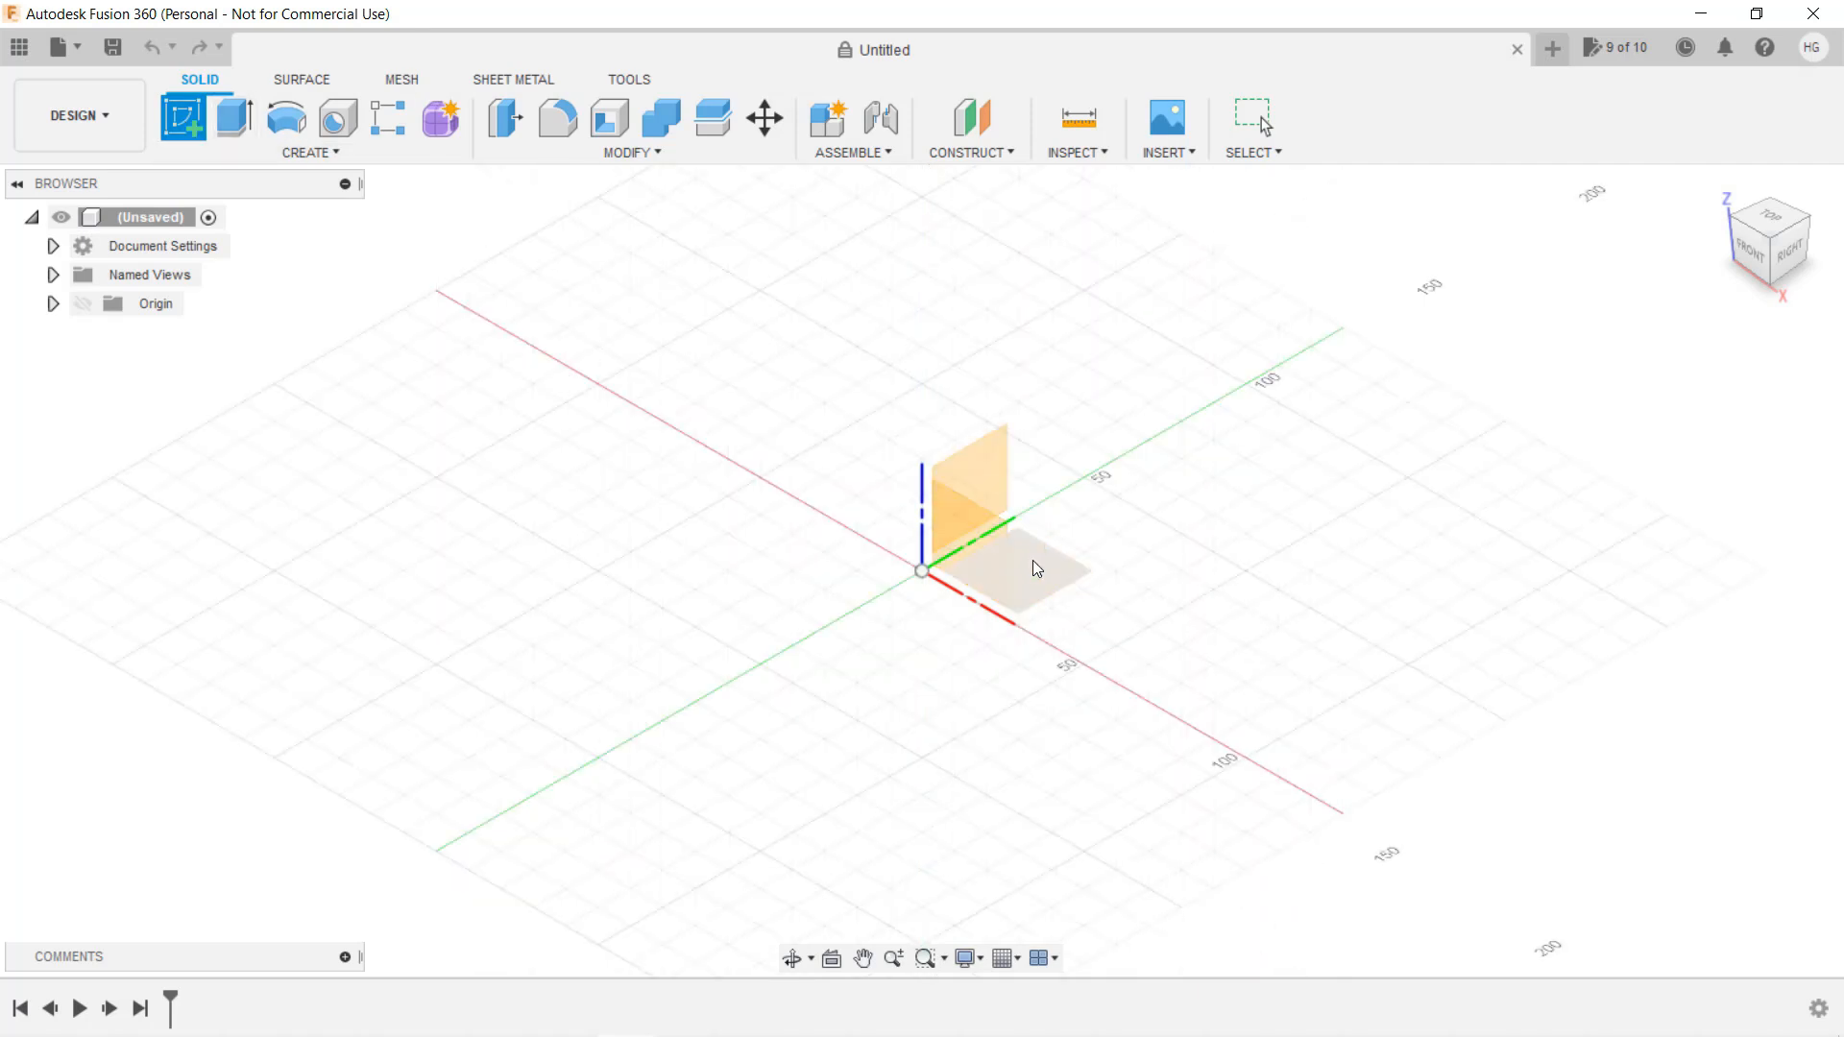
{"action": "mouse_move", "coordinate": [1035, 568]}
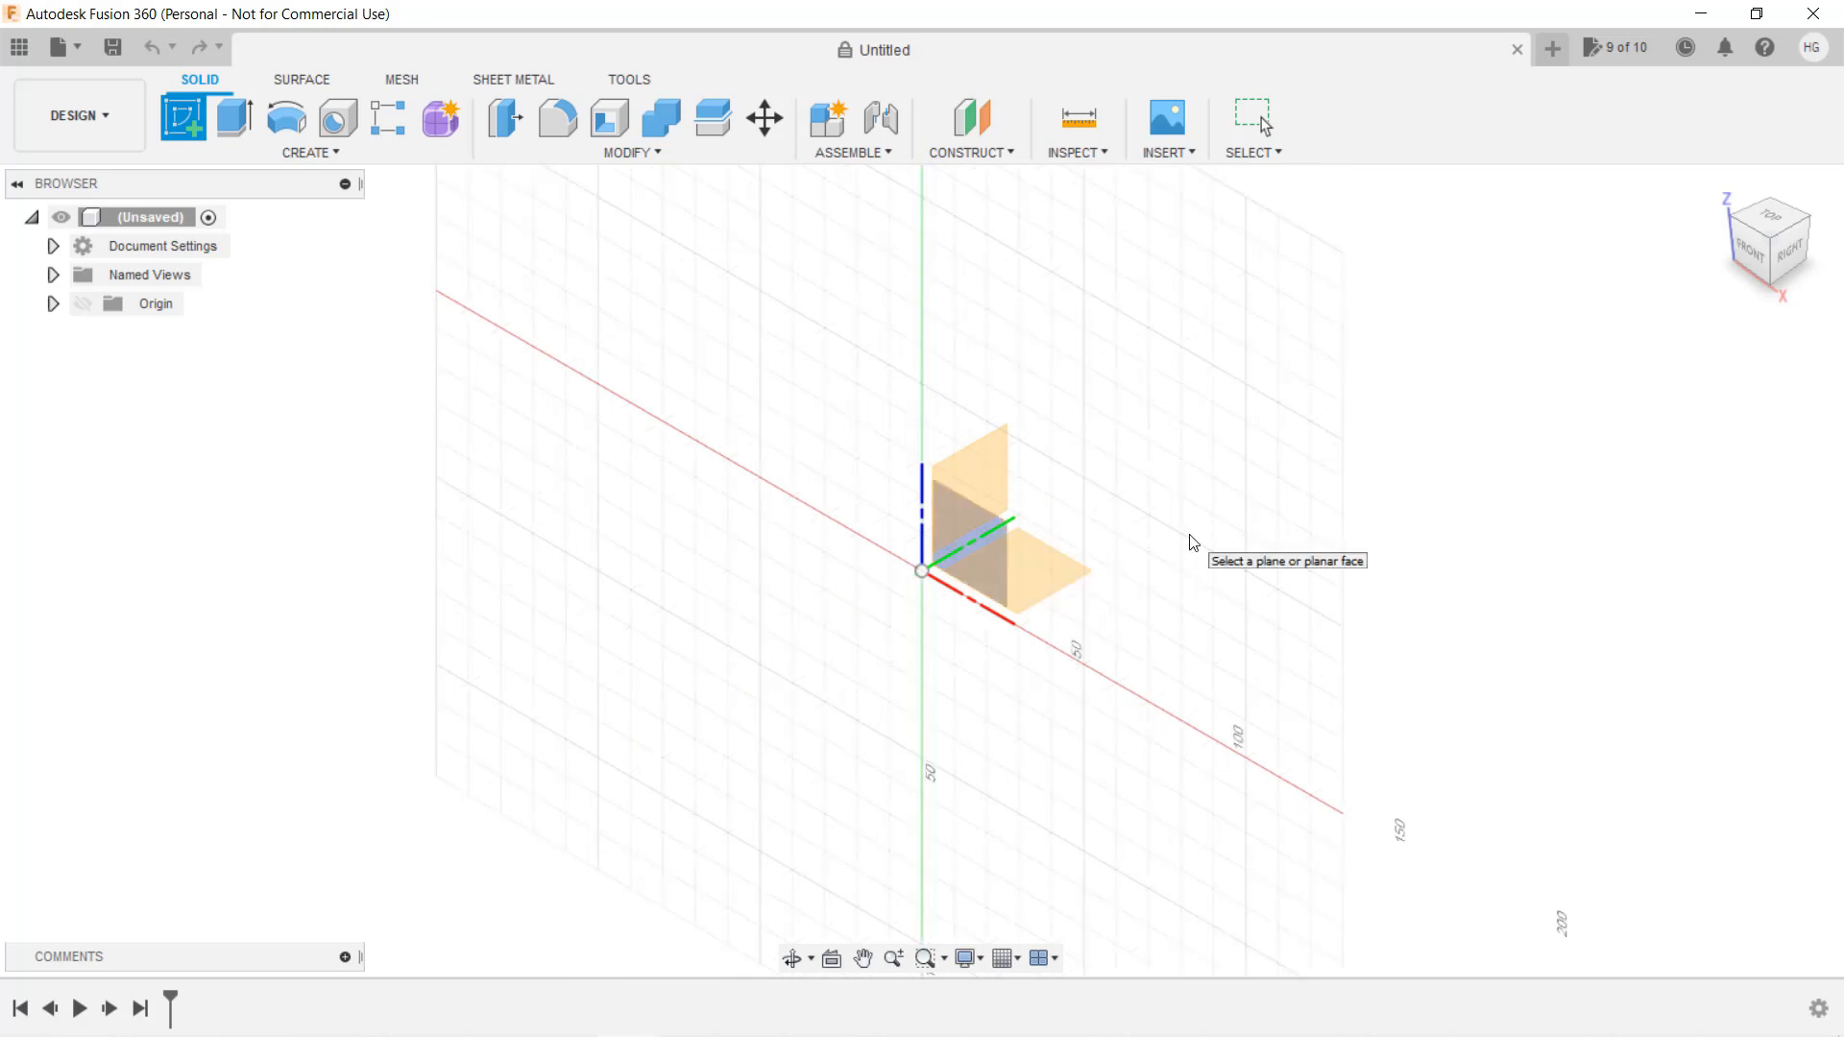
{"action": "mouse_move", "coordinate": [1120, 573]}
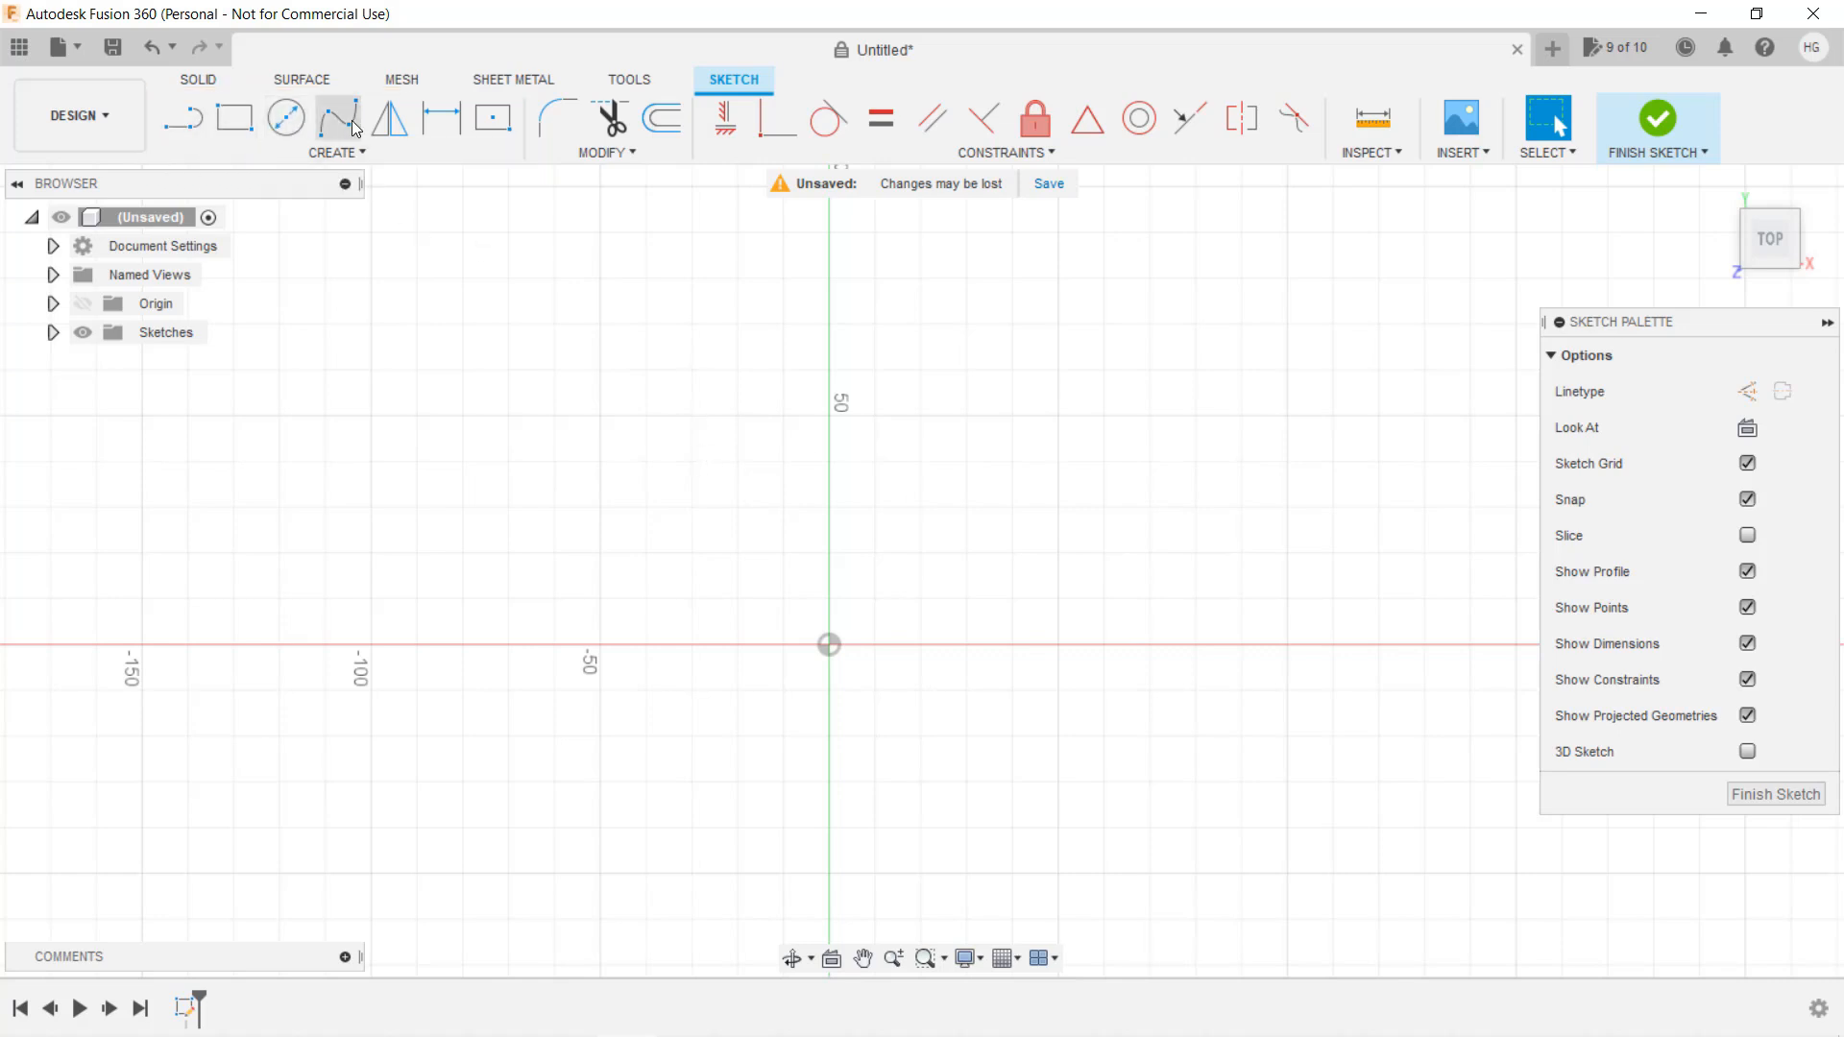
Draw a 27 mm diameter center-diameter circle at the sketch origin
{"action": "left_click", "coordinate": [337, 152]}
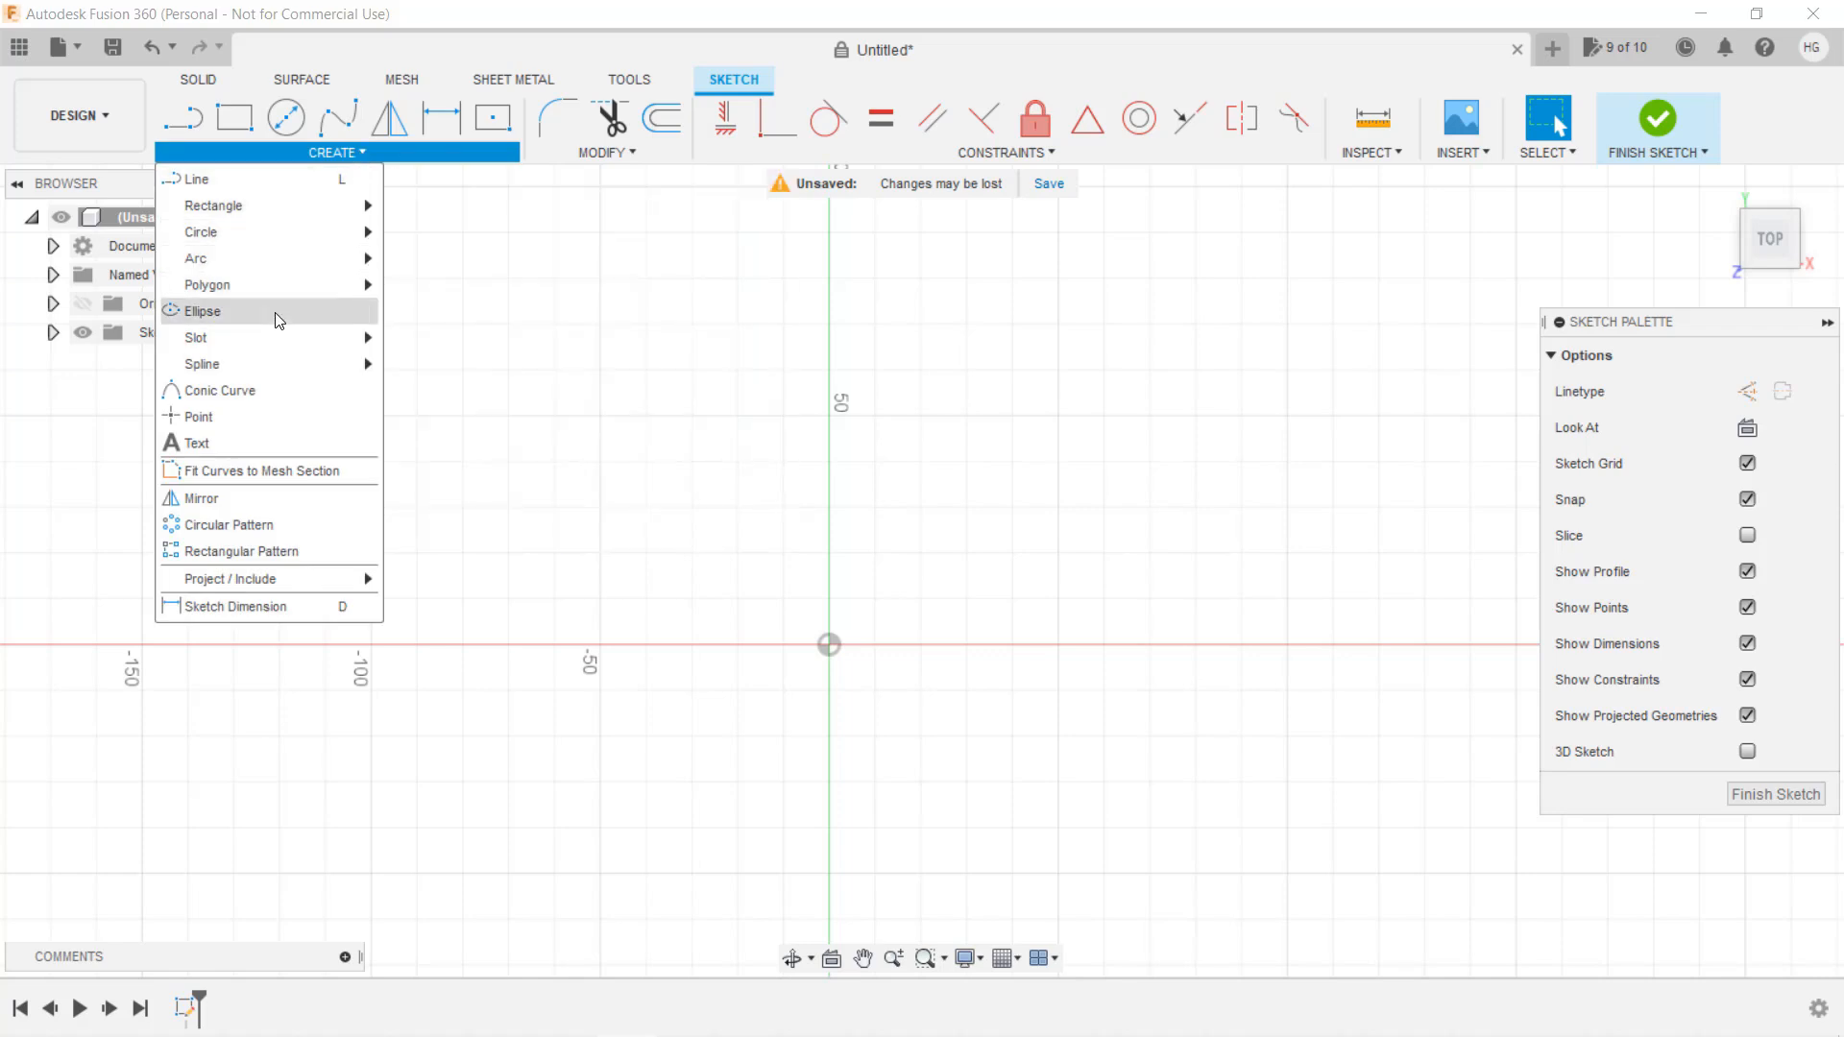
{"action": "left_click", "coordinate": [397, 30]}
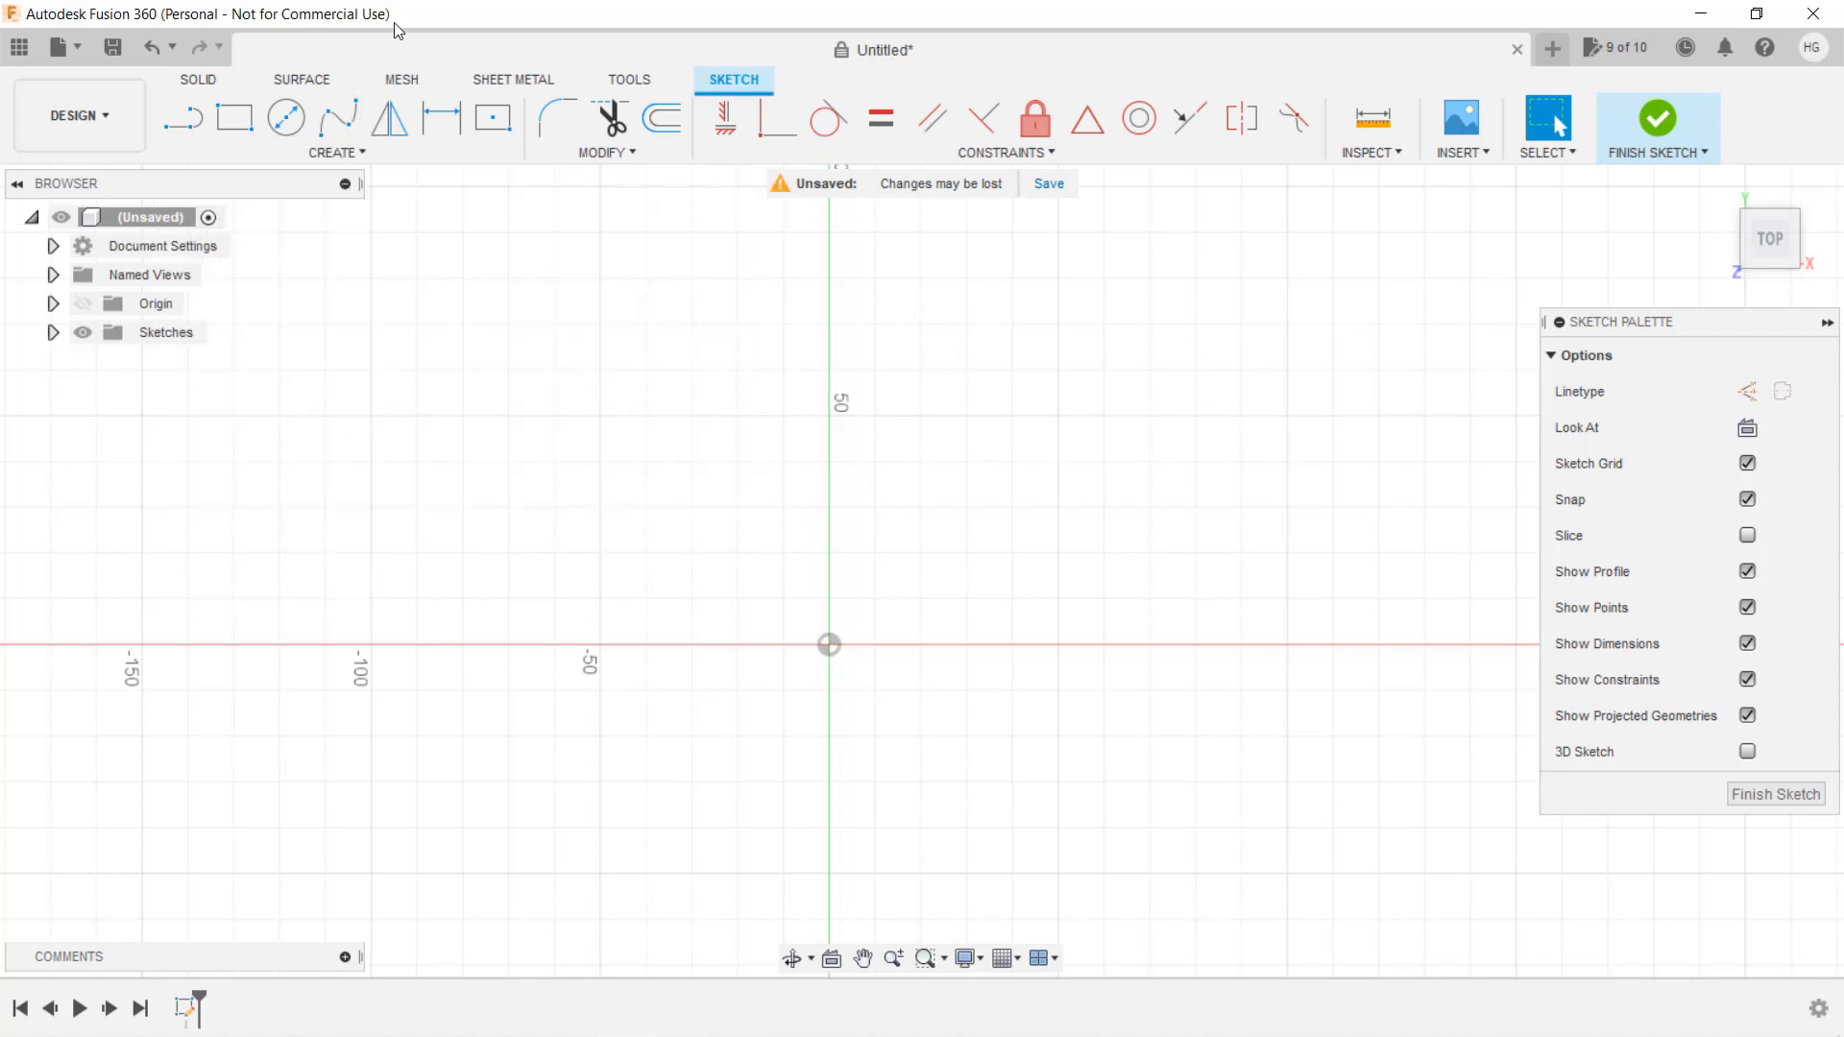
{"action": "left_click", "coordinate": [284, 118]}
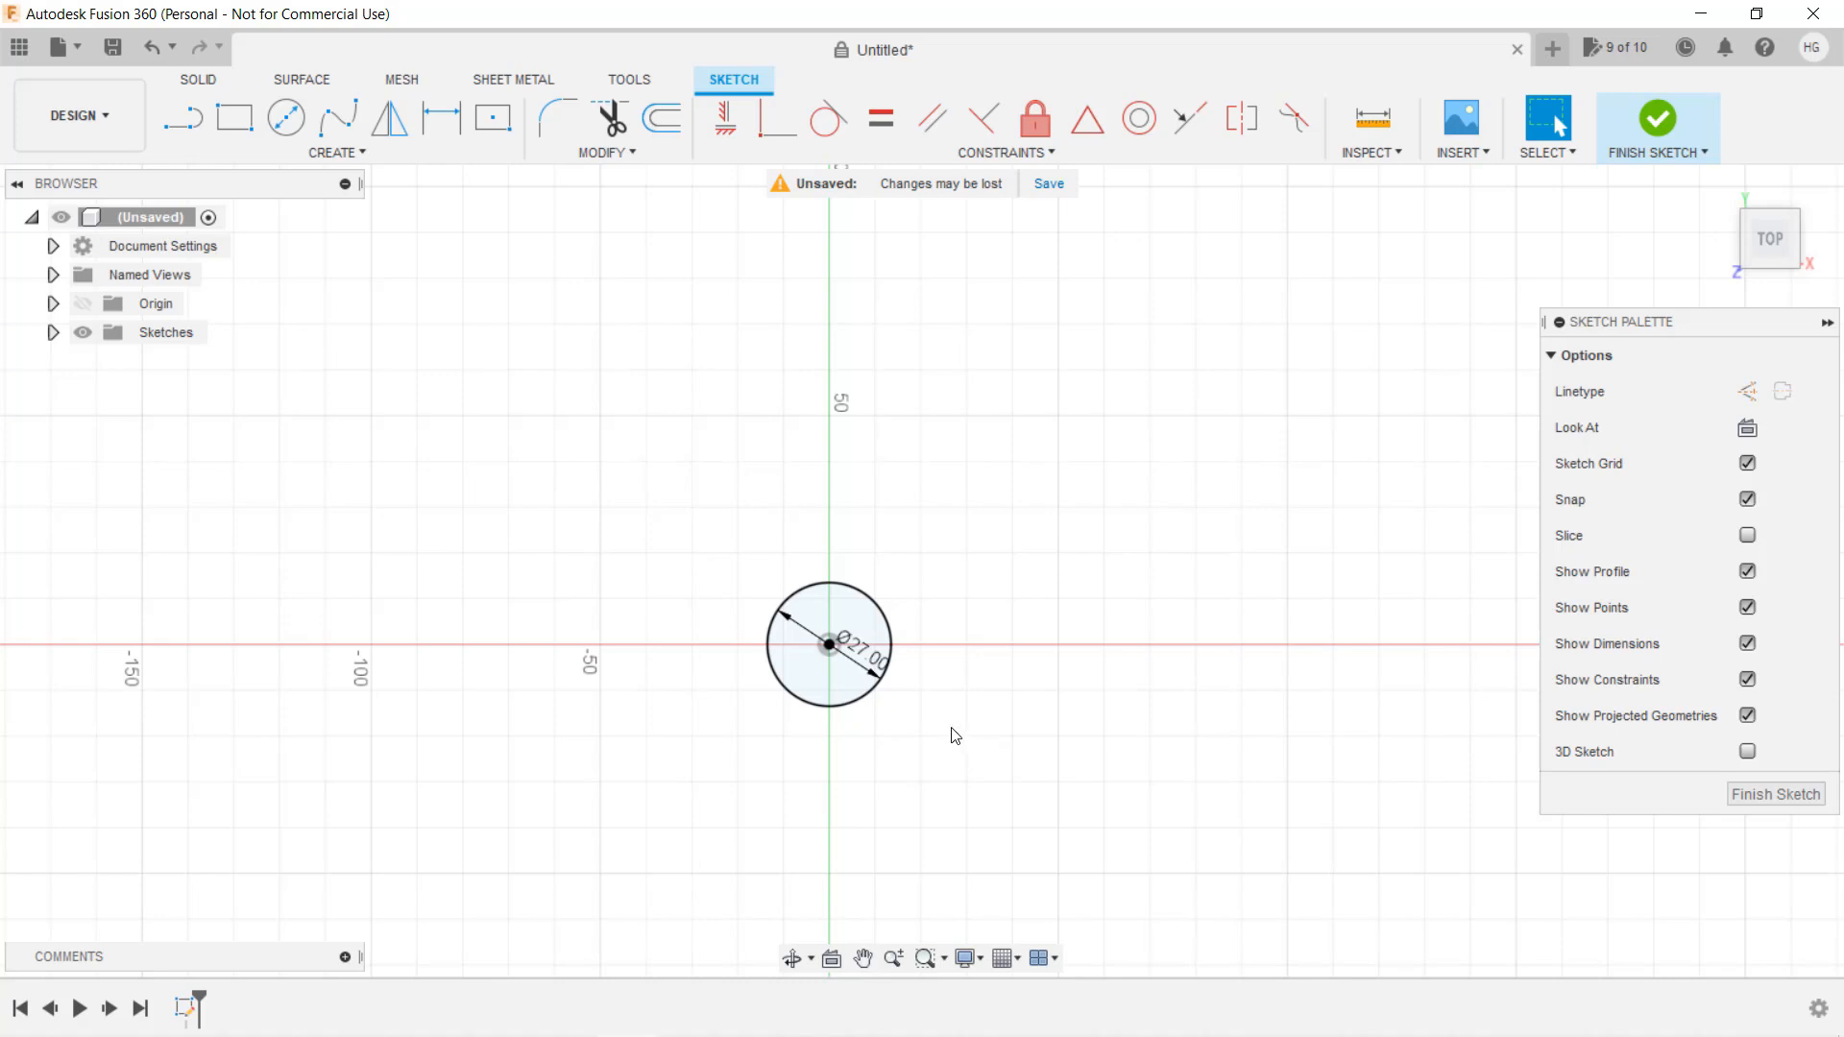
{"action": "mouse_move", "coordinate": [926, 730]}
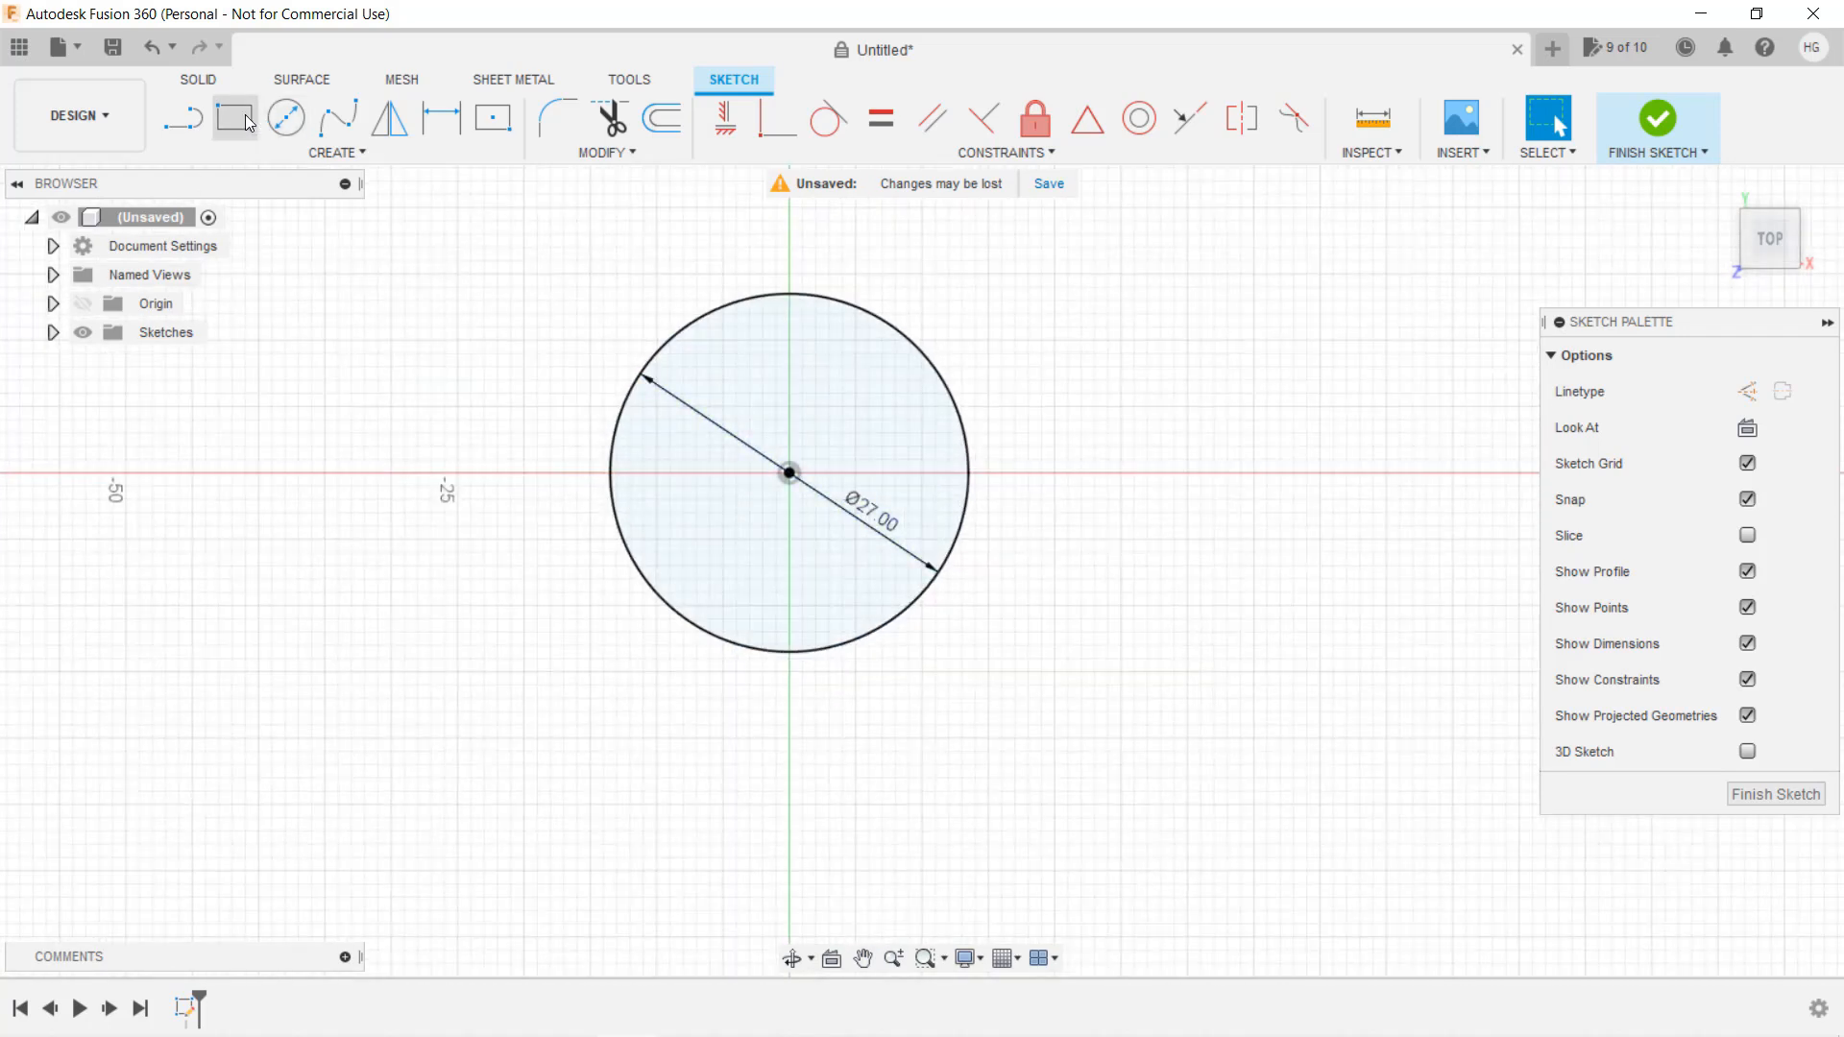
Draw the inner shaft circle concentric at the origin with a D-flat chord
{"action": "left_click", "coordinate": [284, 117]}
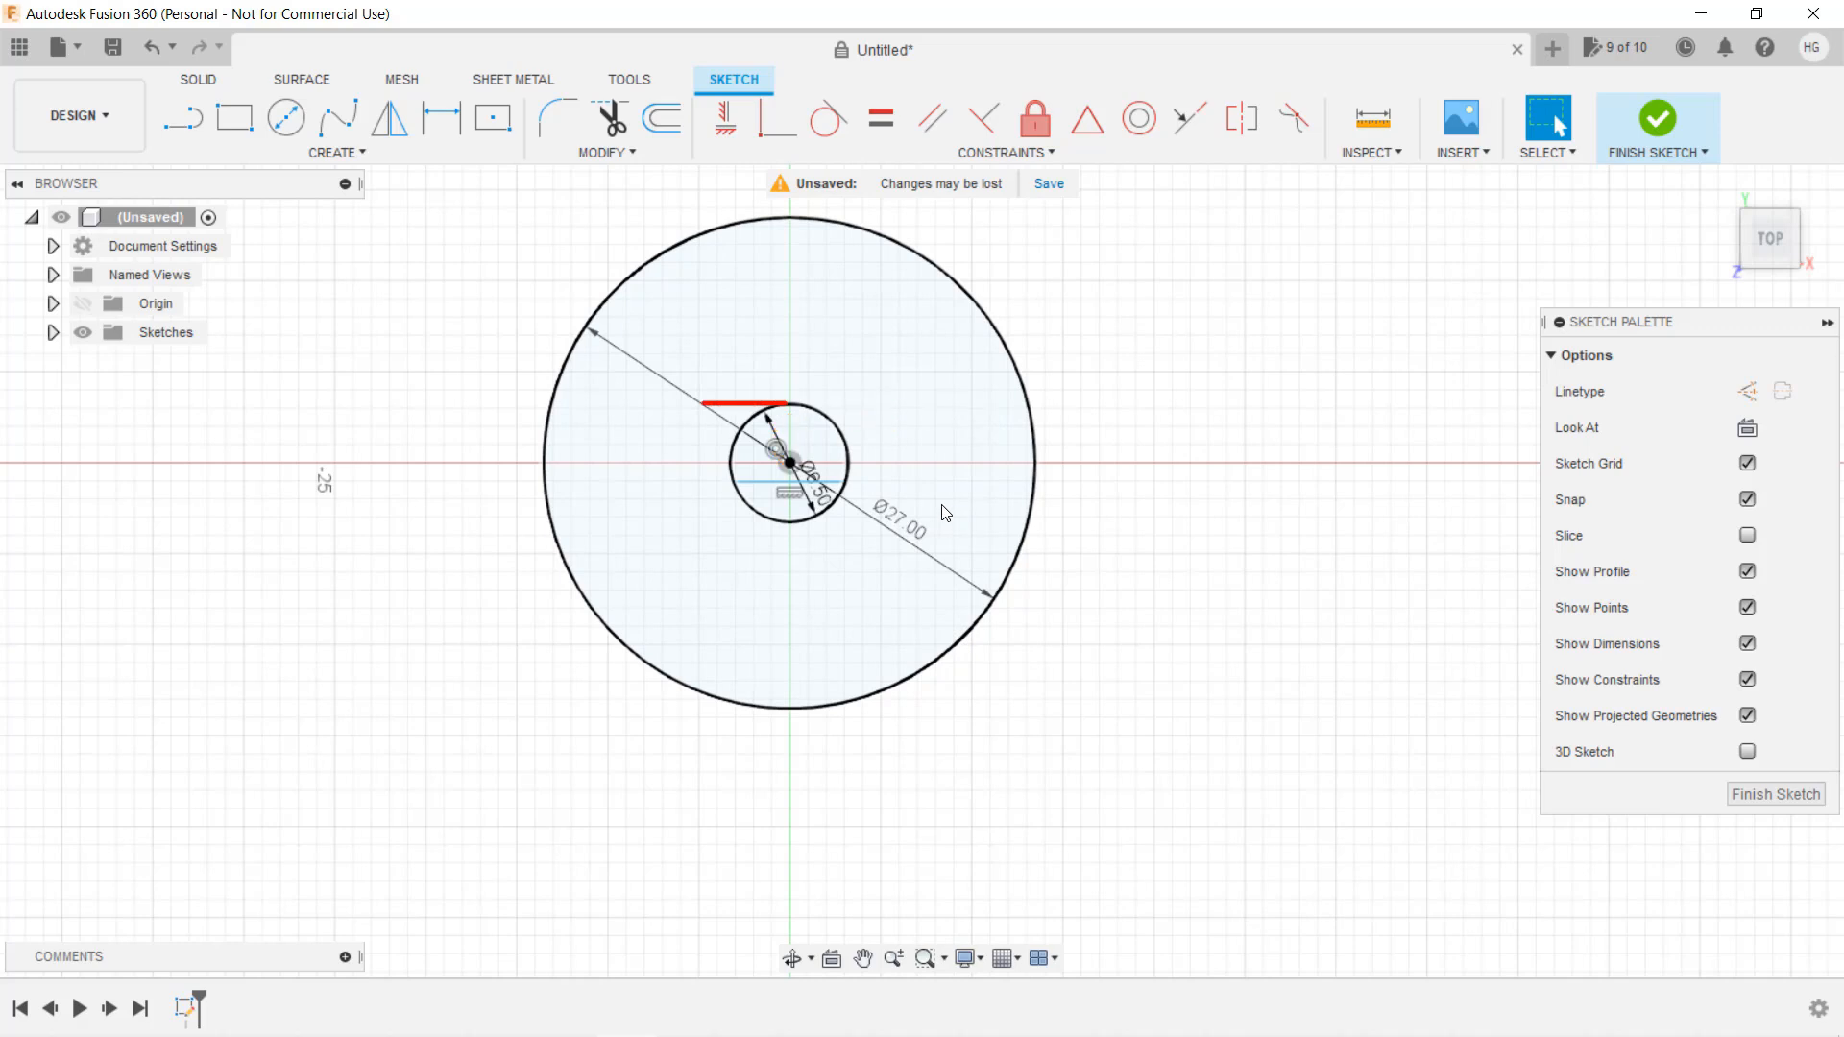
{"action": "mouse_move", "coordinate": [921, 498]}
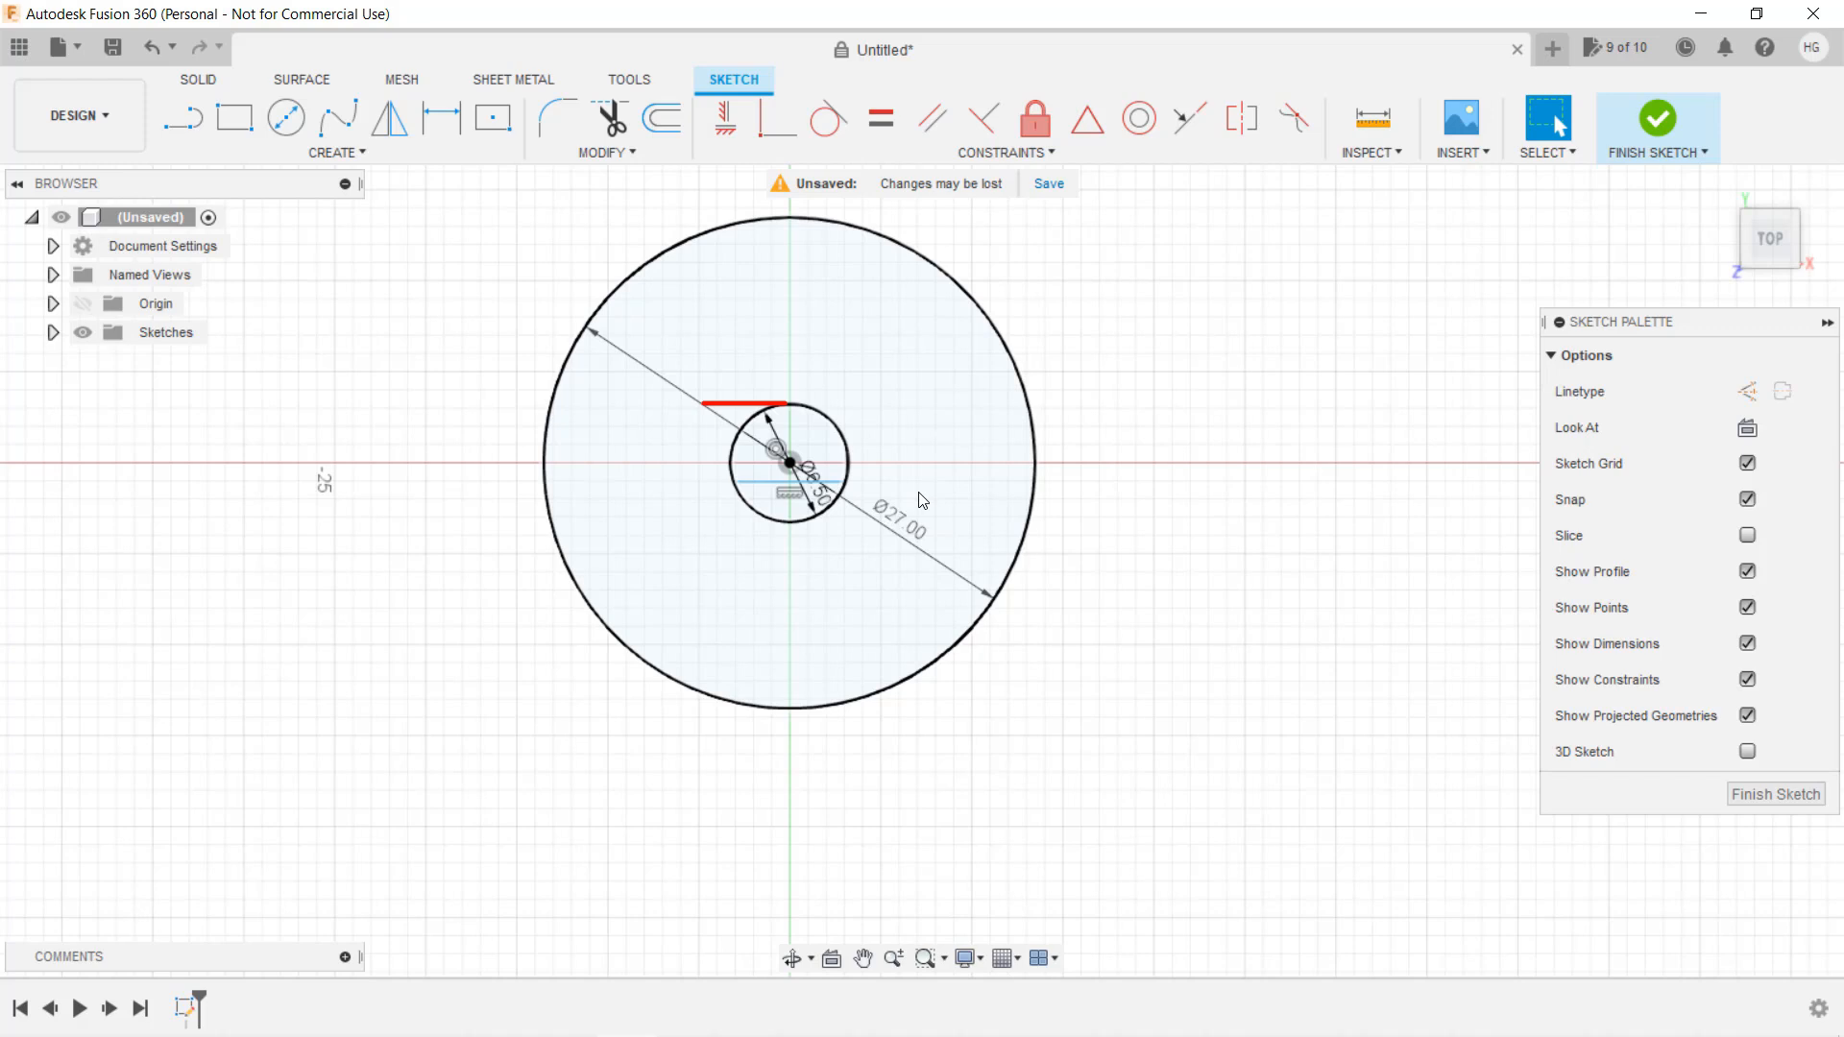
Draw a horizontal line left of the shaft circle and make it construction geometry
{"action": "left_click", "coordinate": [183, 116]}
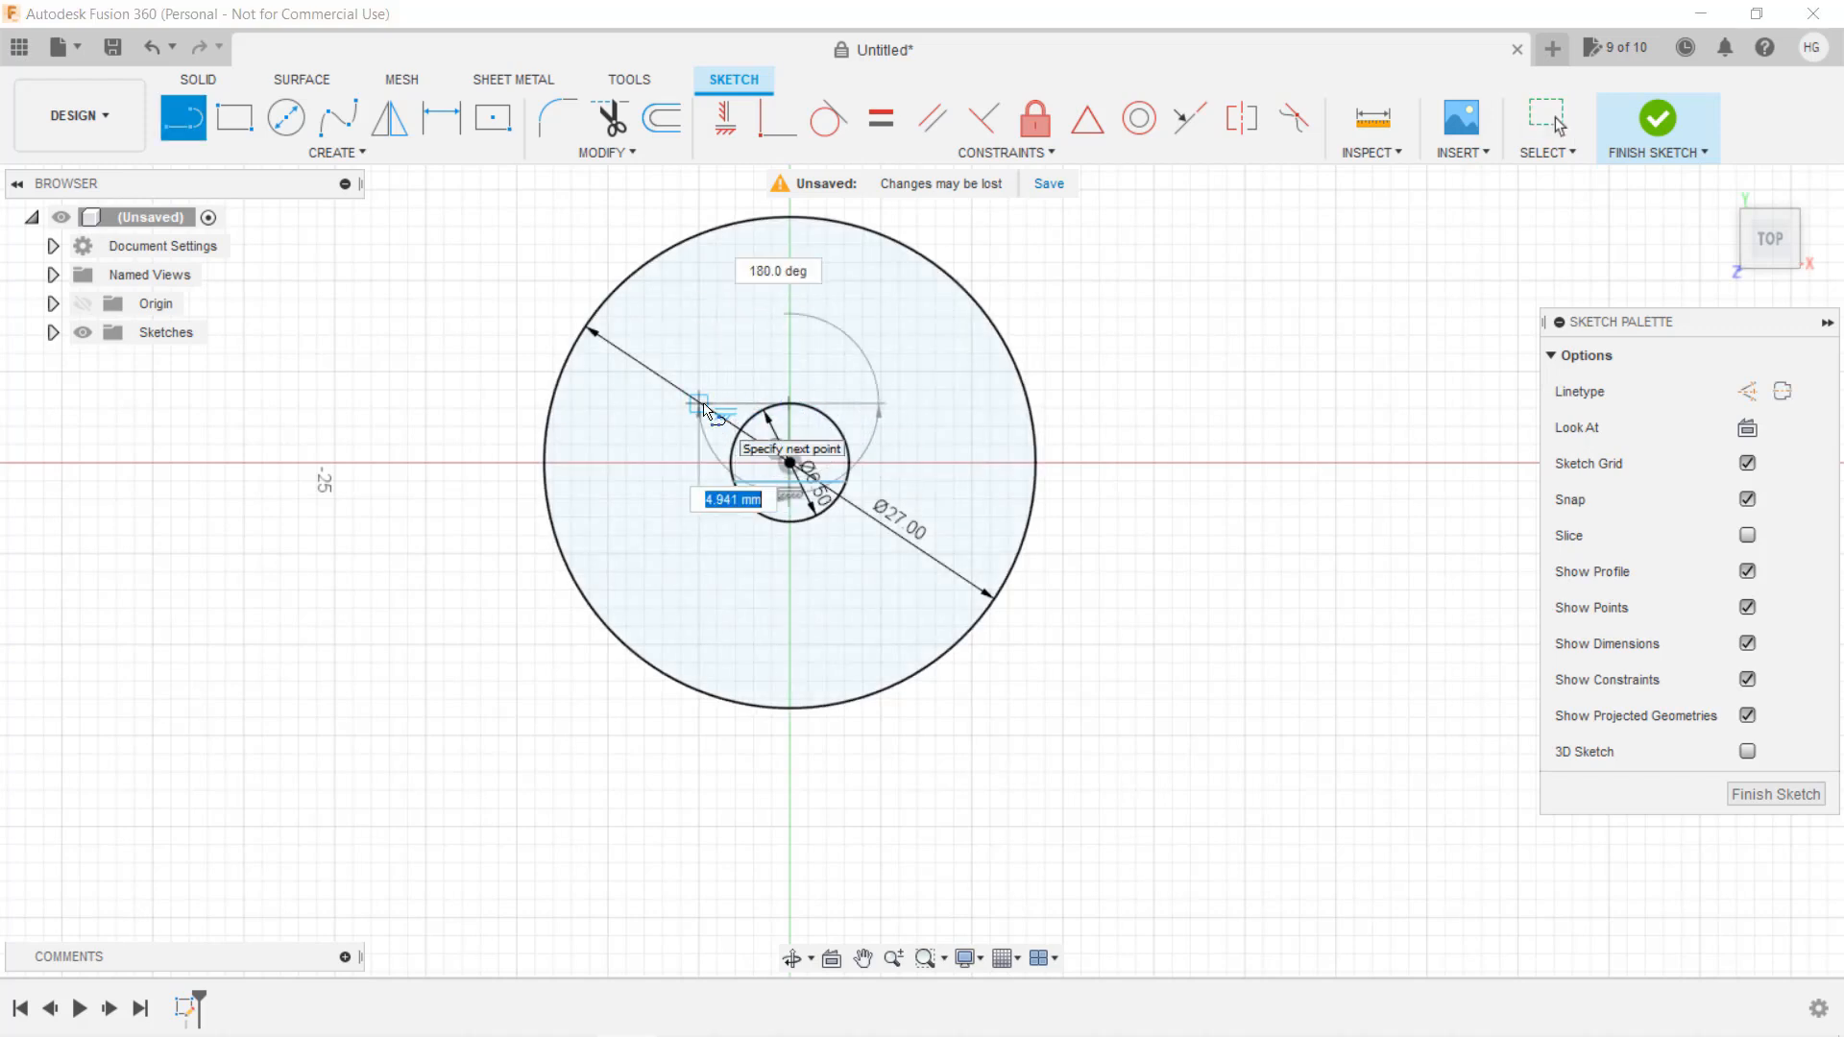
{"action": "key", "text": "Escape"}
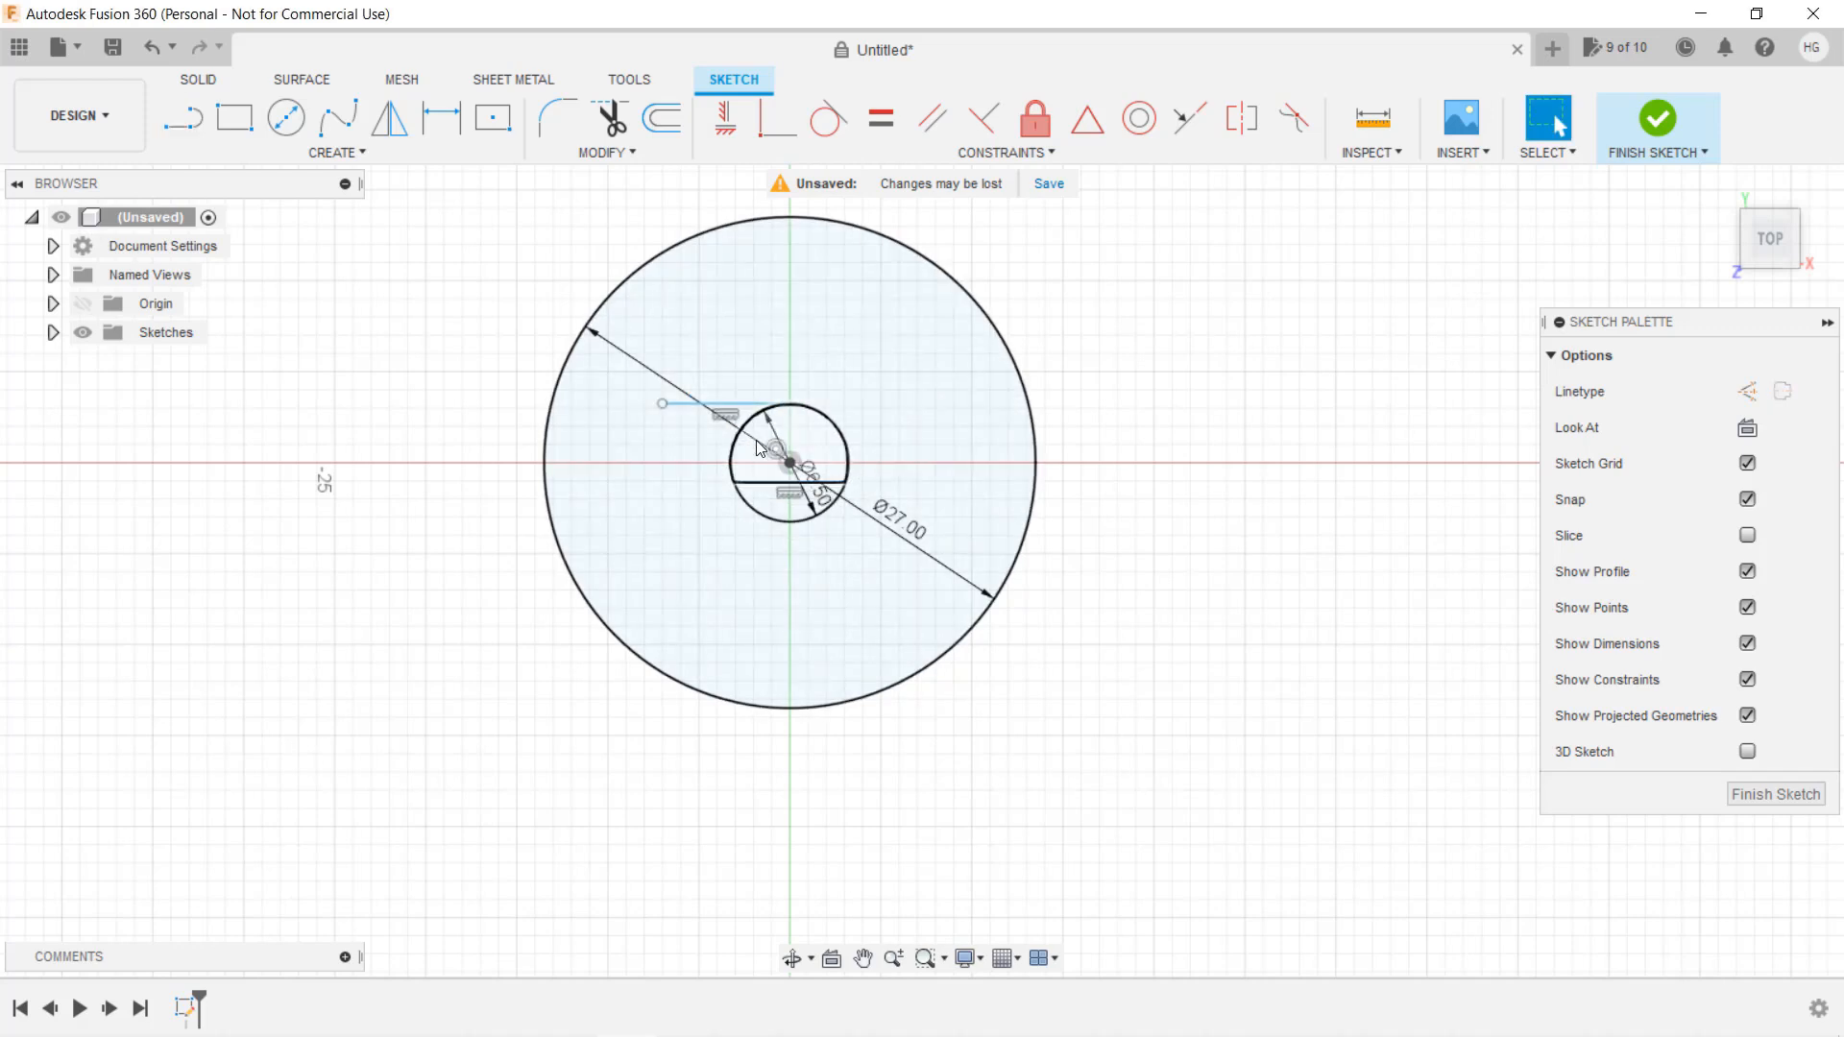
{"action": "left_click", "coordinate": [717, 404]}
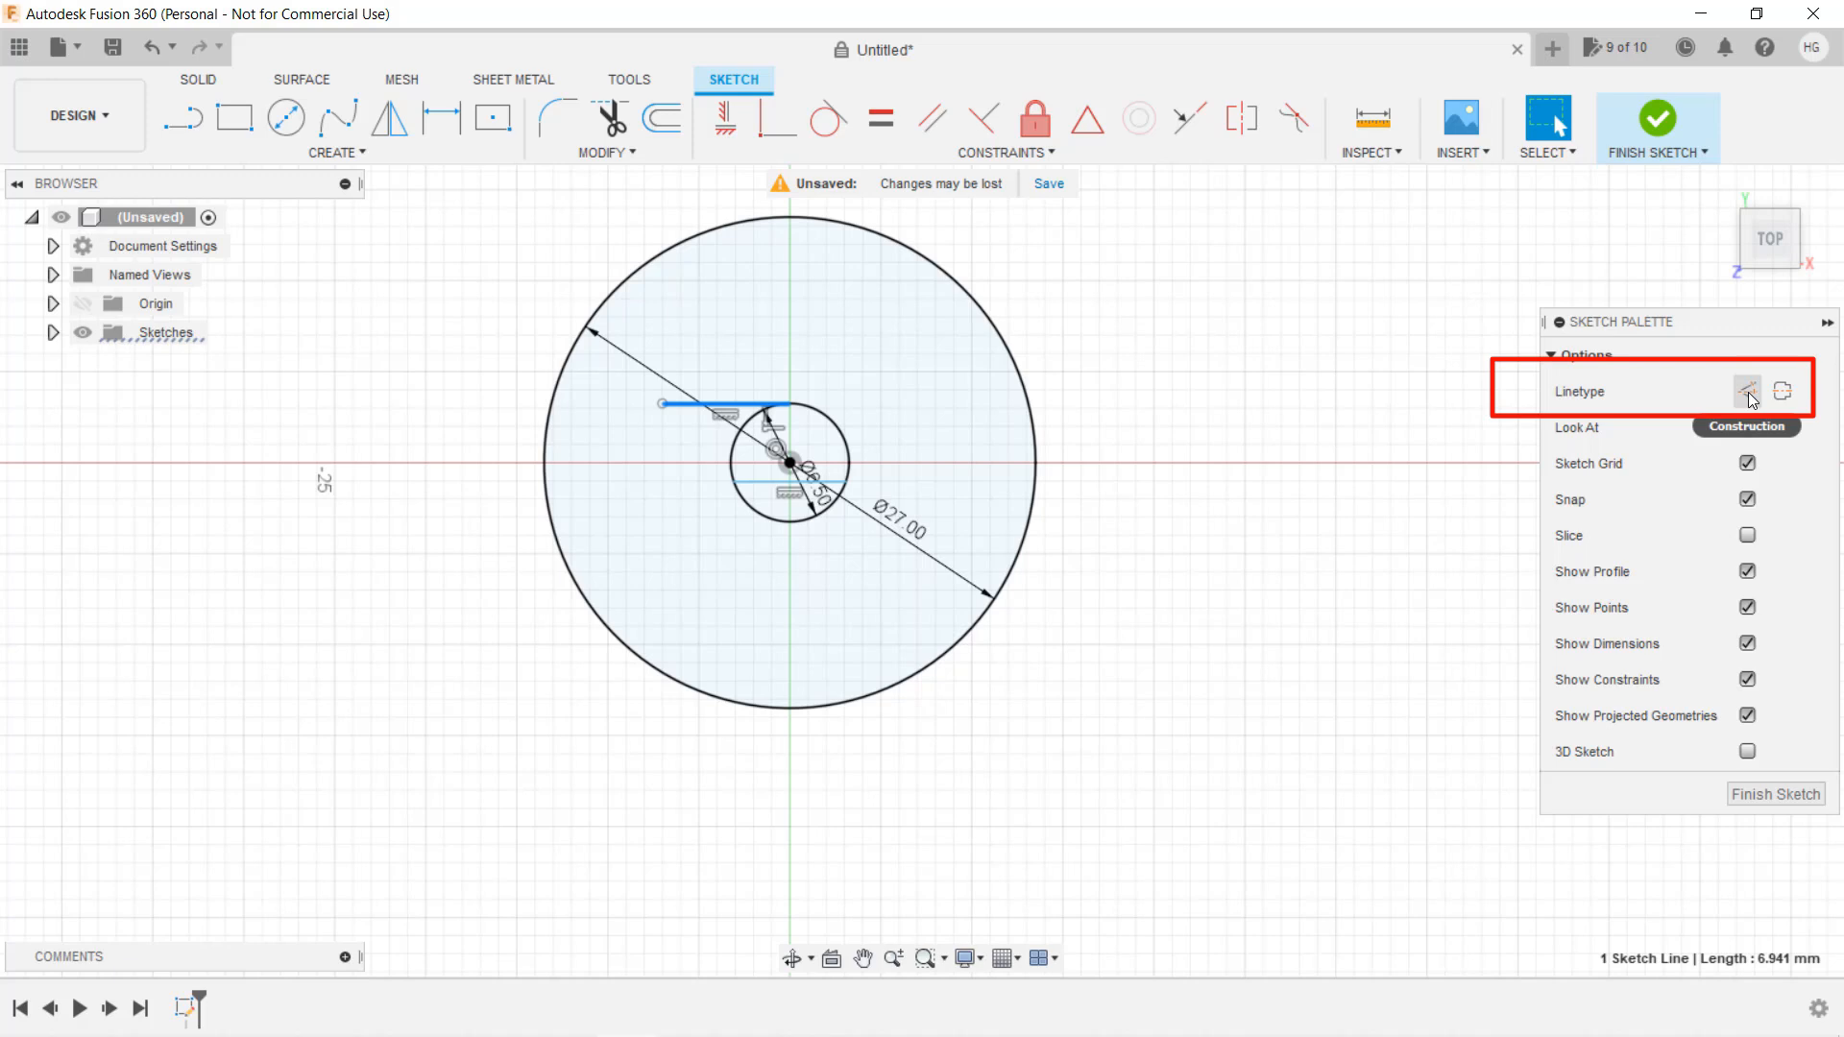
{"action": "left_click", "coordinate": [1748, 391]}
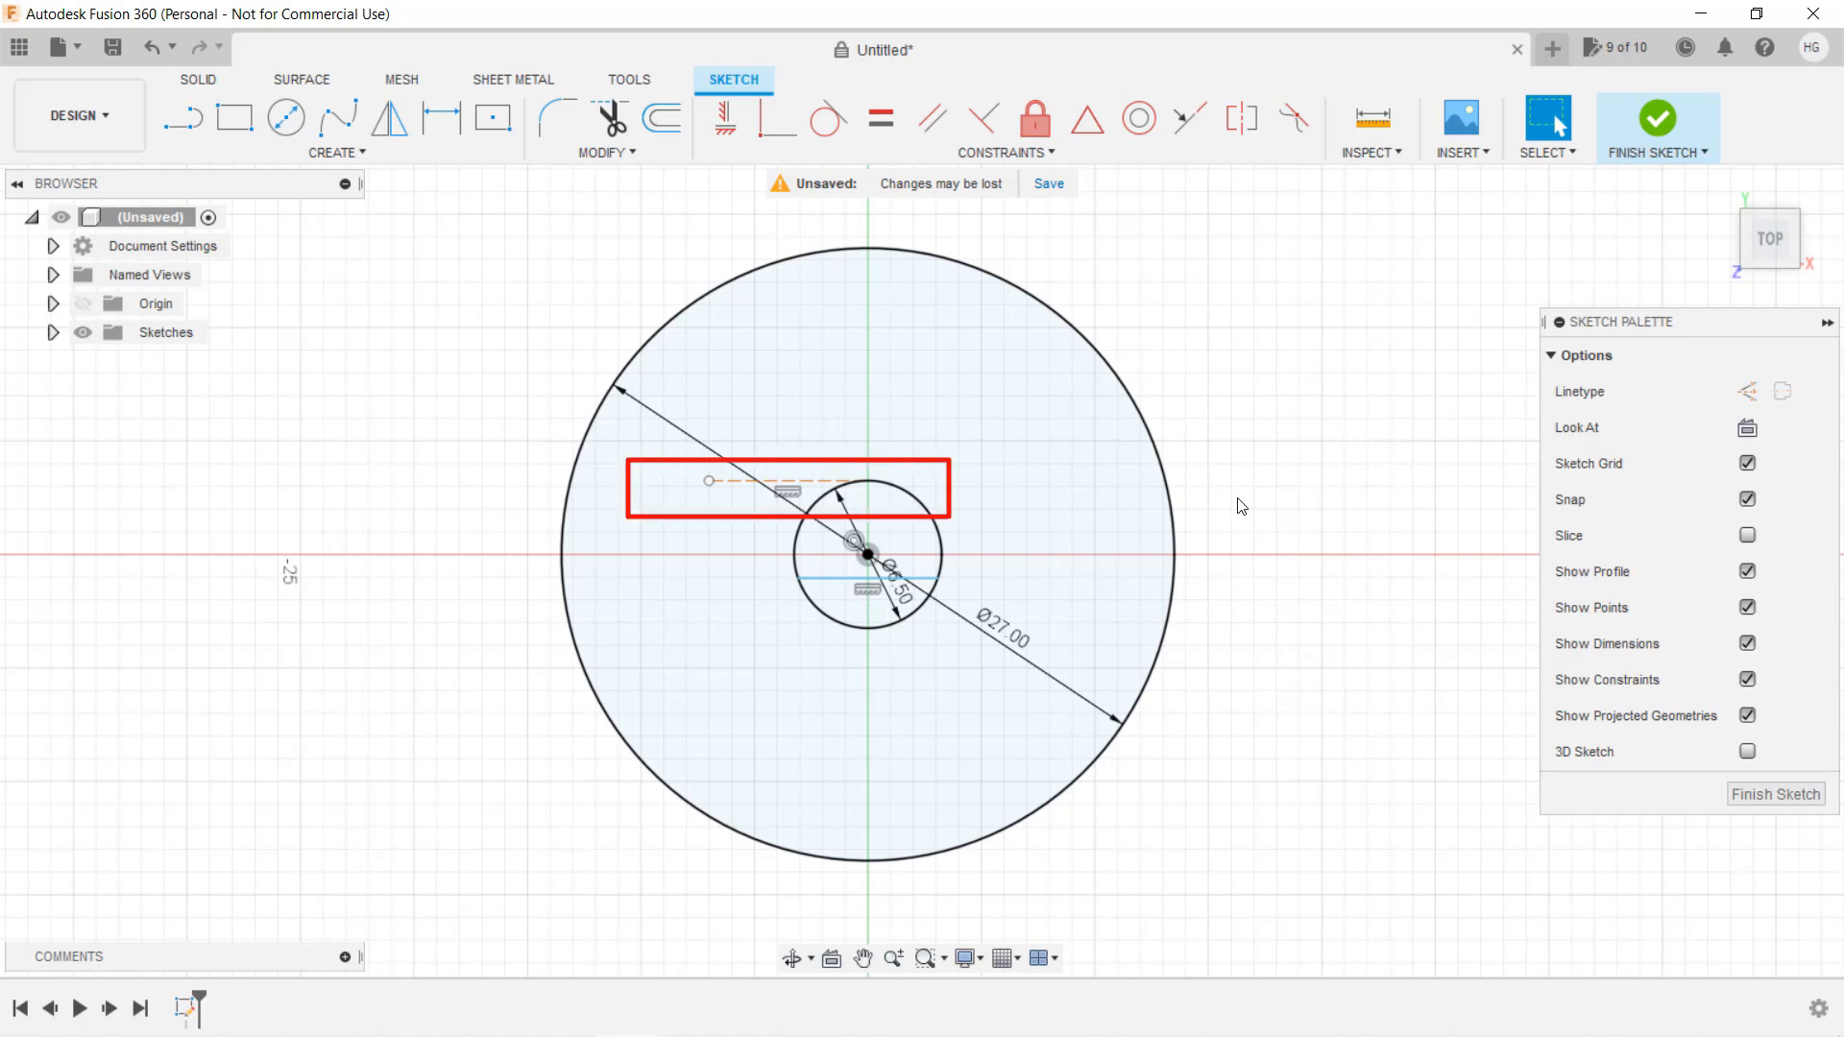
Dimension the construction line to the flat chord at 5.5 mm
{"action": "key", "text": "d"}
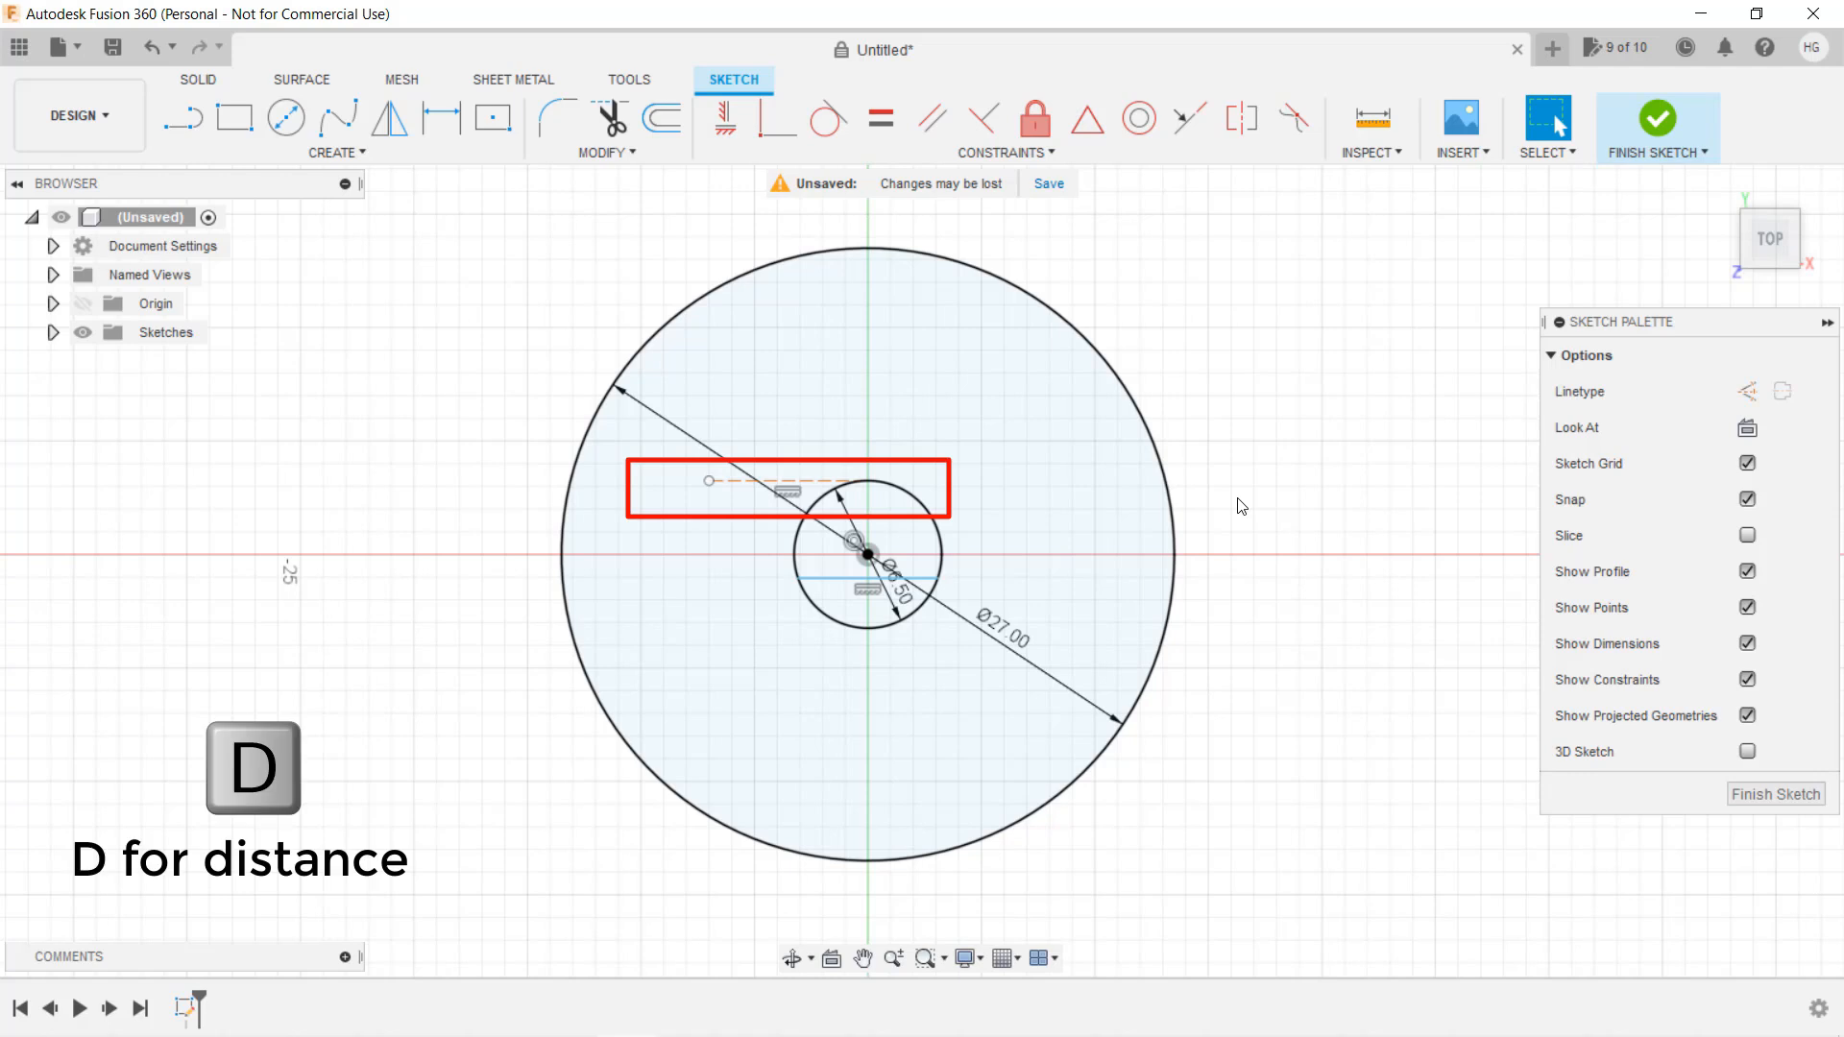
{"action": "key", "text": "d"}
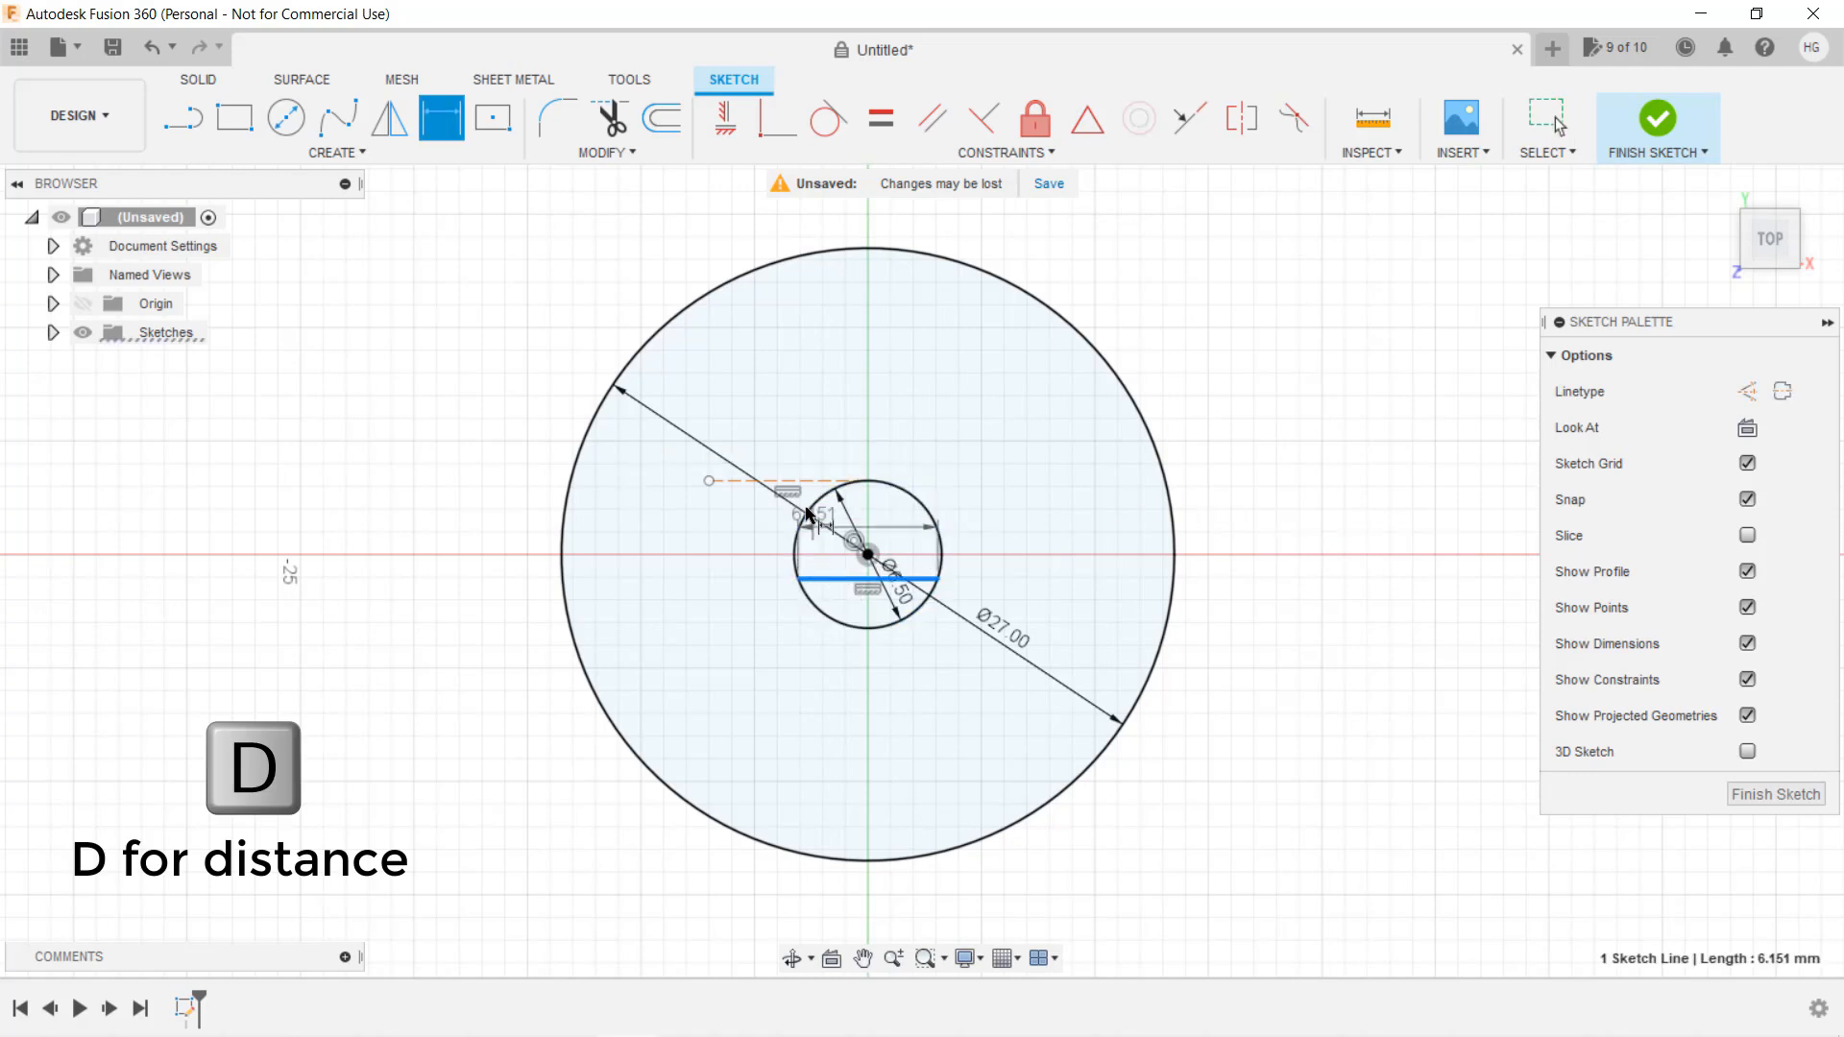
{"action": "key", "text": "d"}
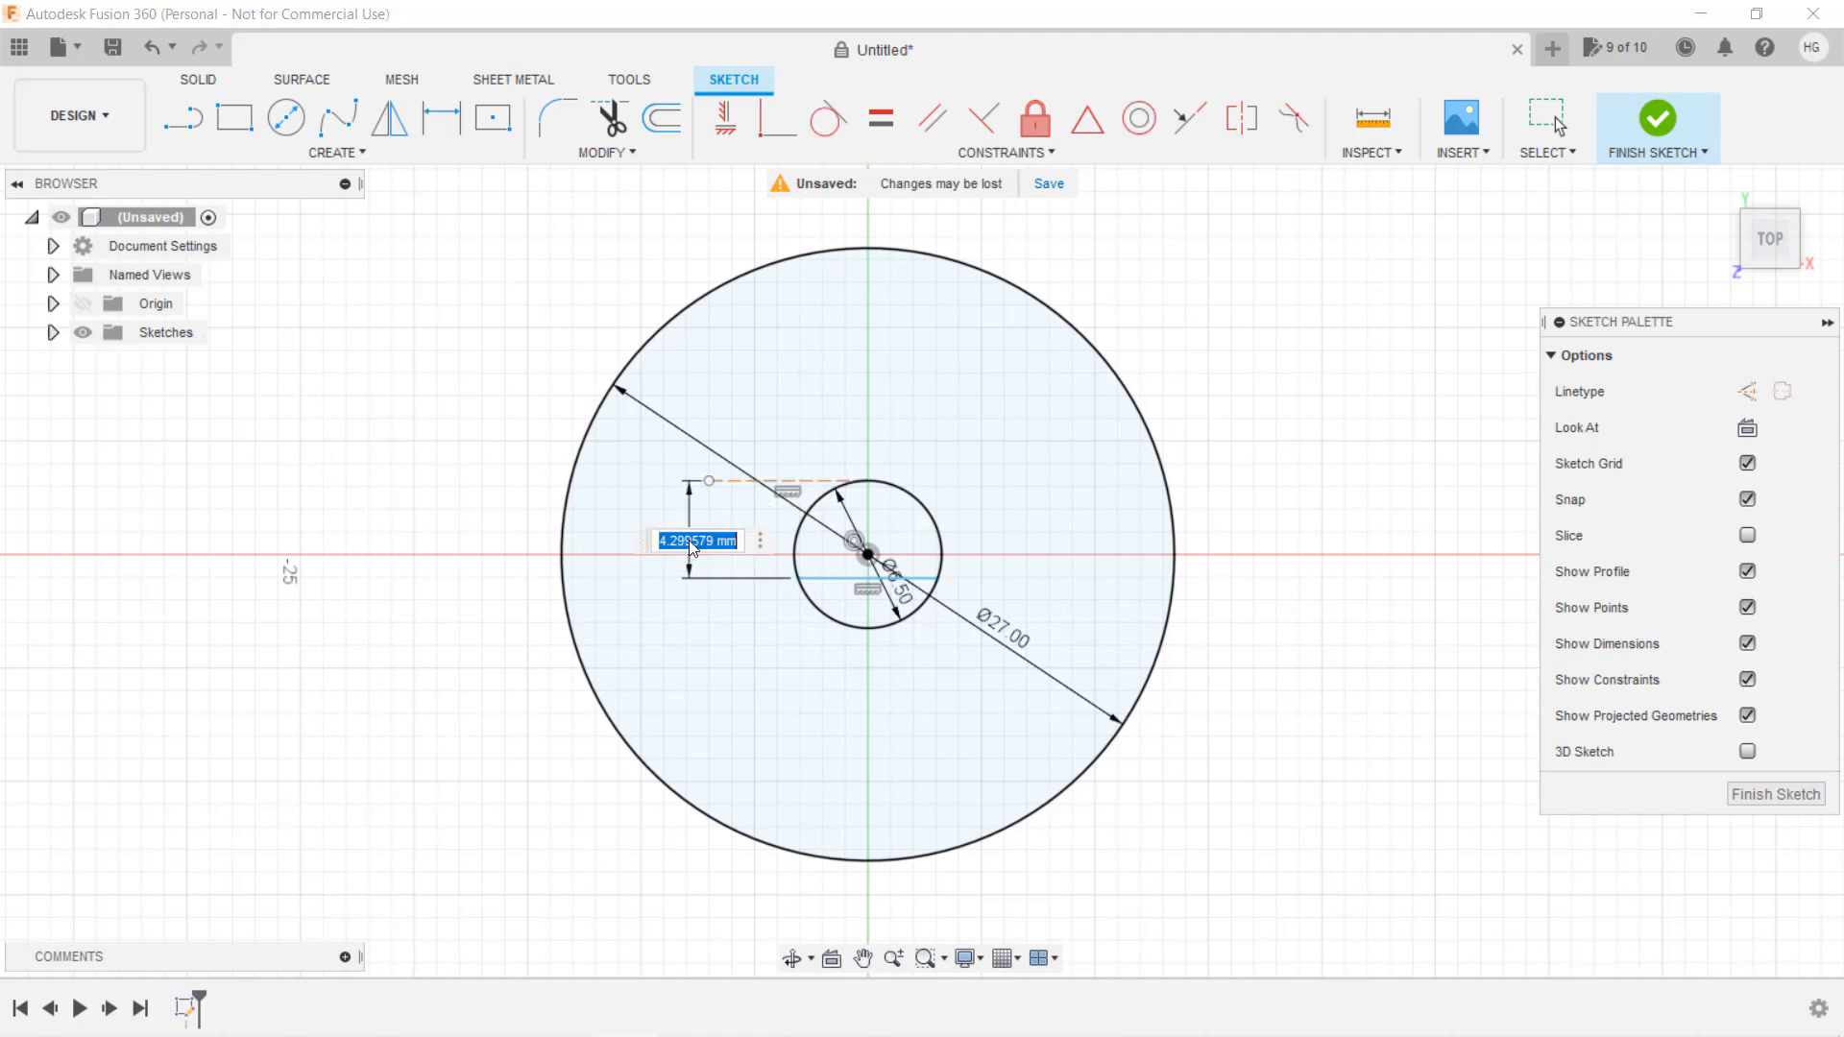
{"action": "type", "text": "5.5"}
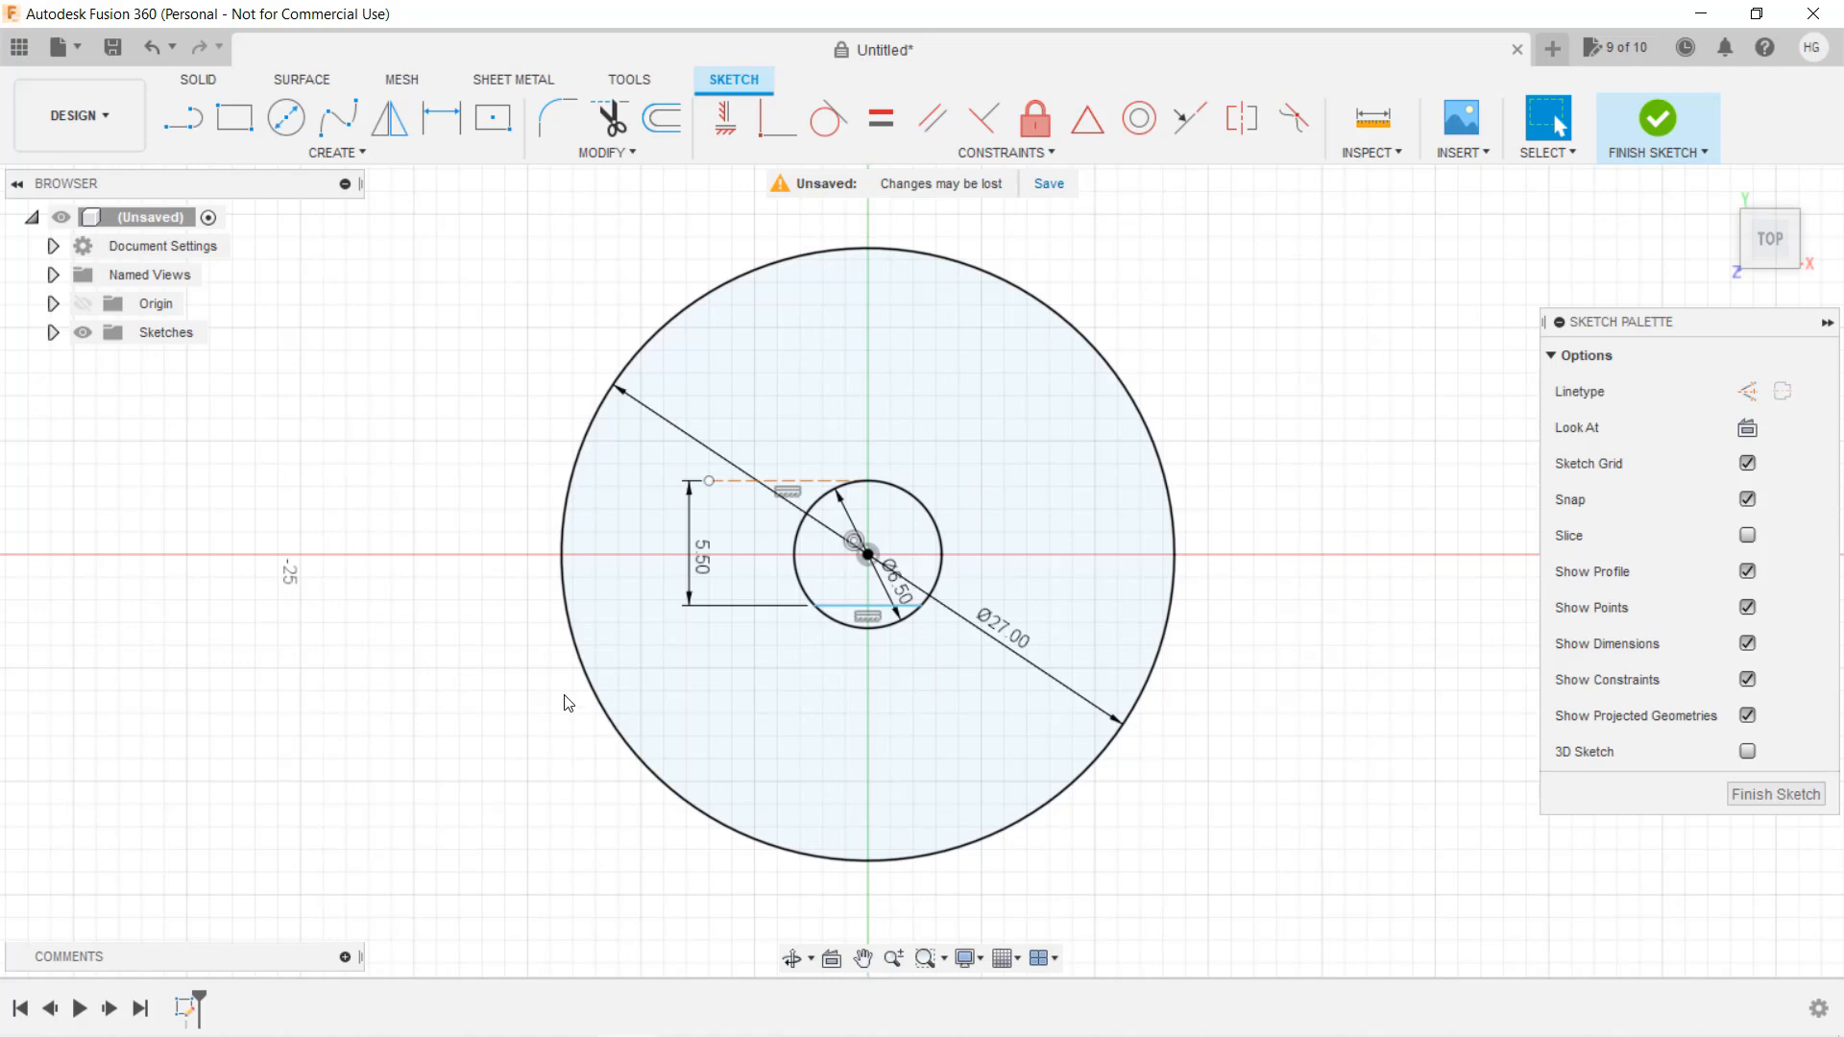
{"action": "left_click", "coordinate": [829, 523]}
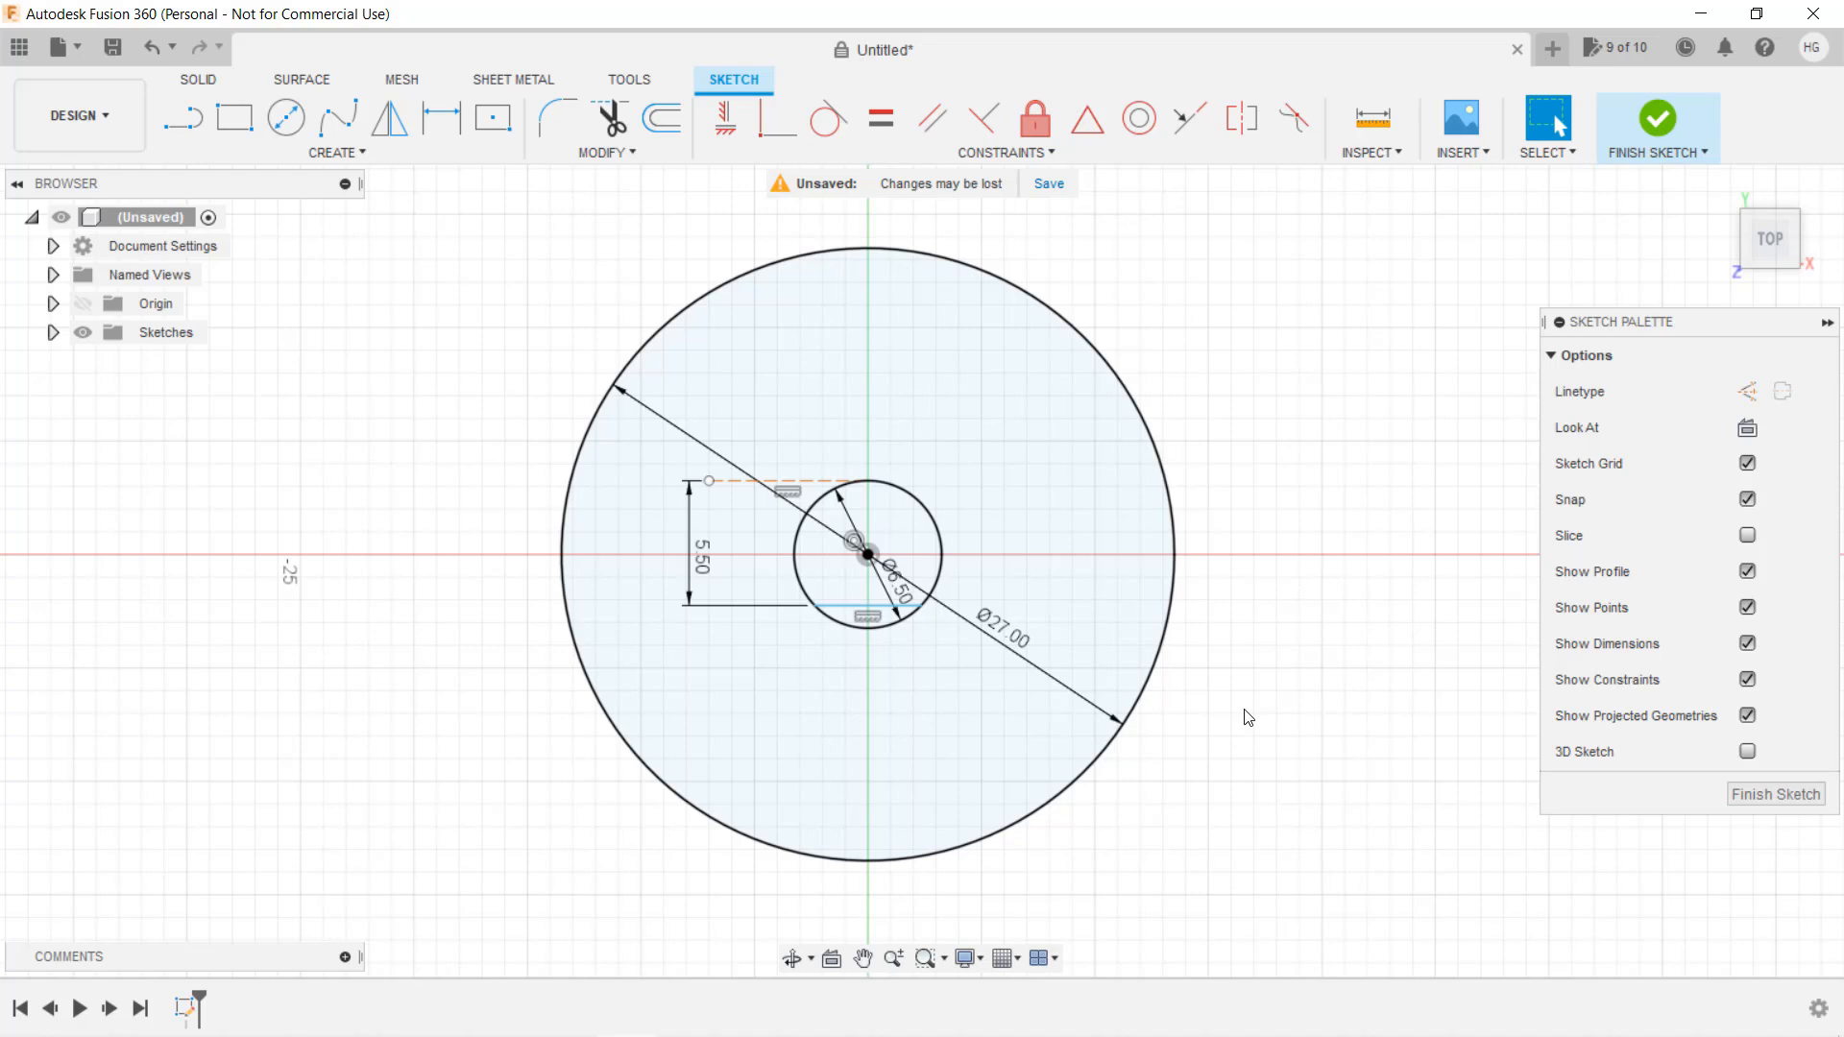
{"action": "left_click", "coordinate": [866, 615]}
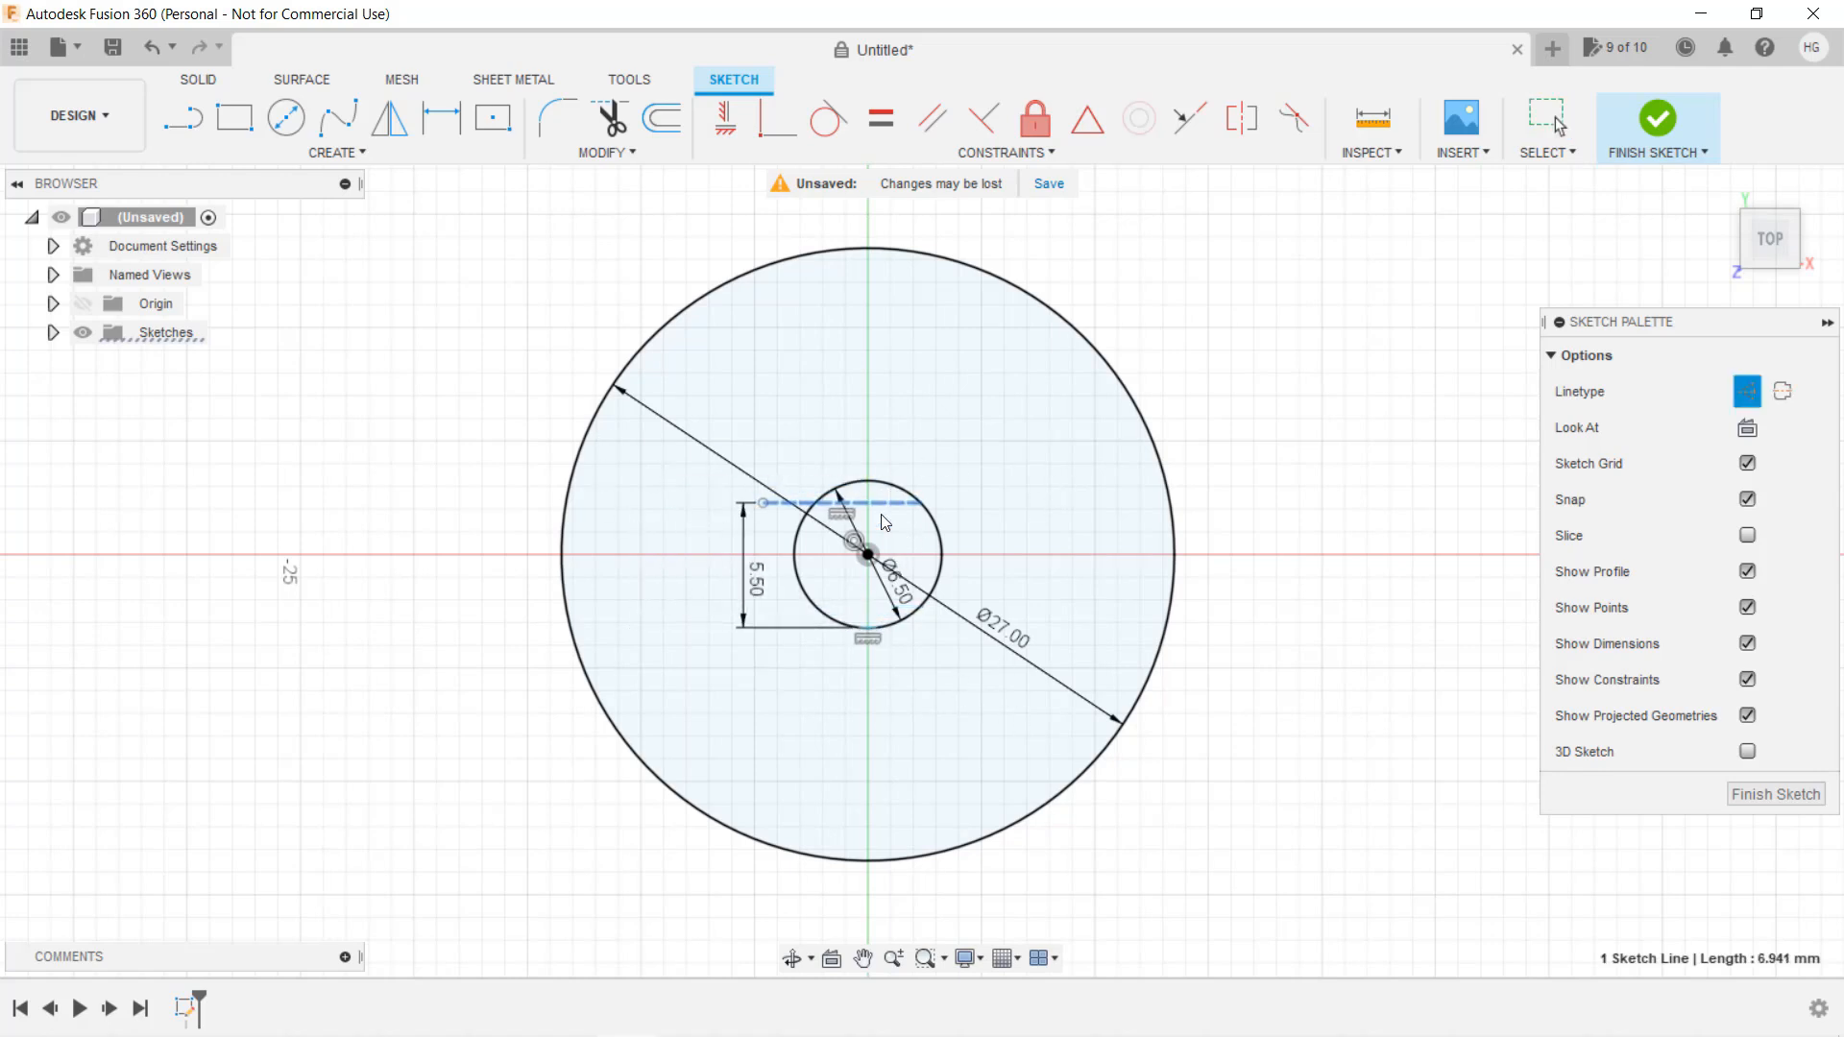
{"action": "key", "text": "ctrl+z"}
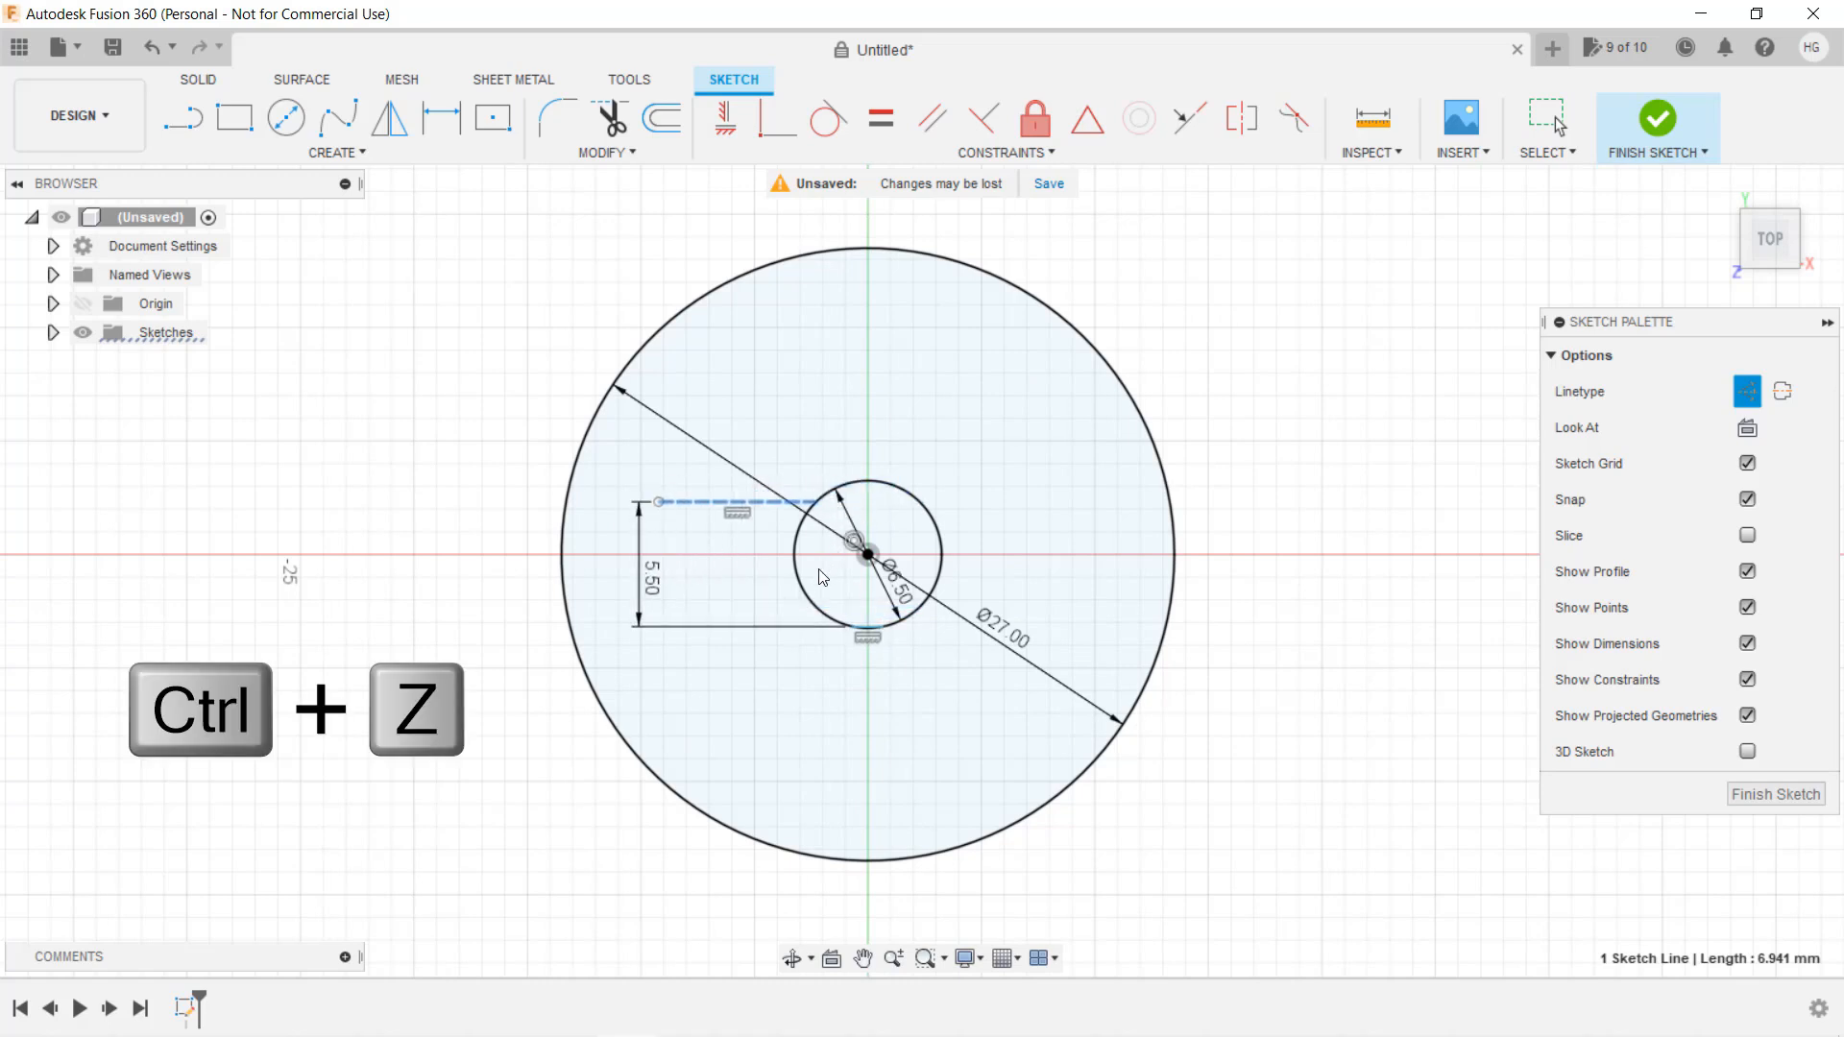
{"action": "key", "text": "ctrl+z"}
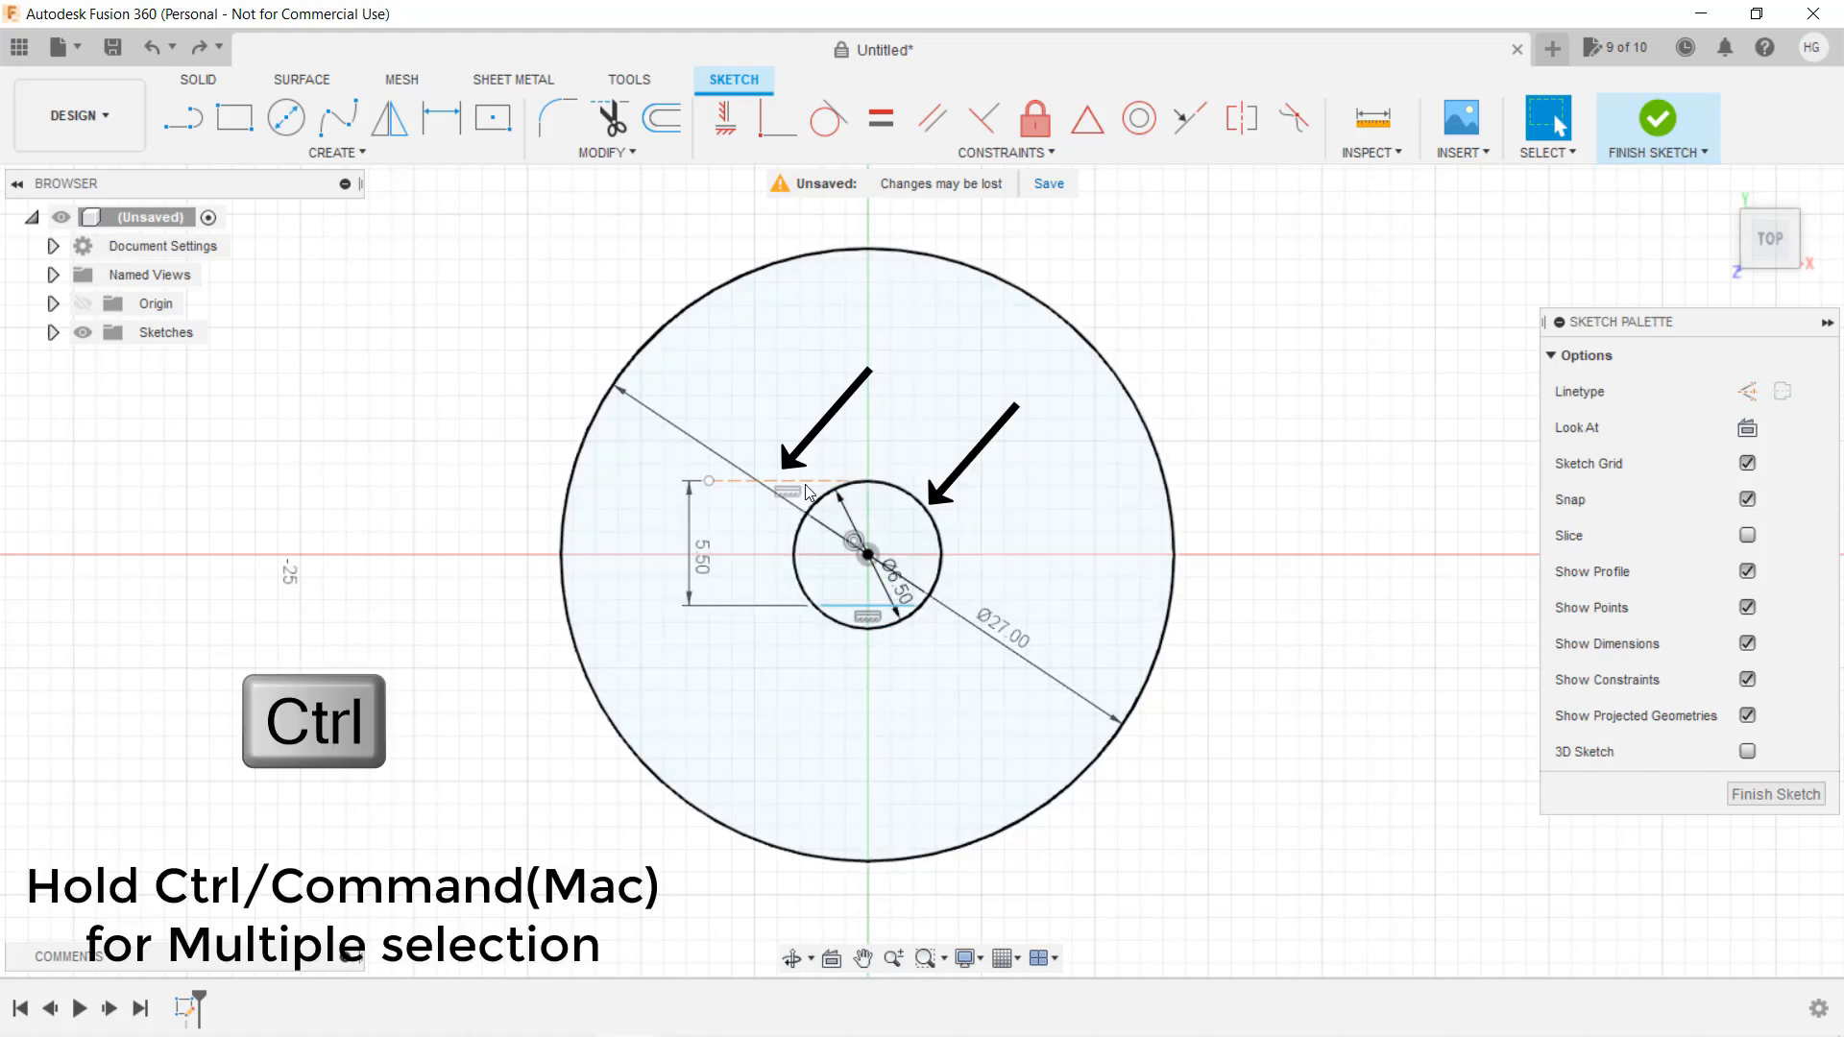
Constrain the dashed construction line tangent to the inner shaft circle
{"action": "left_click", "coordinate": [795, 487]}
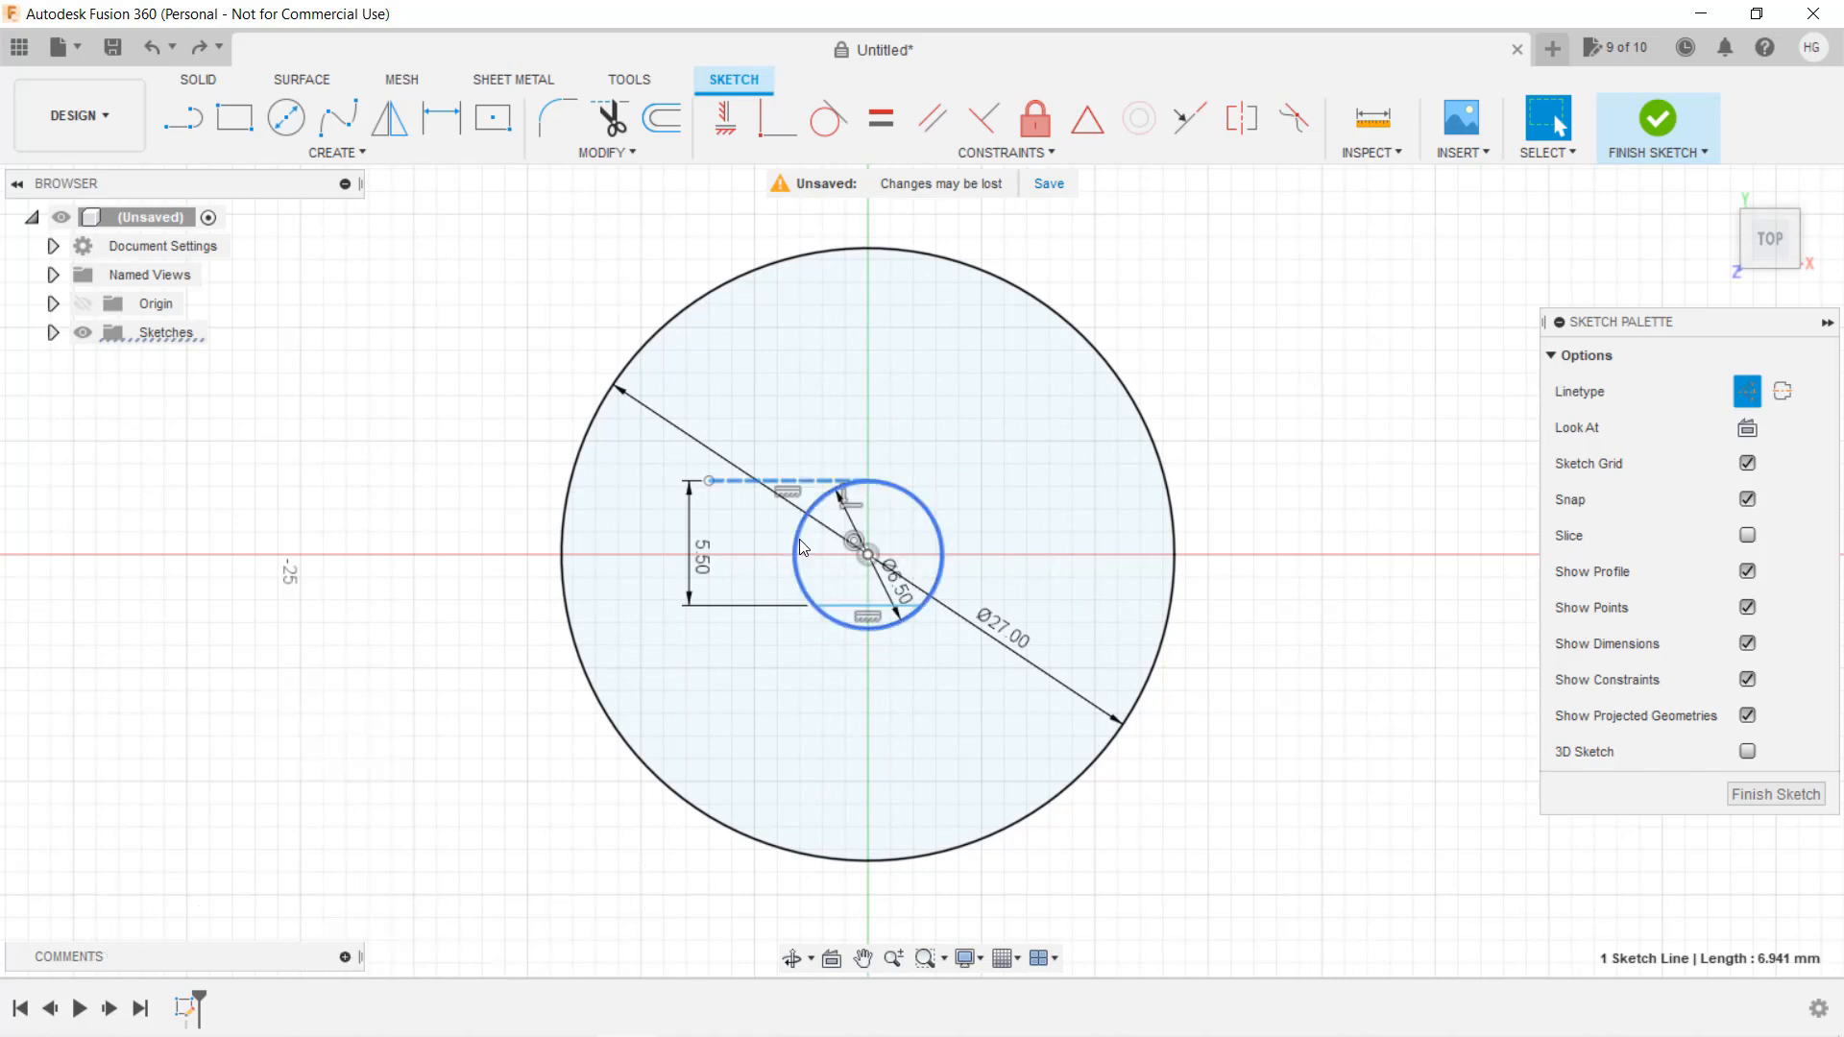
{"action": "left_click", "coordinate": [826, 117]}
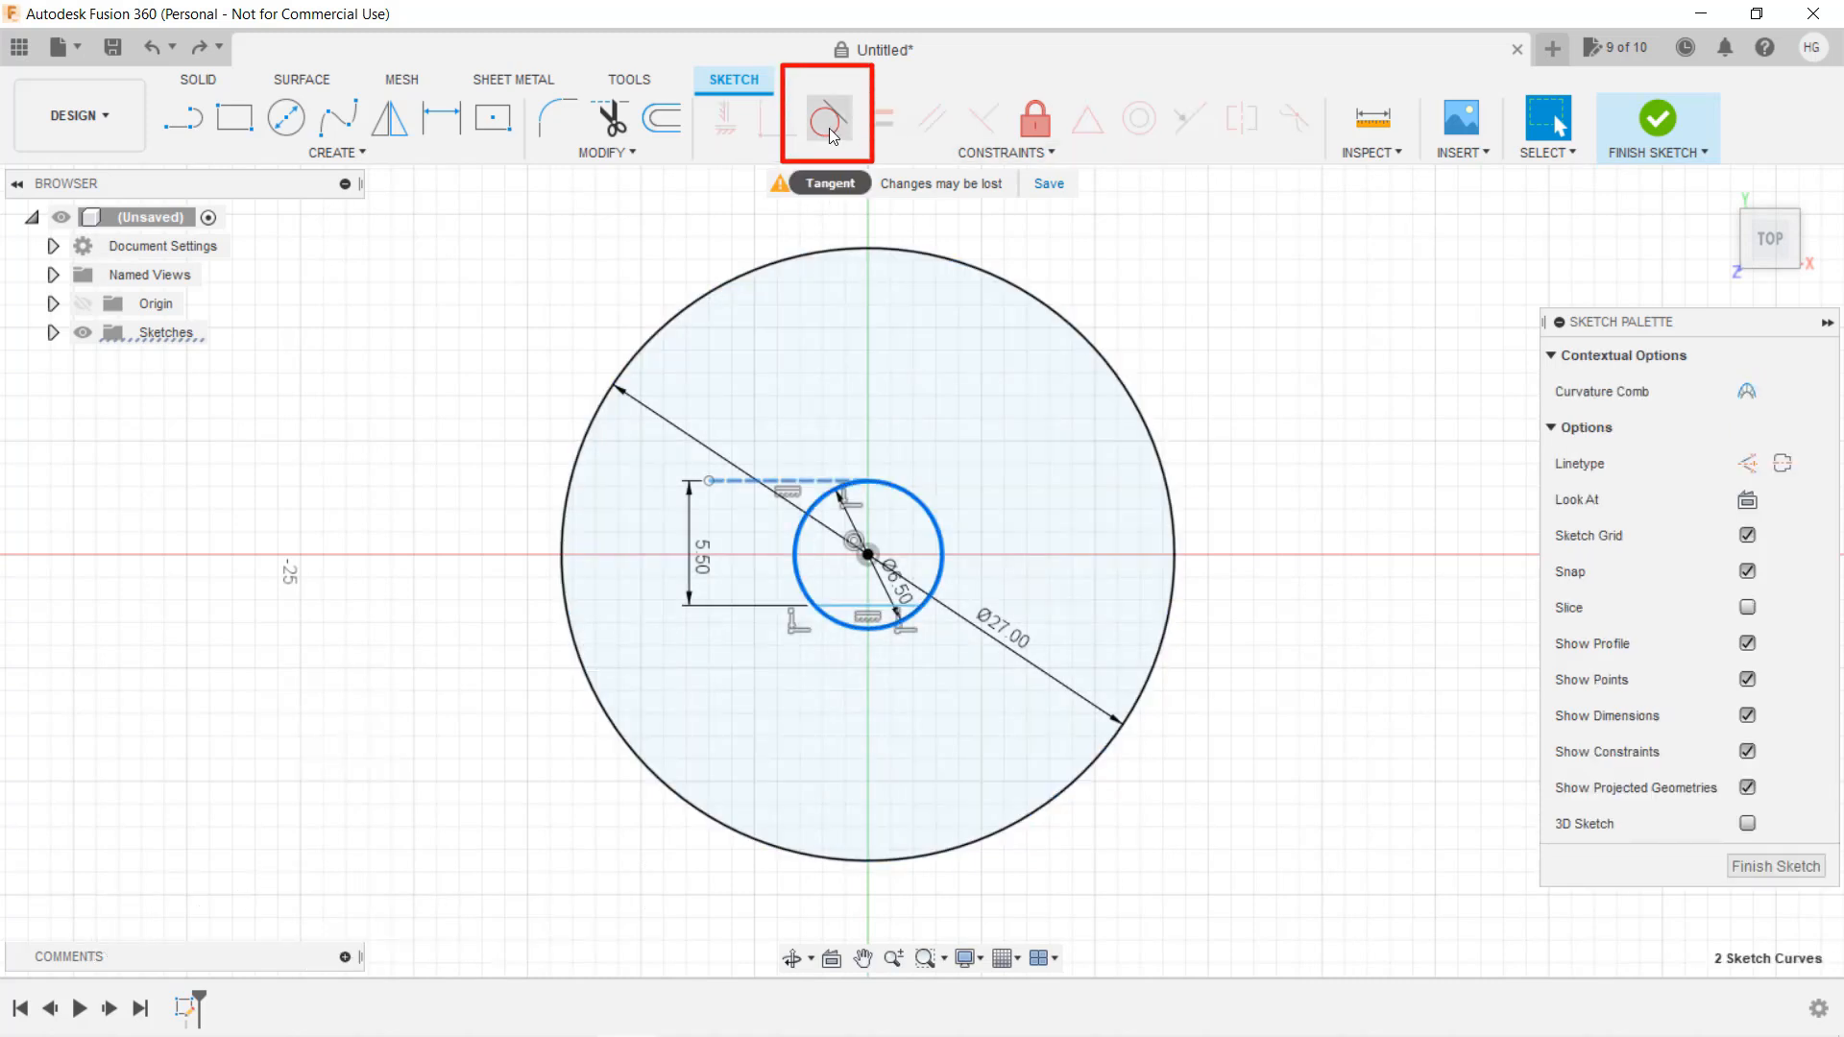
{"action": "left_click", "coordinate": [827, 118]}
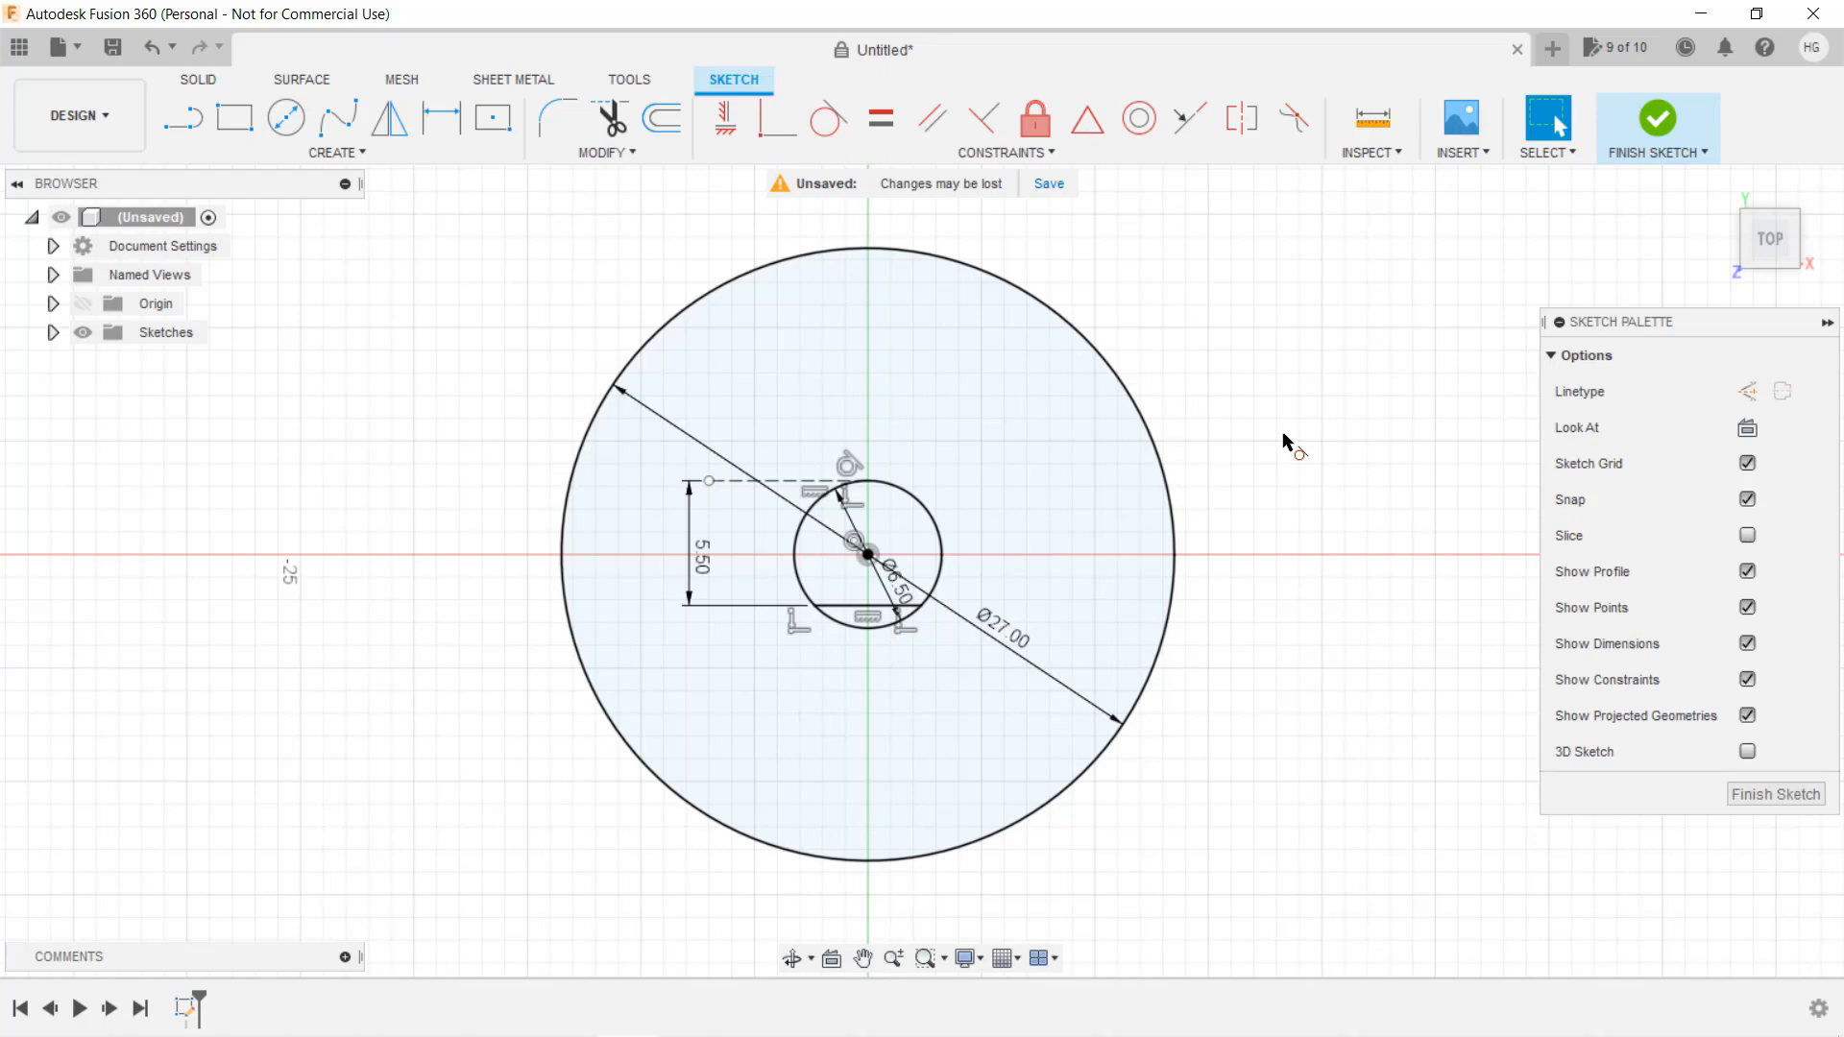
{"action": "mouse_move", "coordinate": [734, 494]}
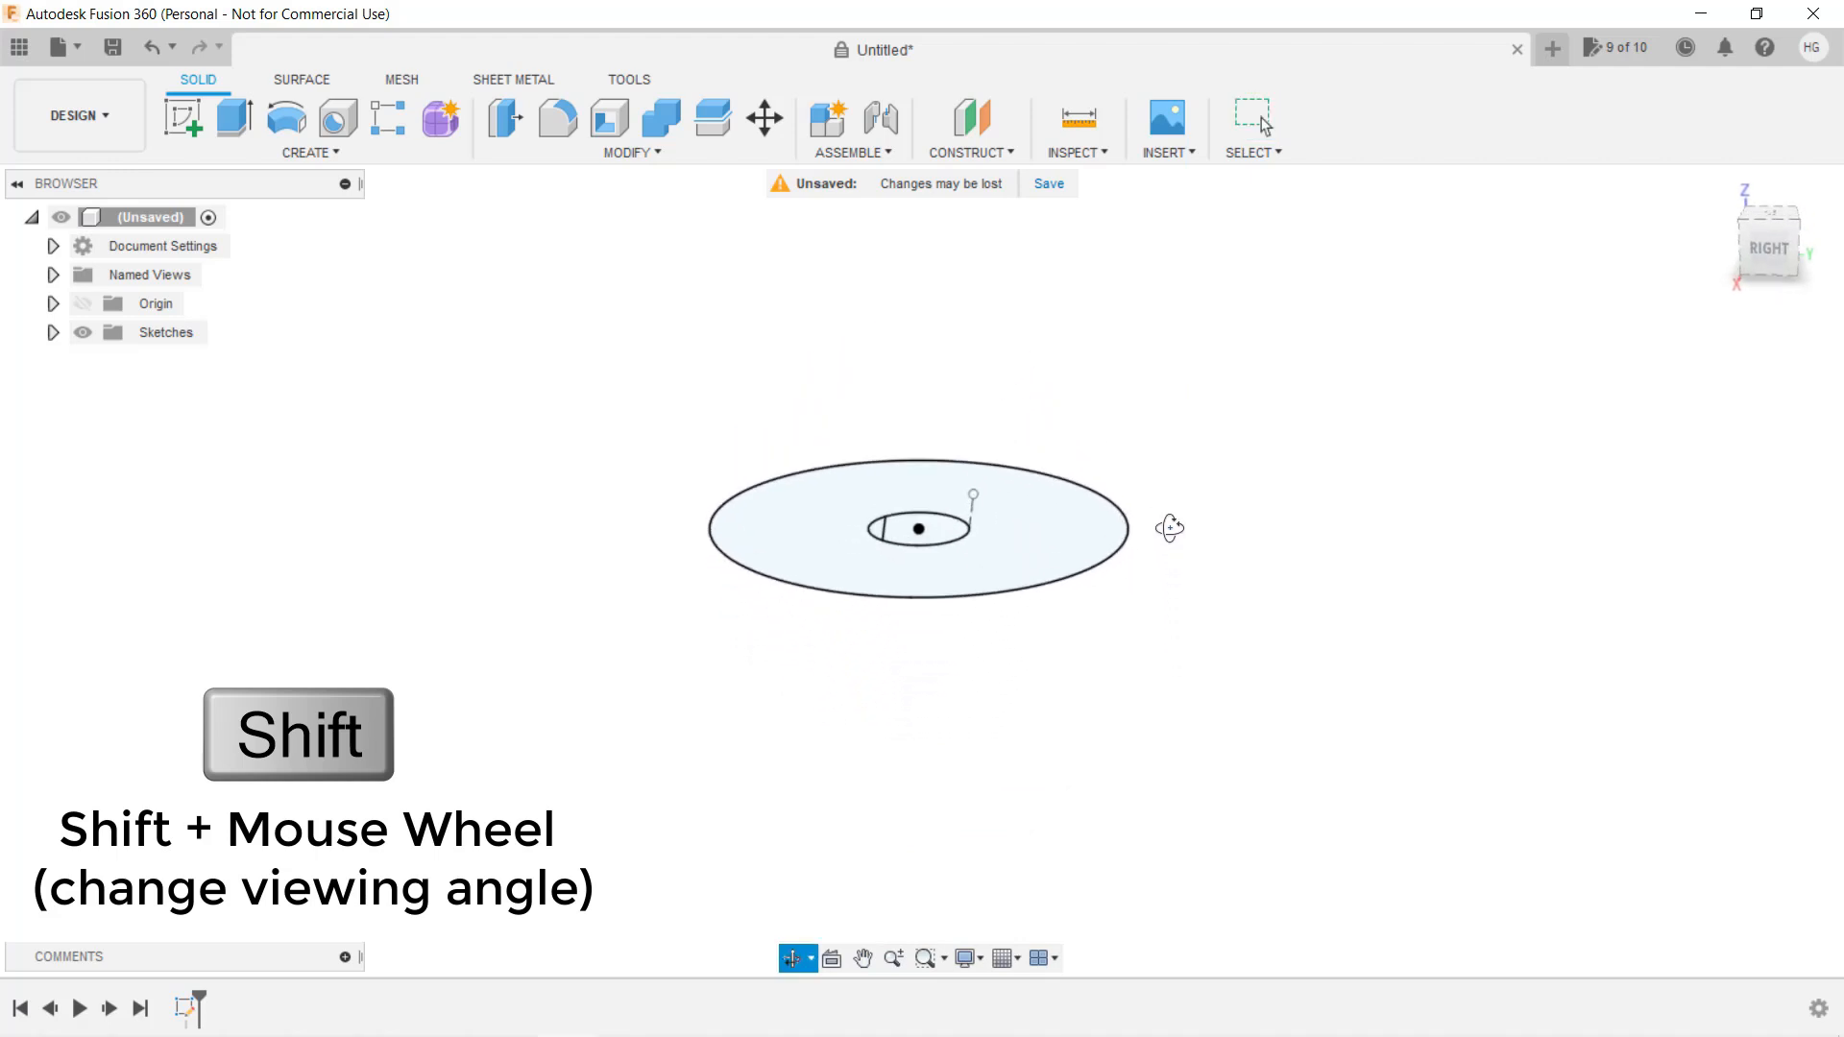
Finish the knob sketch and return to the Solid workspace
{"action": "scroll", "scroll_direction": "up", "scroll_amount": 3}
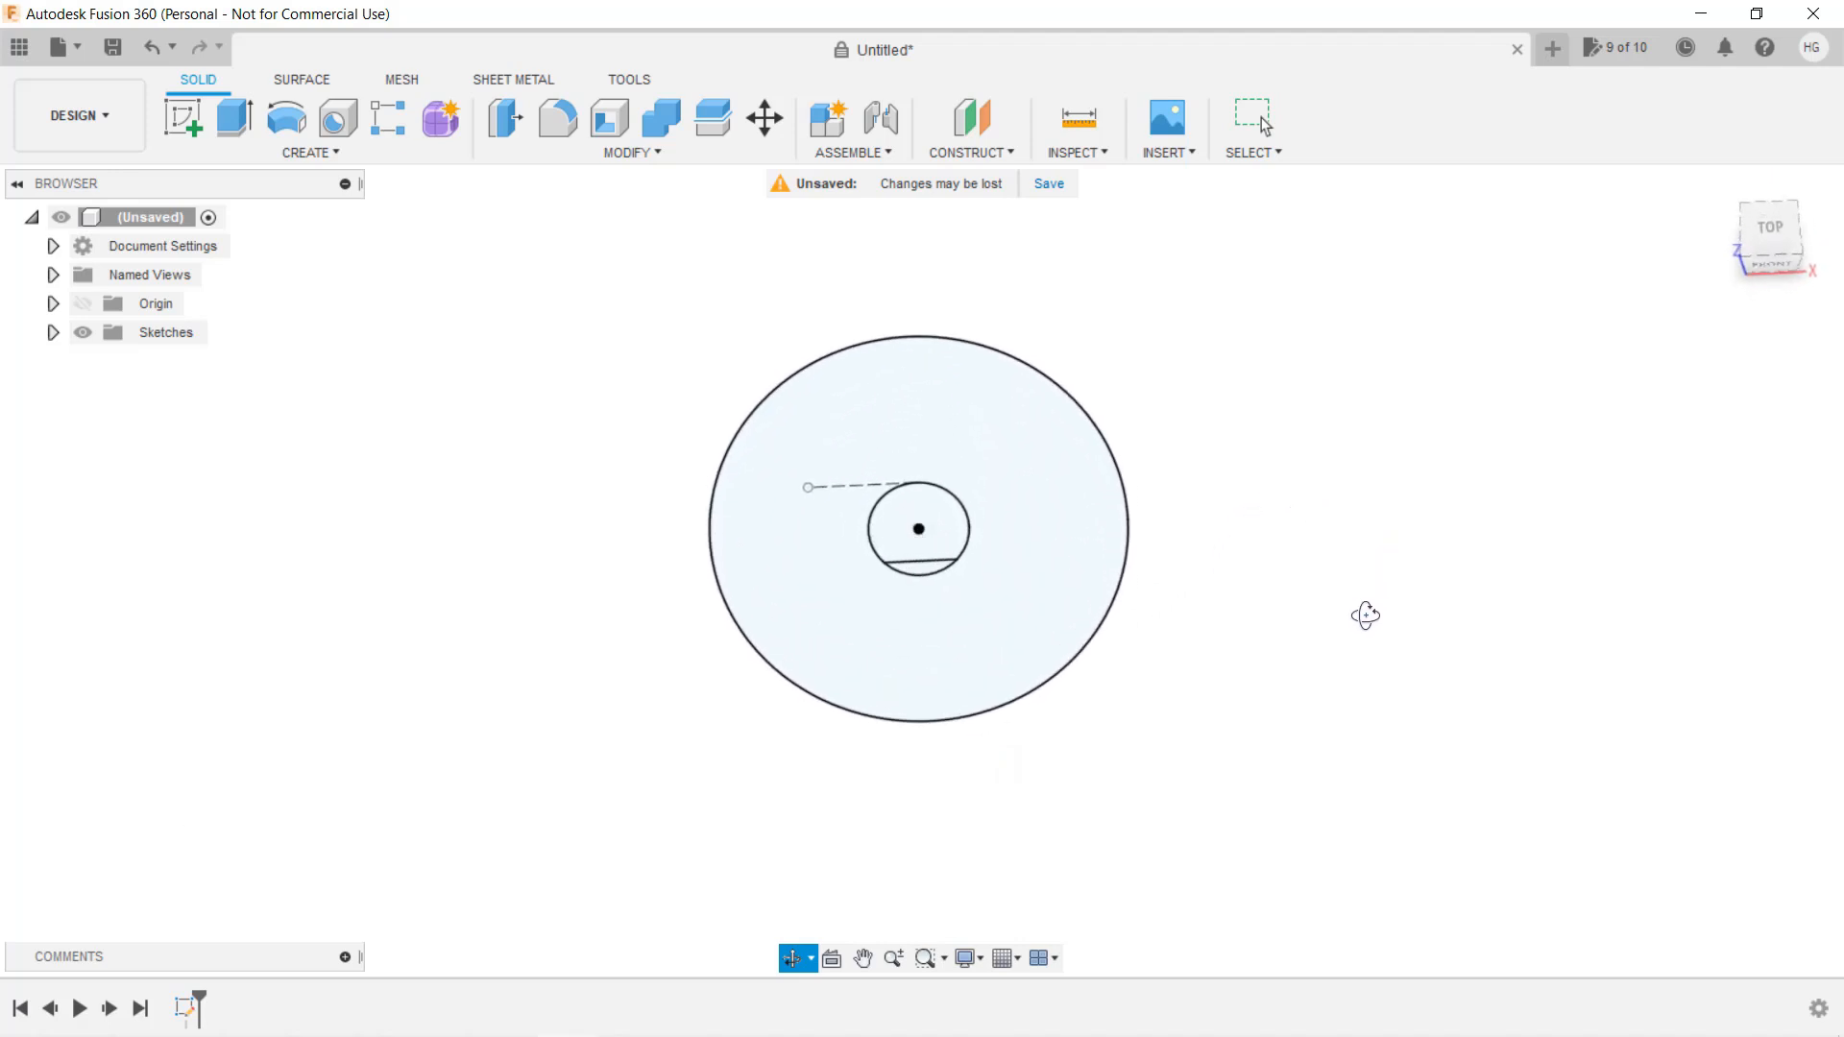
Extrude all three sketch profiles 25 mm into a solid cylinder body
{"action": "key", "text": "e"}
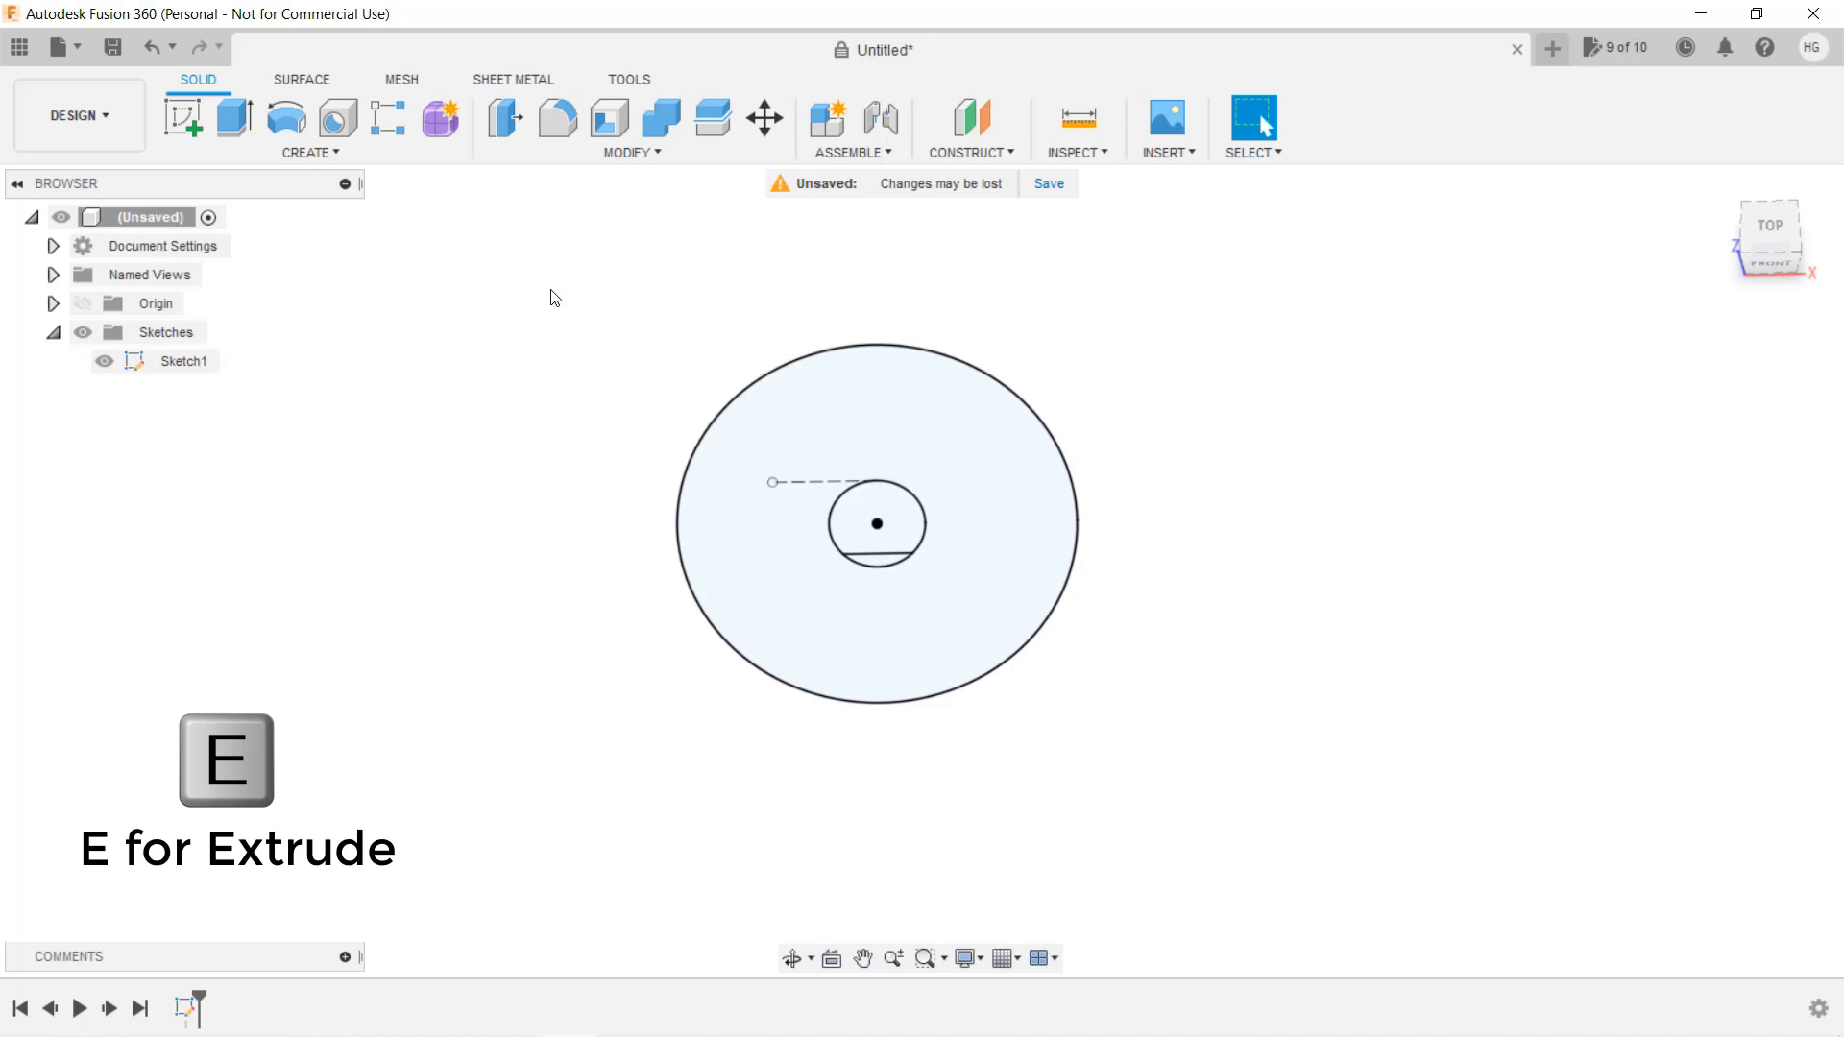
{"action": "key", "text": "e"}
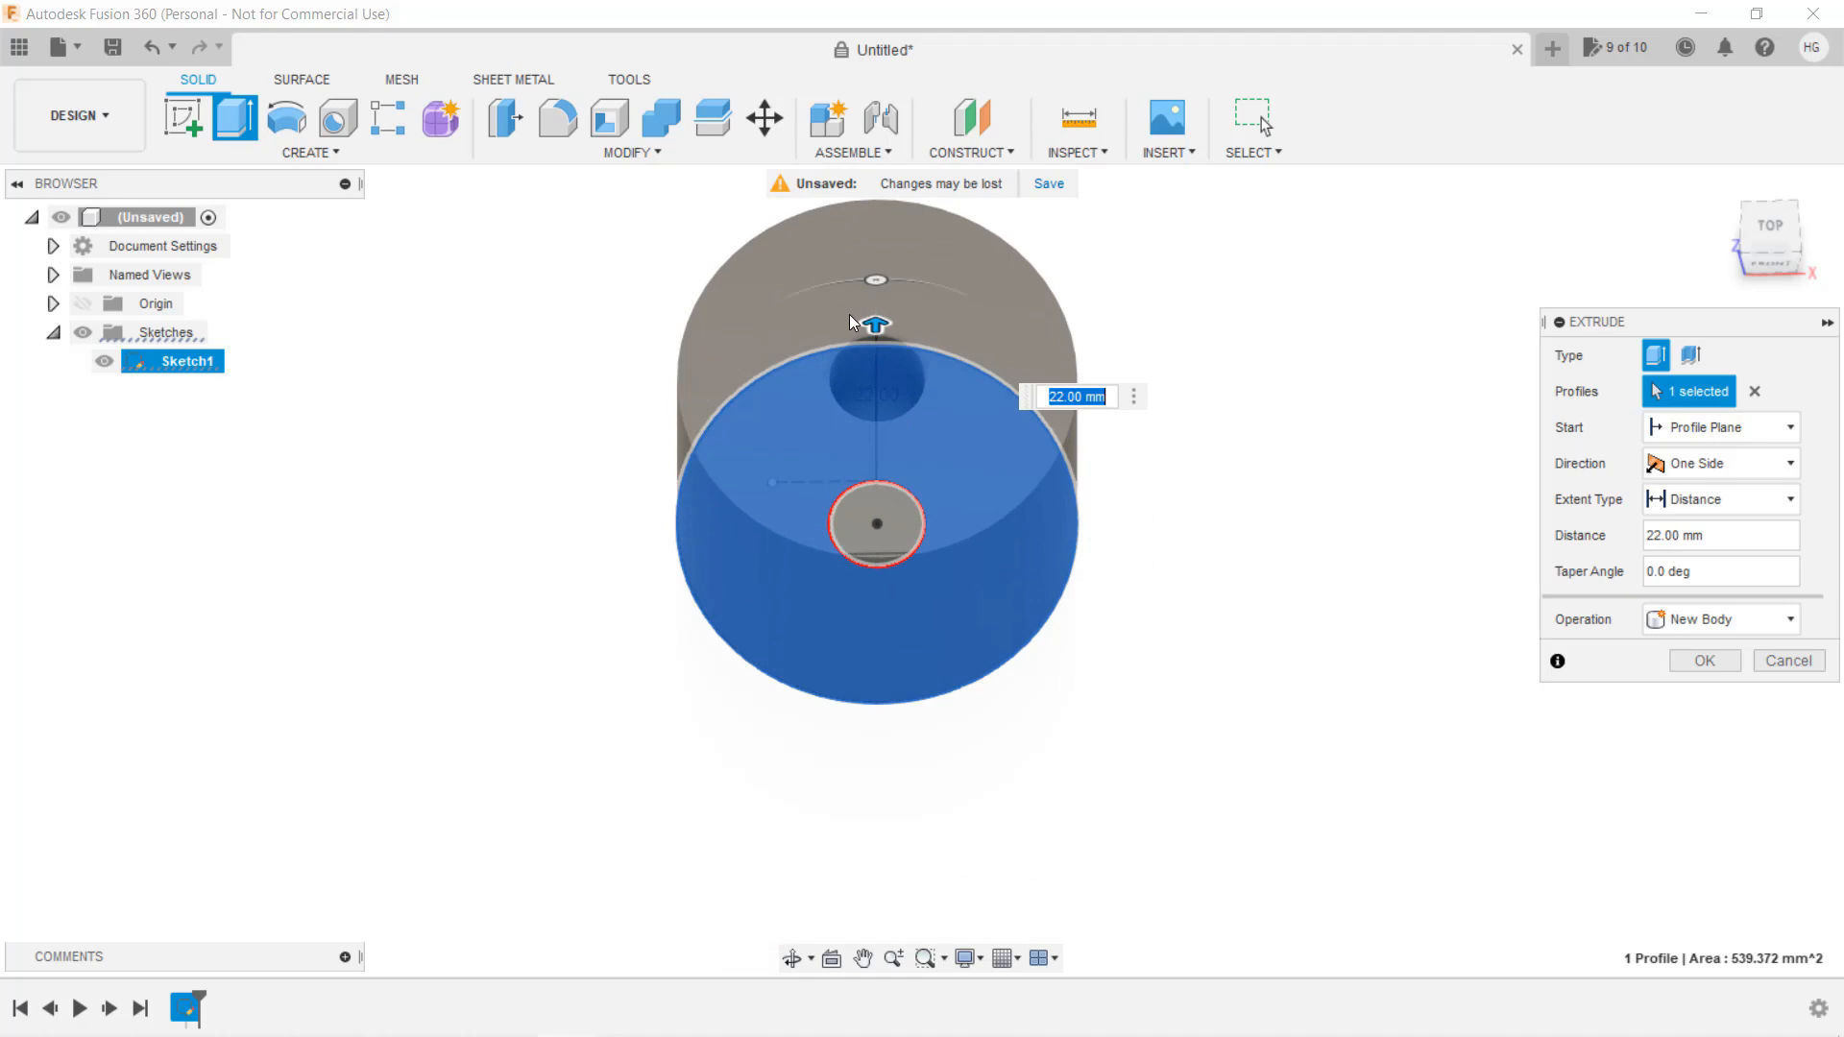
{"action": "left_click", "coordinate": [1751, 392]}
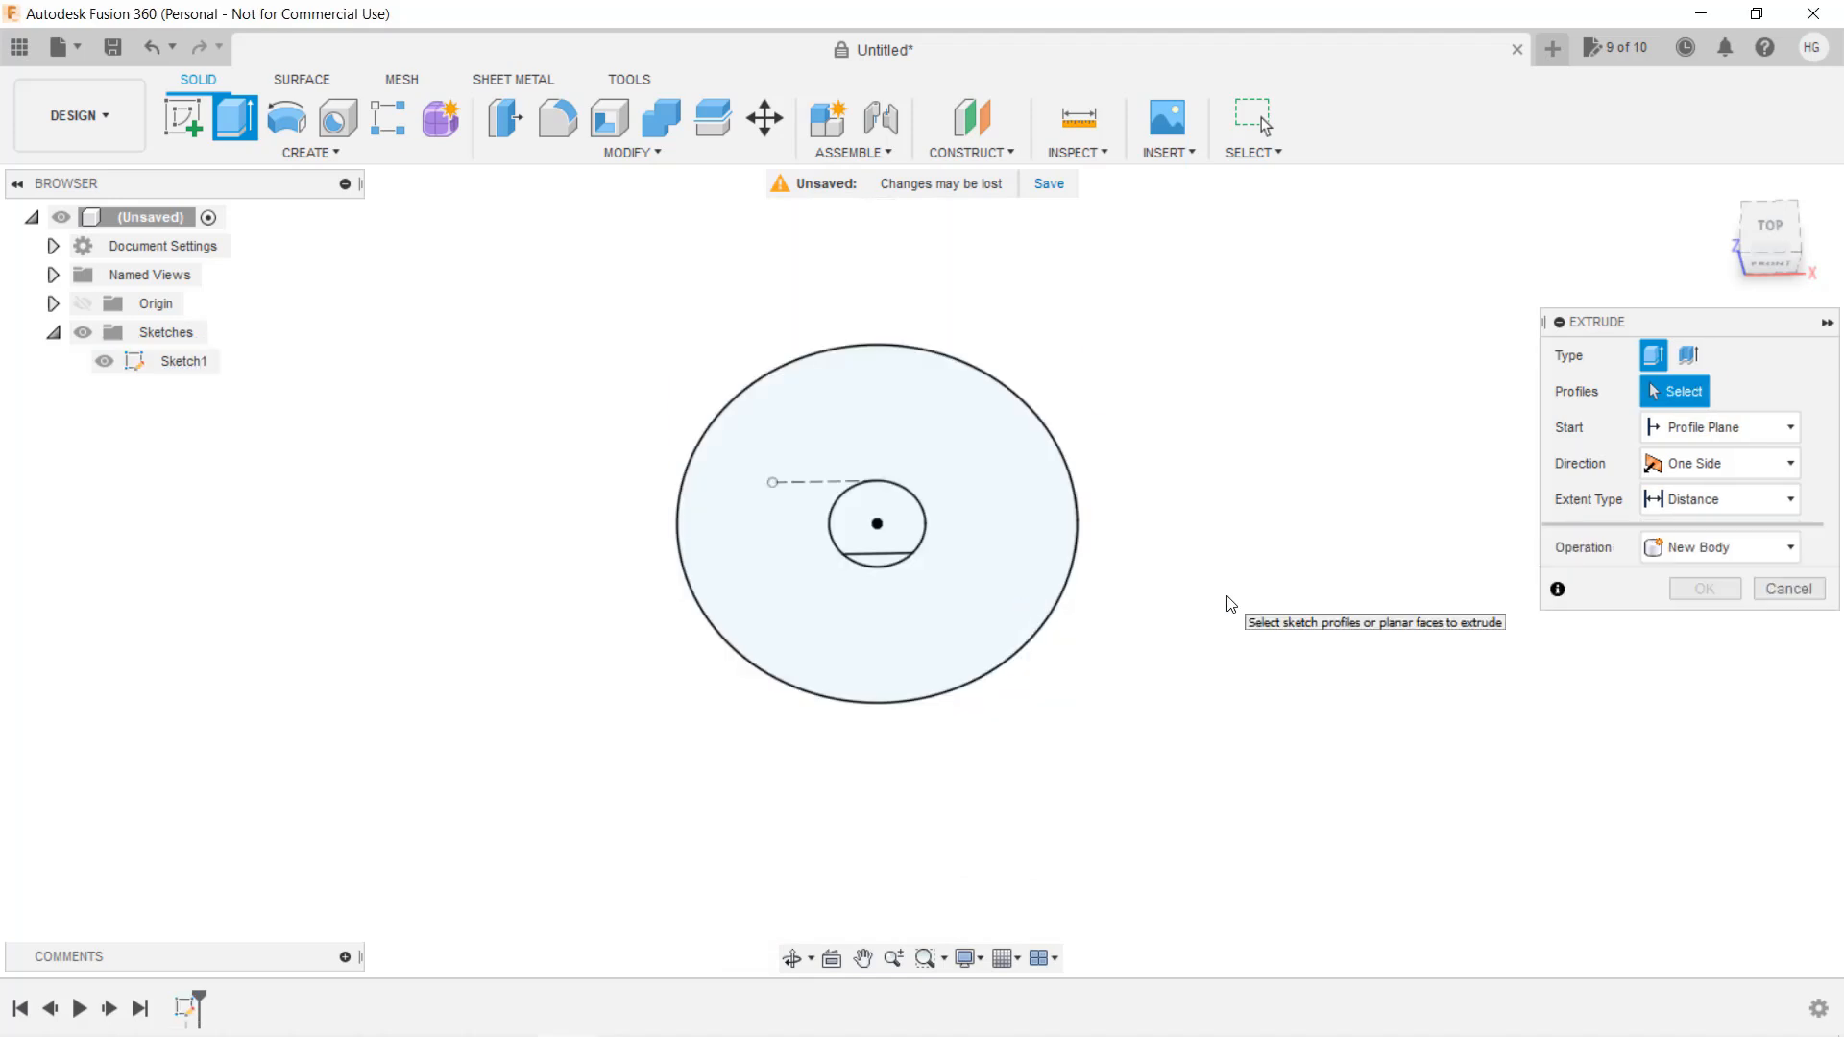
{"action": "mouse_move", "coordinate": [592, 304]}
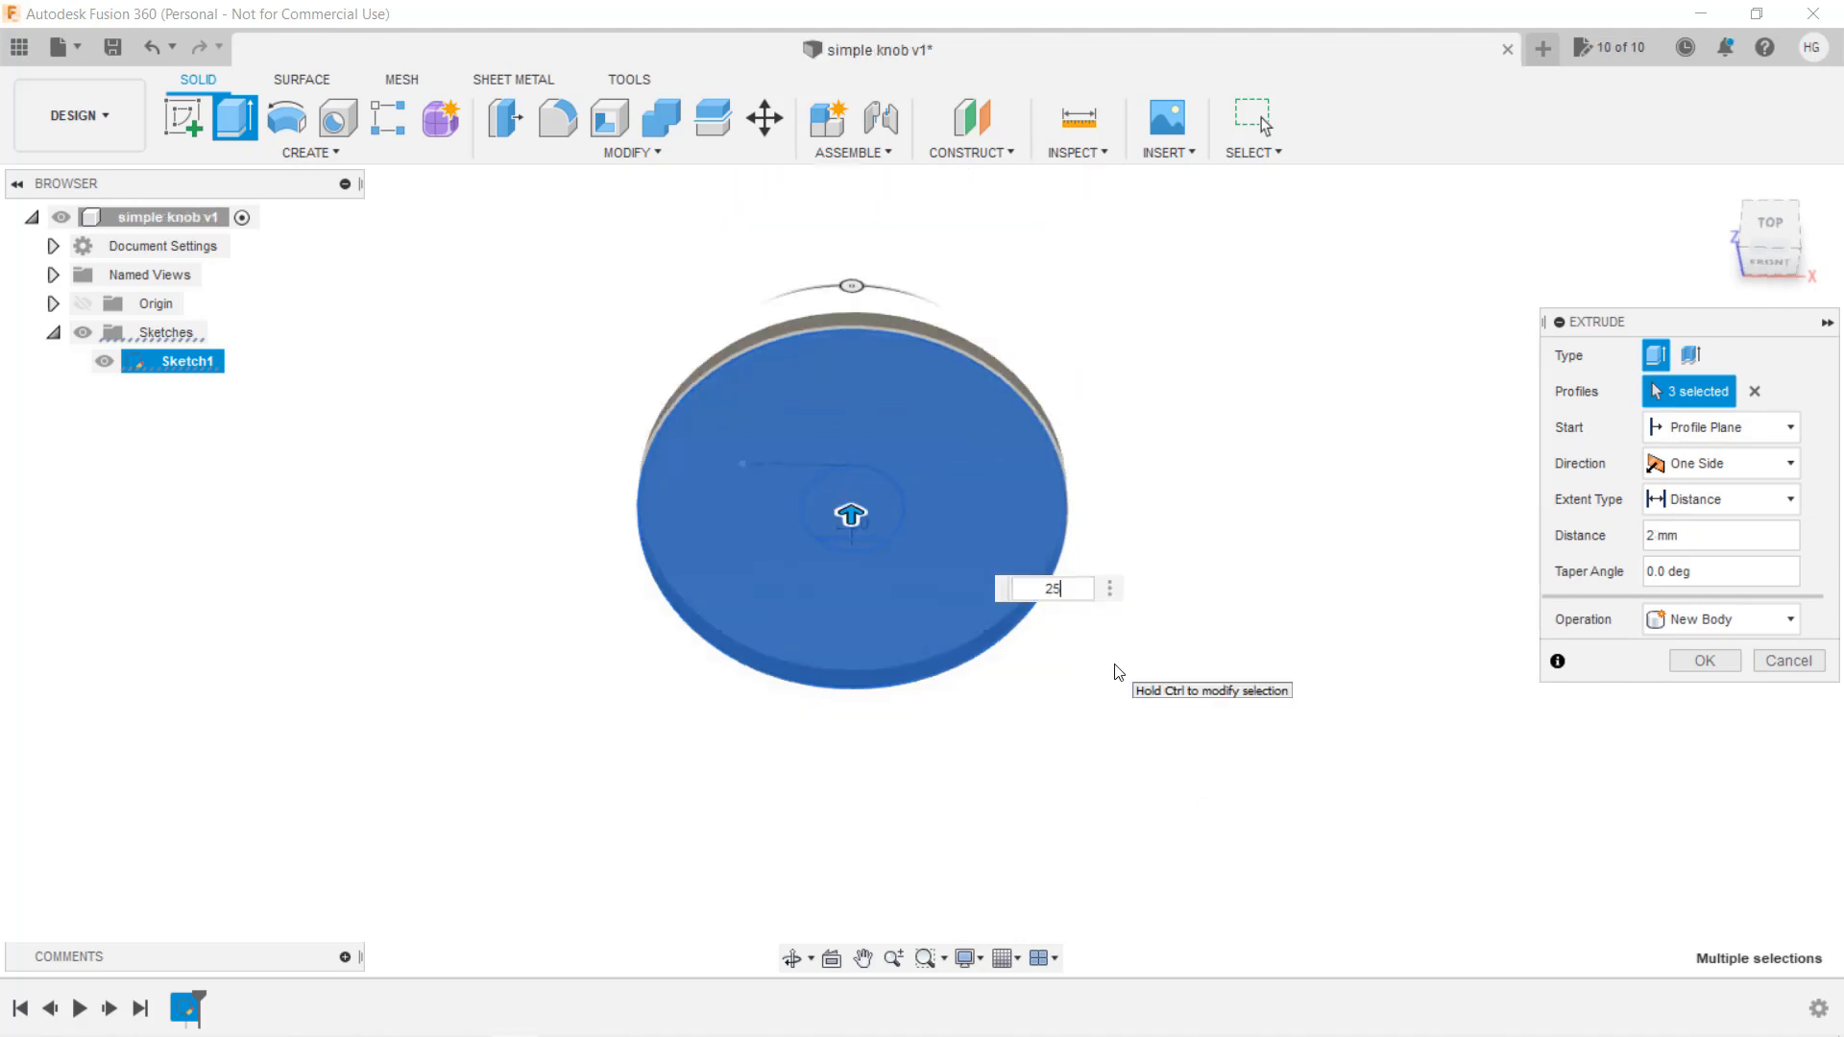
{"action": "type", "text": "25"}
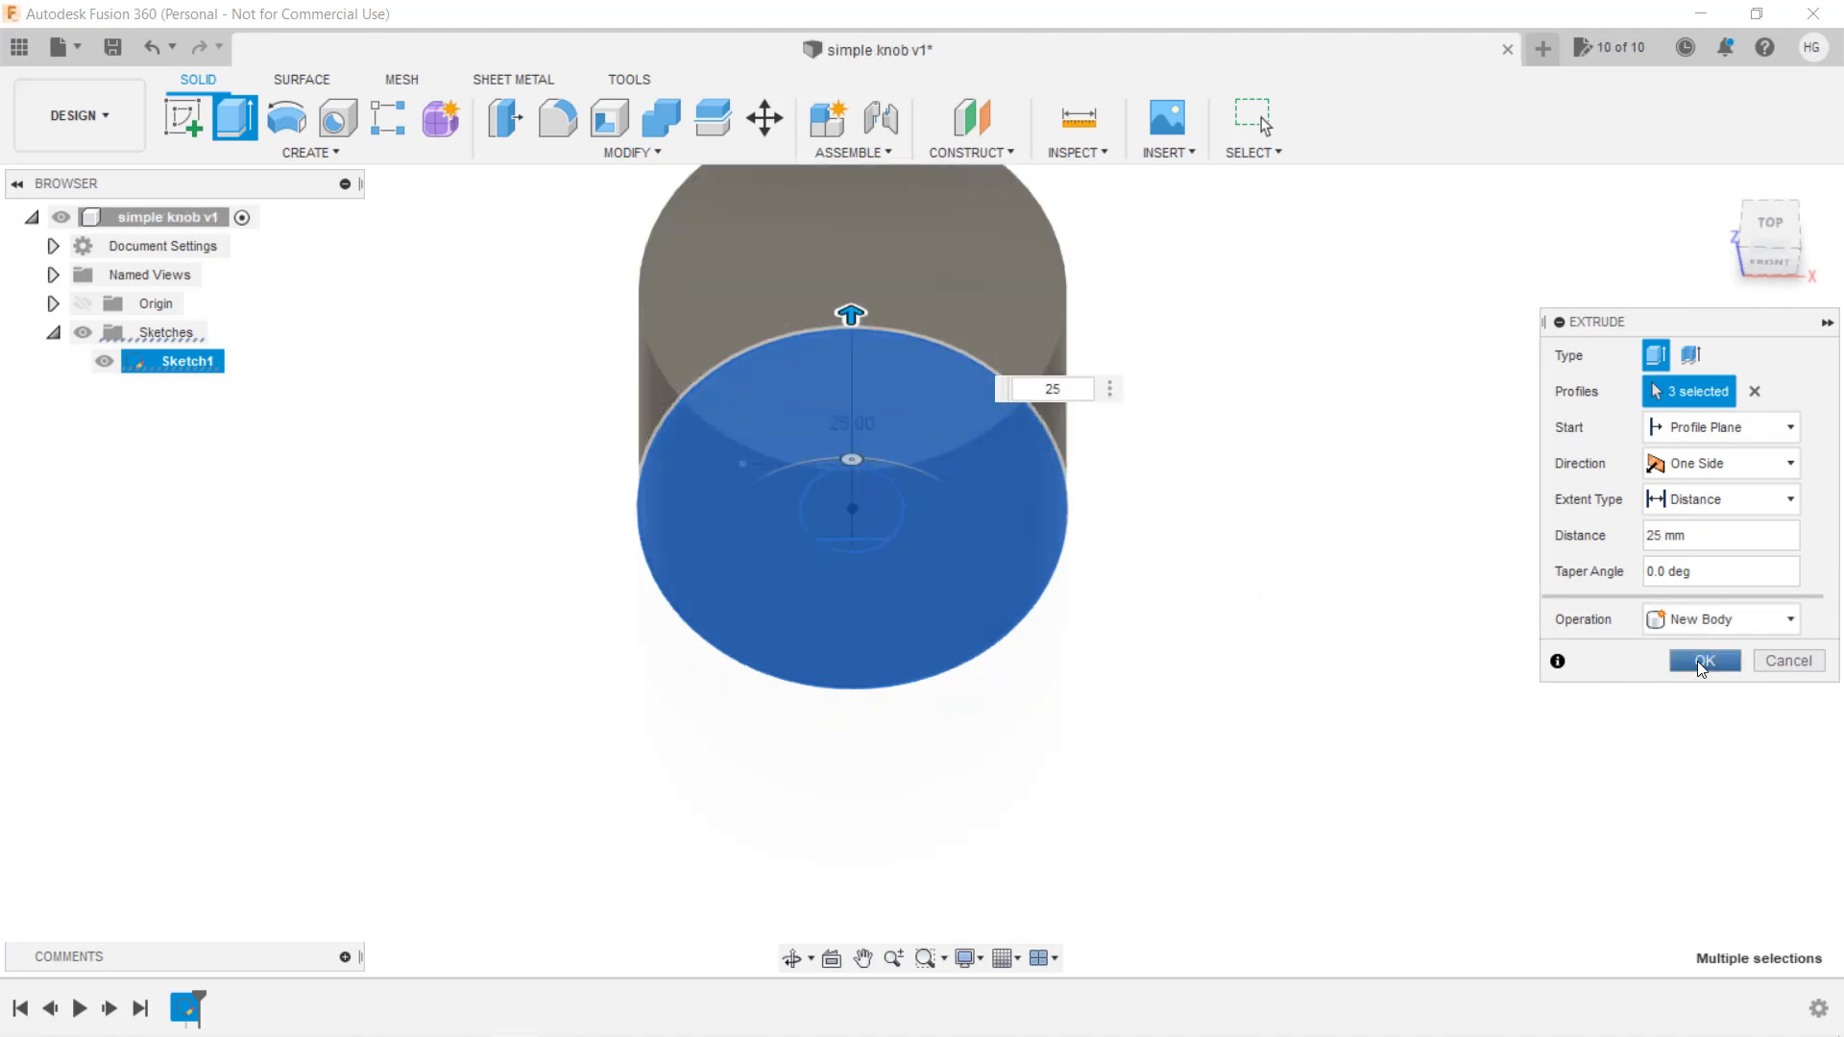
{"action": "left_click", "coordinate": [1704, 660]}
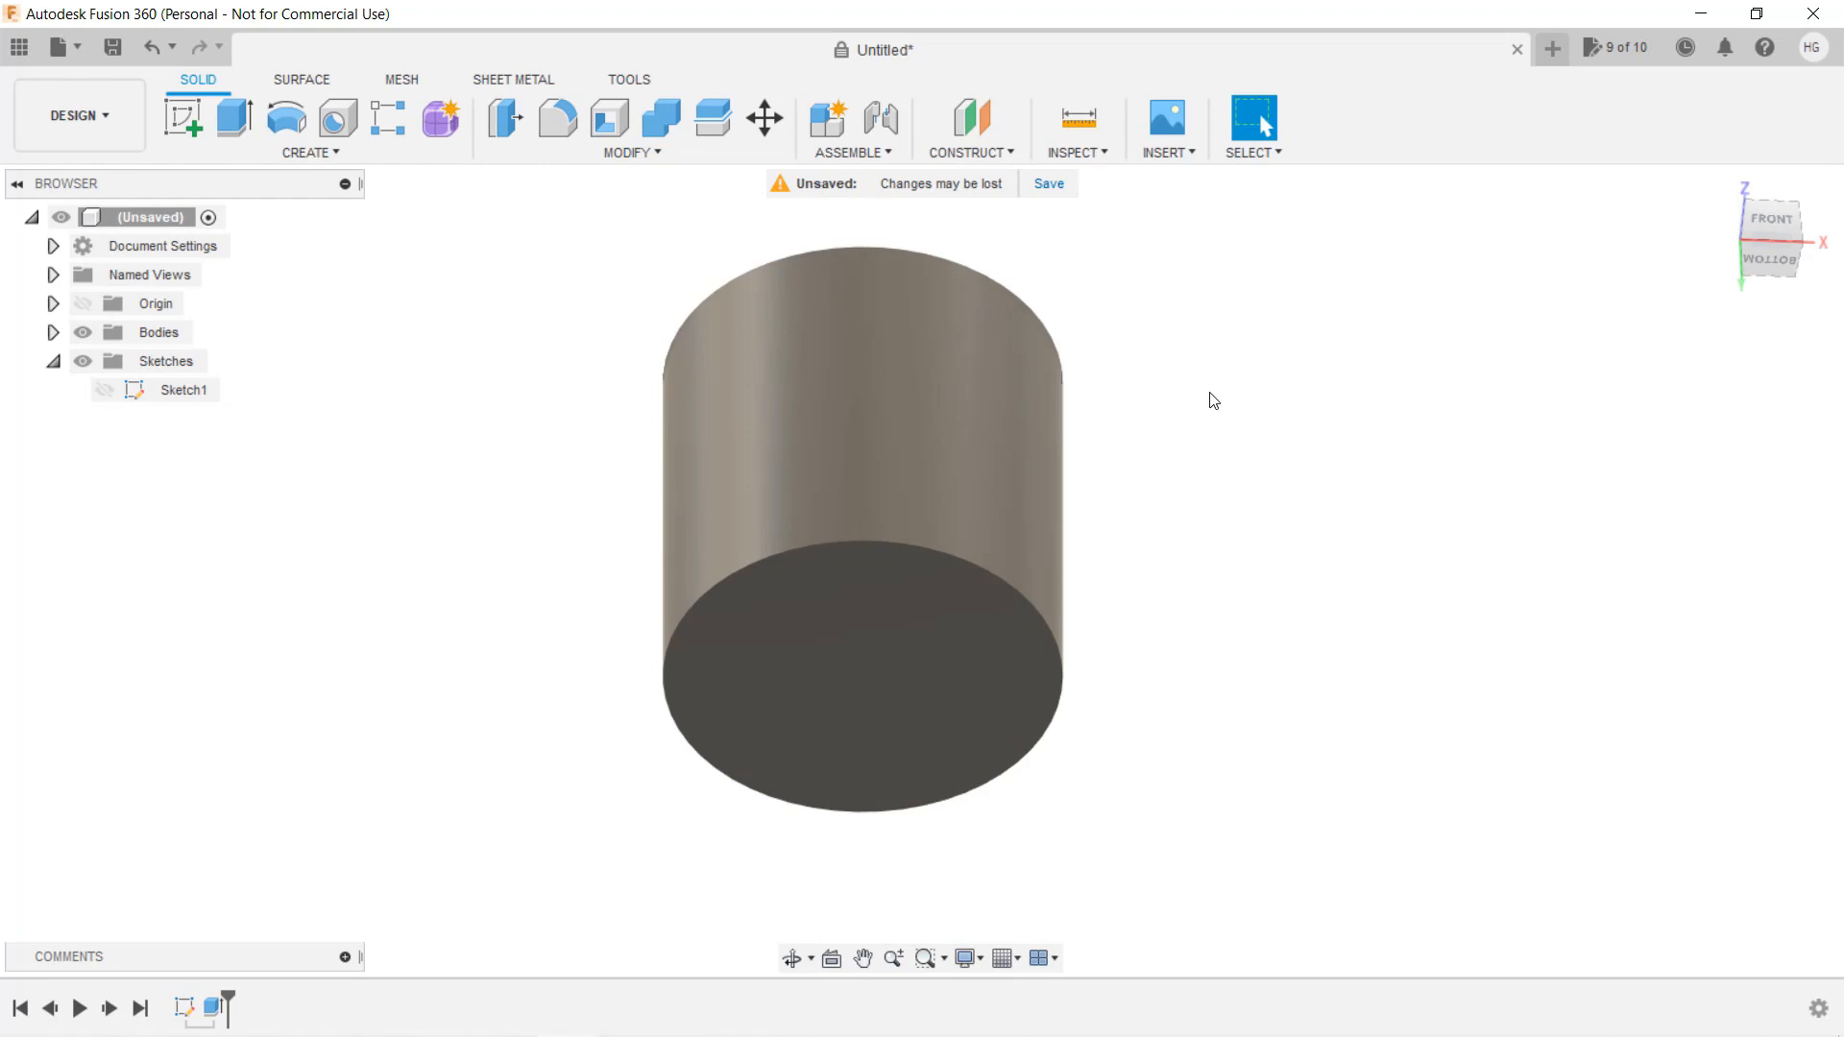
{"action": "mouse_move", "coordinate": [349, 361]}
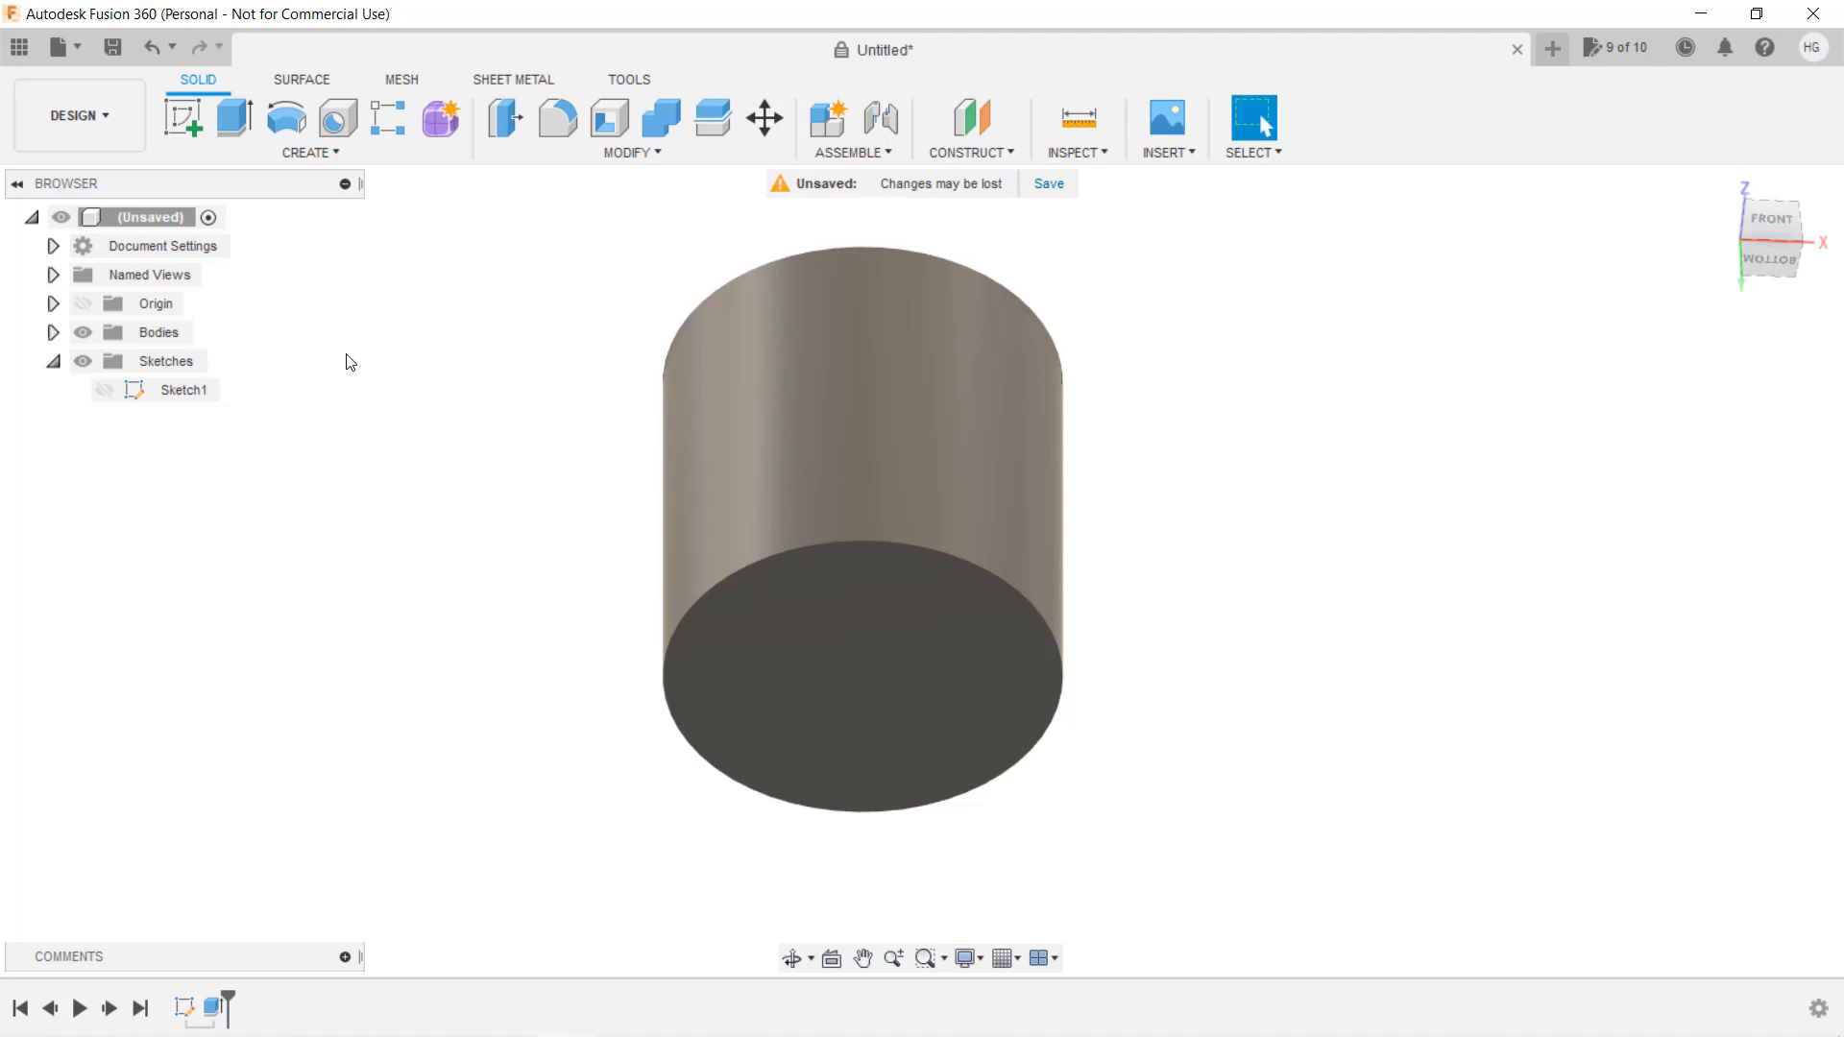
Expand the Sketches folder in the Browser to show Sketch1 again
{"action": "left_click", "coordinate": [53, 361]}
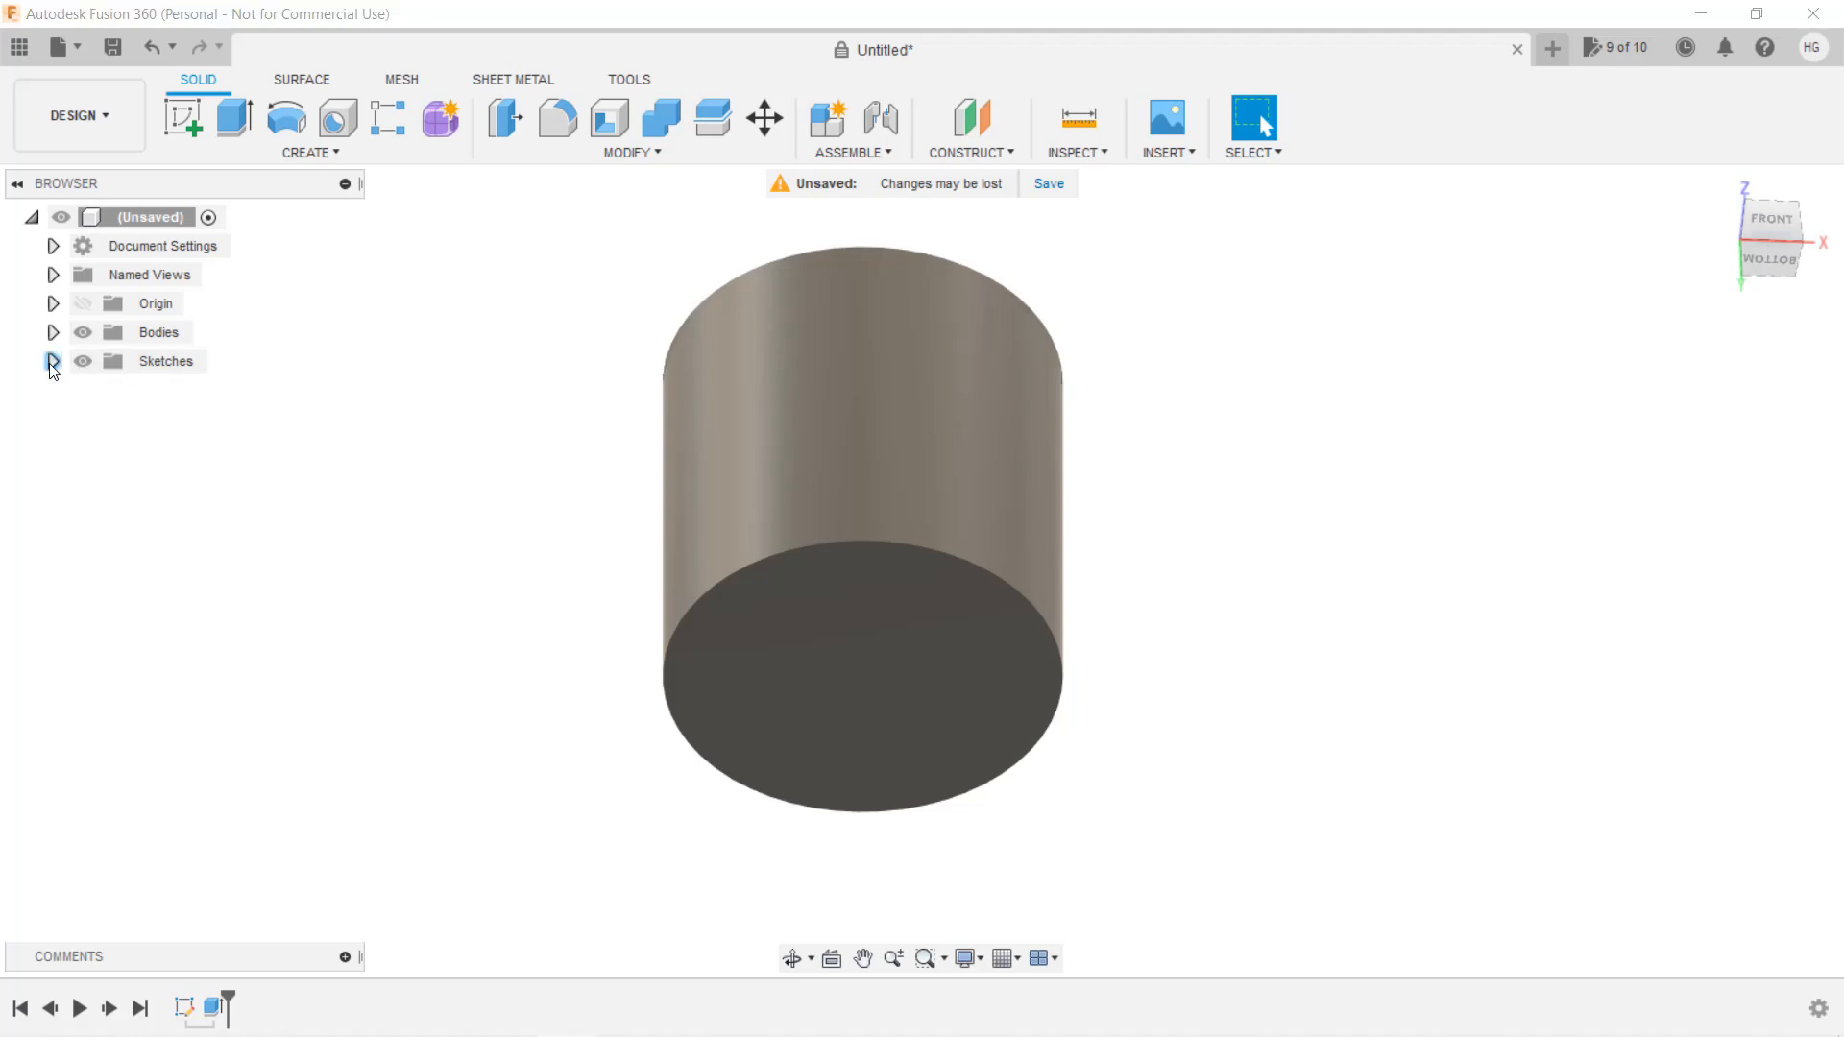
{"action": "left_click", "coordinate": [52, 361]}
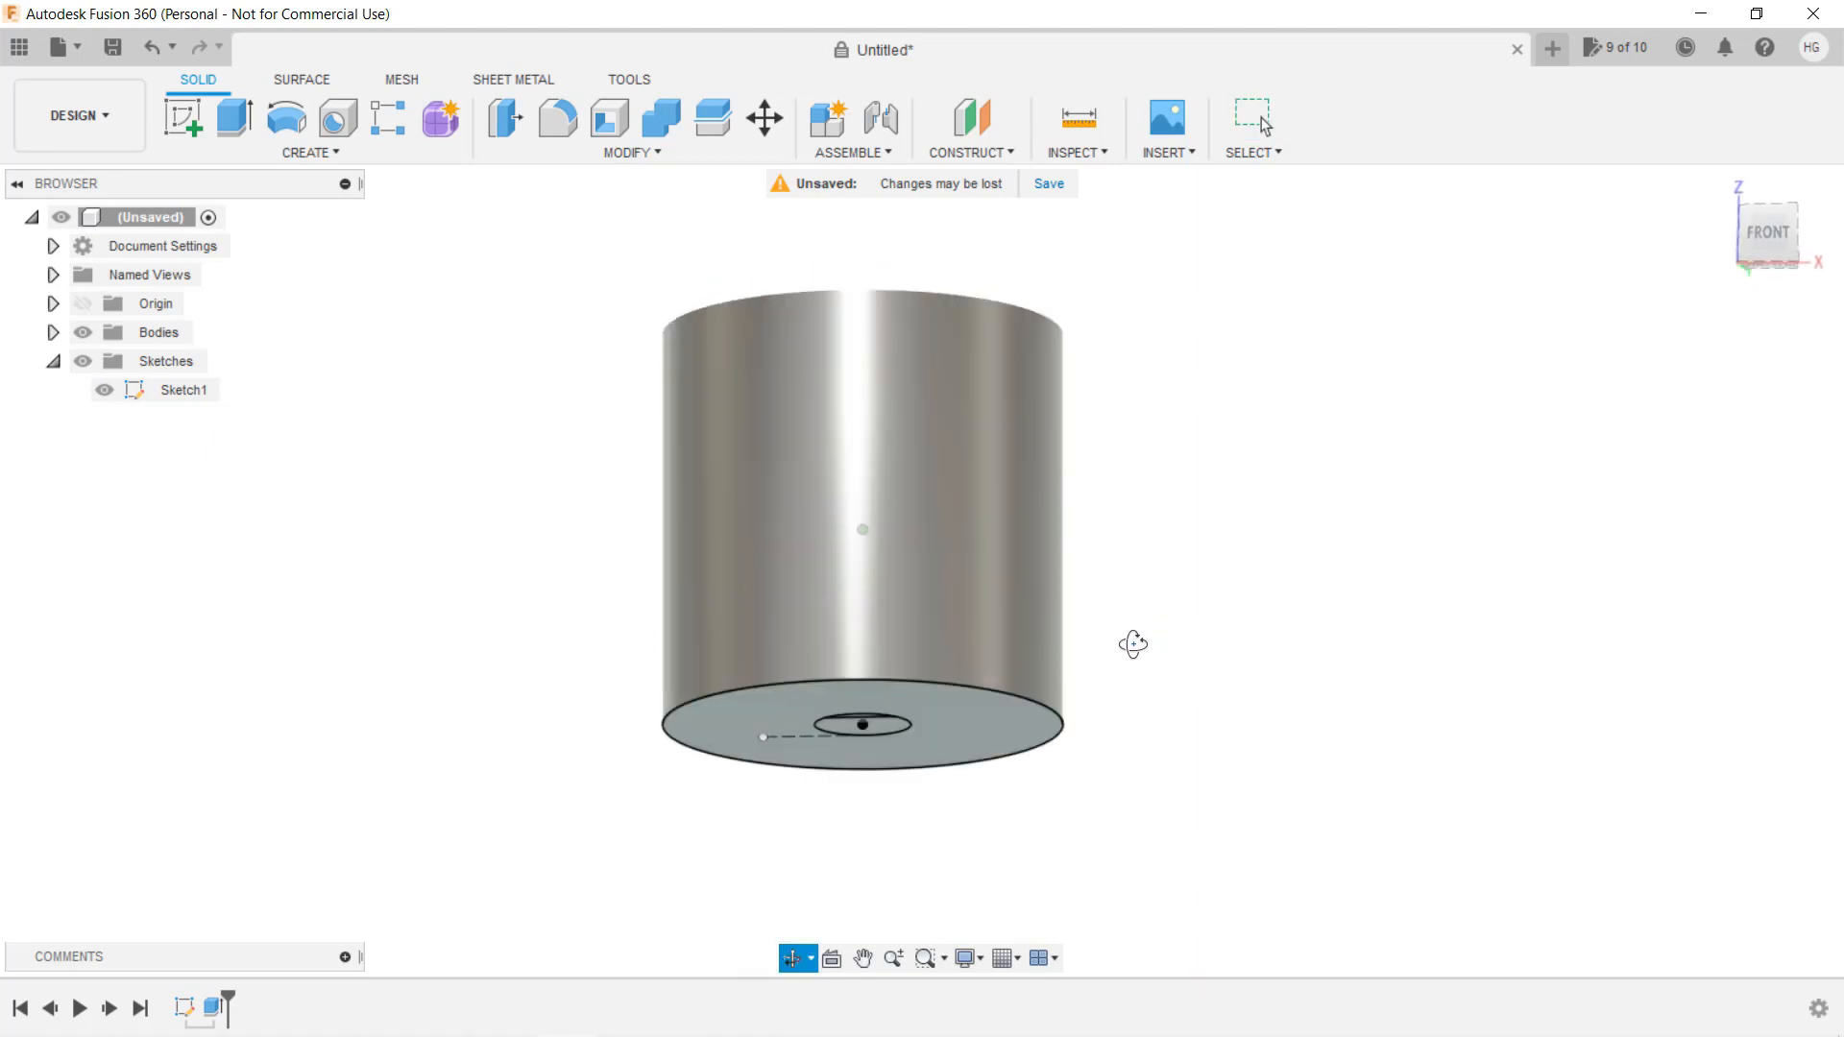
Extrude-cut the D-shaped profile 15 mm up into the cylinder's base
{"action": "key", "text": "e"}
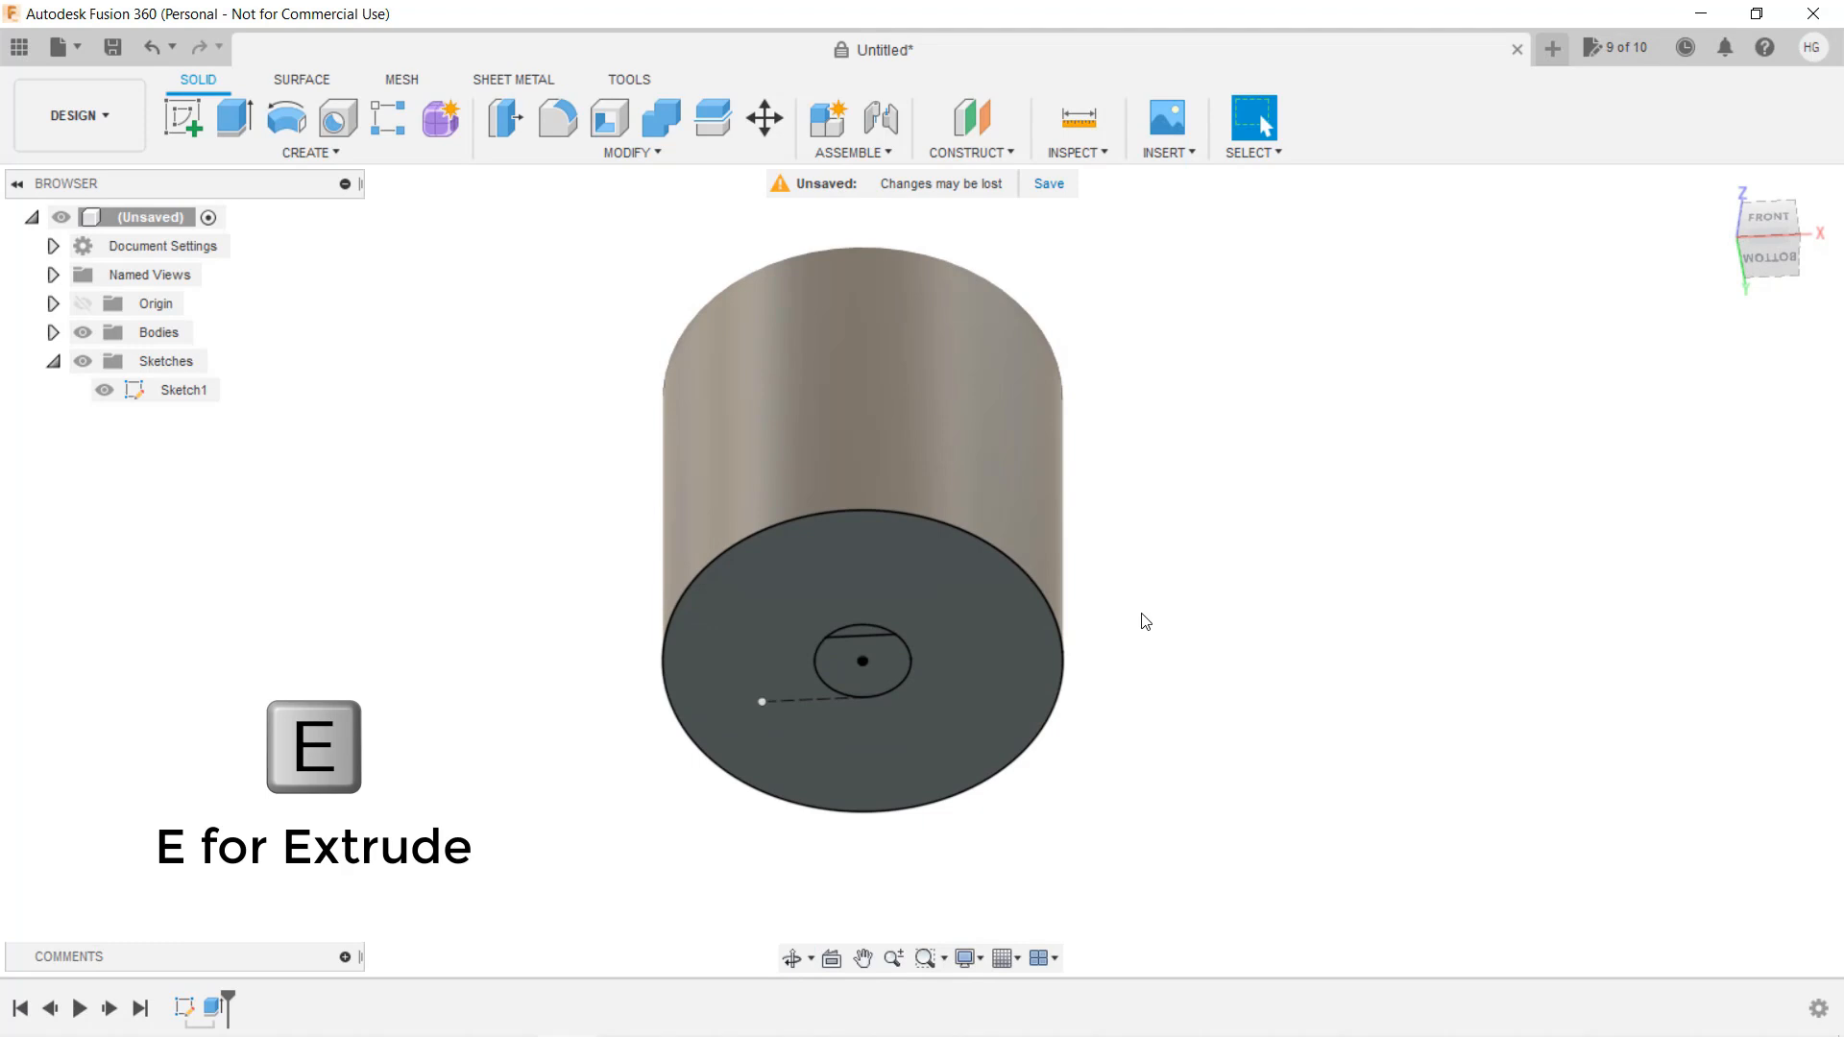
{"action": "key", "text": "e"}
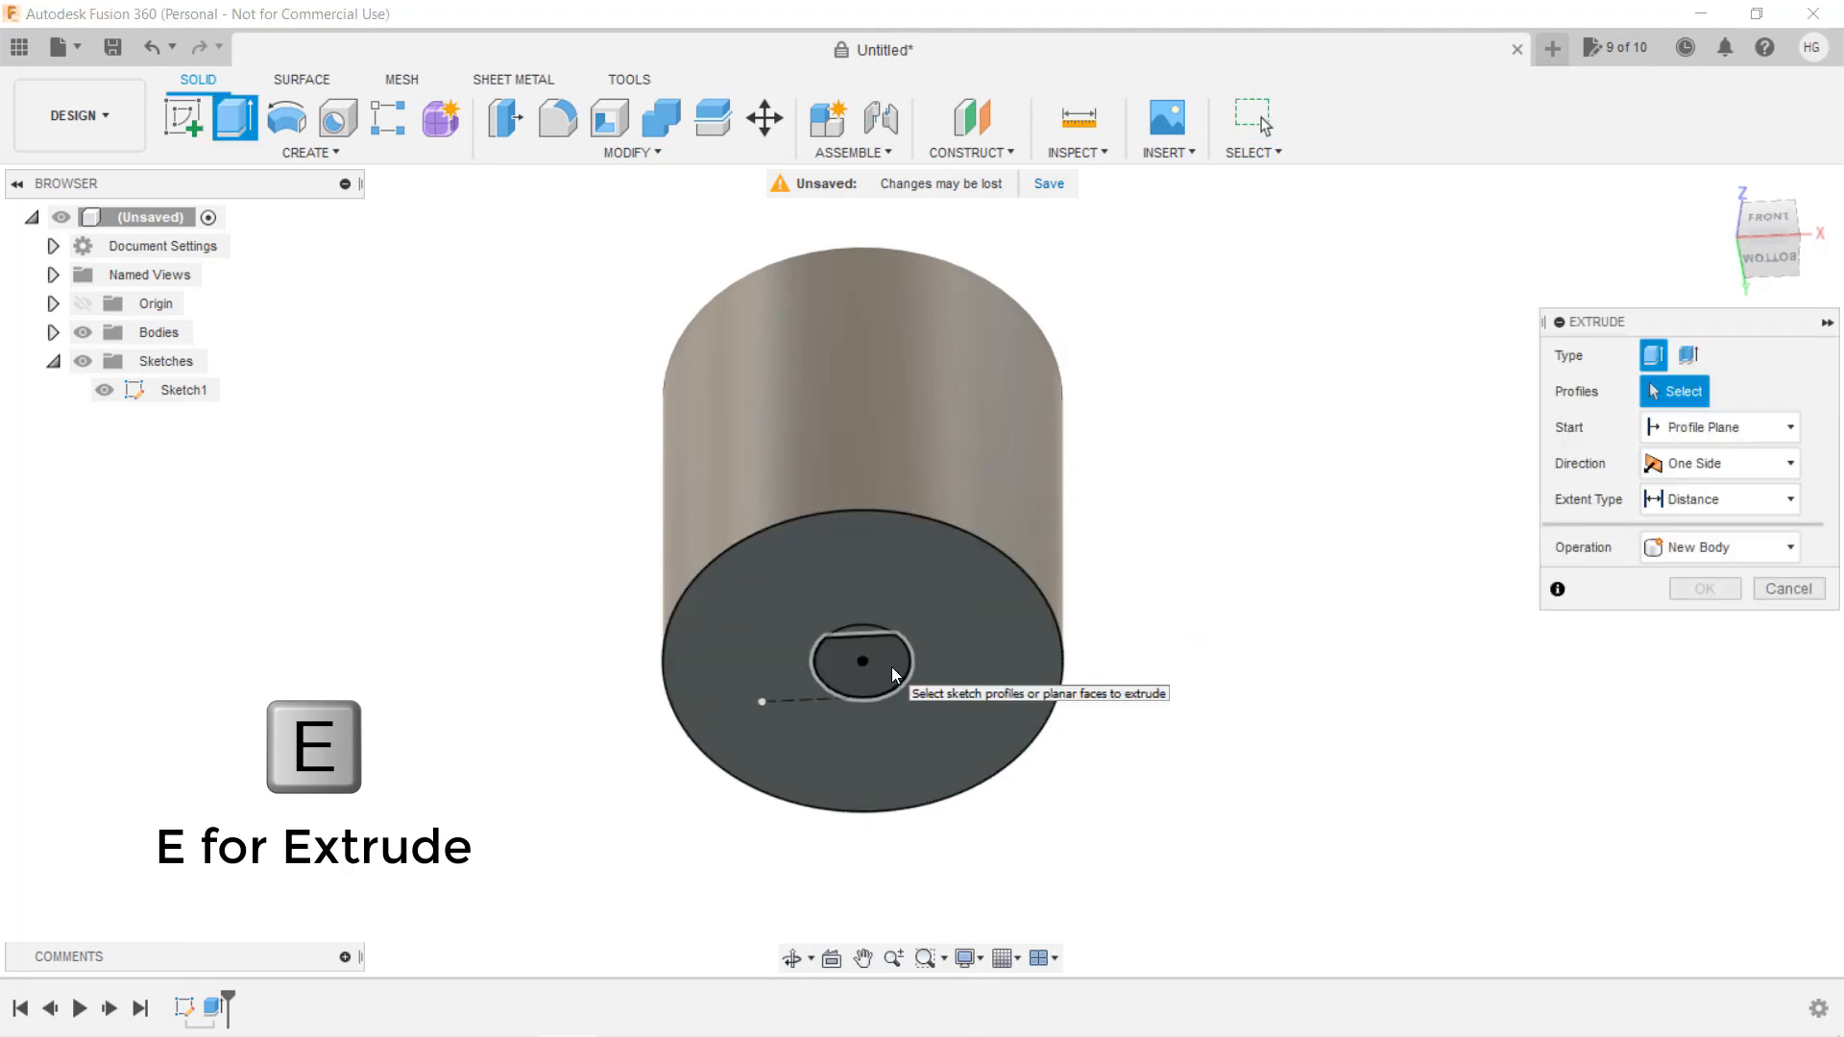
{"action": "left_click", "coordinate": [860, 659]}
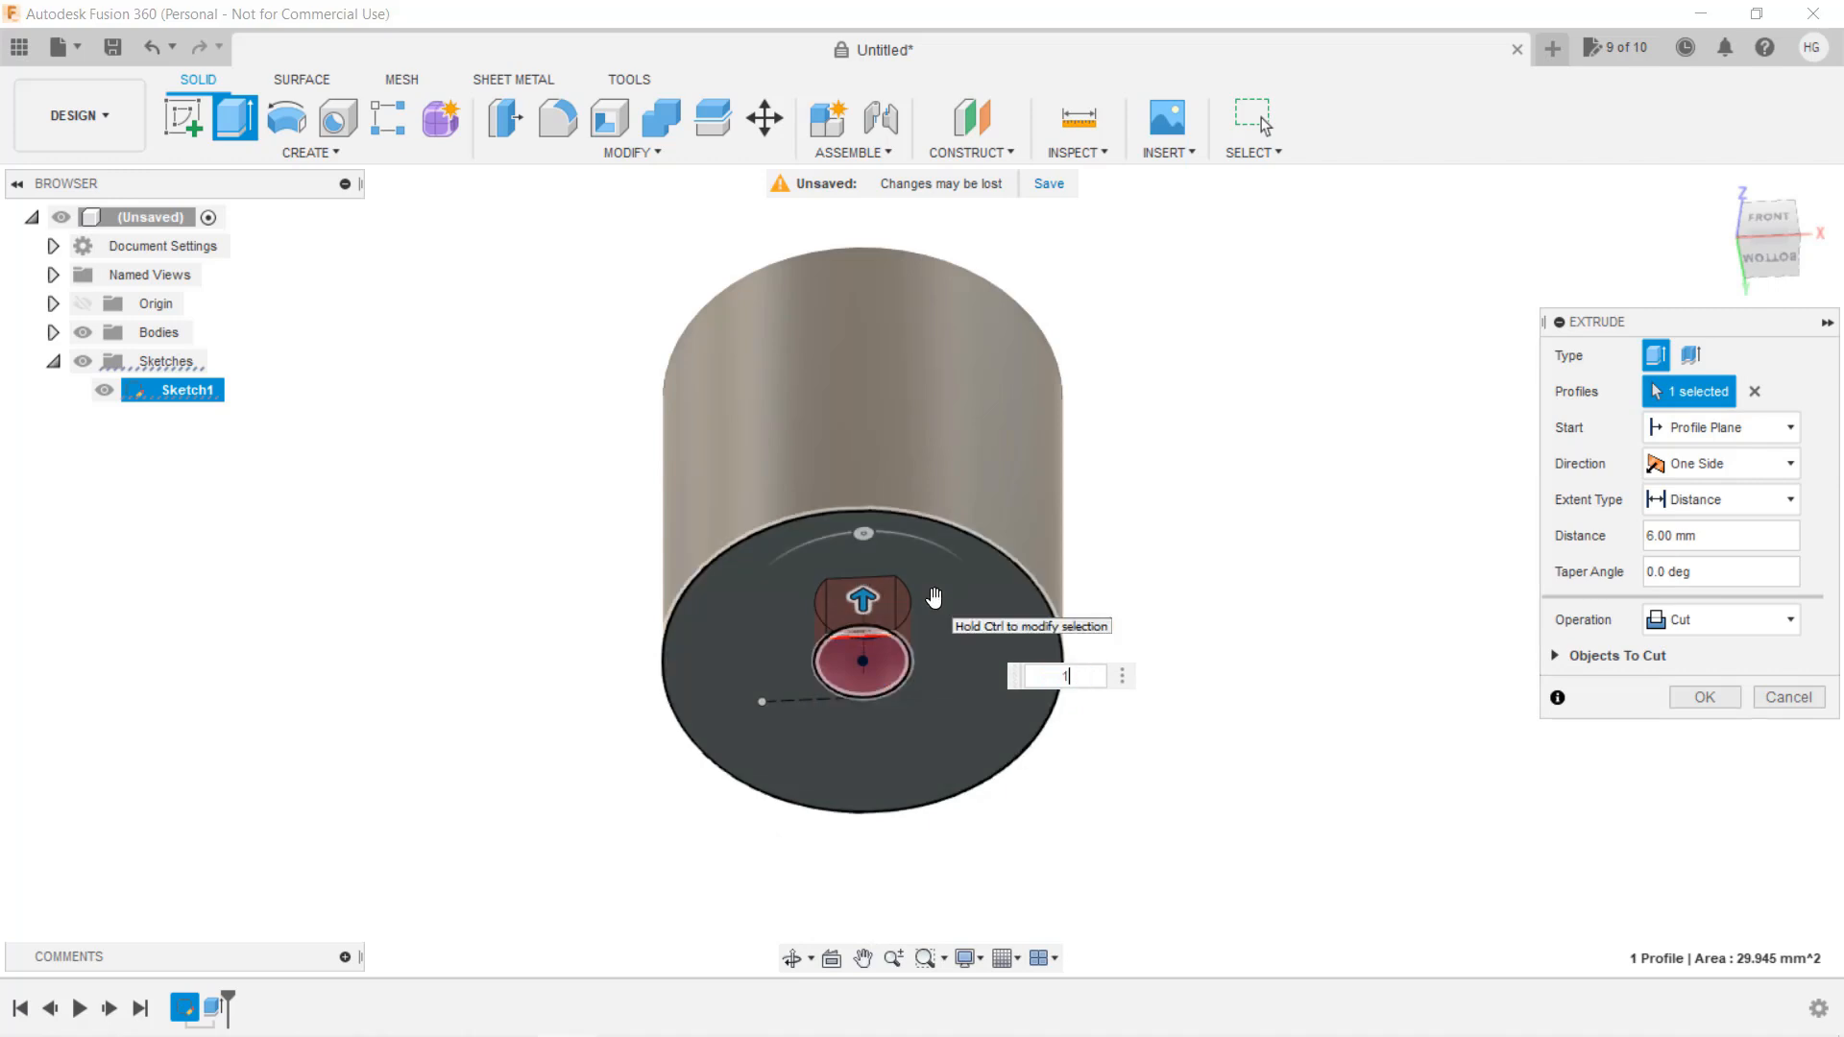
{"action": "type", "text": "15"}
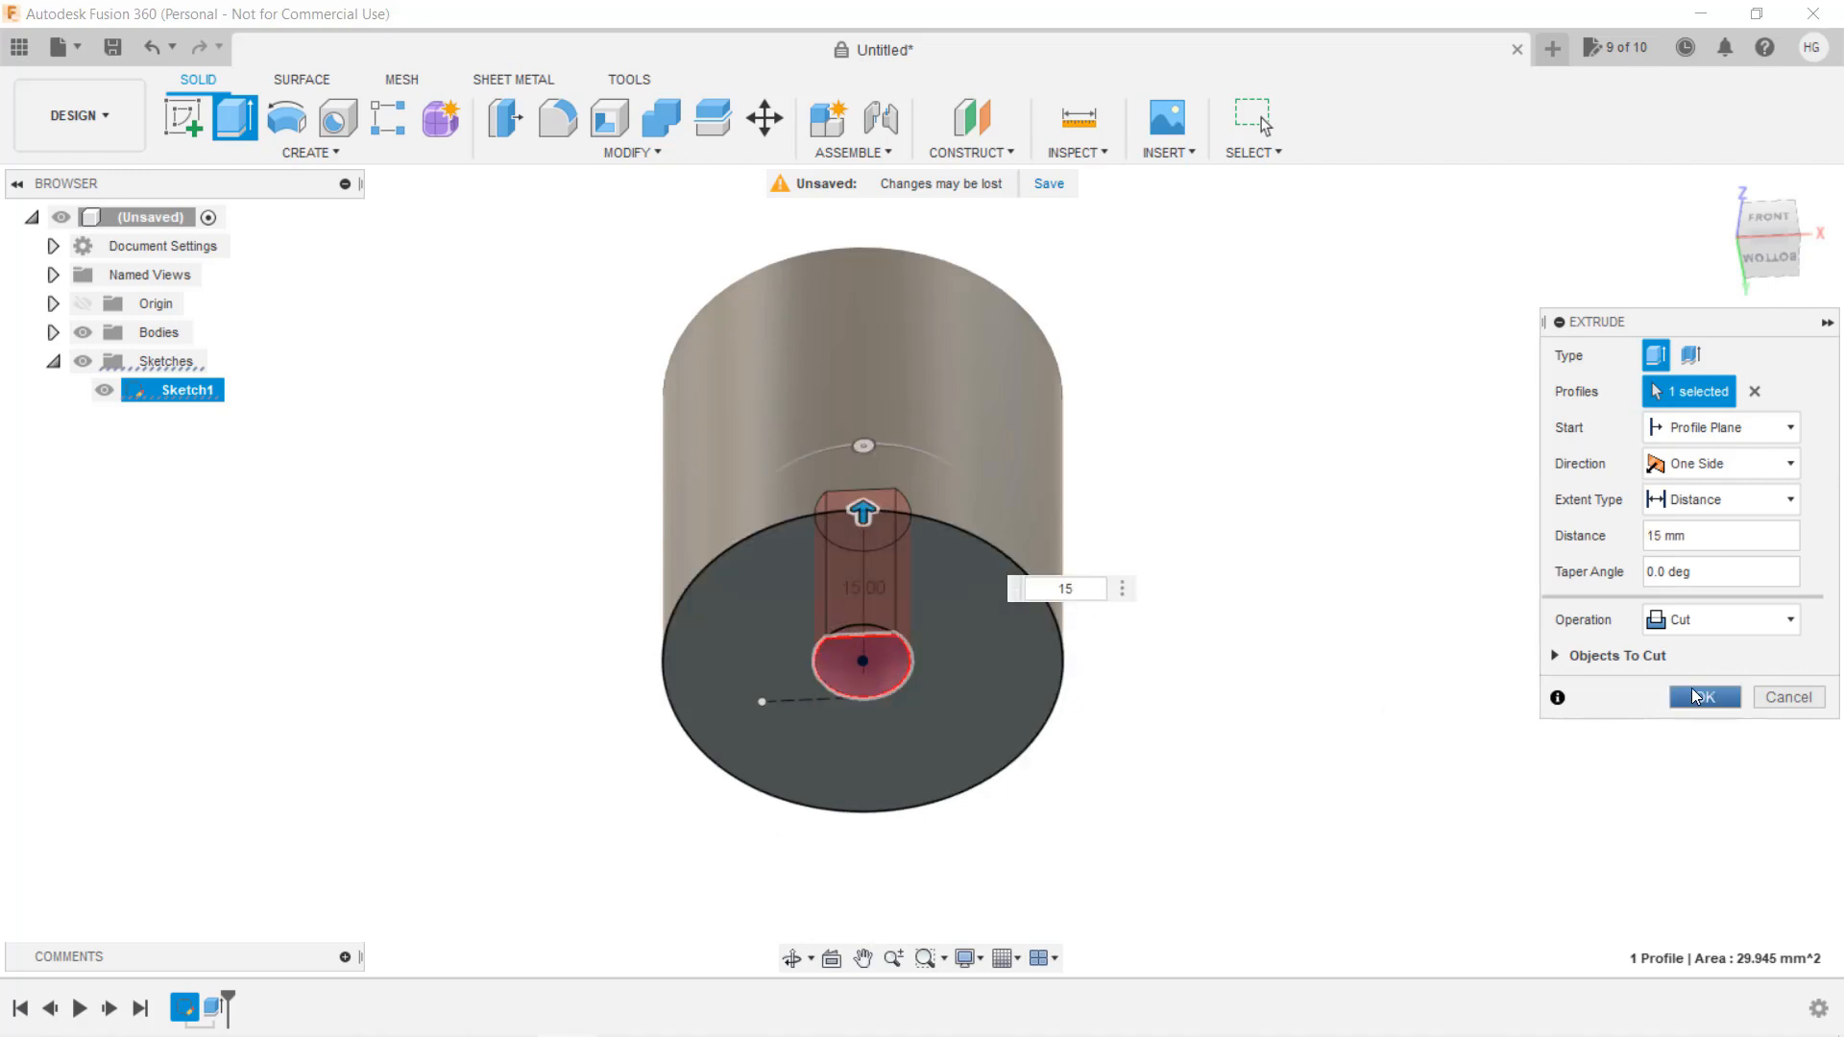
{"action": "left_click", "coordinate": [1703, 696]}
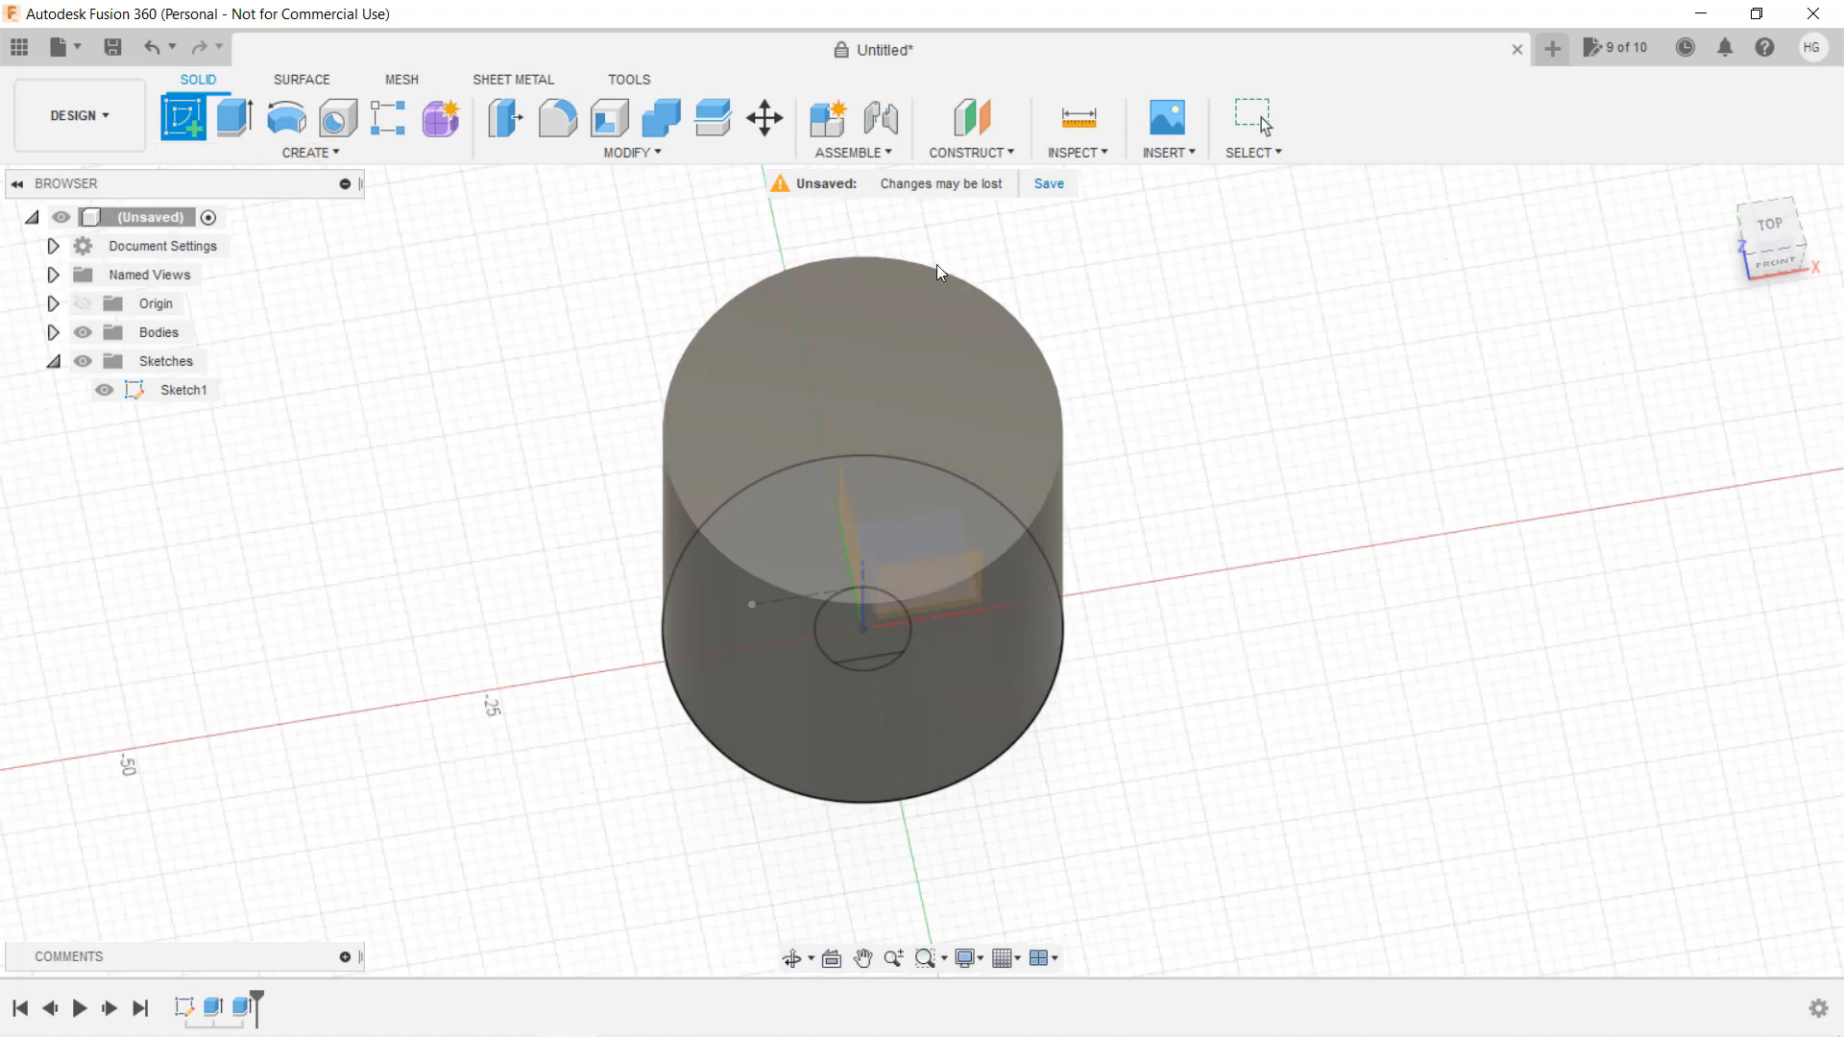
{"action": "mouse_move", "coordinate": [996, 456]}
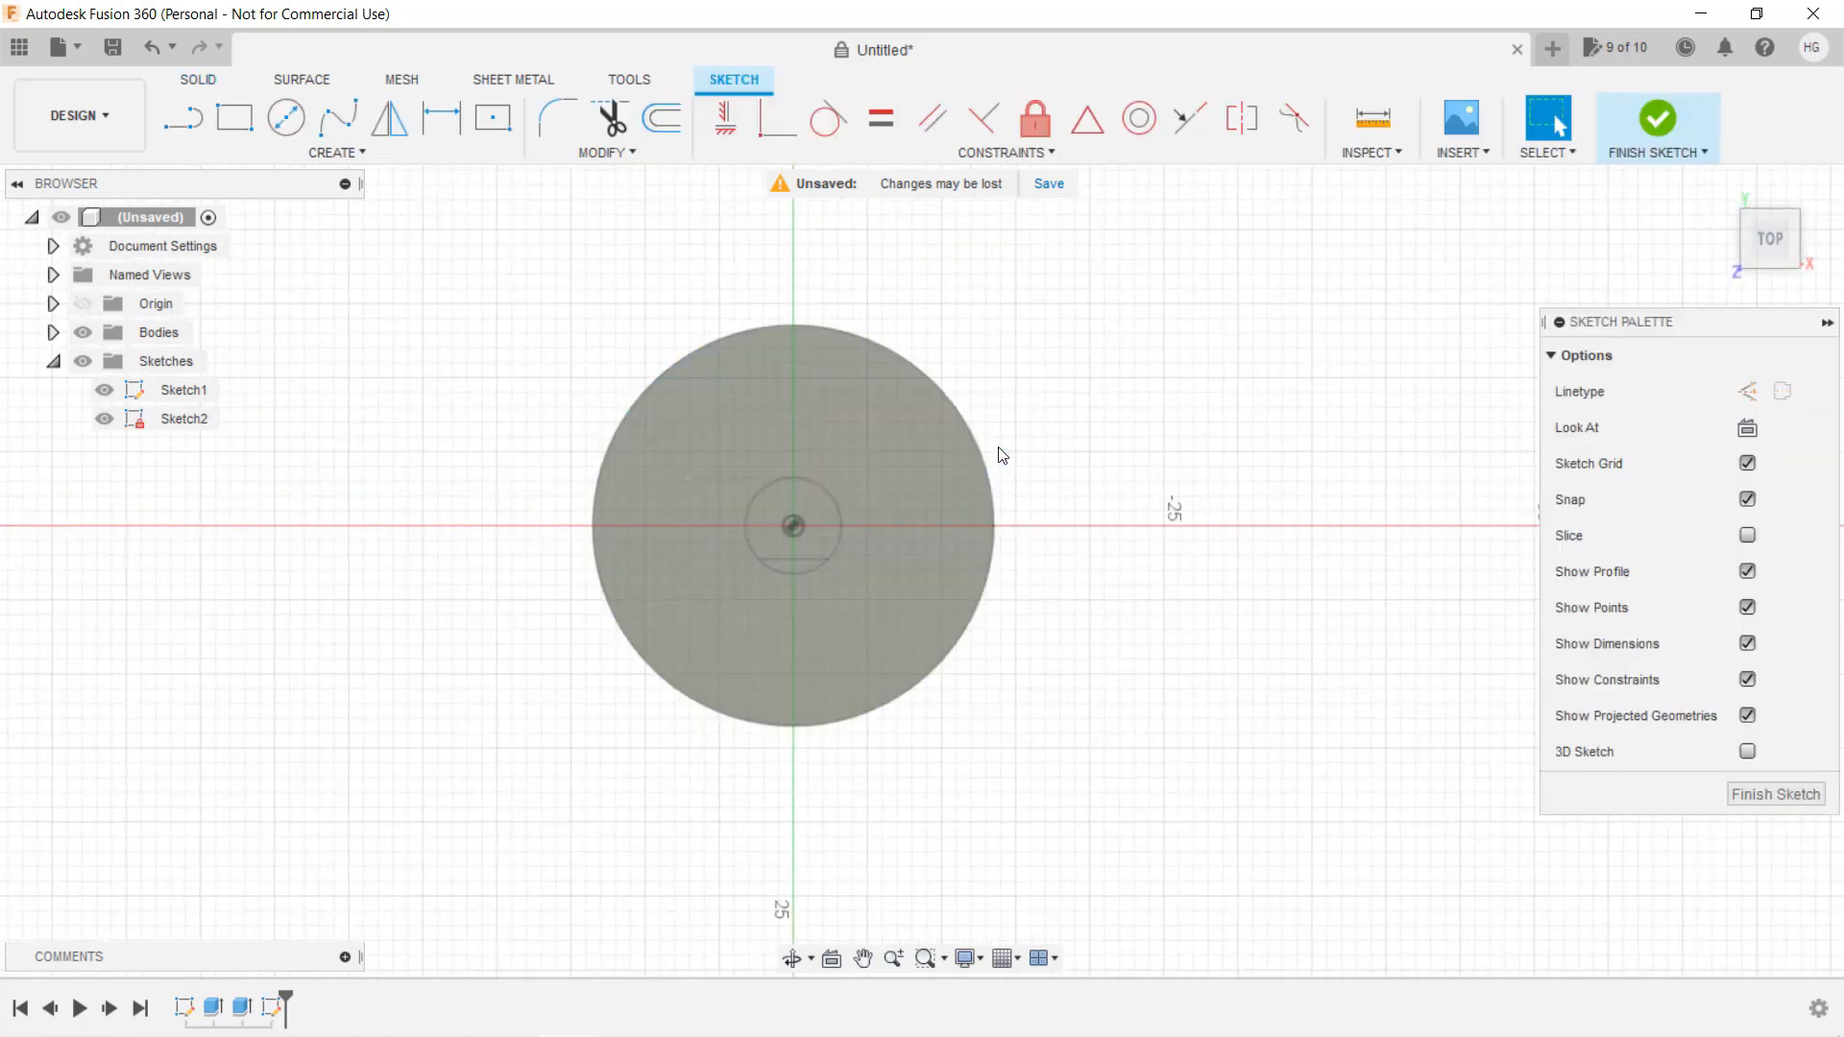
{"action": "mouse_move", "coordinate": [381, 176]}
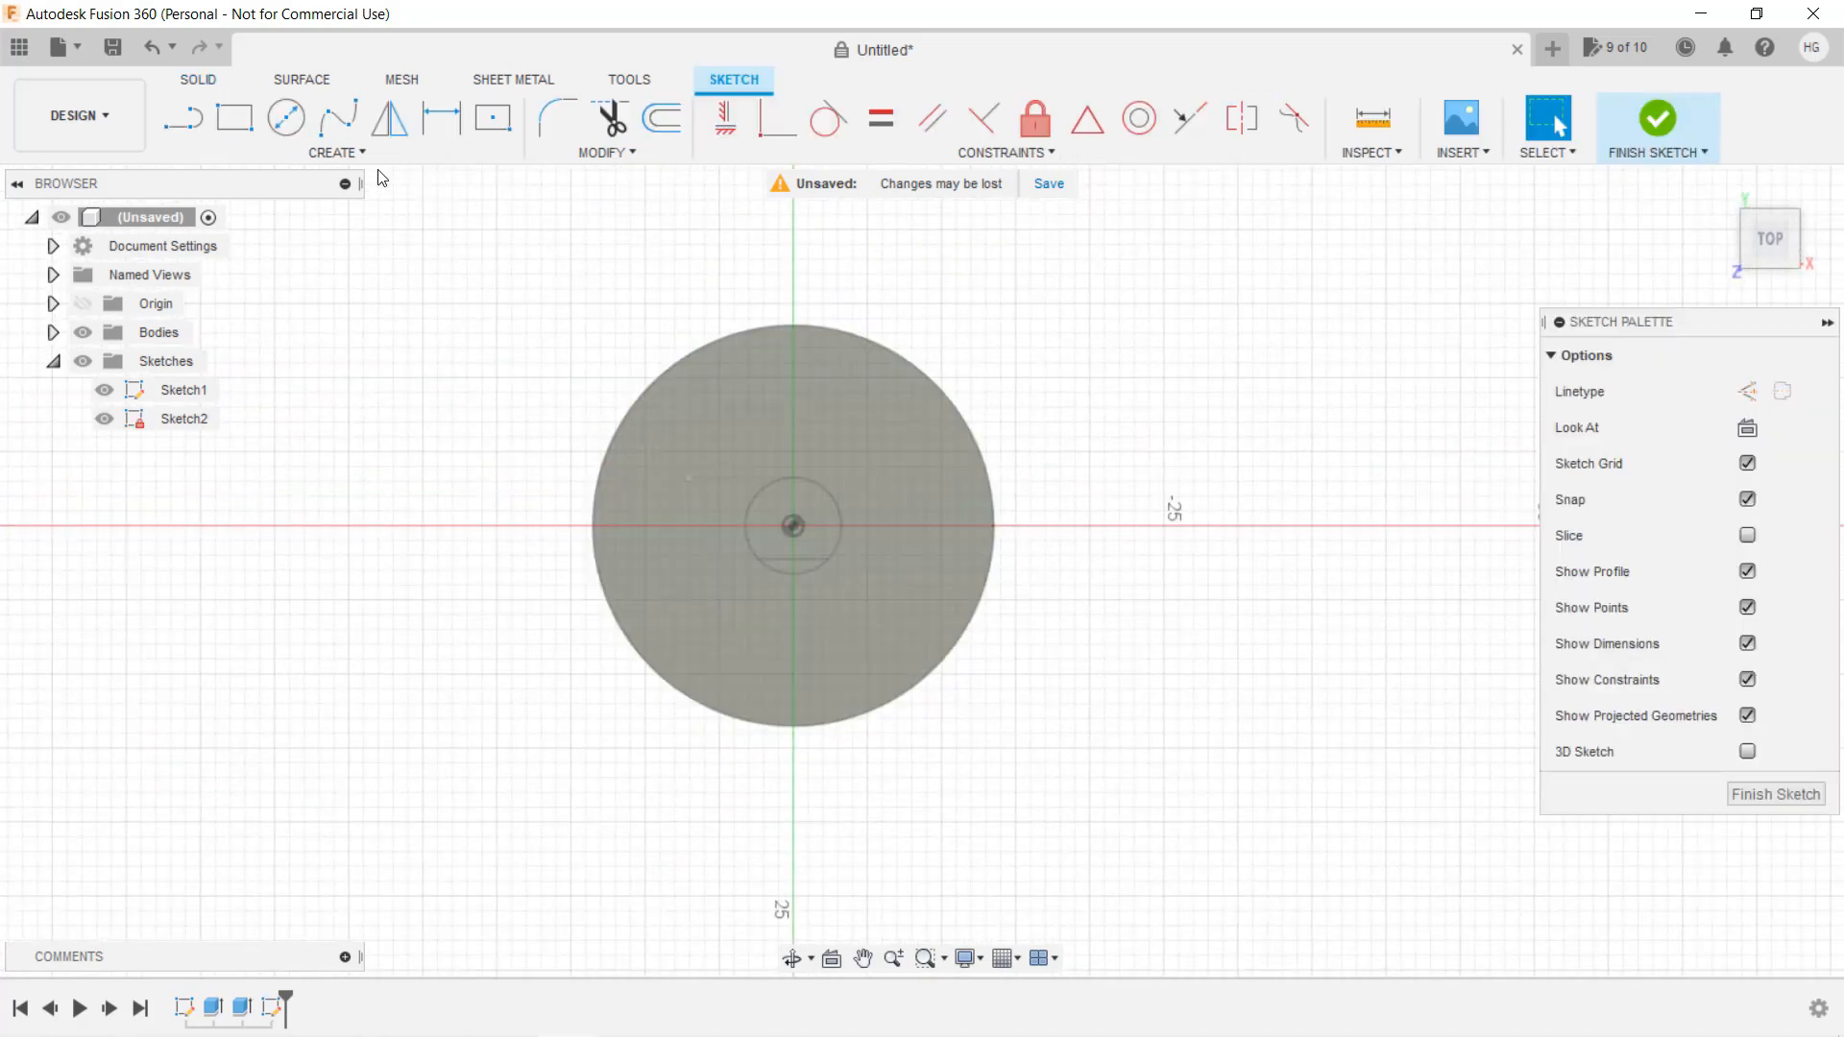
Draw a centre-to-centre slot with two vertically aligned centre points below the shaft hole
{"action": "left_click", "coordinate": [336, 152]}
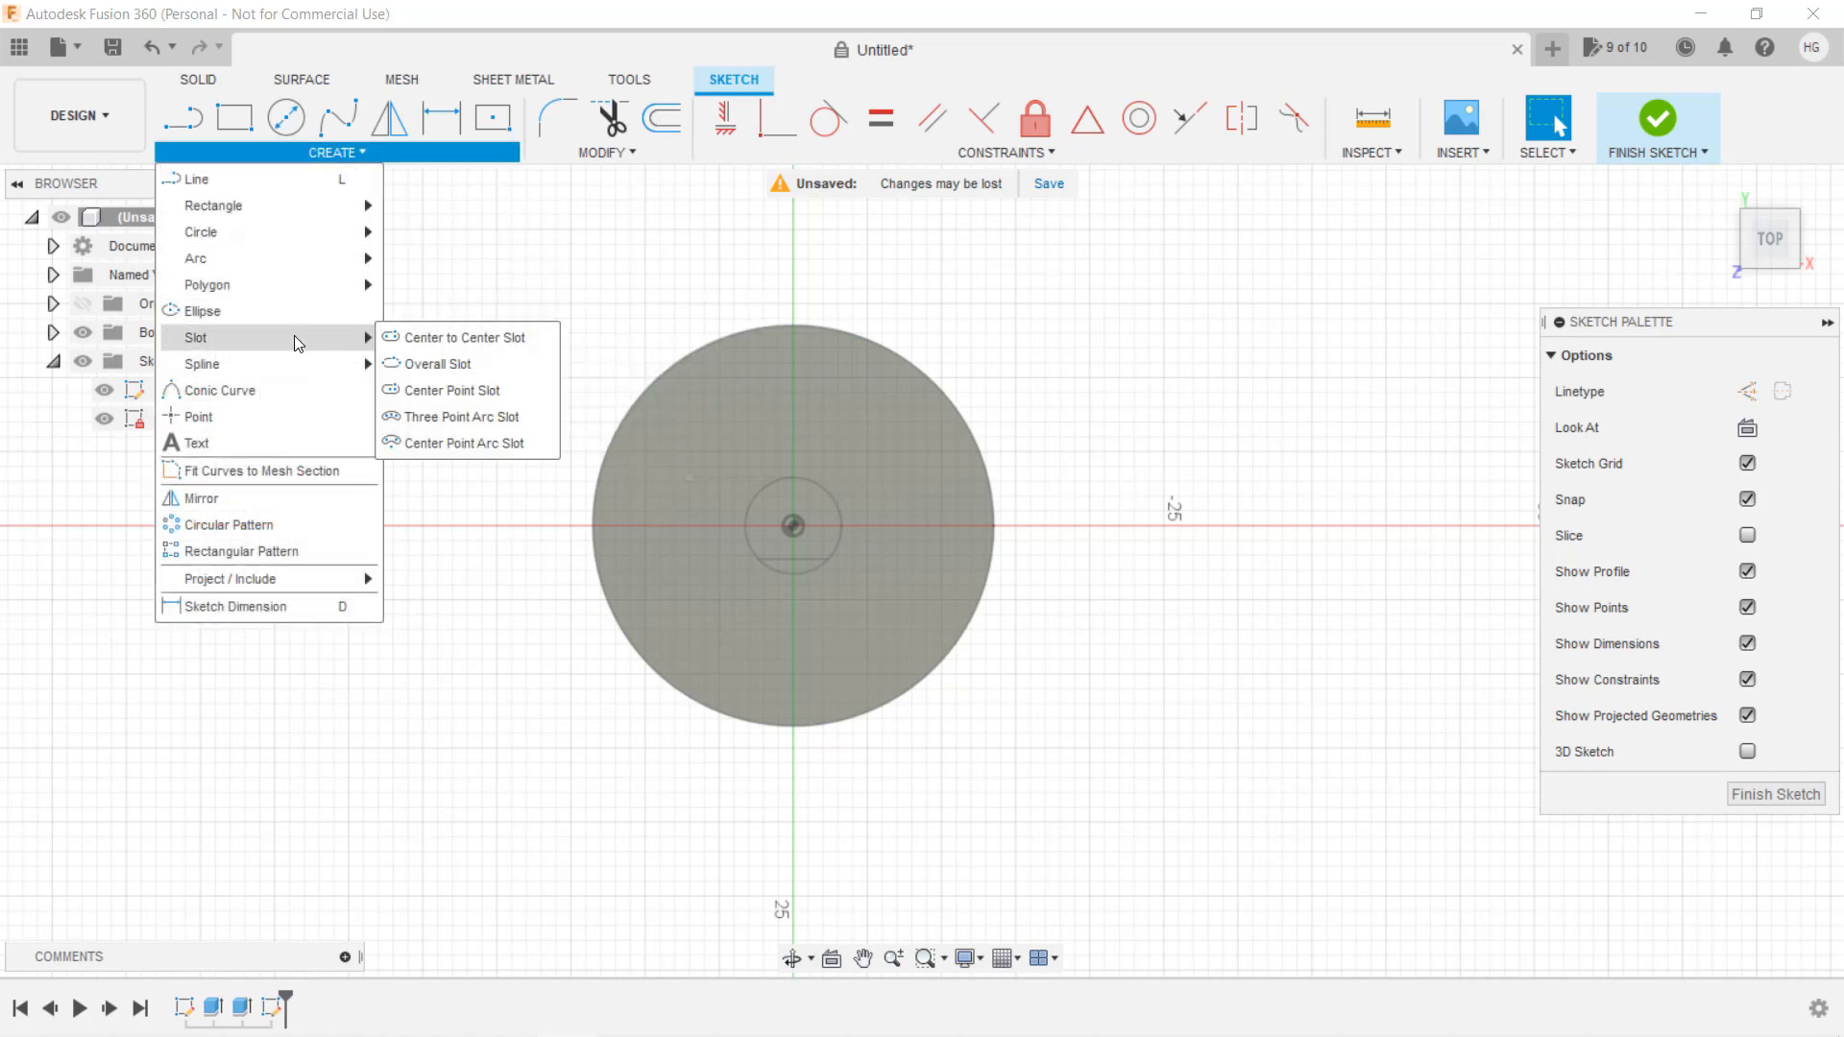
{"action": "mouse_move", "coordinate": [465, 337]}
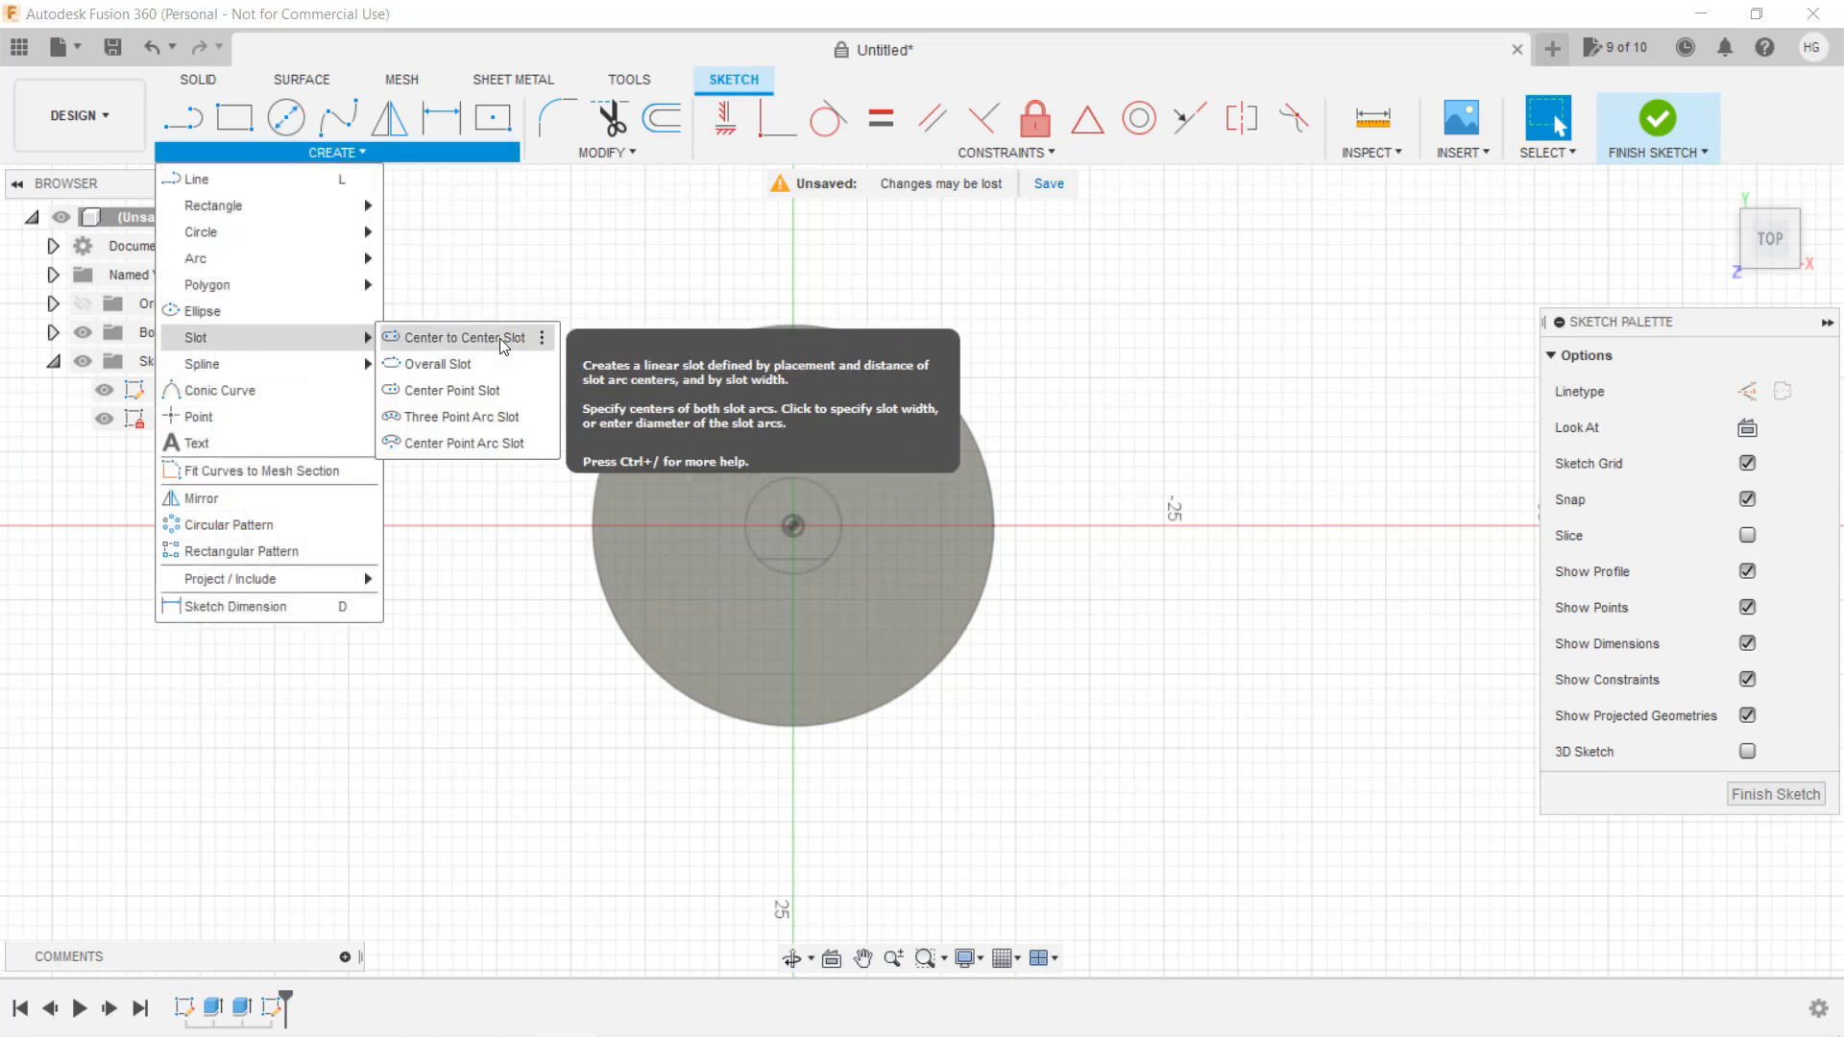
{"action": "left_click", "coordinate": [462, 338]}
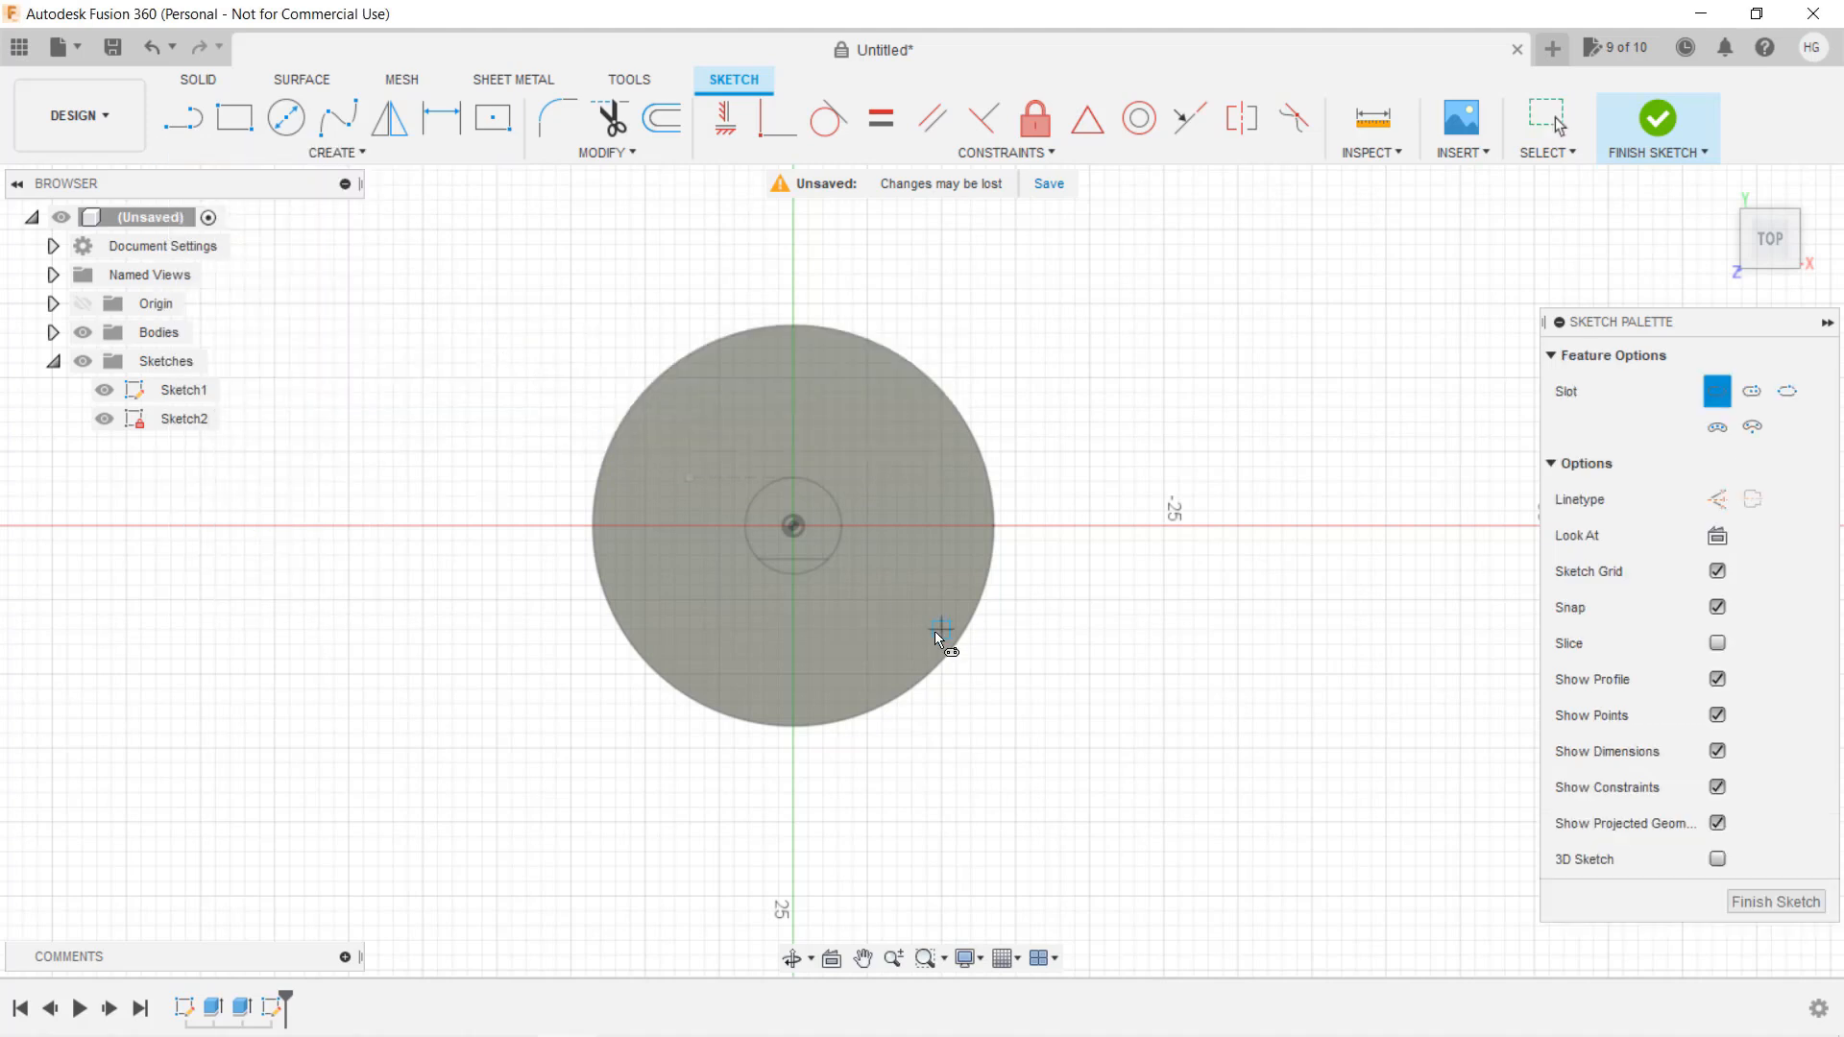
{"action": "mouse_move", "coordinate": [794, 606]}
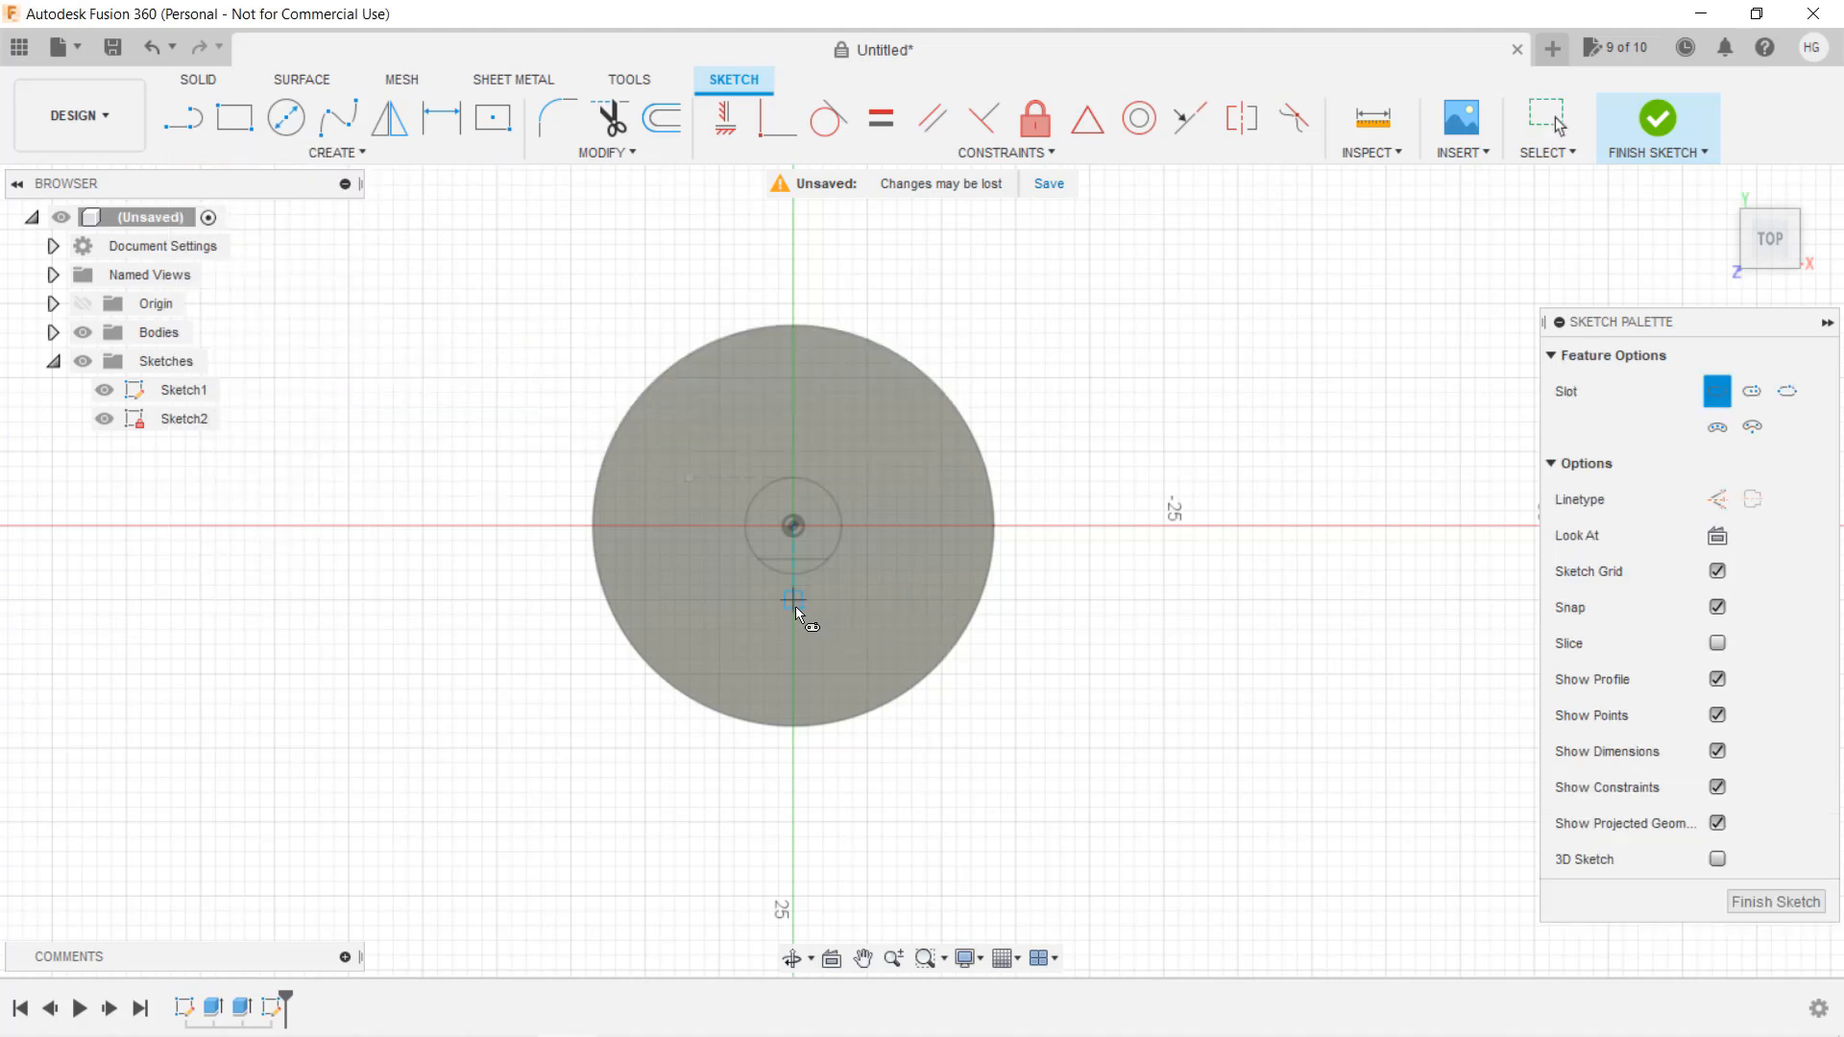
{"action": "left_click", "coordinate": [794, 593]}
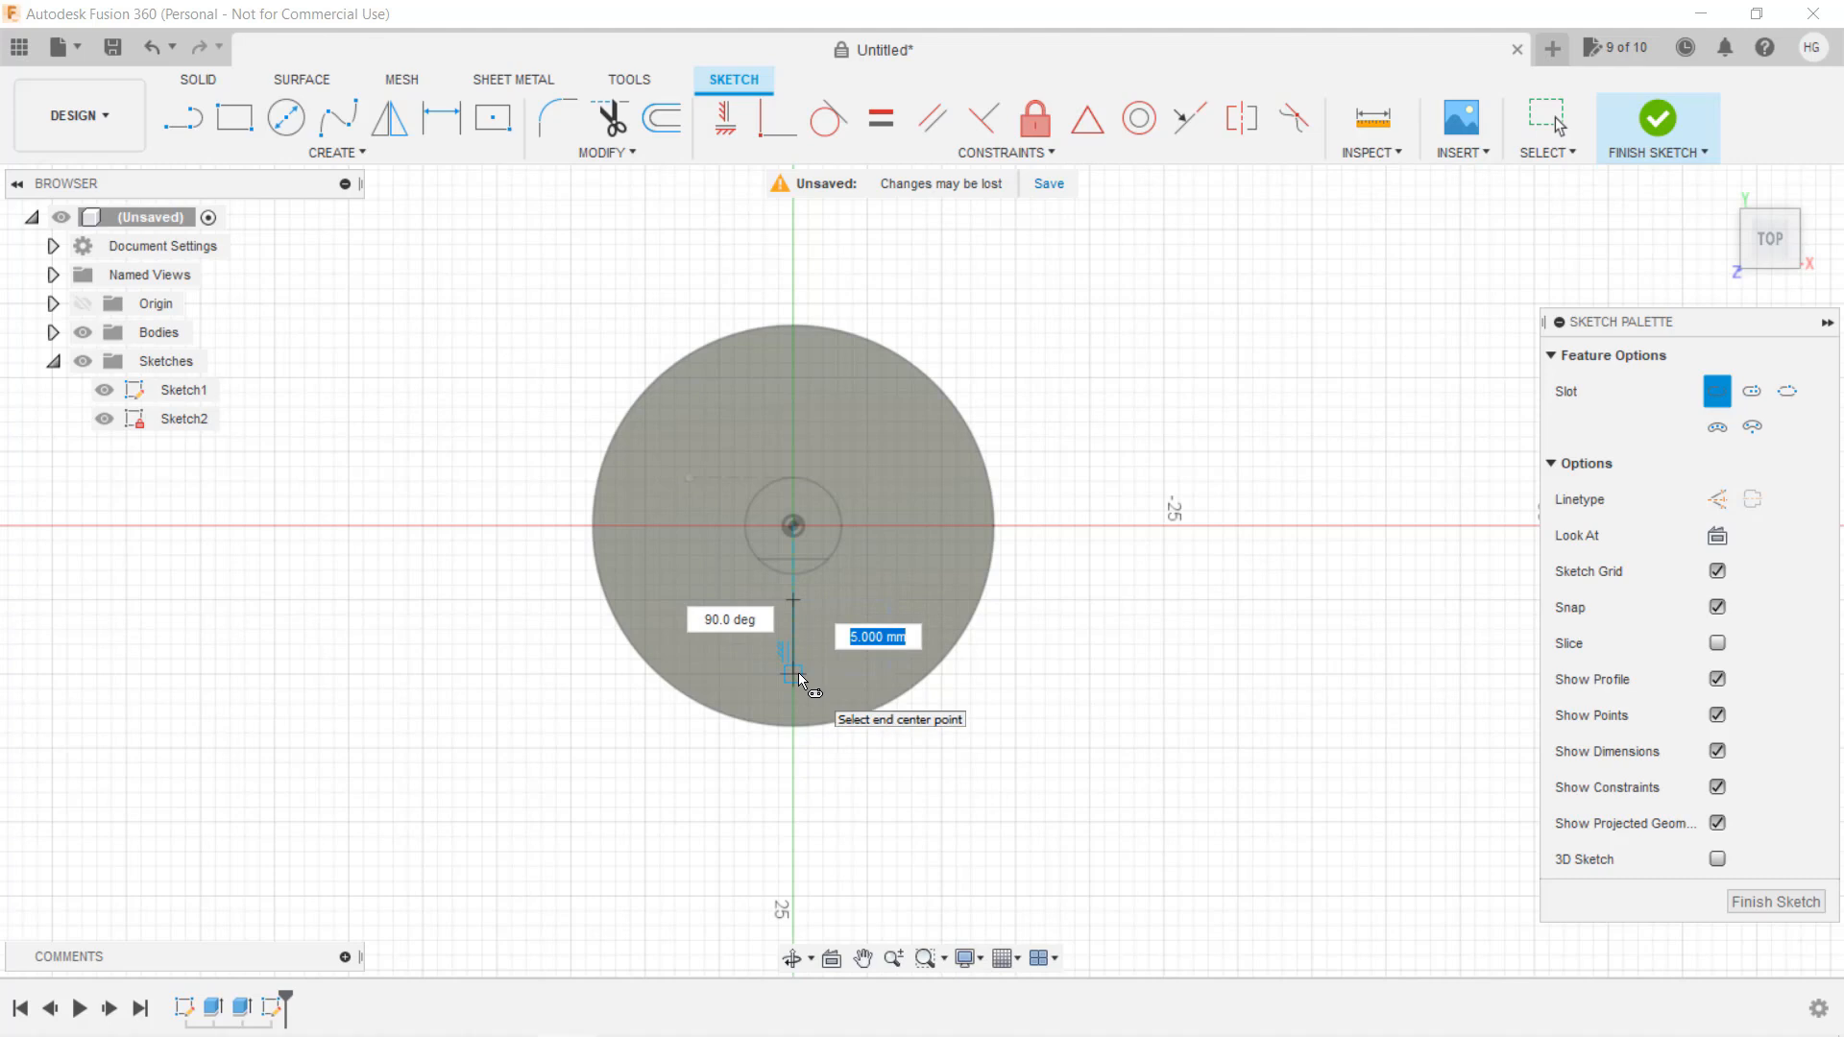
{"action": "left_click", "coordinate": [794, 679]}
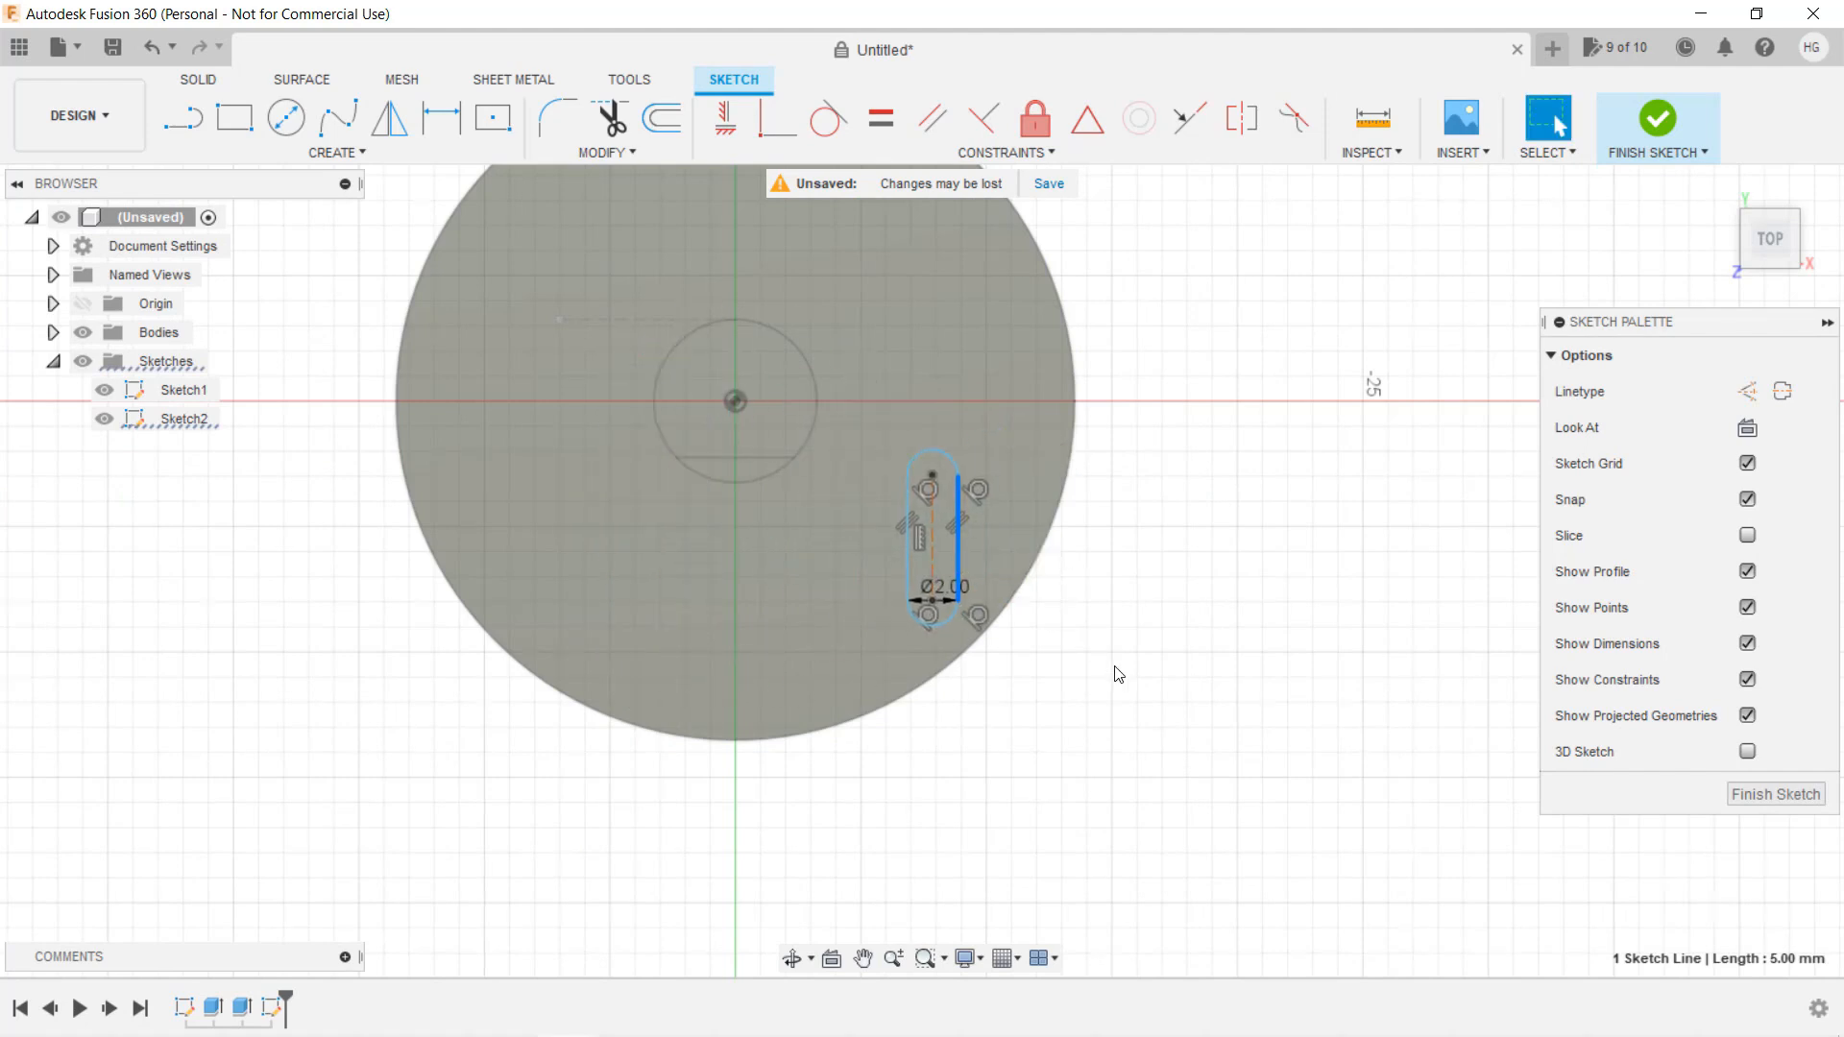
{"action": "mouse_move", "coordinate": [1101, 543]}
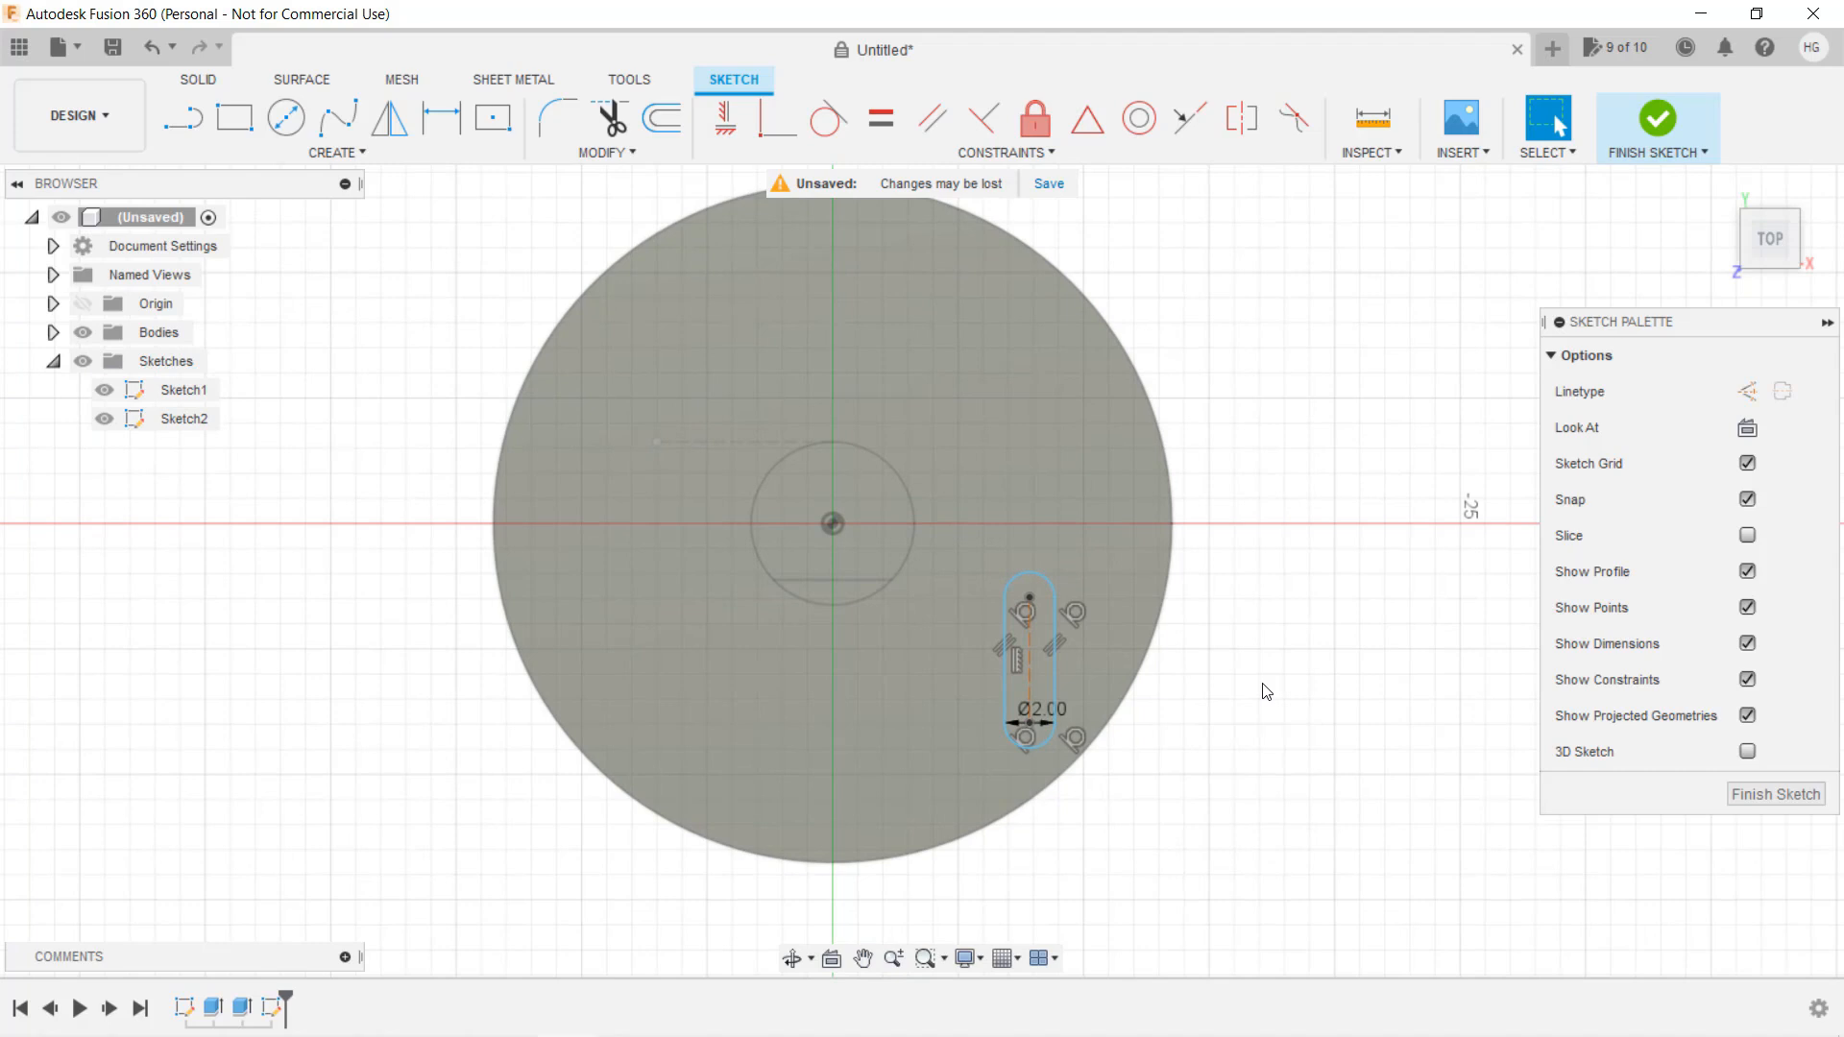
{"action": "mouse_move", "coordinate": [309, 177]}
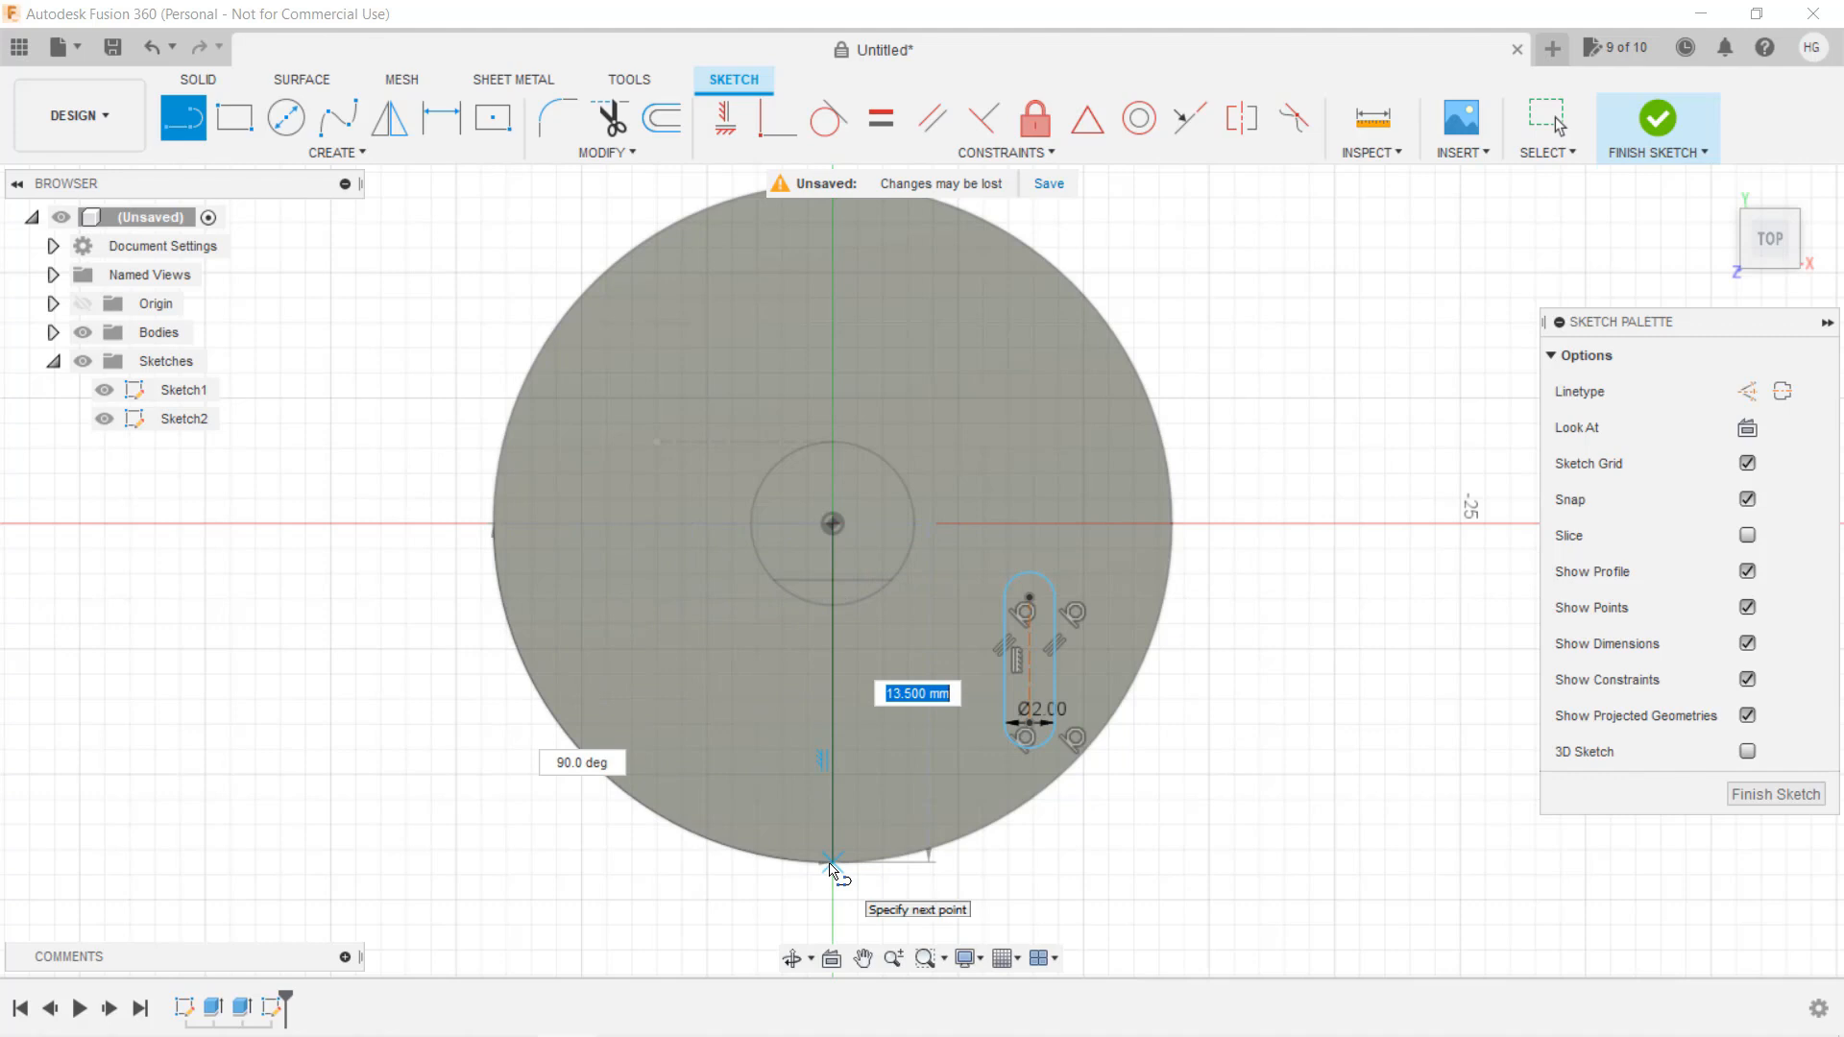
End the construction line at the knob's edge, then select it together with the slot
{"action": "left_click", "coordinate": [833, 860]}
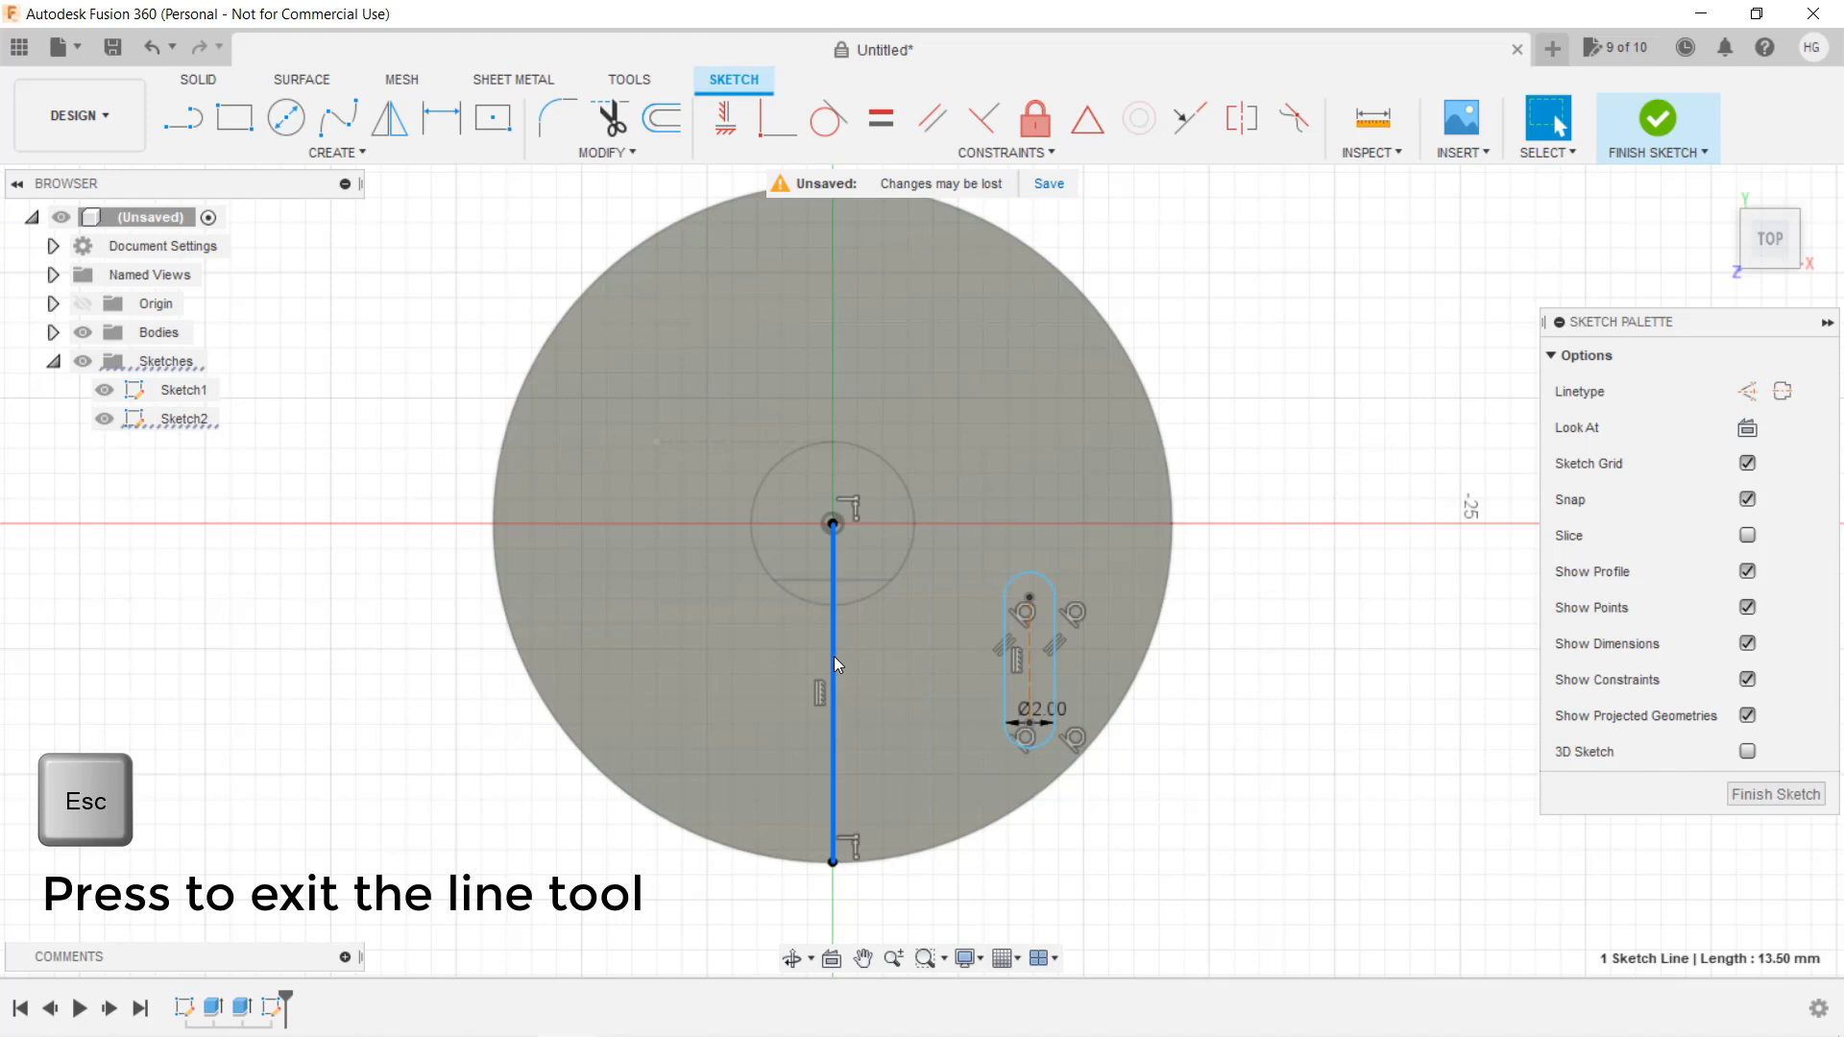
{"action": "mouse_move", "coordinate": [1746, 391]}
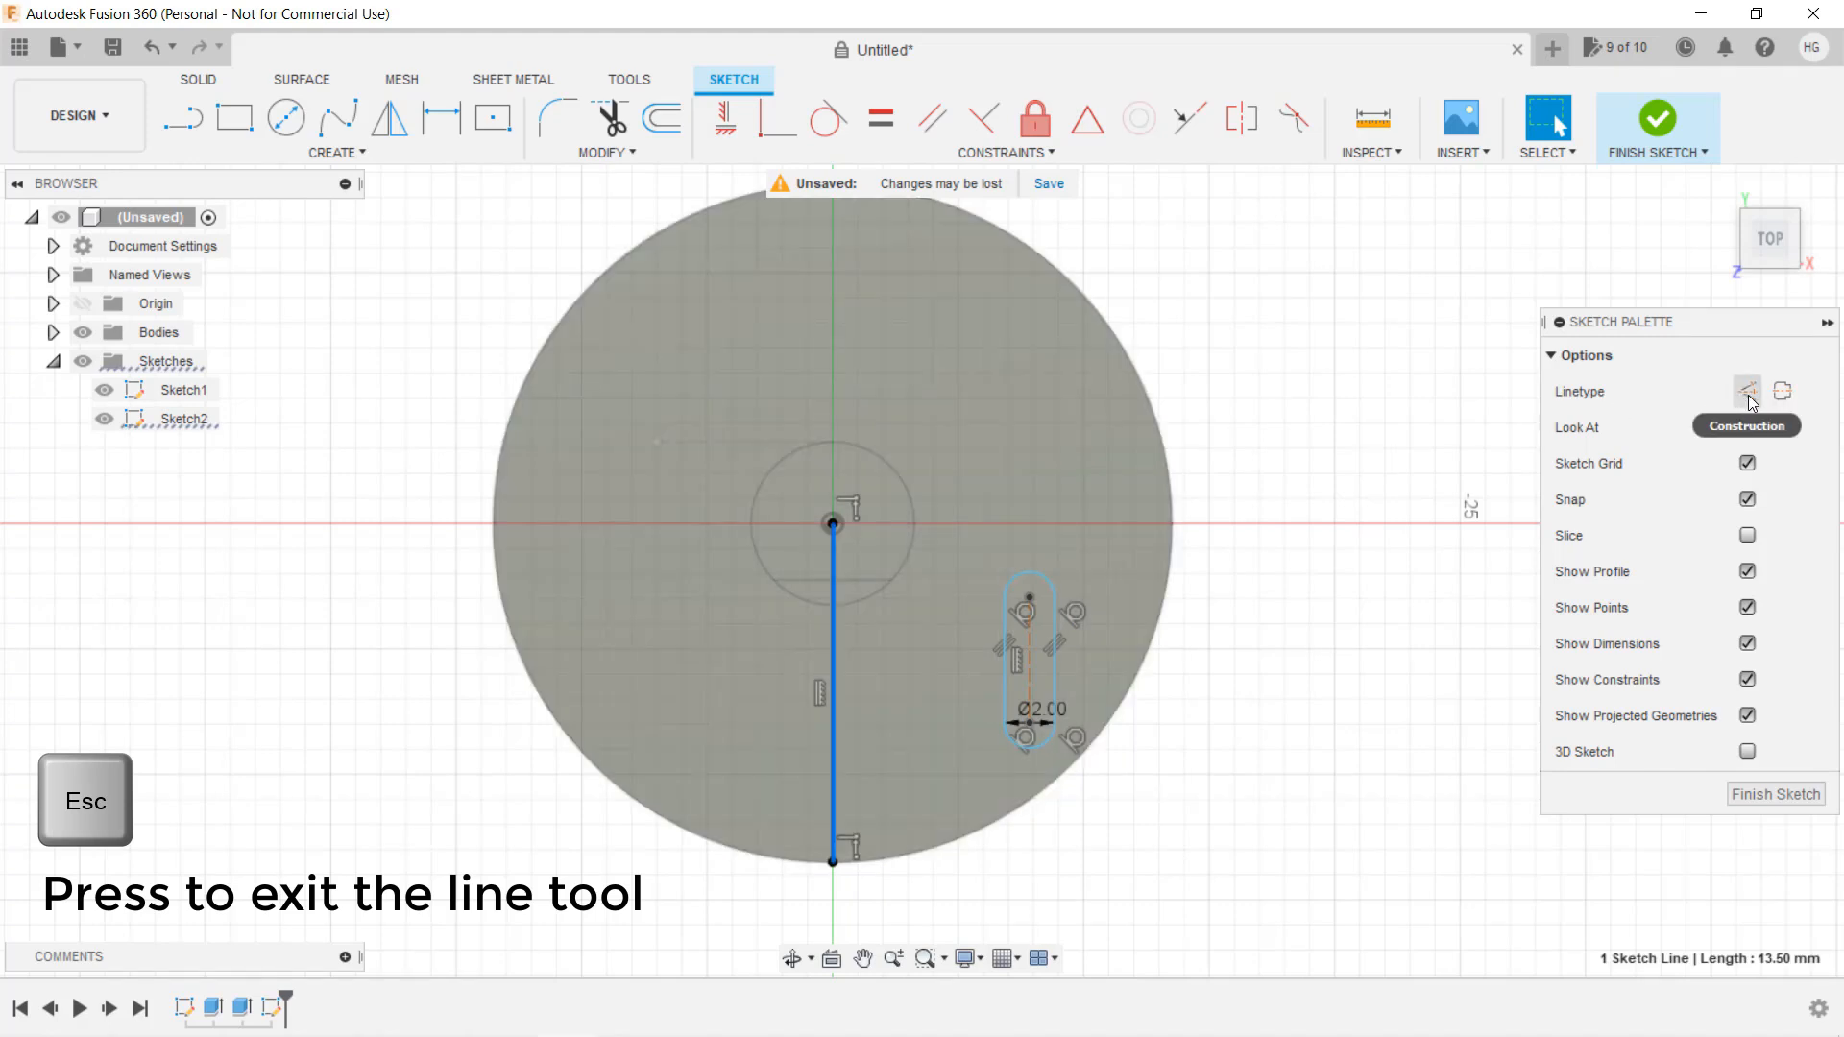
{"action": "key", "text": "Escape"}
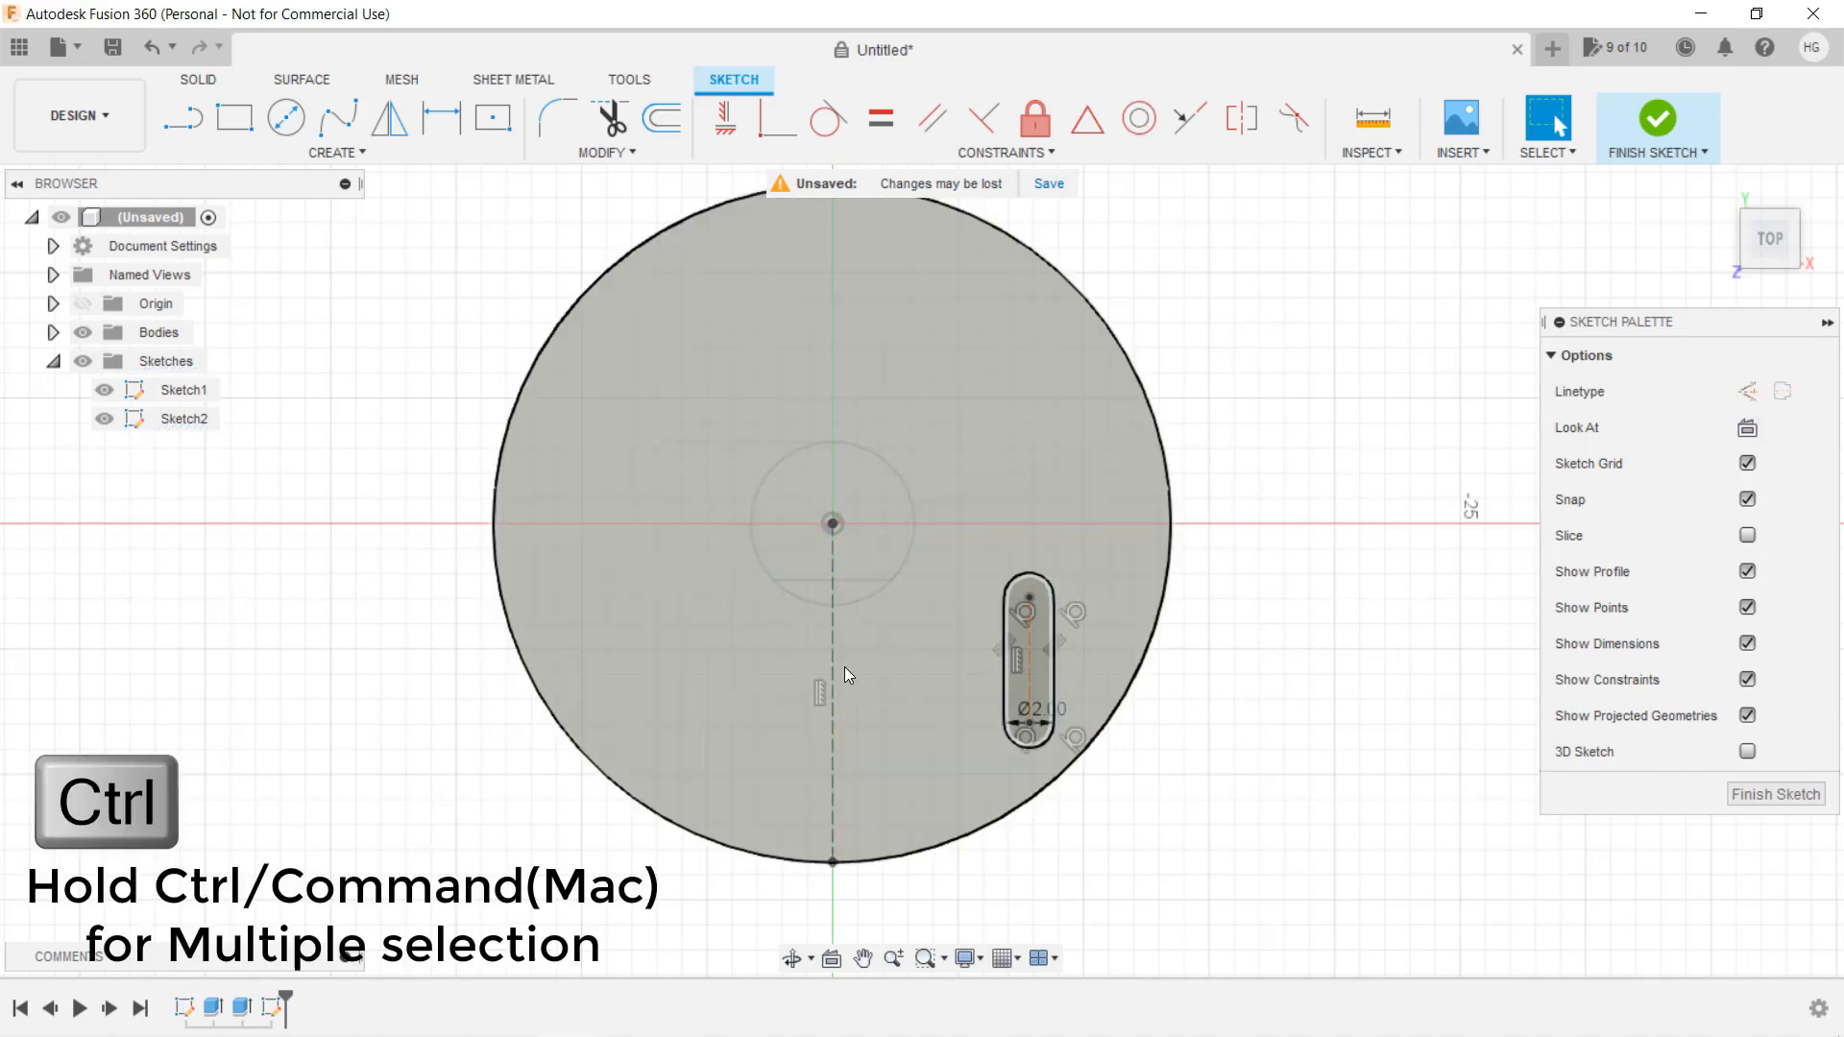
{"action": "left_click", "coordinate": [833, 676]}
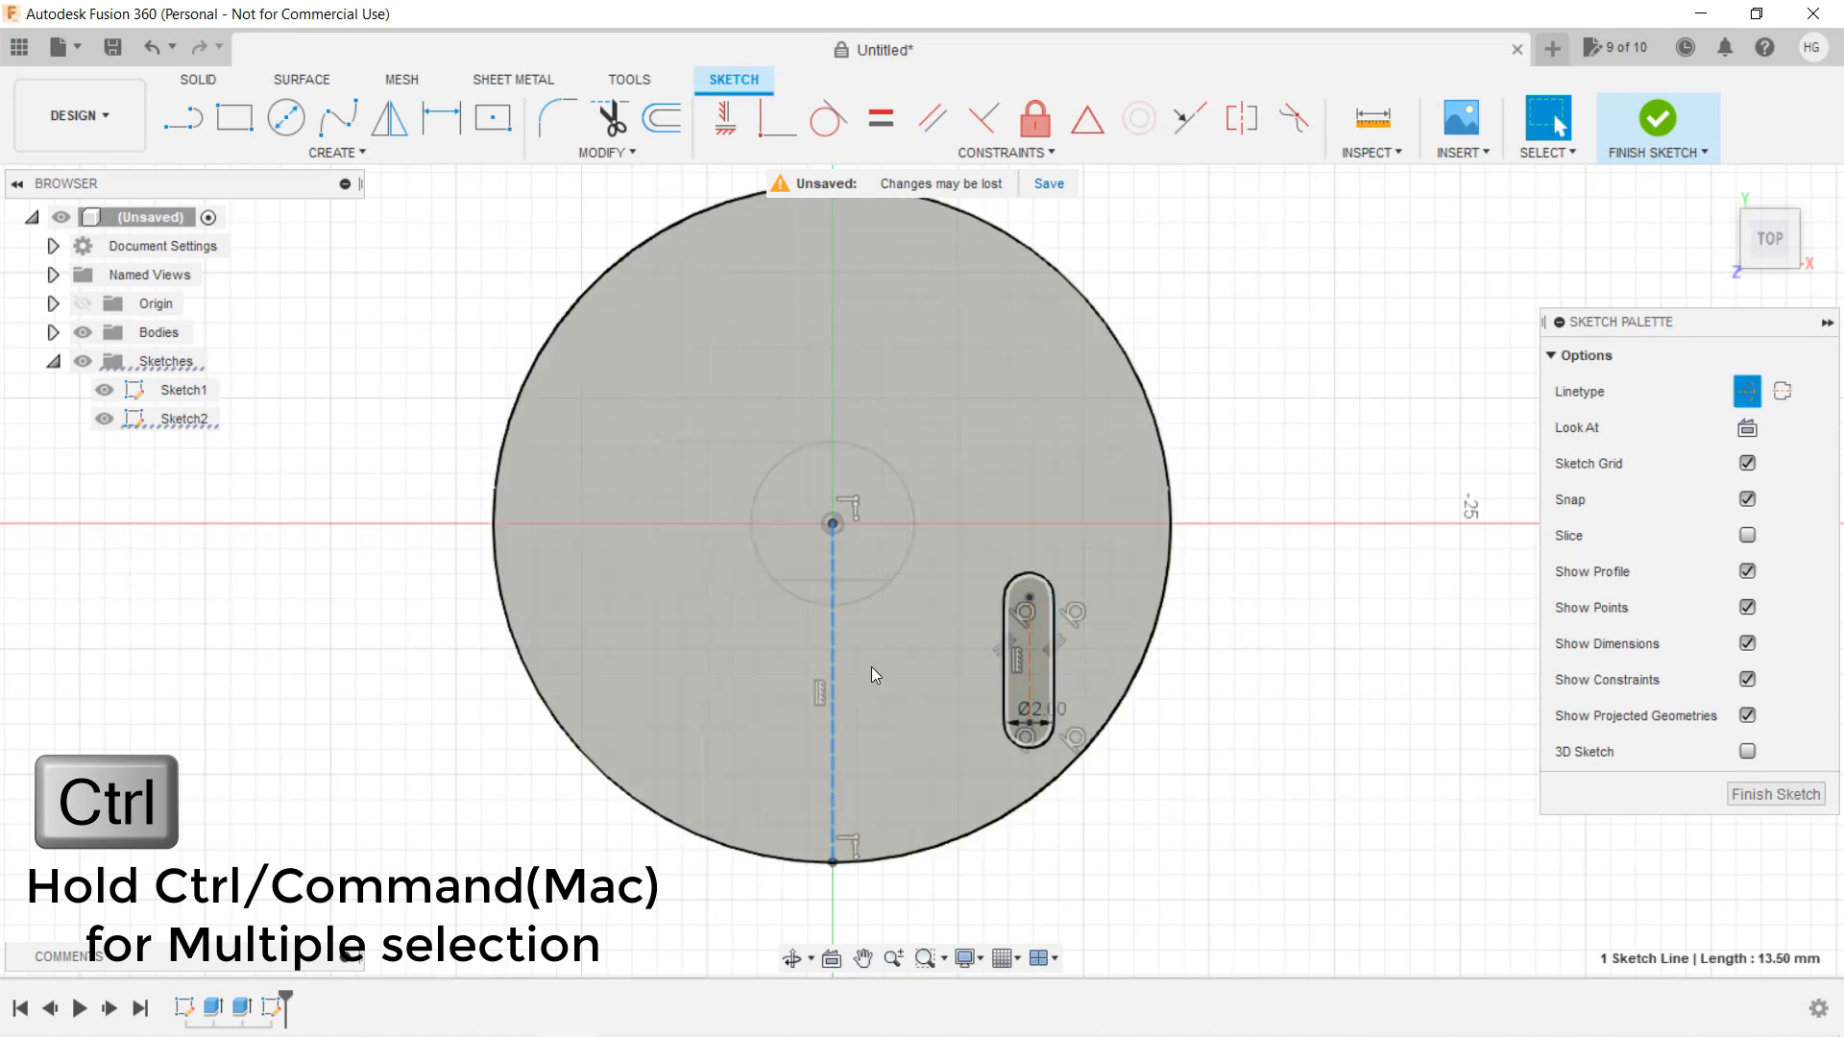
{"action": "left_click", "coordinate": [1028, 670]}
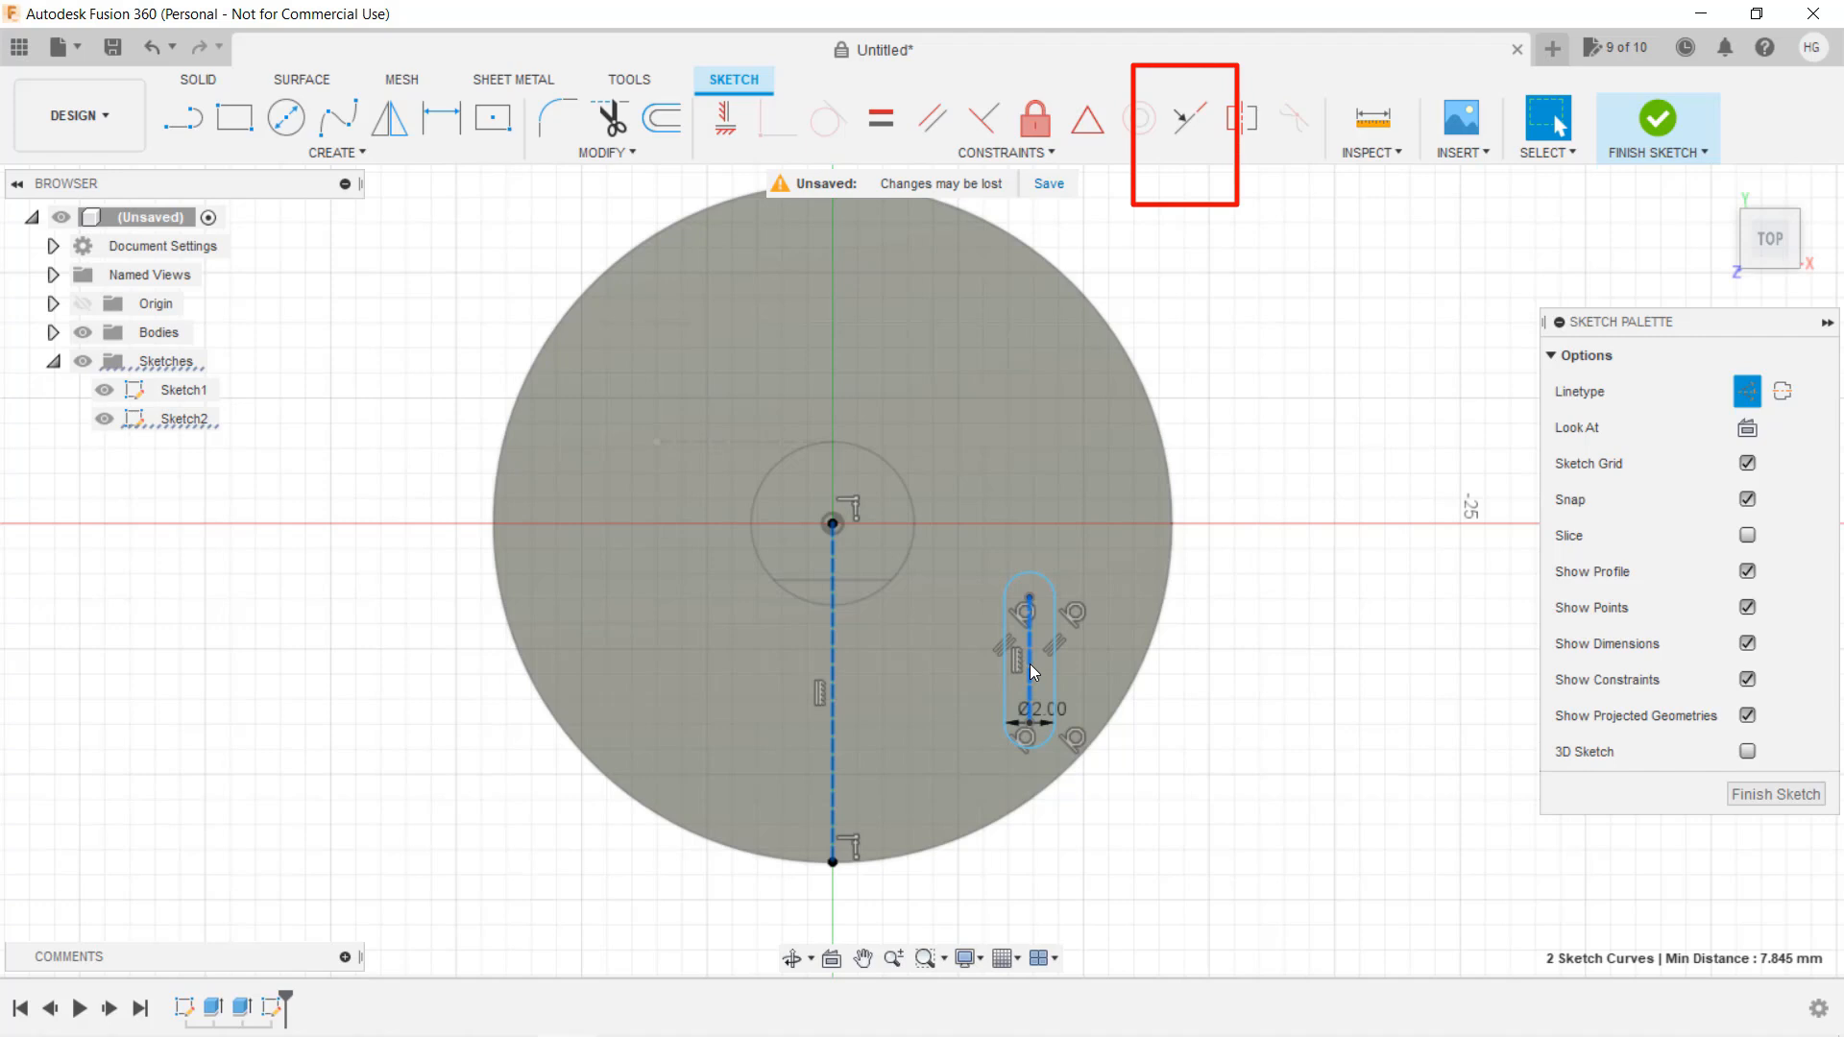
{"action": "mouse_move", "coordinate": [1189, 117]}
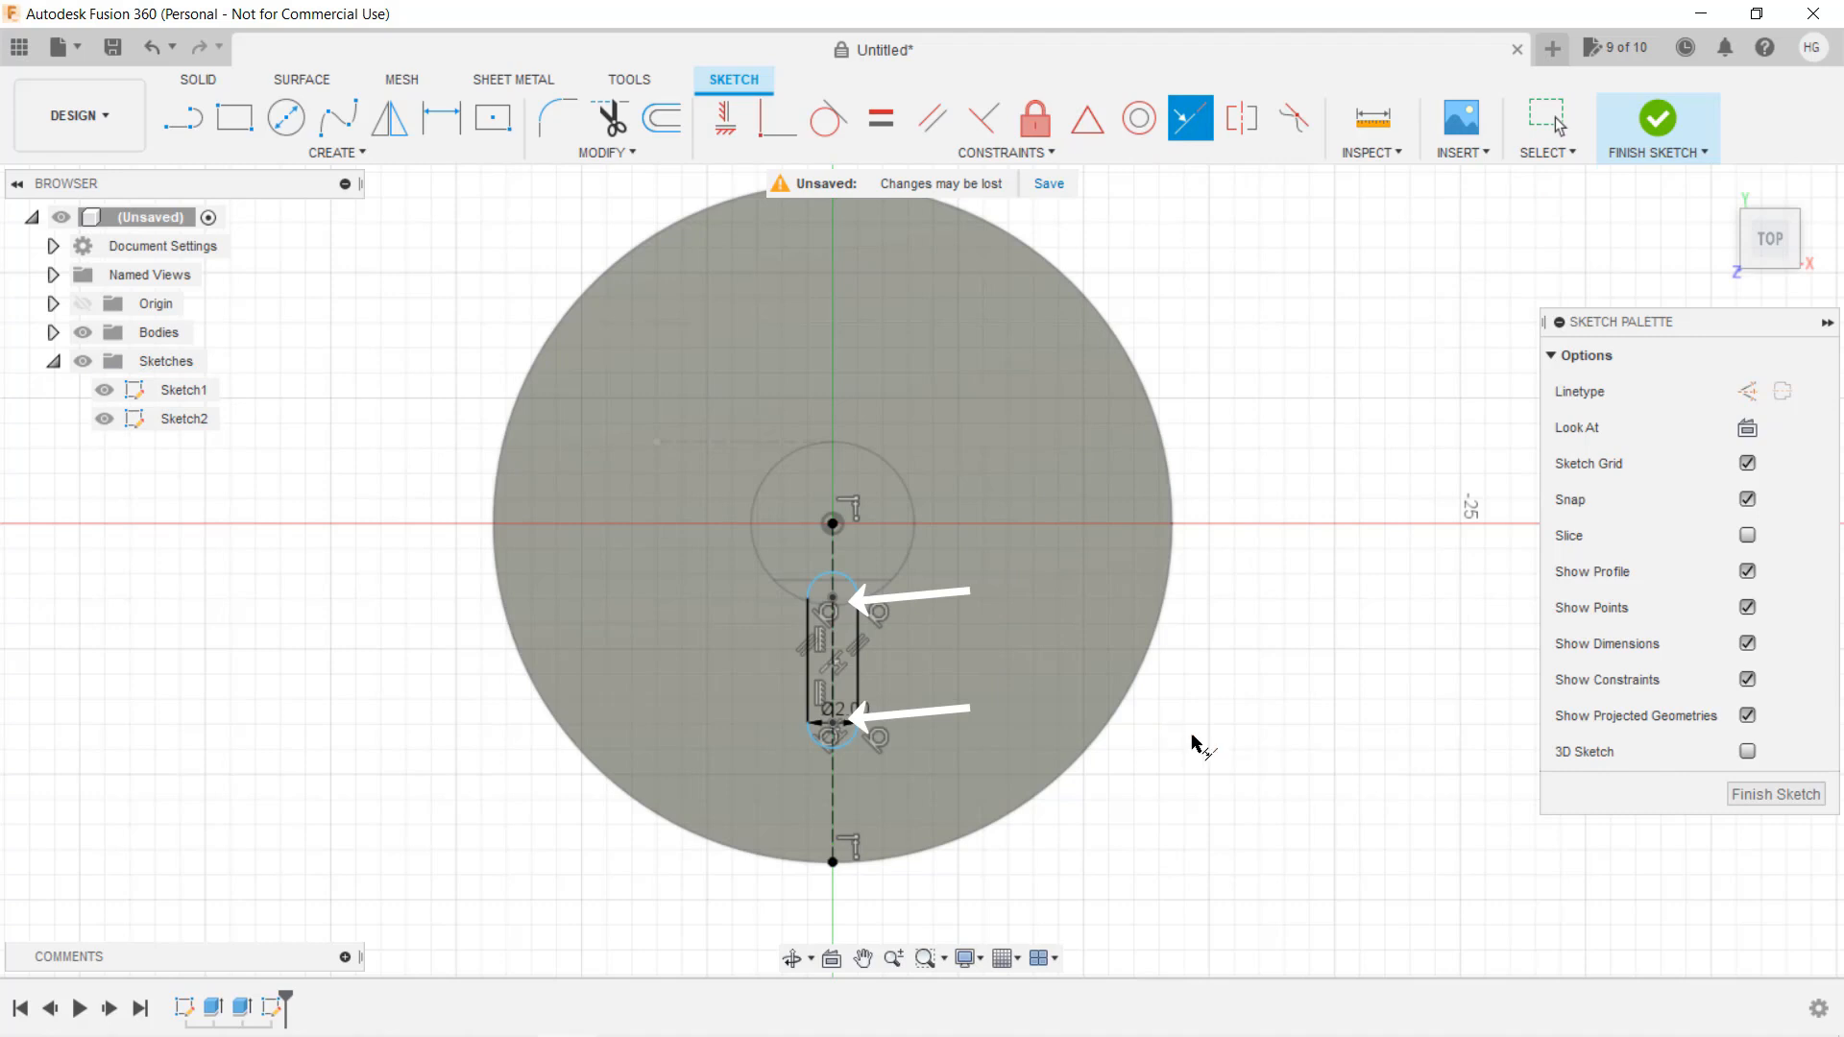
Dimension the slot centres 7 mm and 12 mm from centre and delete the tangent constraint
{"action": "left_click", "coordinate": [1546, 117]}
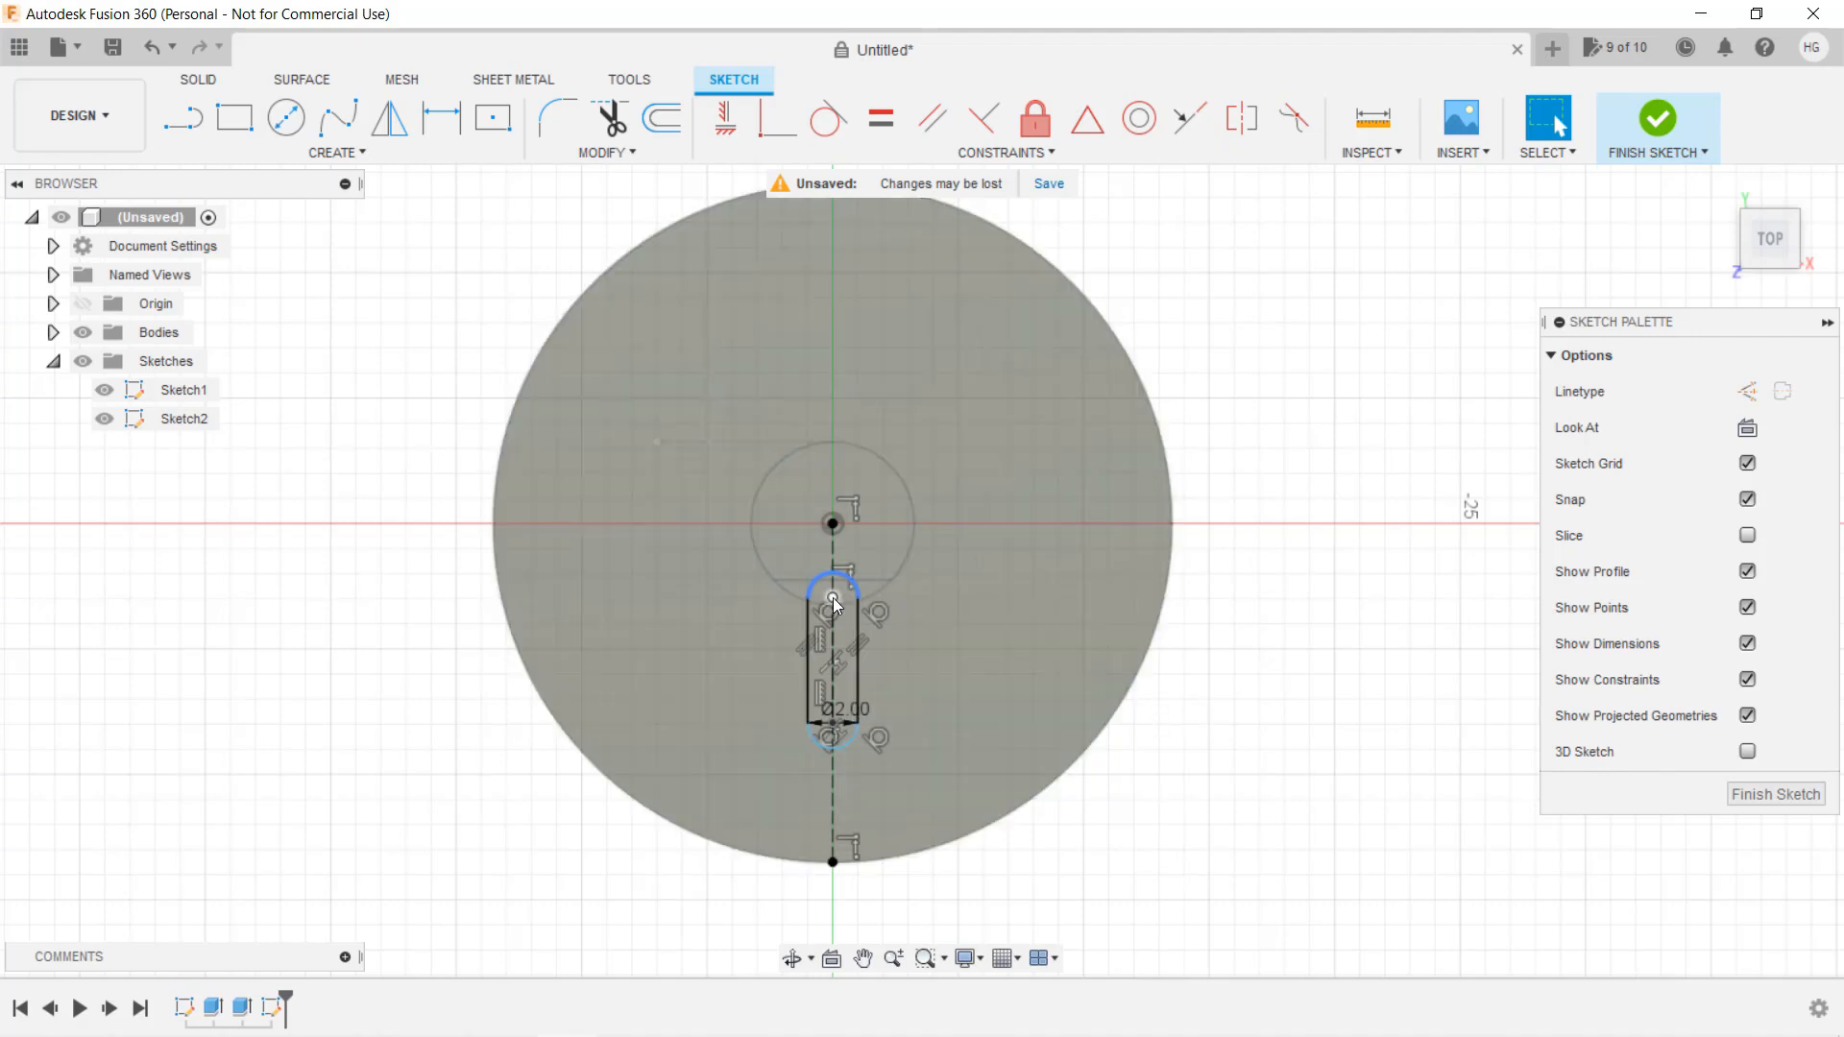
{"action": "key", "text": "d"}
{"action": "type", "text": "12"}
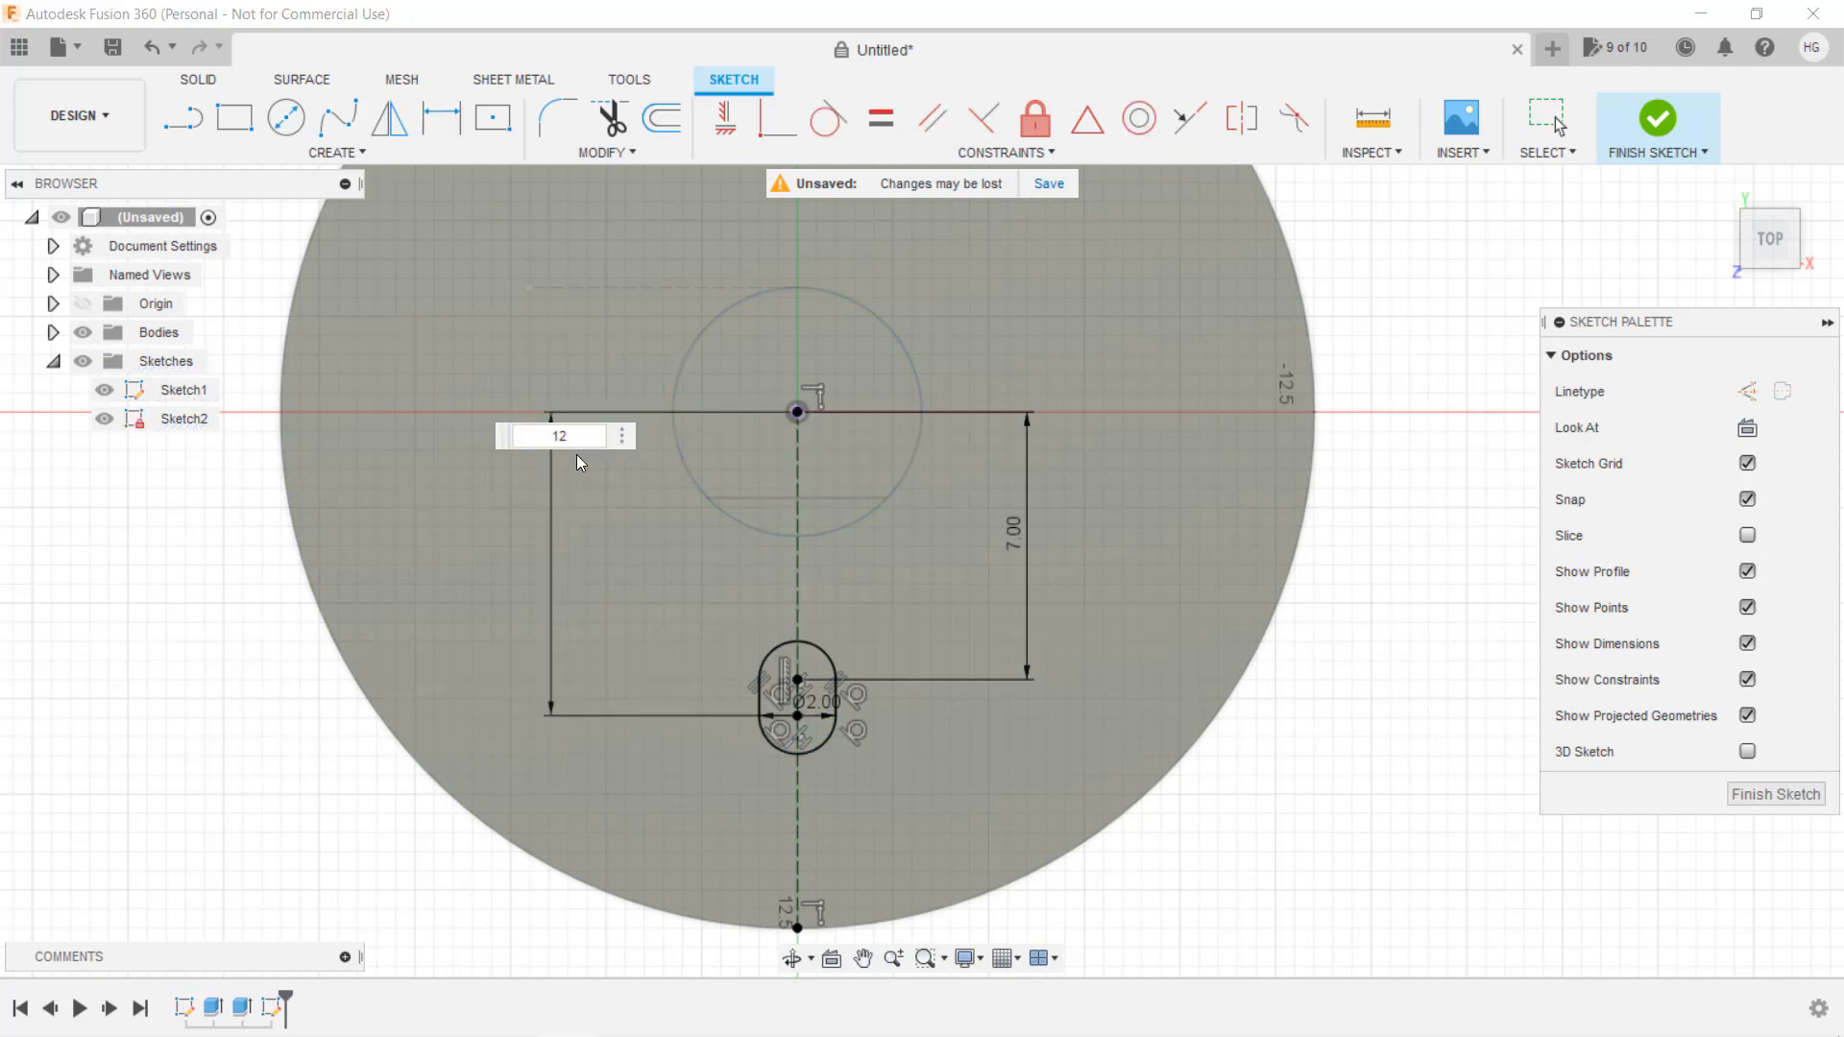
{"action": "key", "text": "Return"}
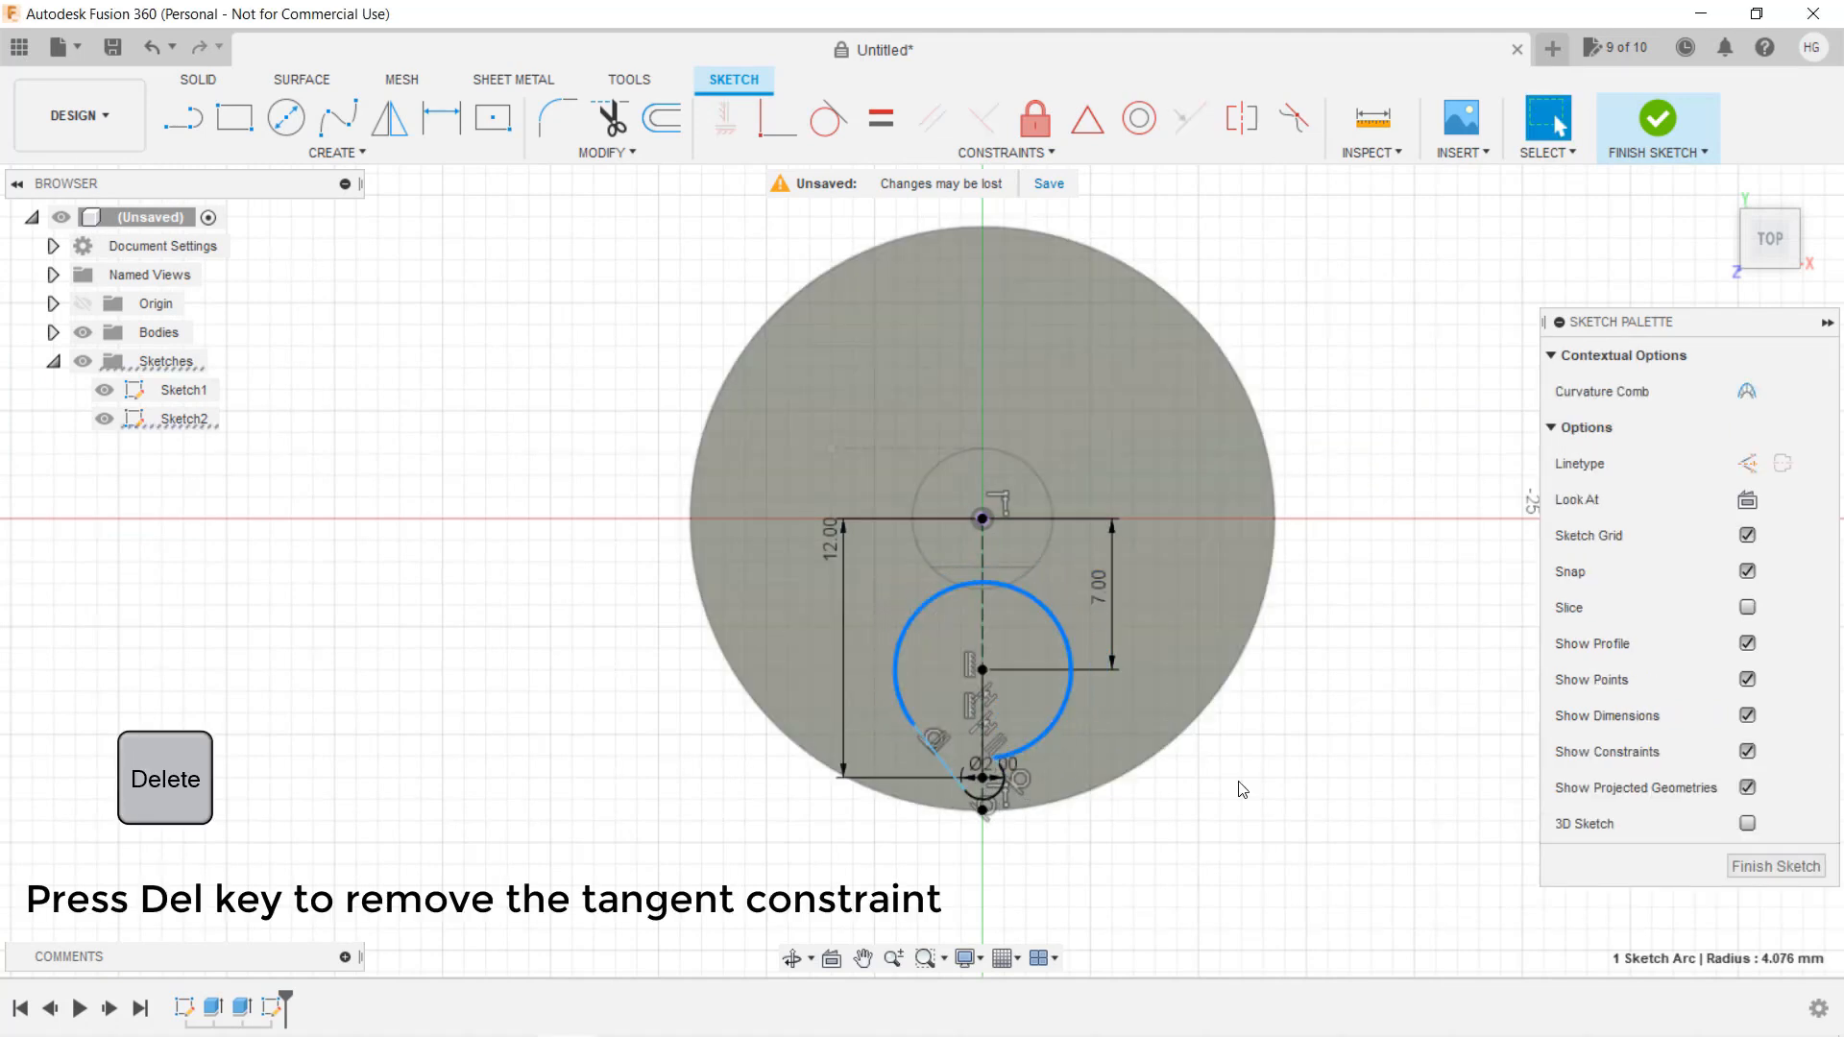
{"action": "key", "text": "Delete"}
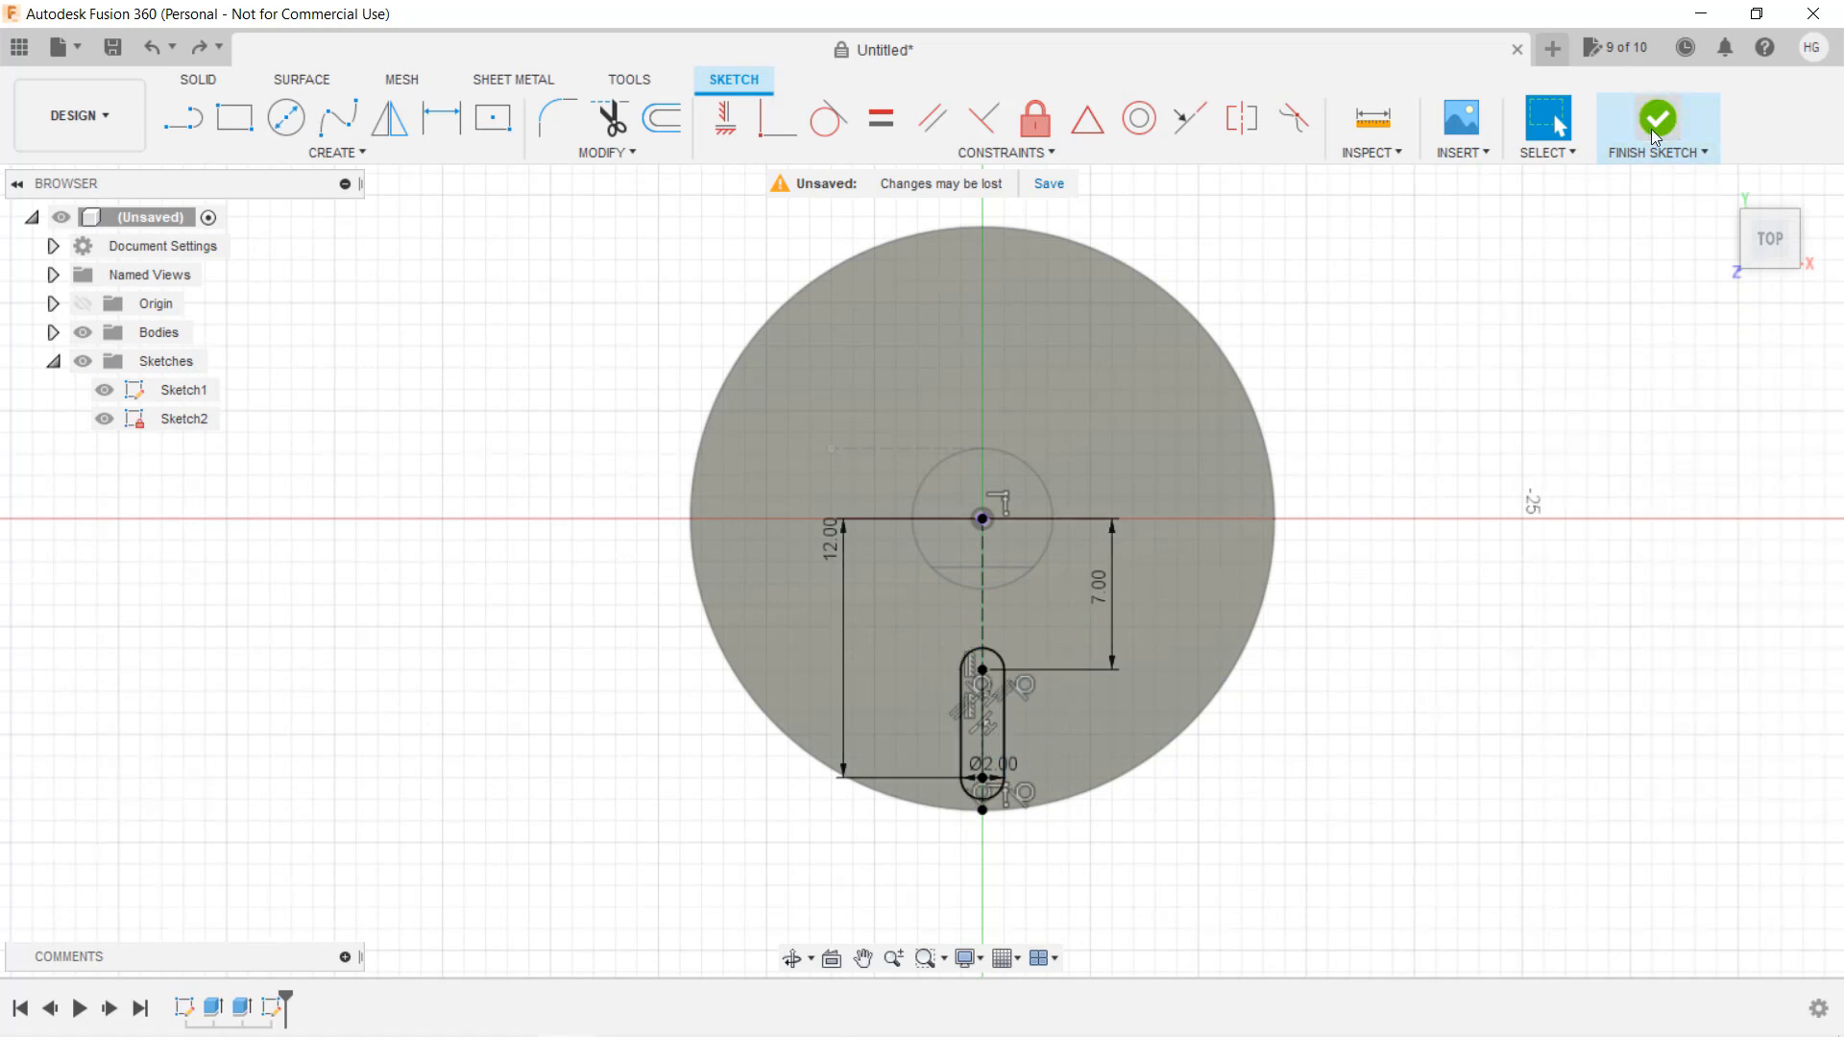
Finish the slot sketch and cut its profile 2 mm deep into the knob top
{"action": "left_click", "coordinate": [1656, 123]}
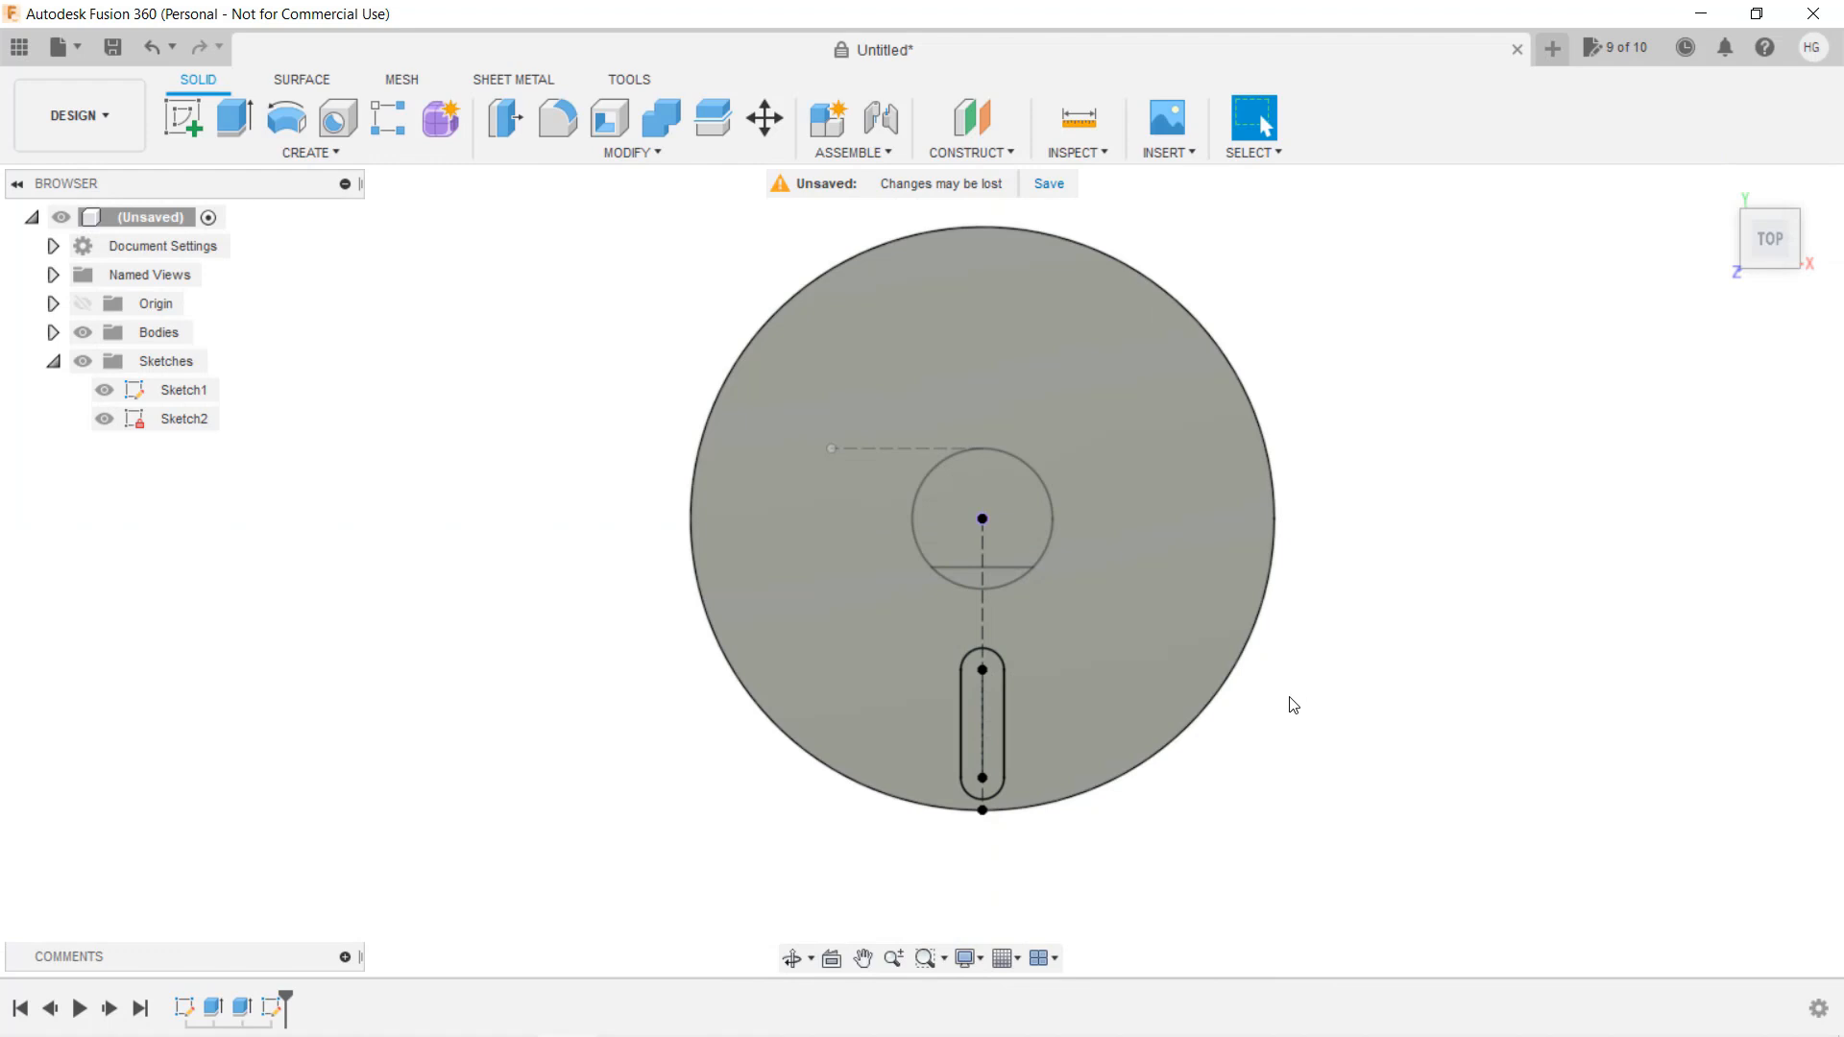
{"action": "key", "text": "e"}
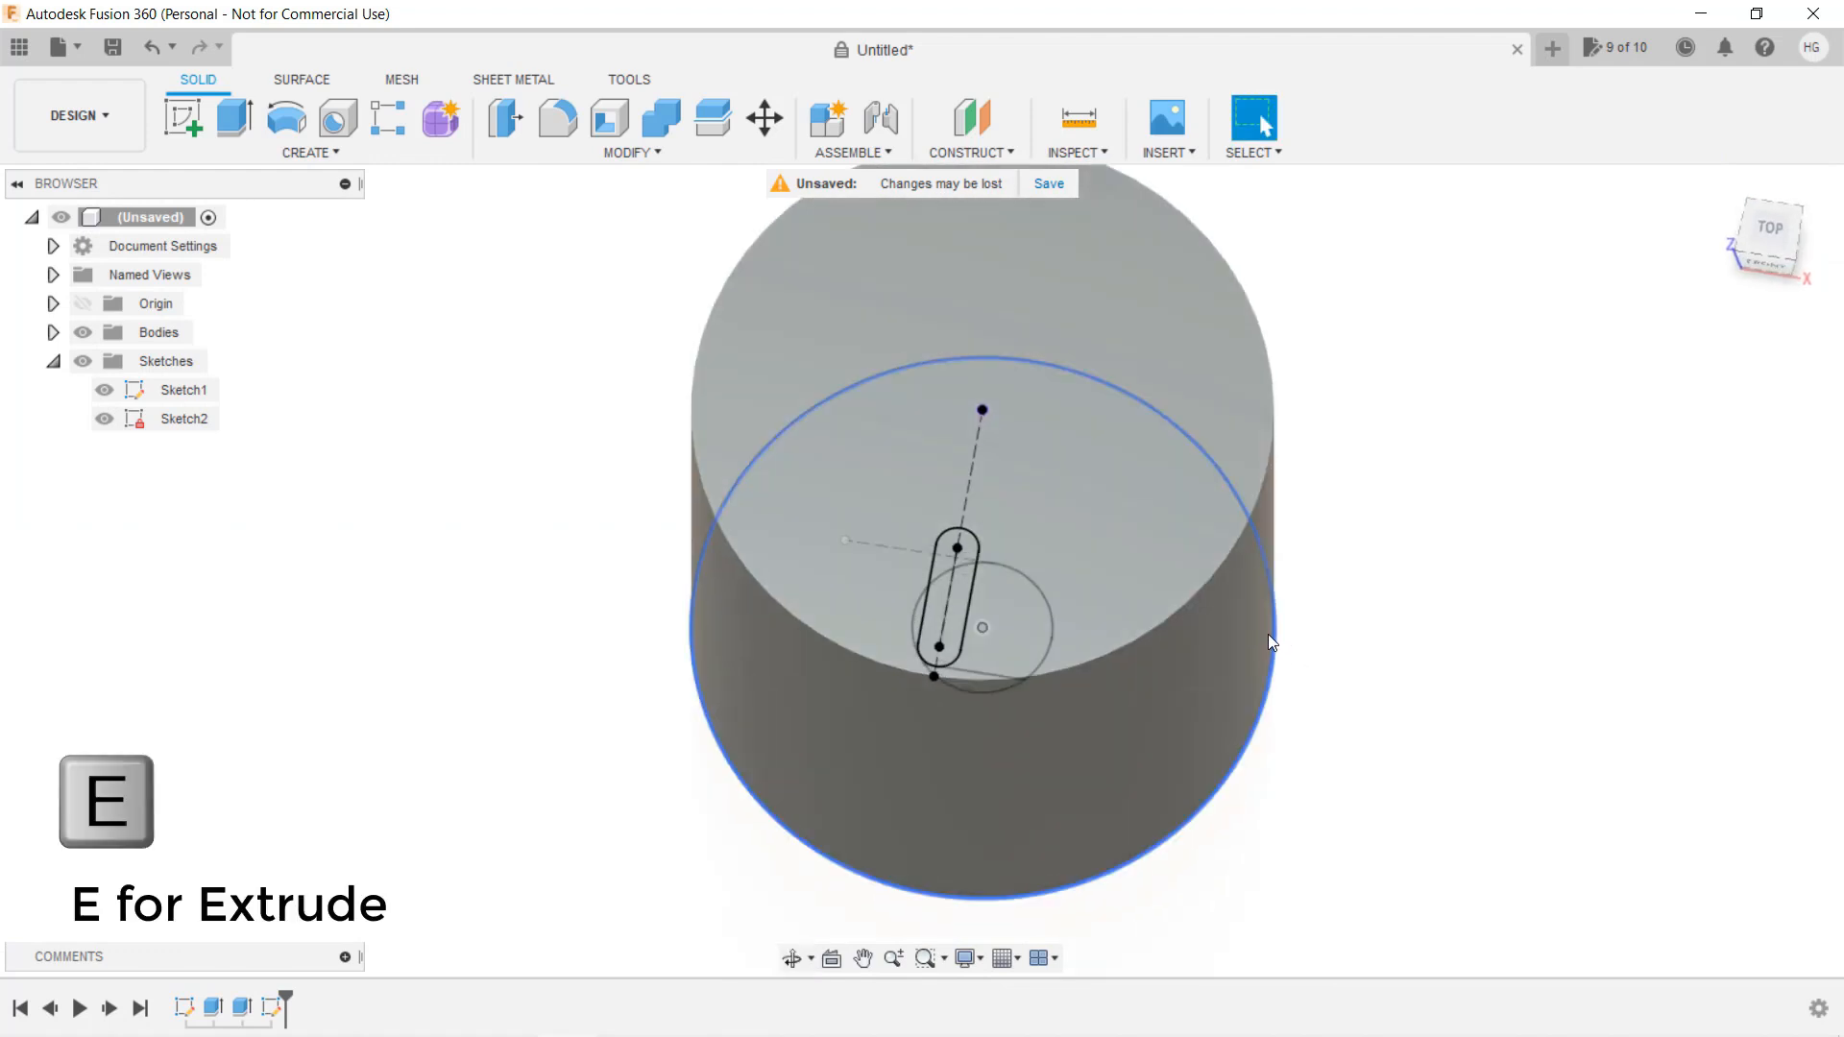
{"action": "key", "text": "e"}
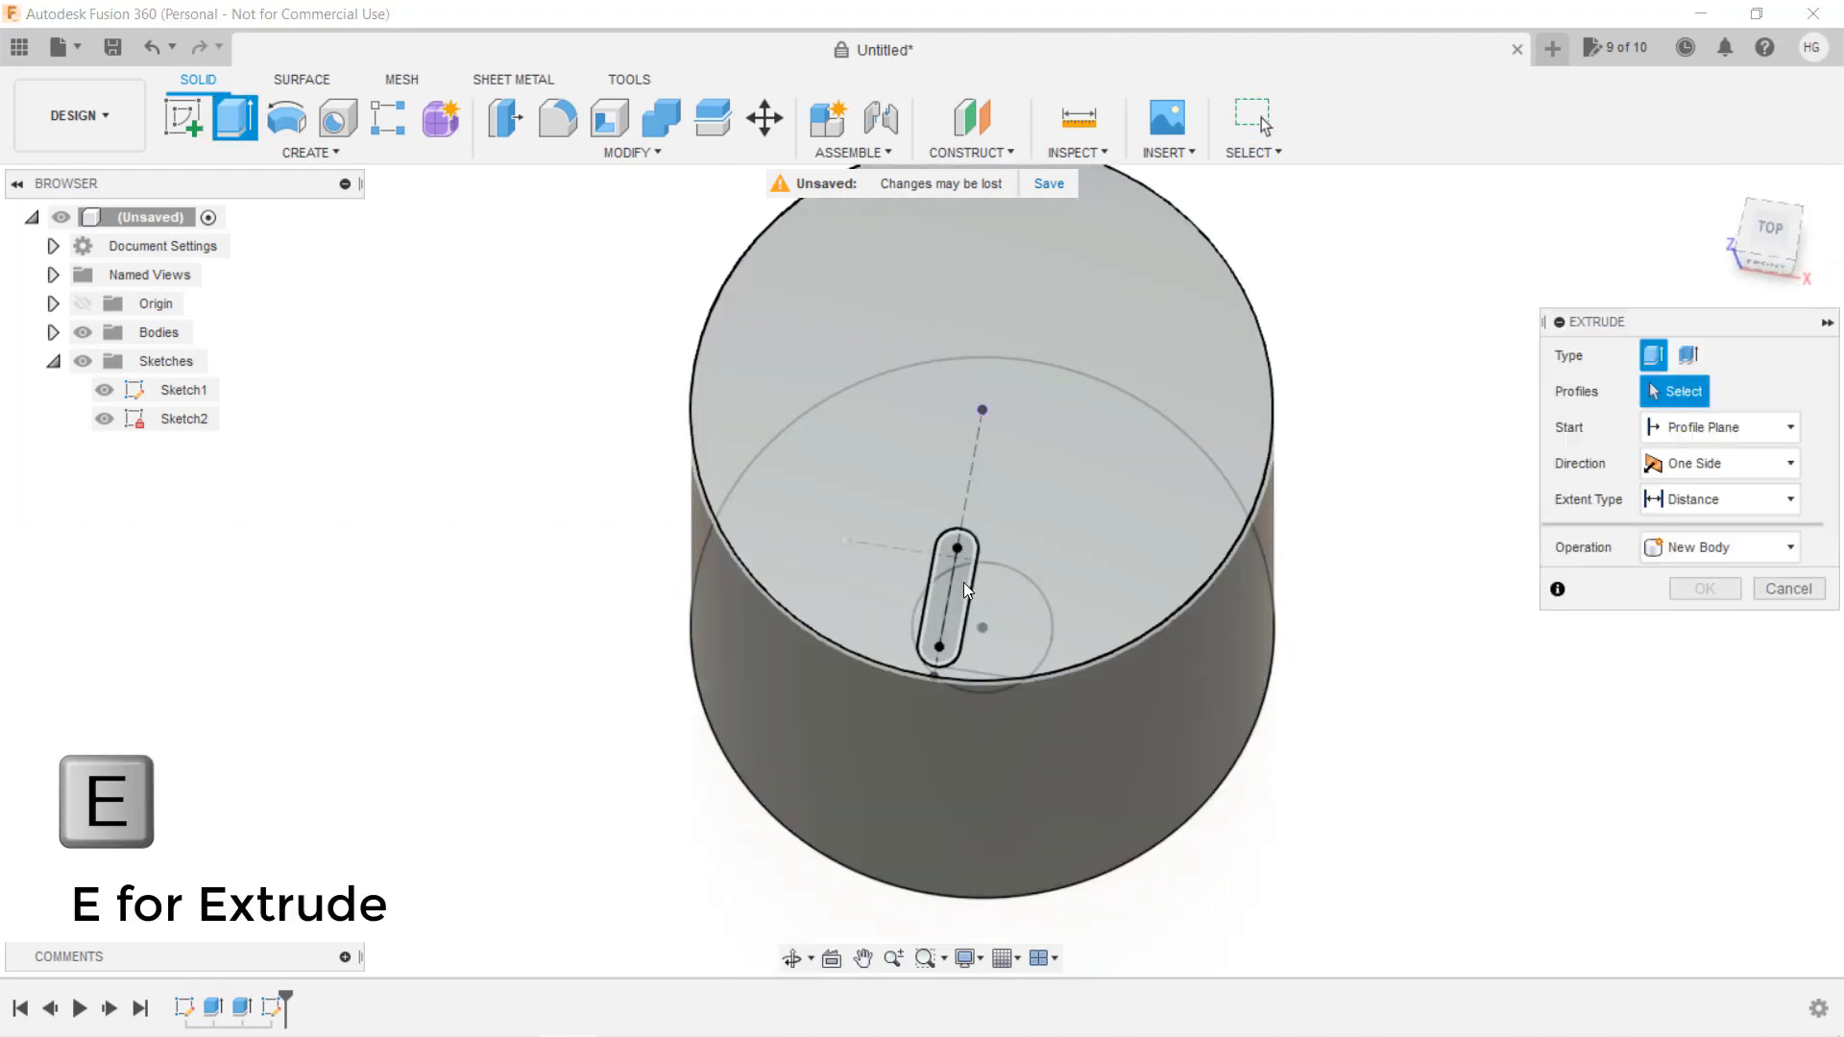
{"action": "left_click", "coordinate": [953, 594]}
{"action": "type", "text": "-2"}
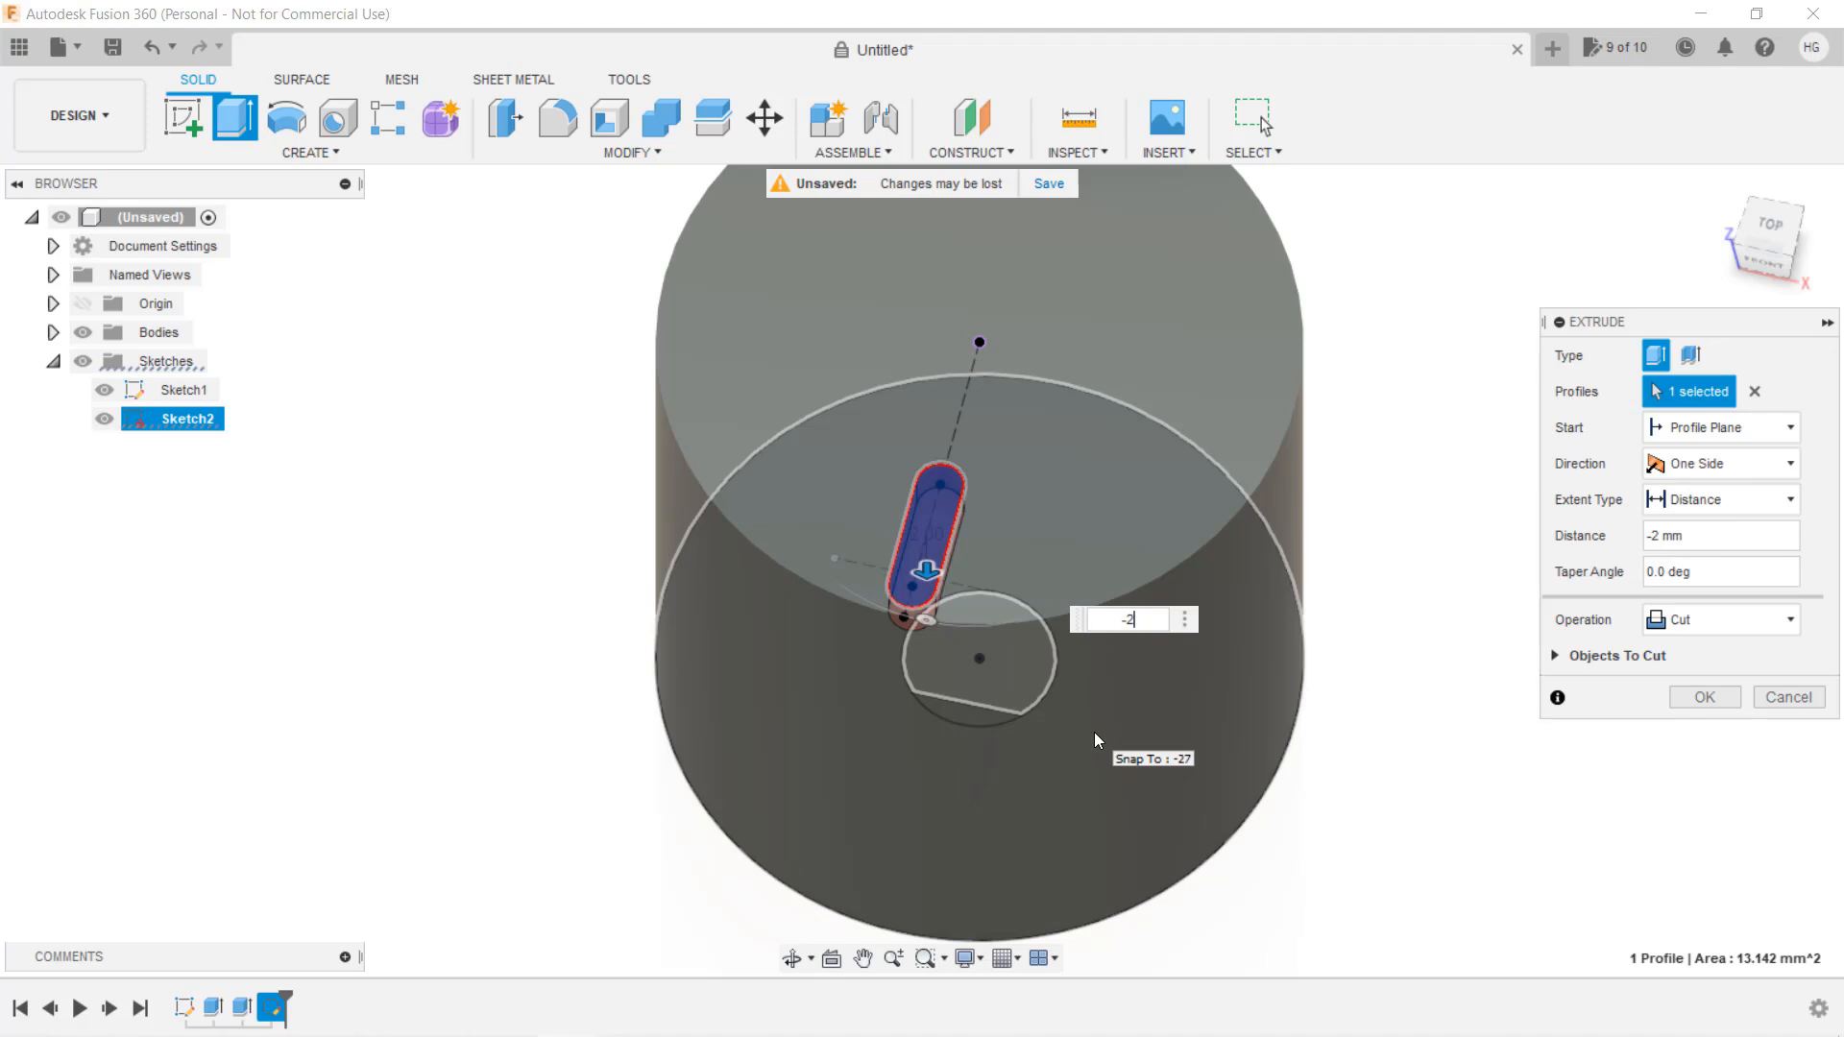
{"action": "left_click", "coordinate": [1701, 696]}
{"action": "type", "text": "simple knob"}
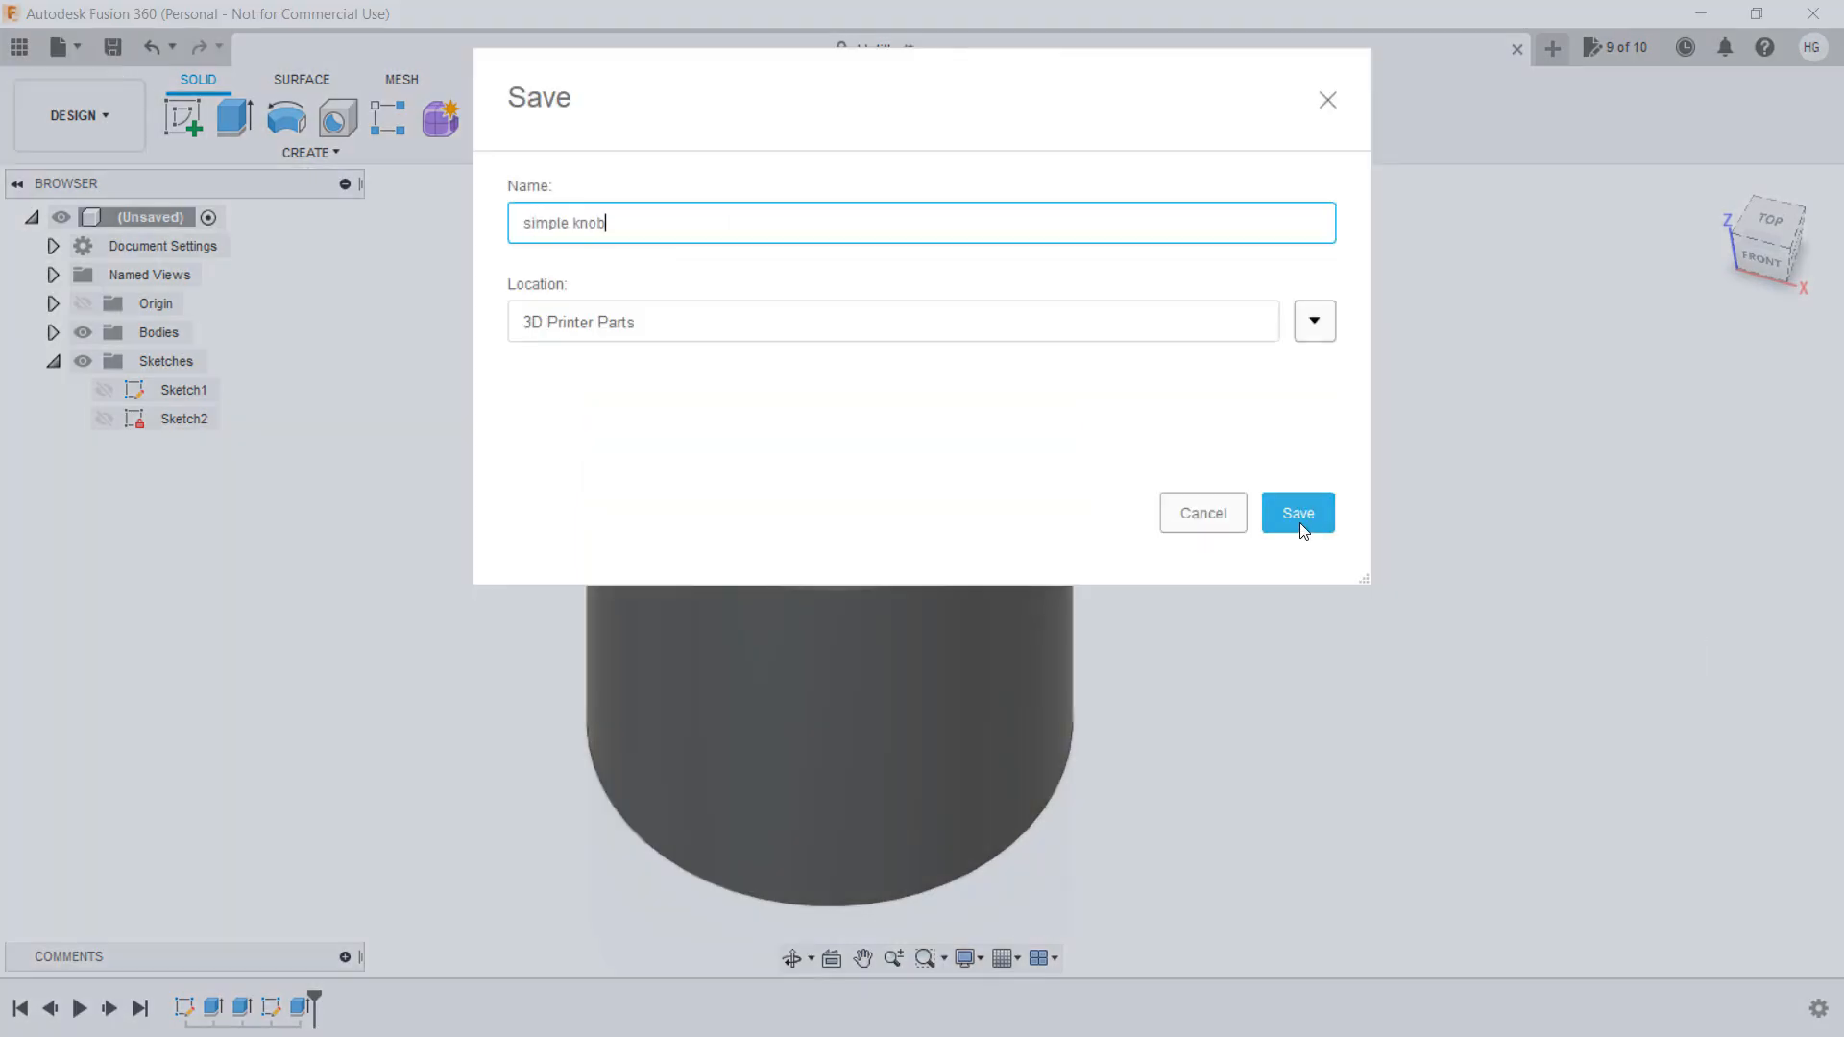
Save the design as 'simple knob', then select Body1 under Bodies
{"action": "left_click", "coordinate": [1297, 513]}
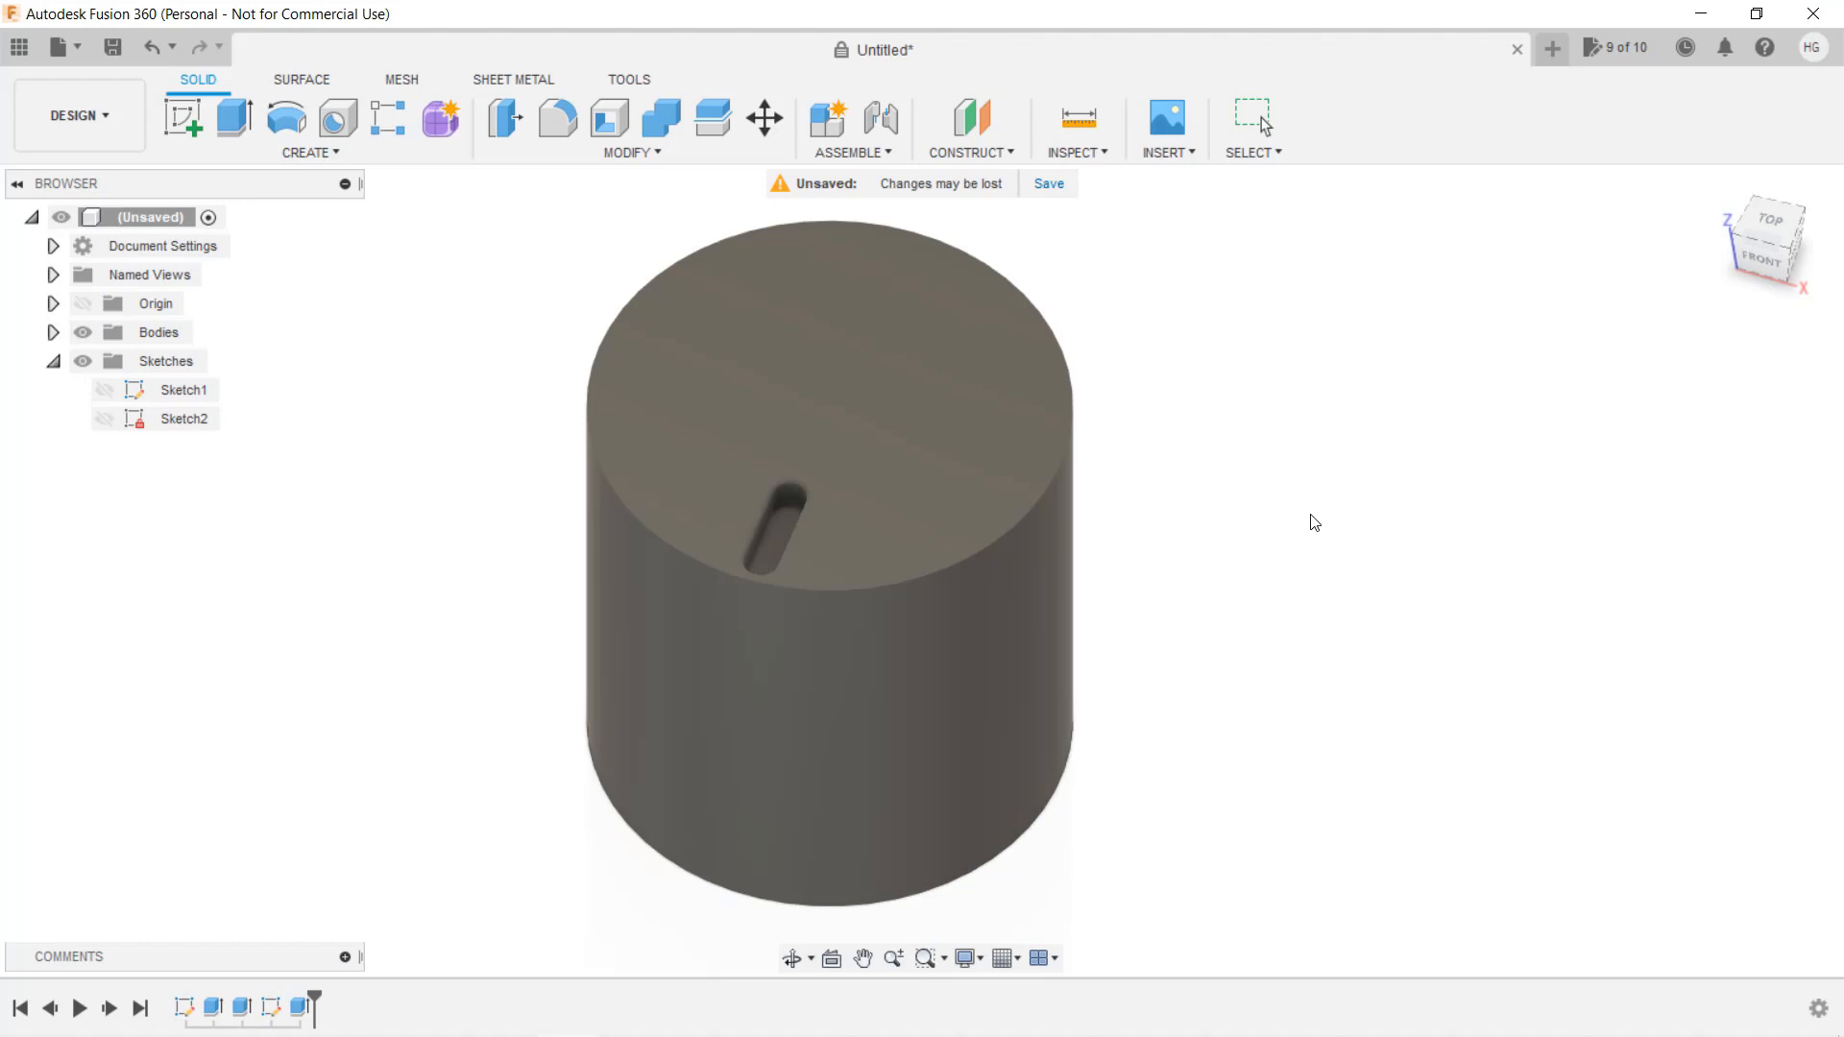
{"action": "left_click", "coordinate": [1047, 183]}
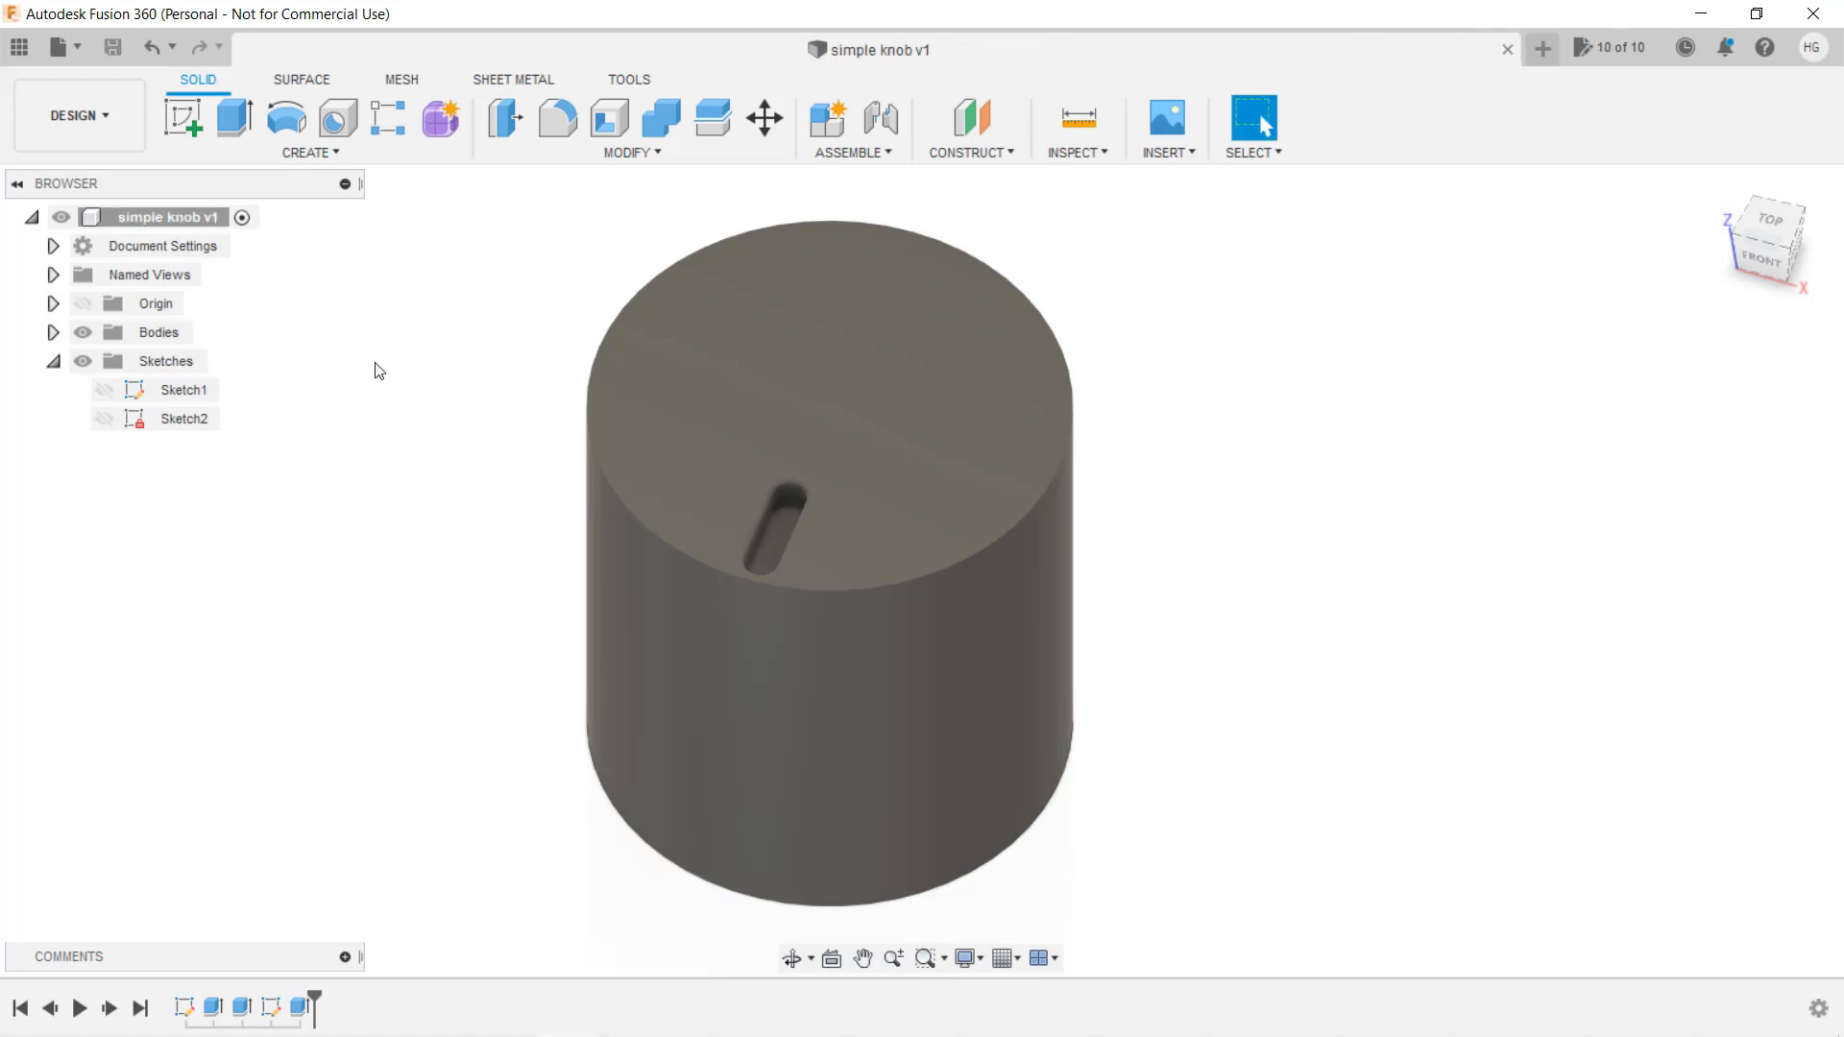
{"action": "left_click", "coordinate": [53, 332]}
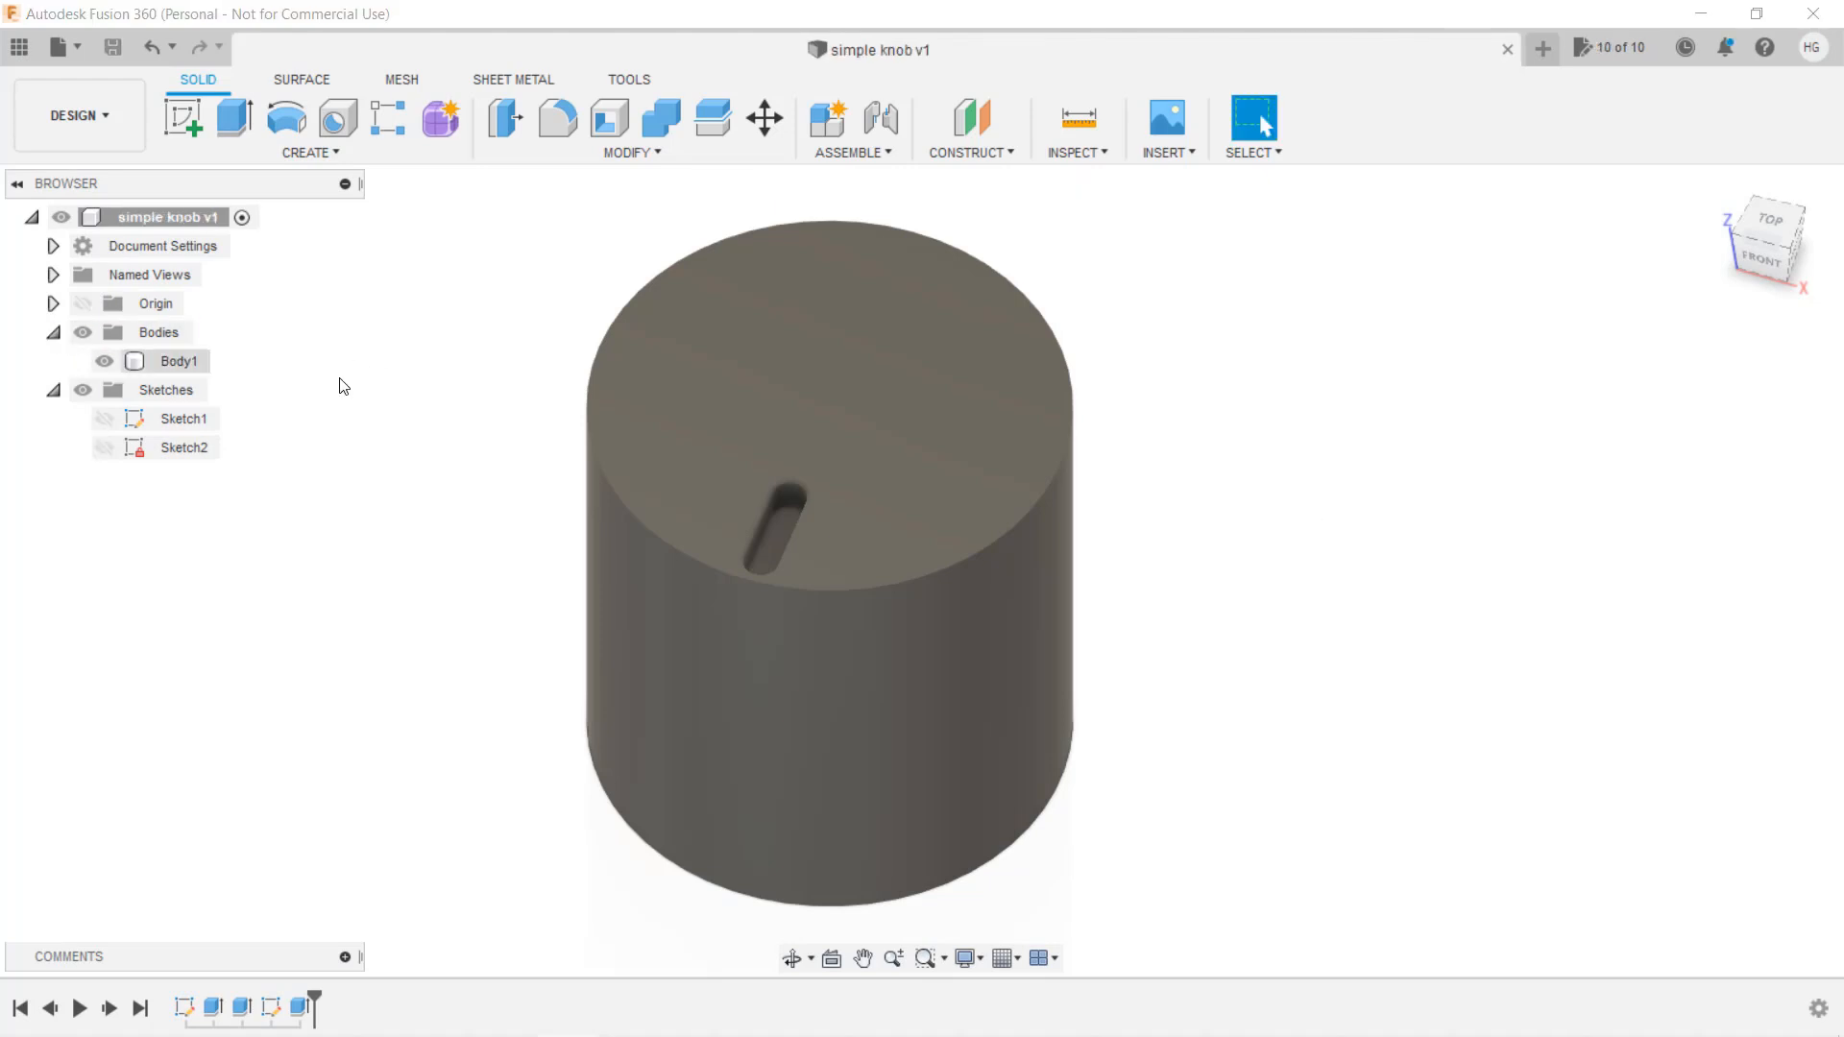
{"action": "left_click", "coordinate": [178, 361]}
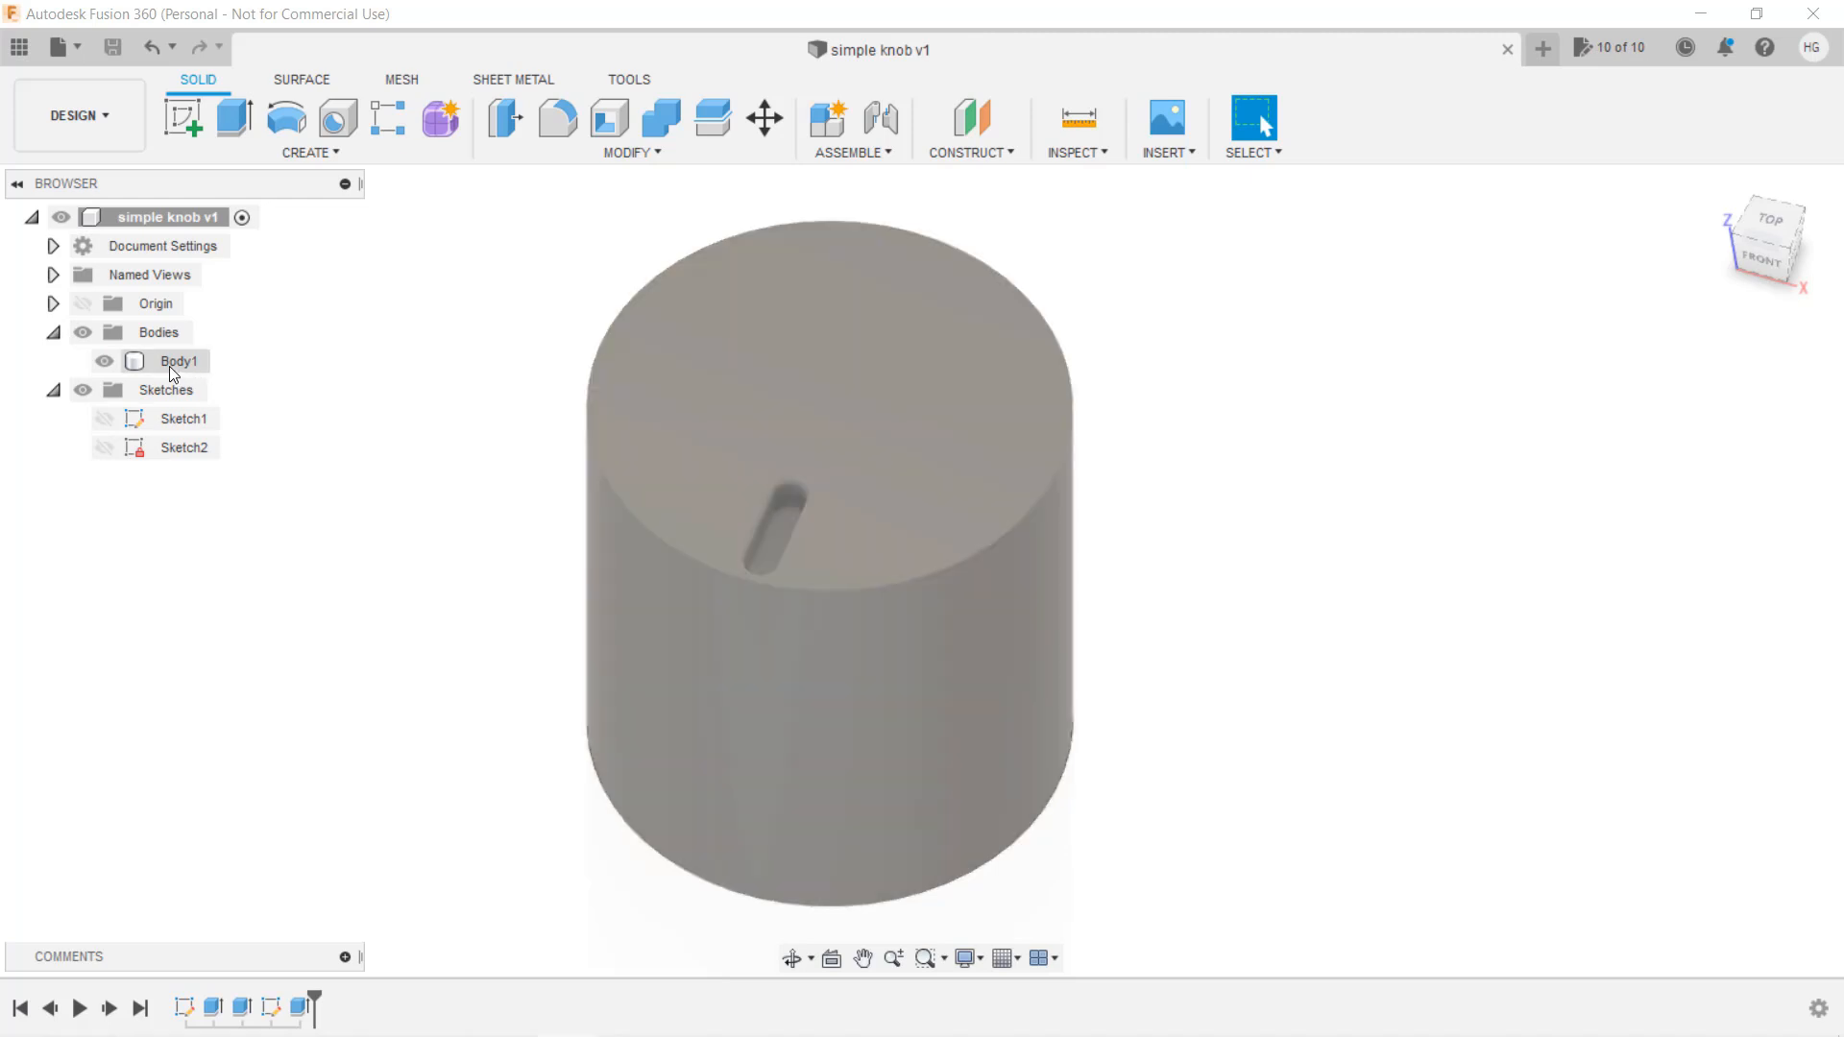
Save Body1 as a binary STL mesh and edit the export file name
{"action": "right_click", "coordinate": [179, 361]}
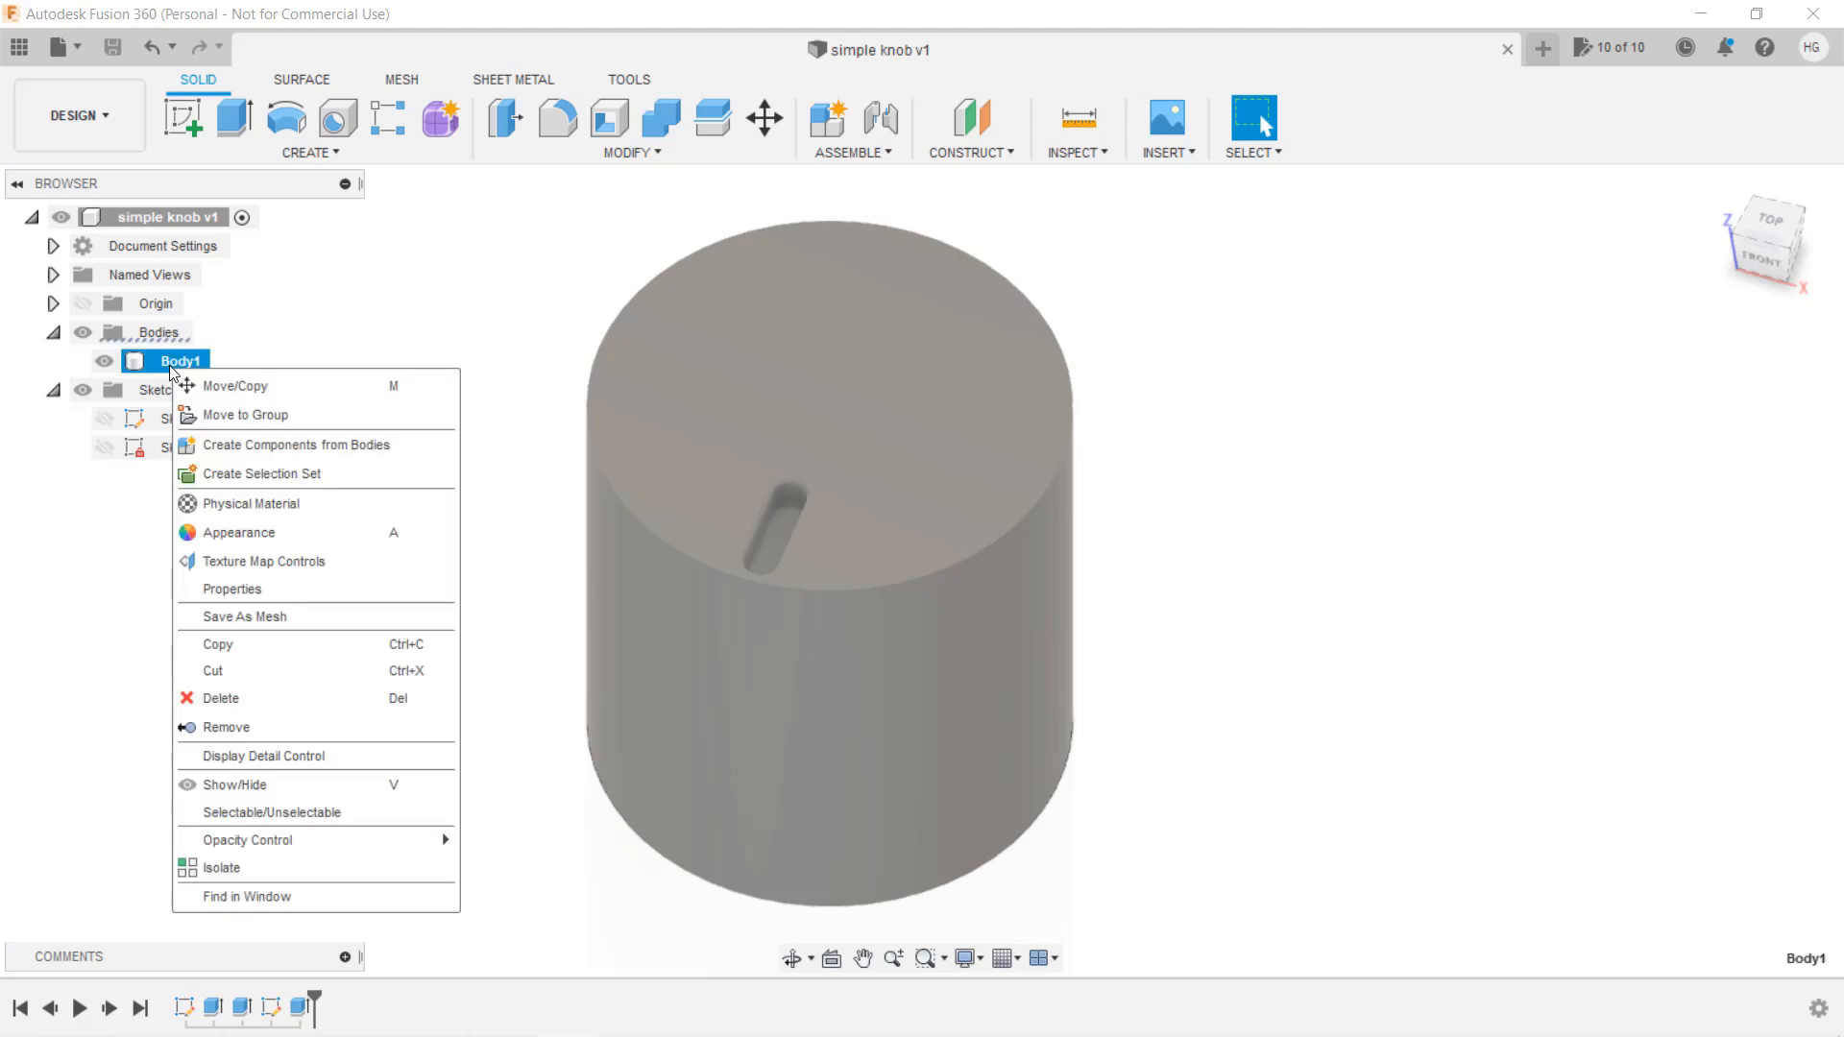
{"action": "mouse_move", "coordinate": [313, 617]}
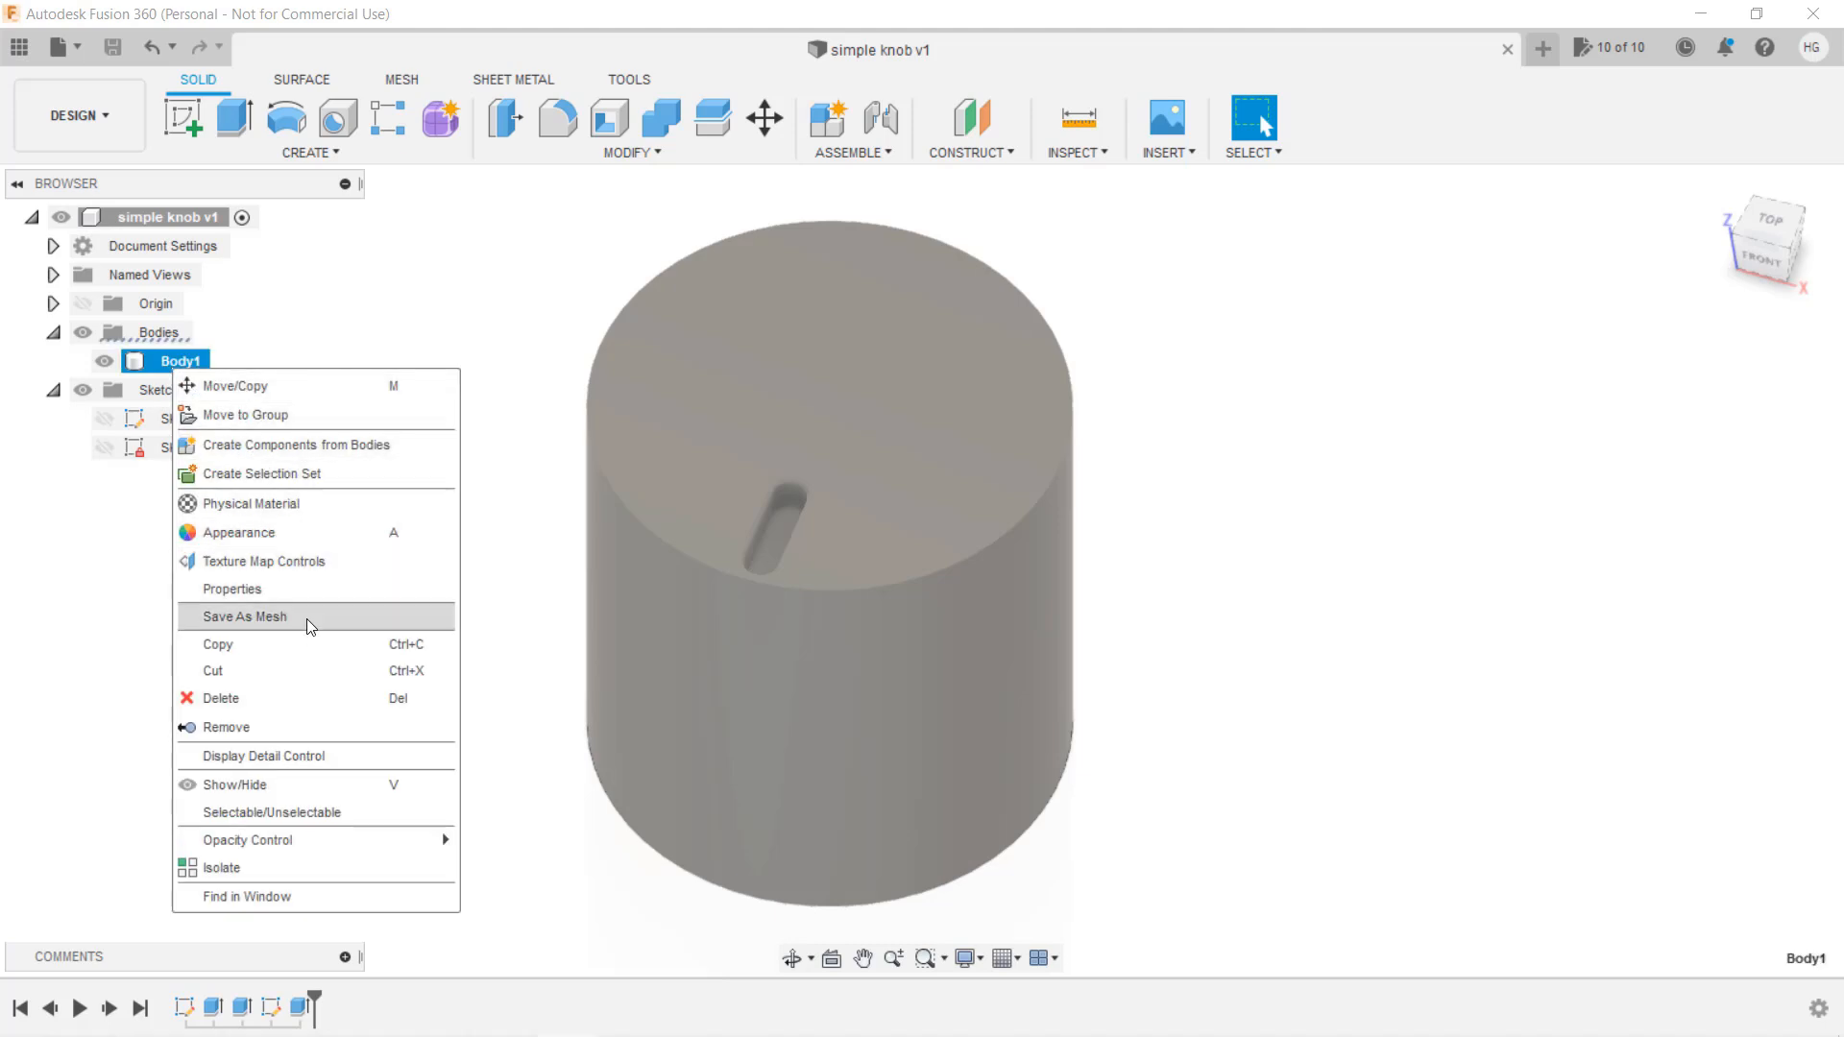
{"action": "left_click", "coordinate": [242, 617]}
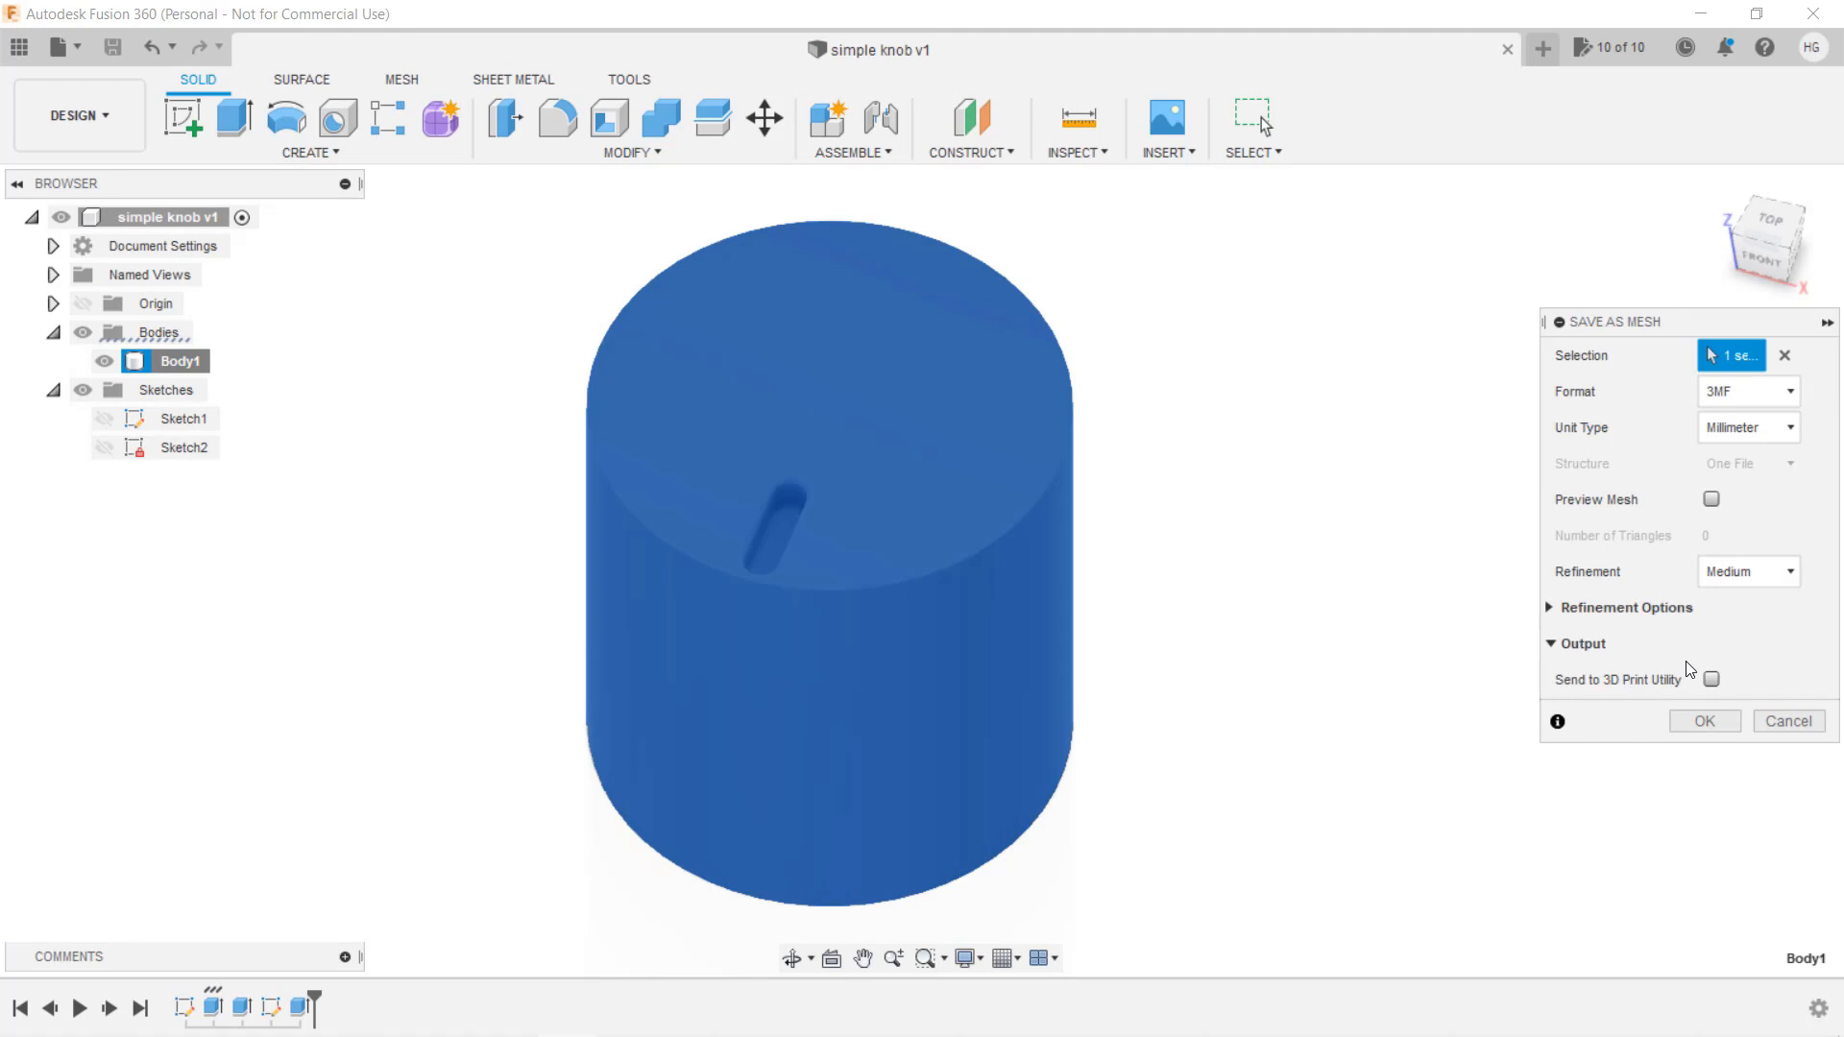
{"action": "left_click", "coordinate": [1746, 391]}
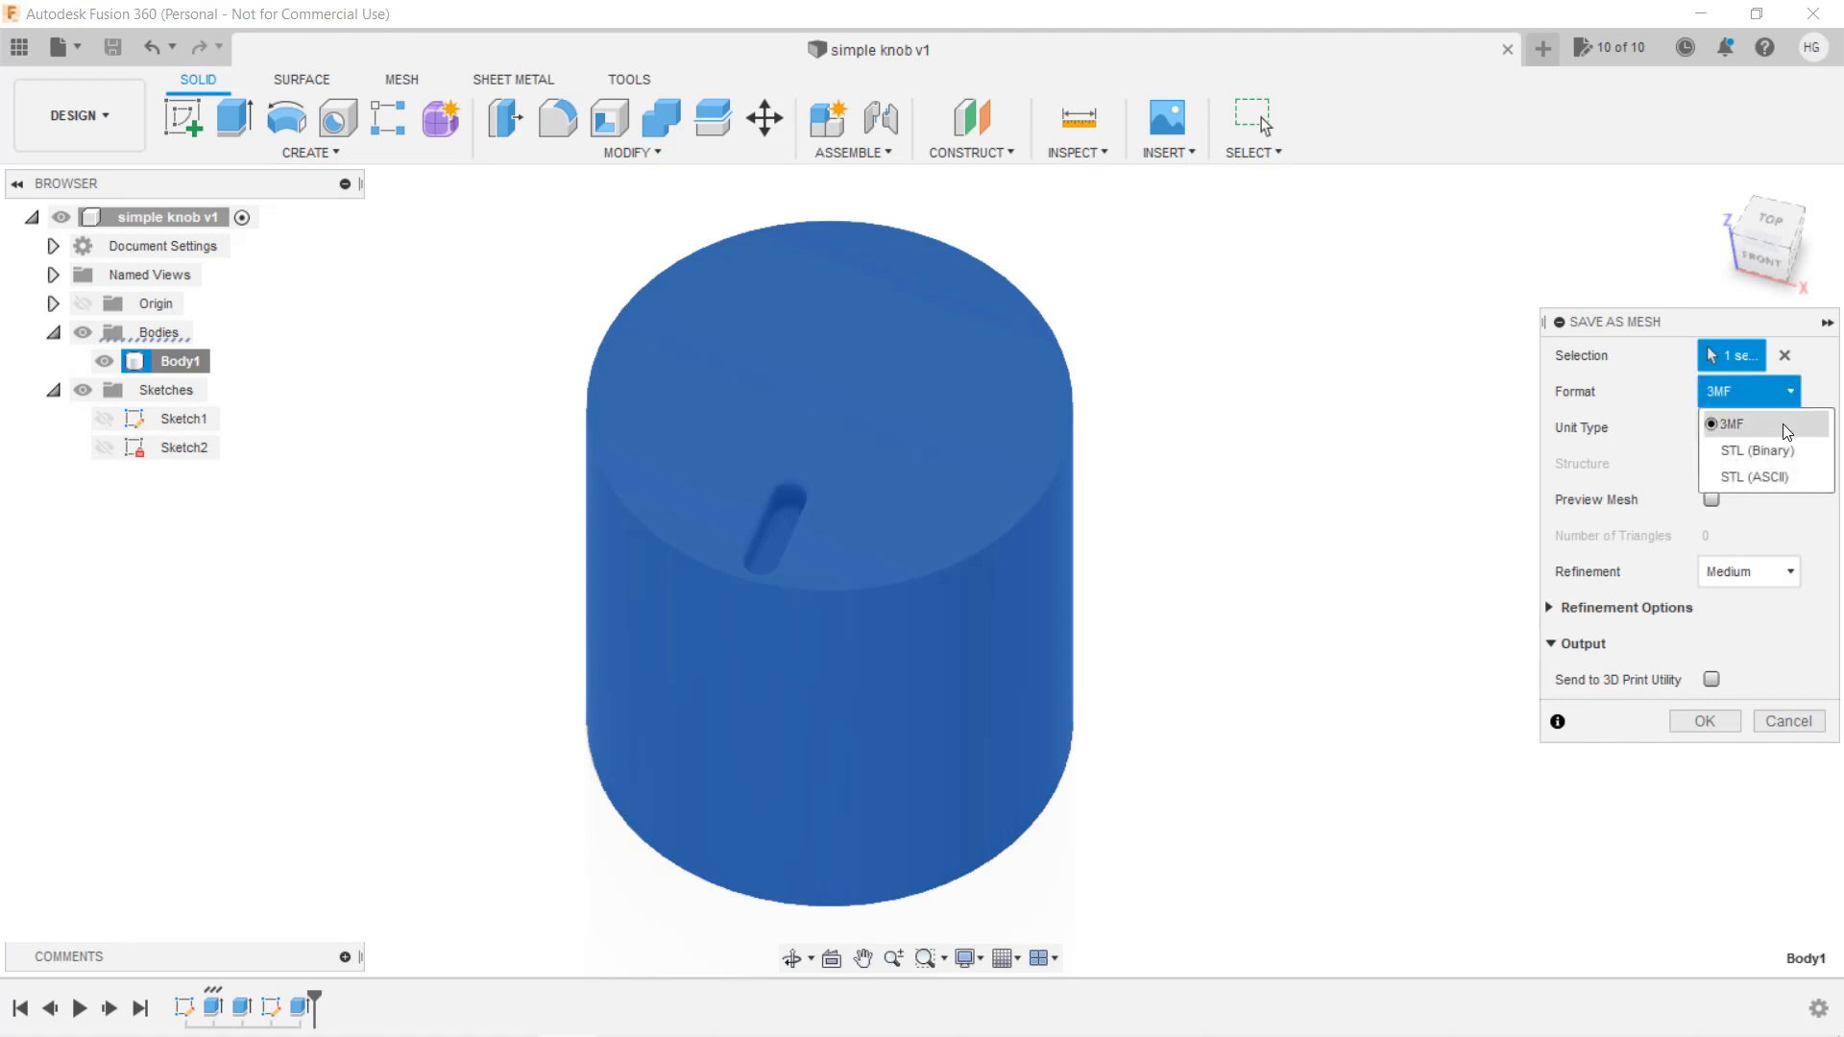
{"action": "left_click", "coordinate": [1750, 450]}
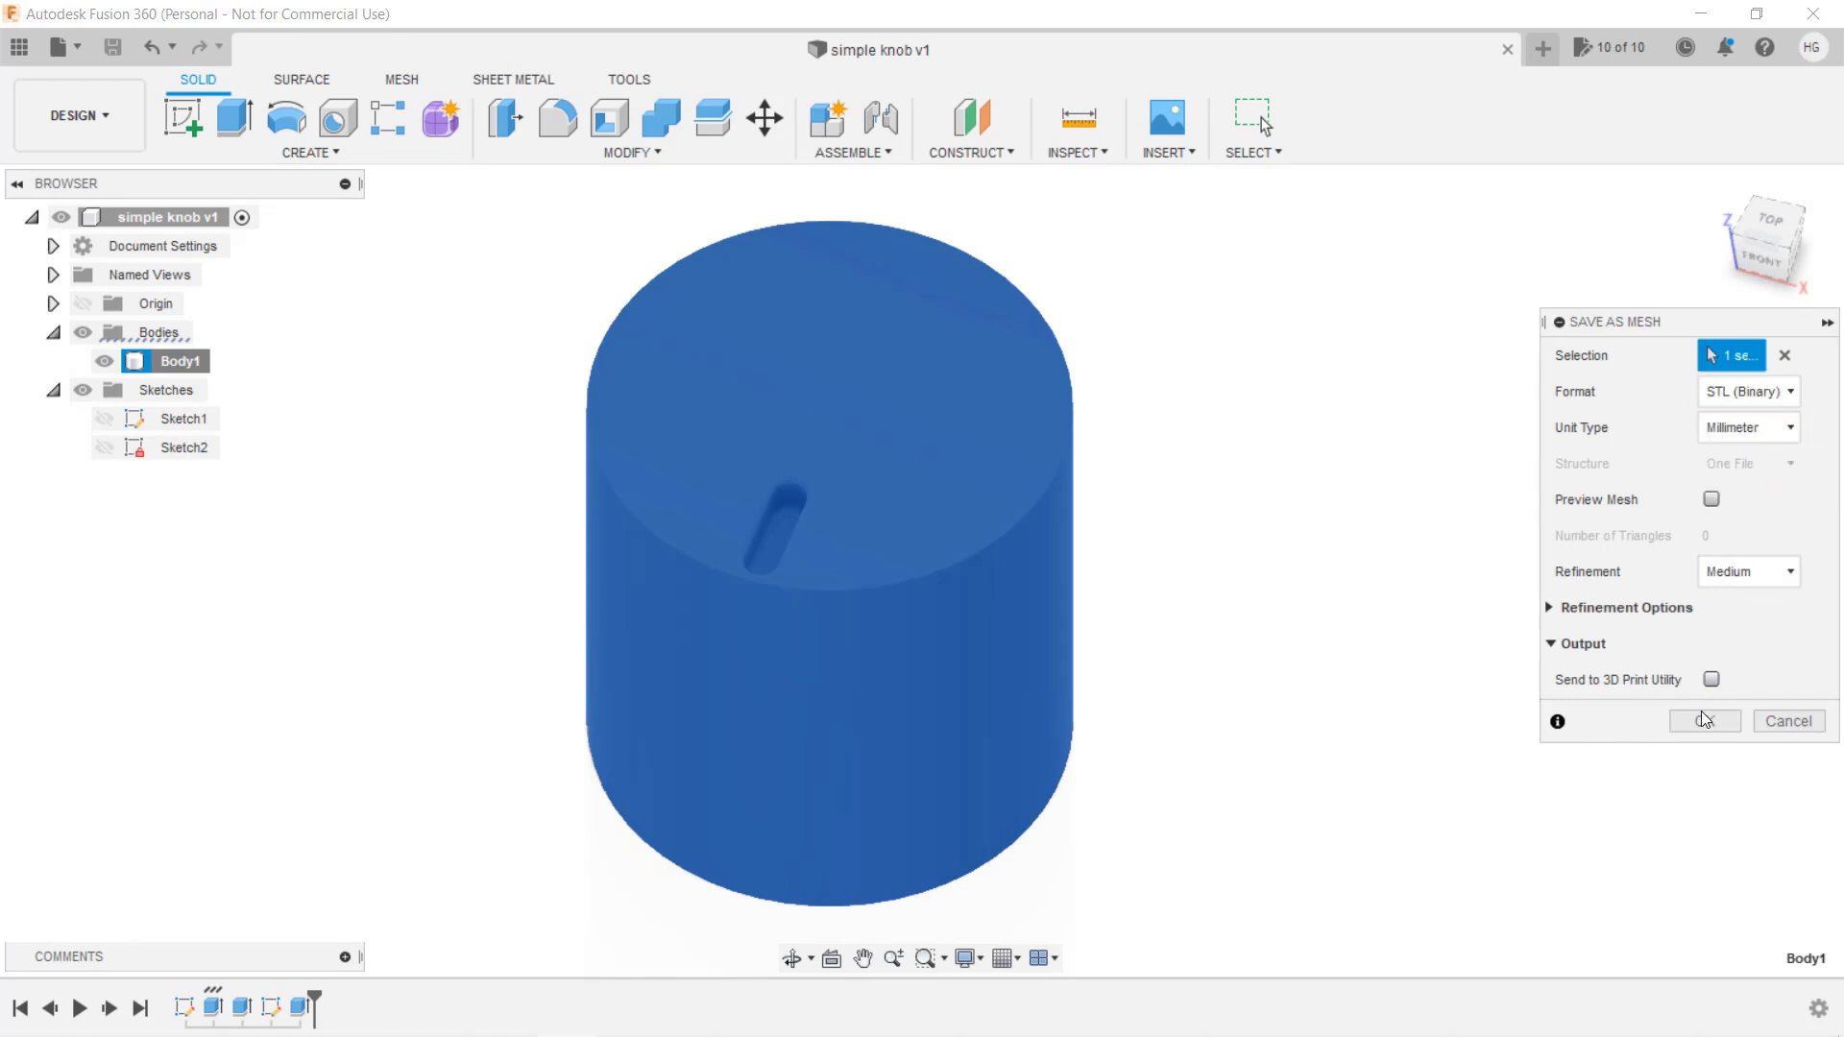
{"action": "left_click", "coordinate": [1703, 722]}
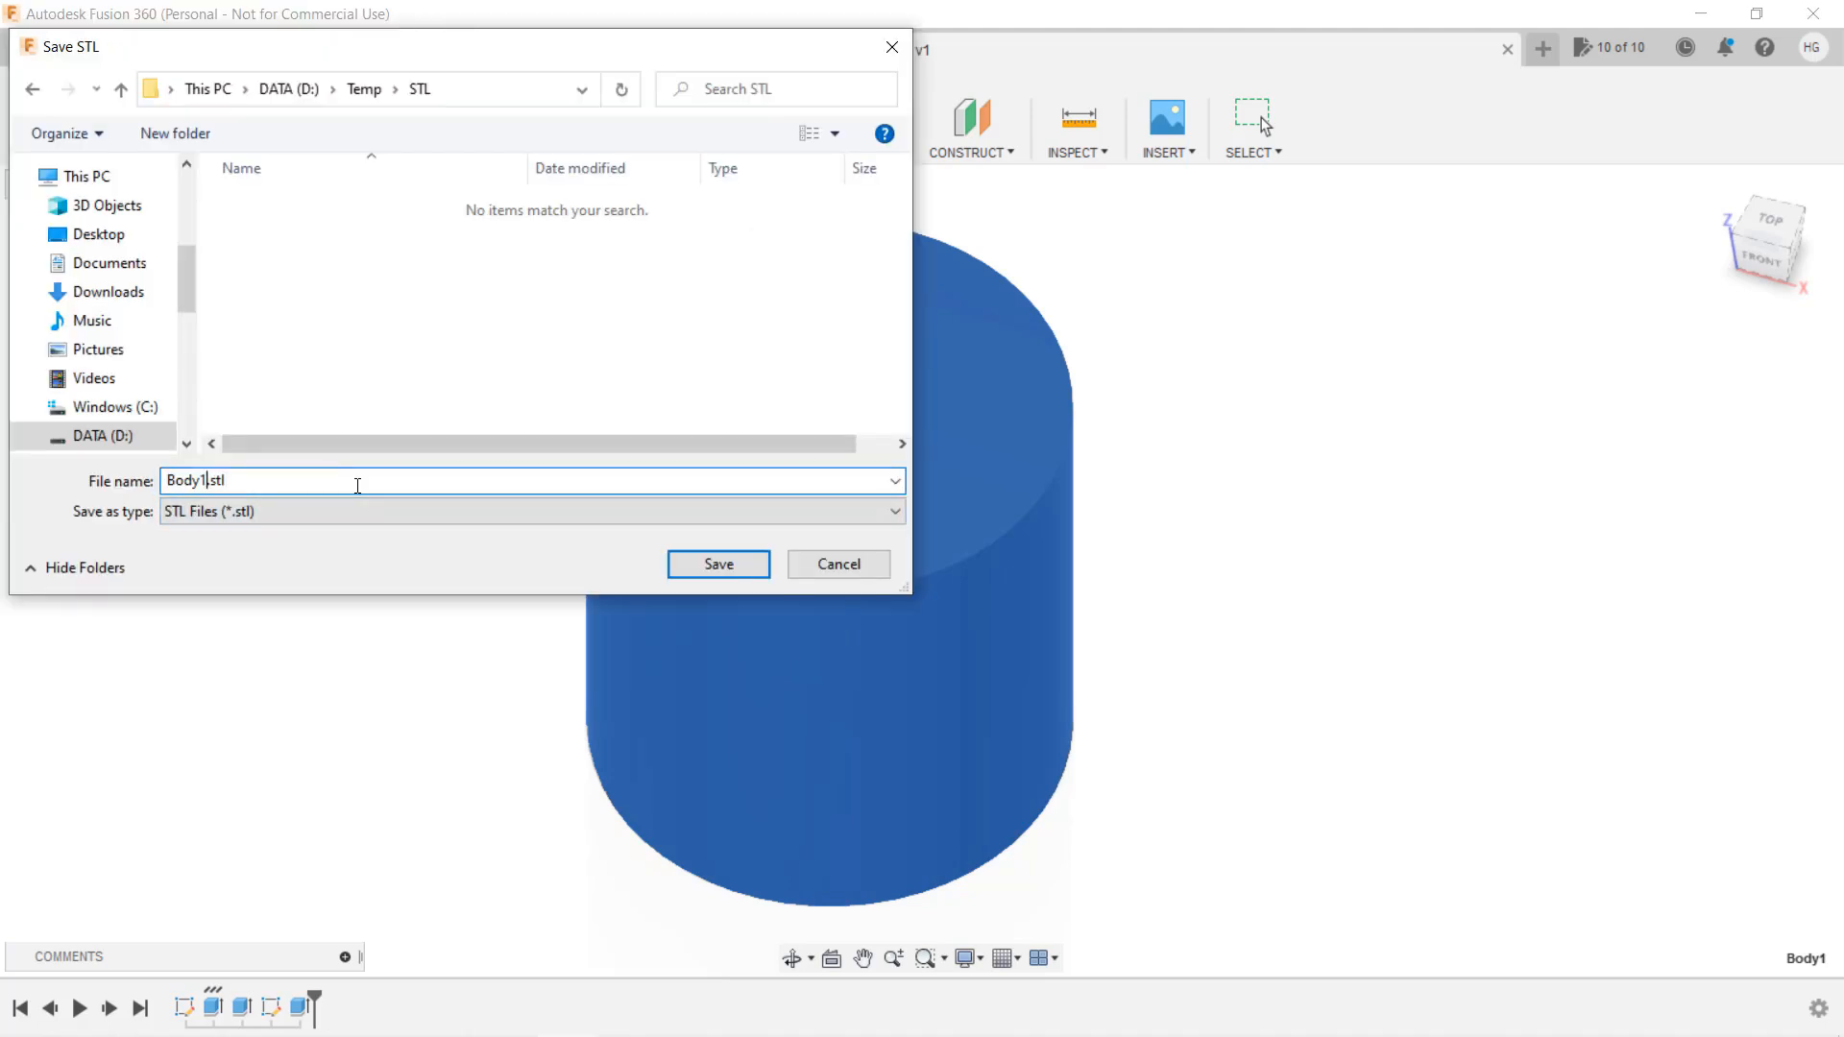
{"action": "left_click", "coordinate": [717, 564]}
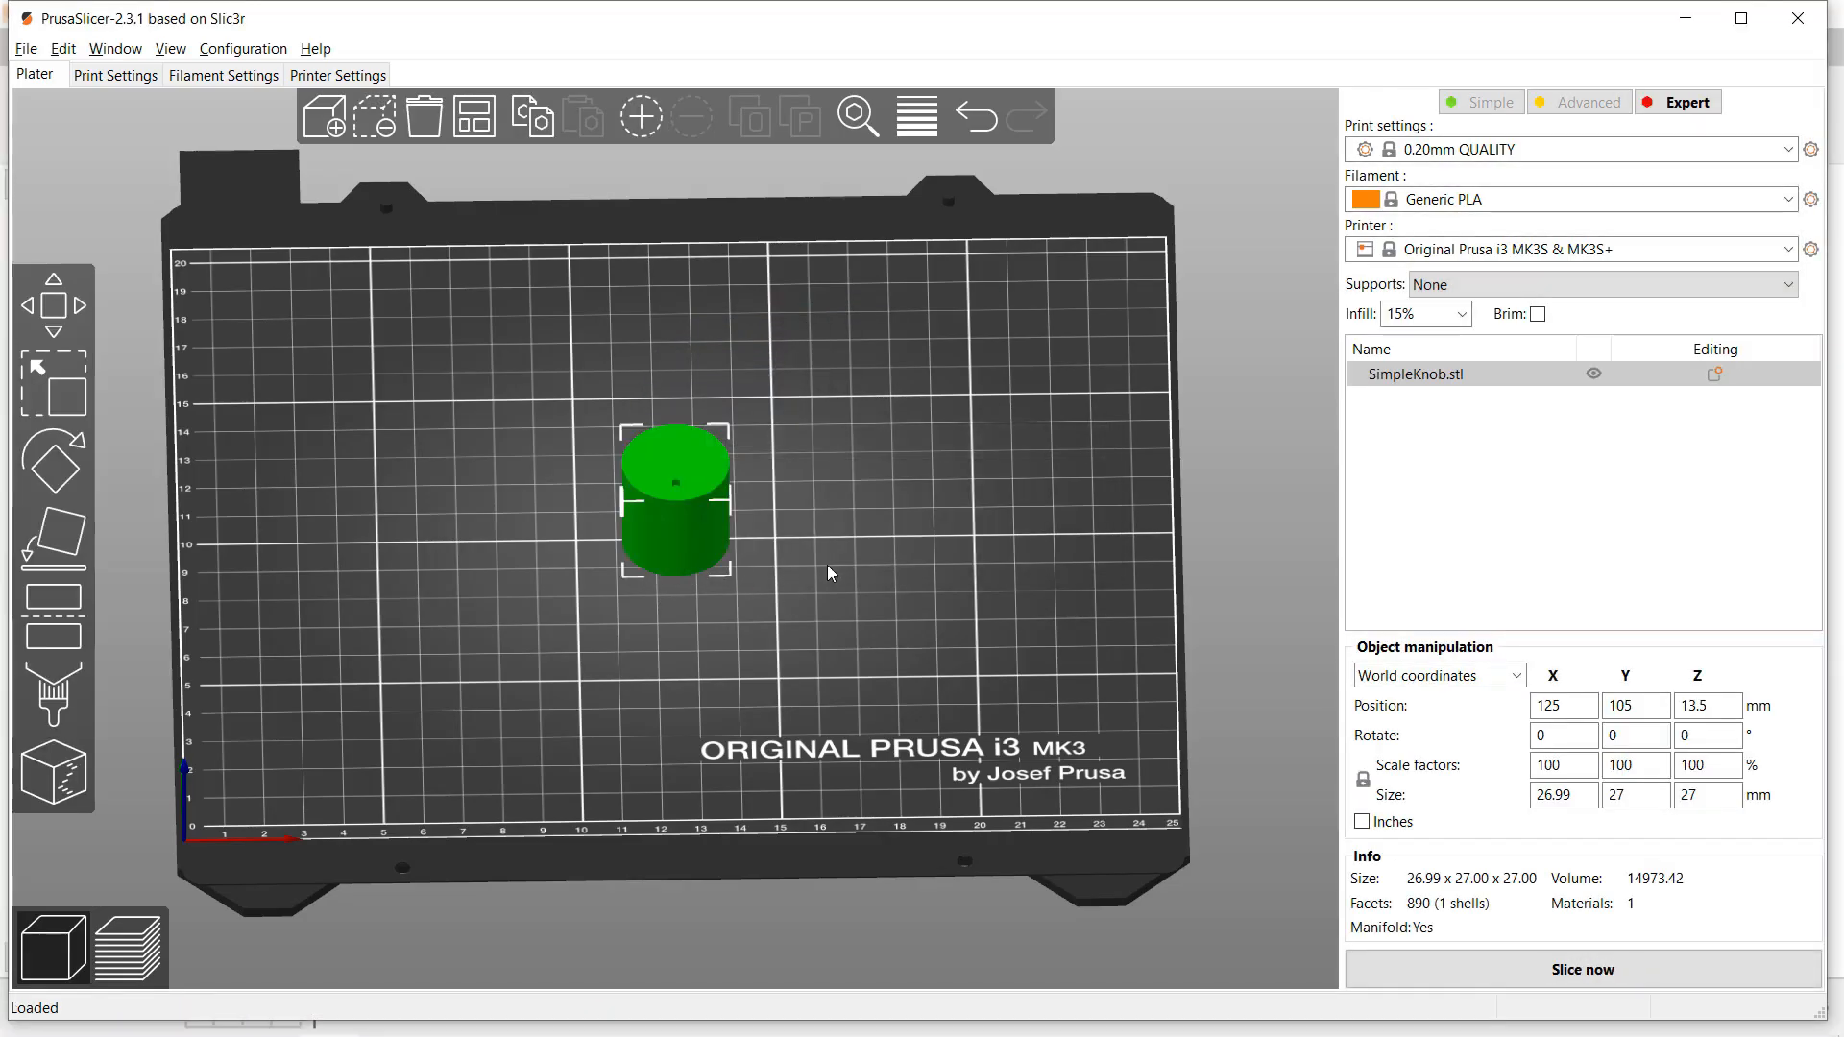
Import SimpleKnob.stl onto PrusaSlicer's print plate
{"action": "left_click", "coordinate": [1580, 969]}
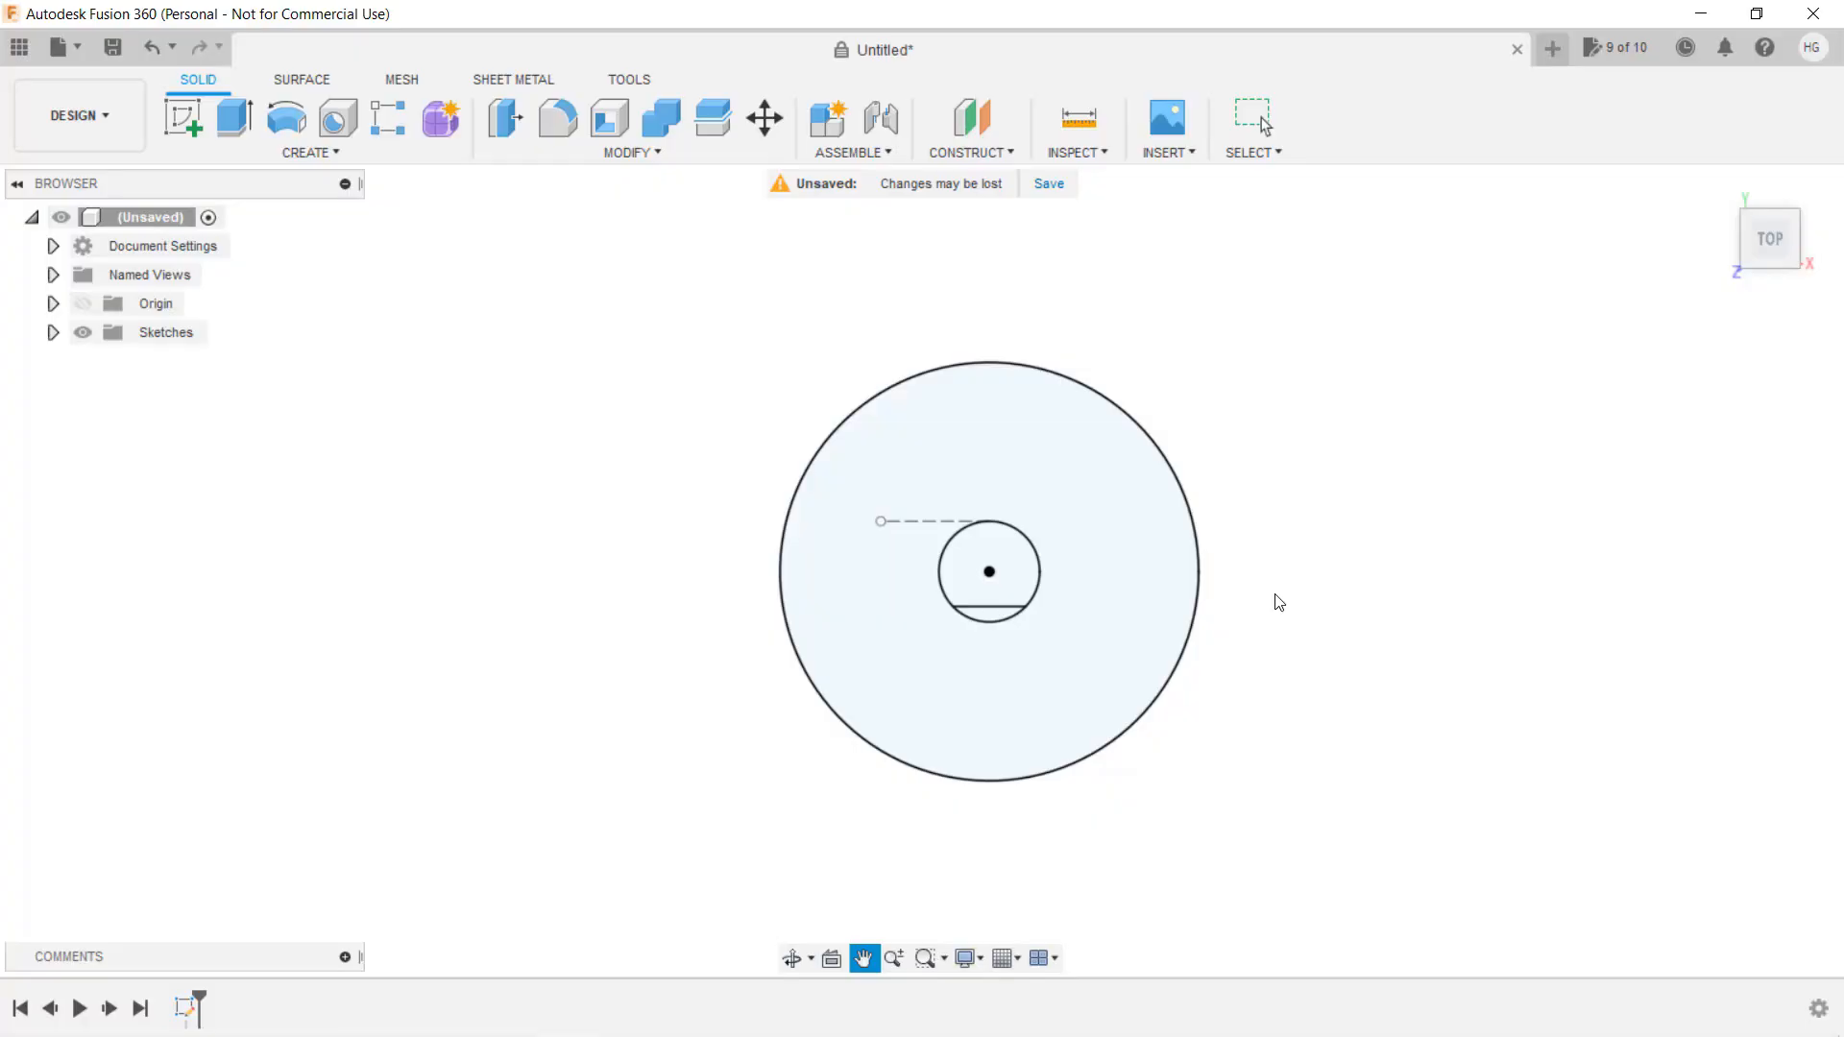
{"action": "mouse_move", "coordinate": [1273, 593]}
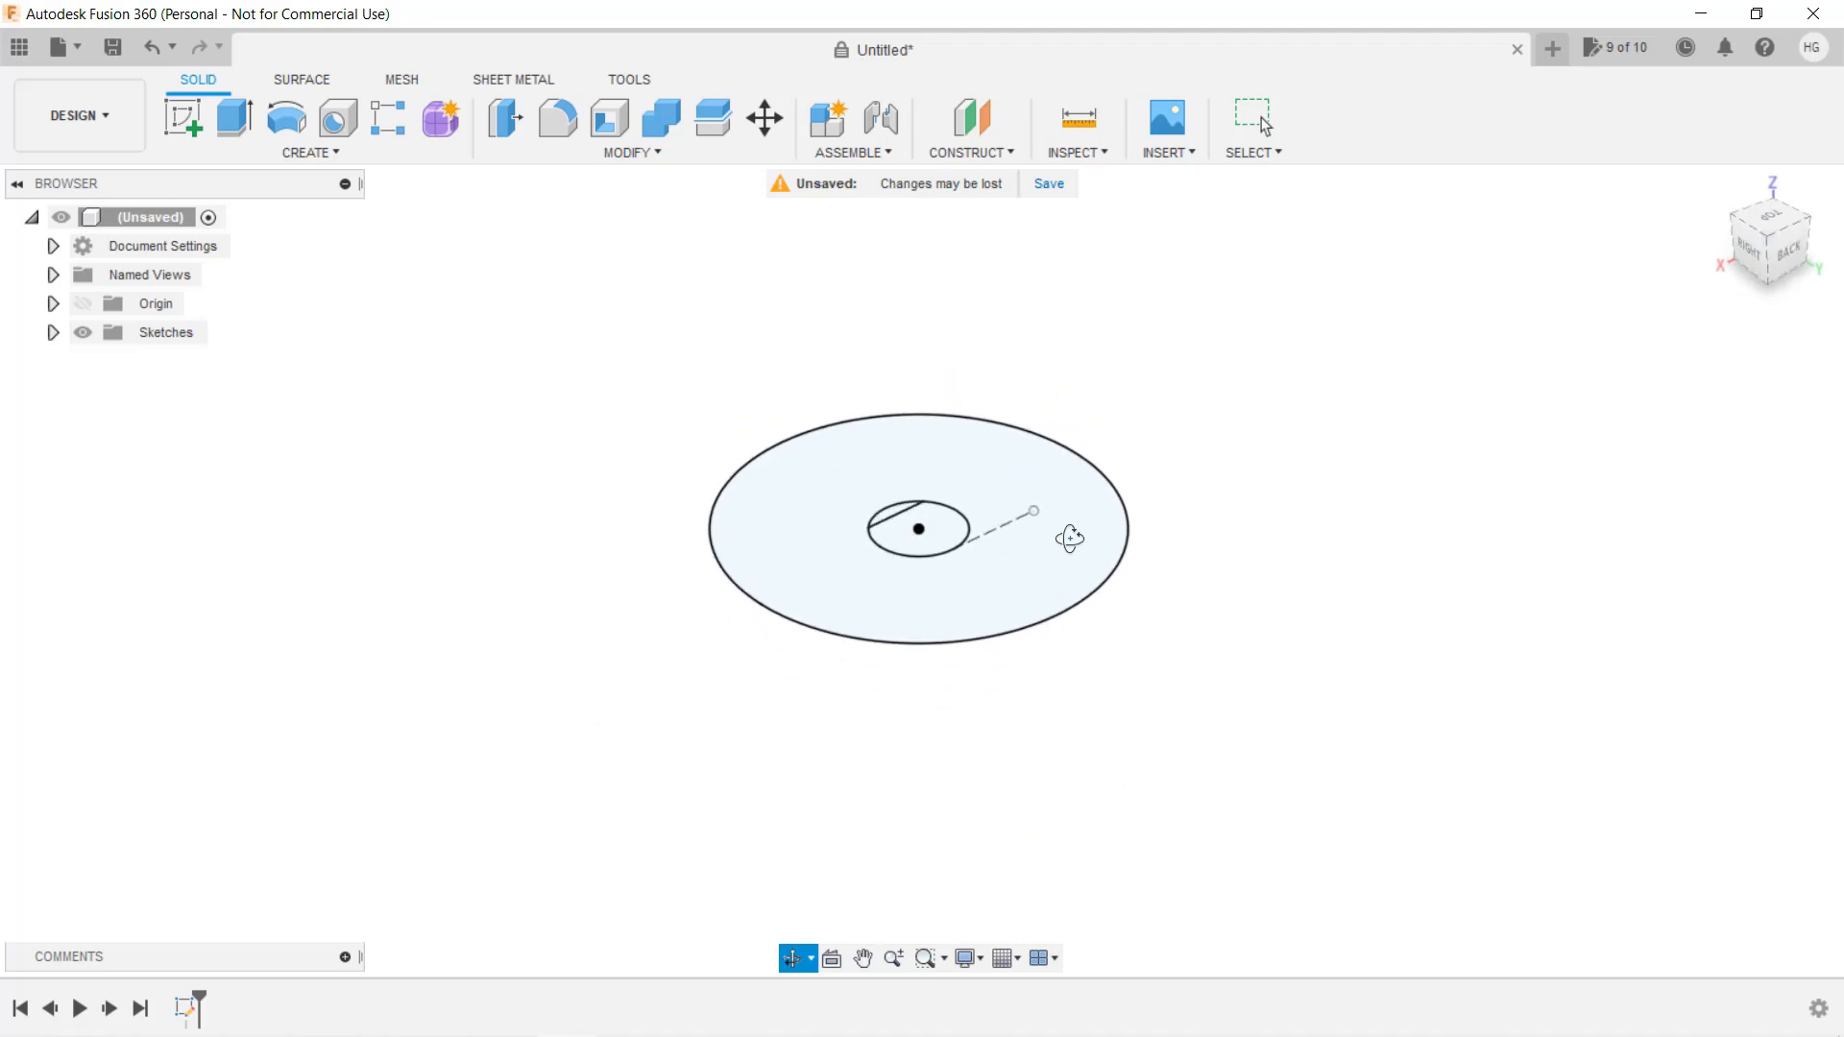
Confirm the cut extrusion and change the shaft hole diameter to 6.5 mm
{"action": "left_click", "coordinate": [233, 117]}
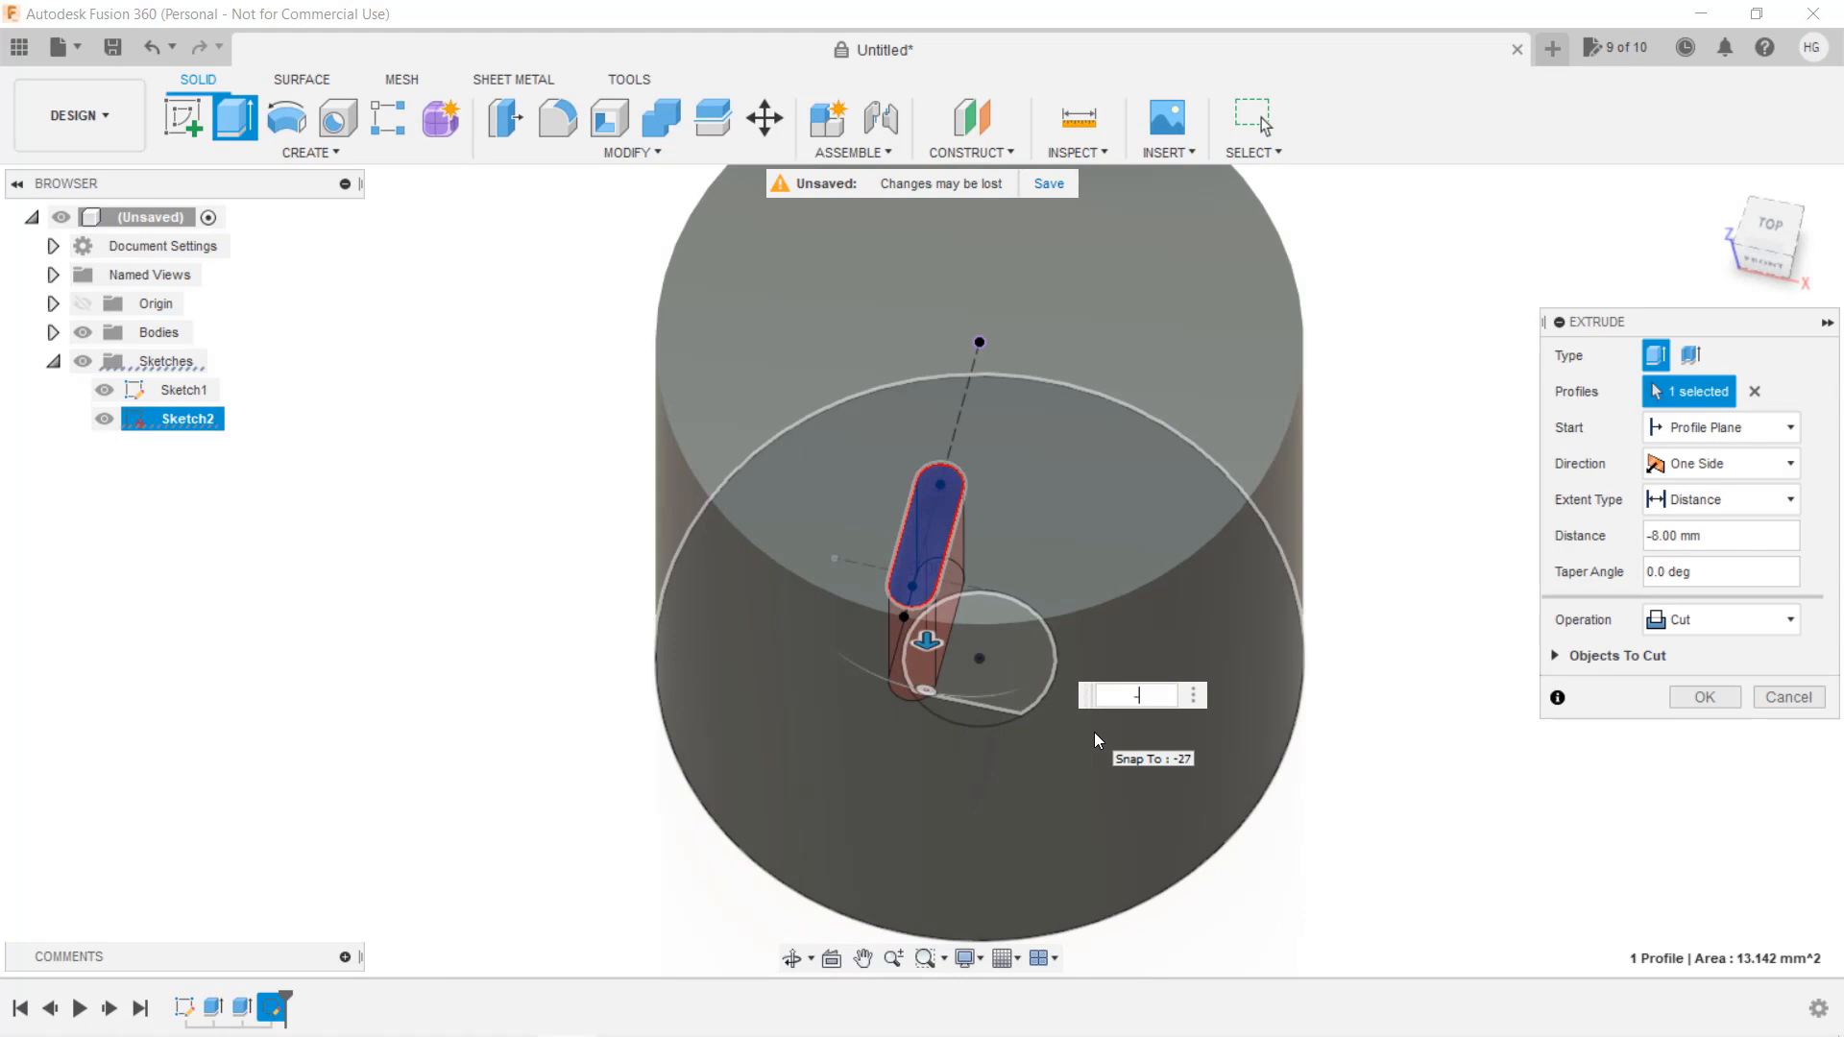
{"action": "left_click", "coordinate": [1702, 697]}
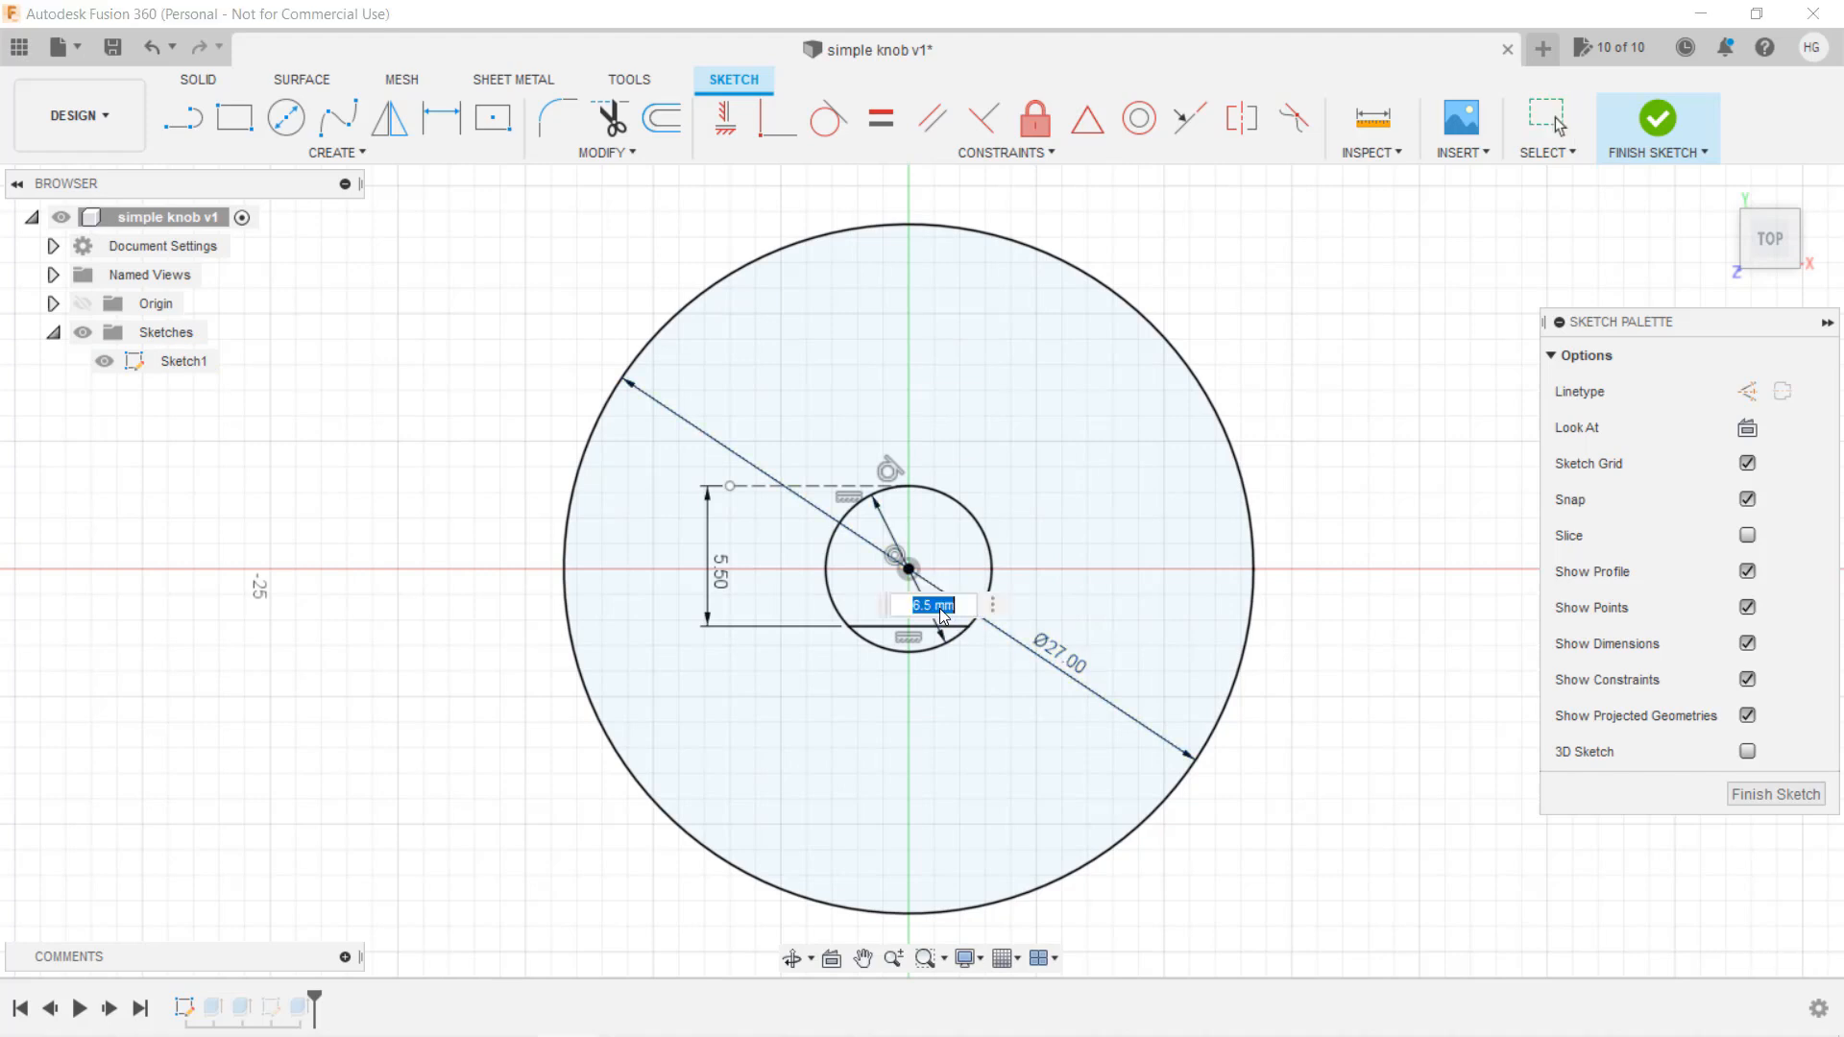
{"action": "key", "text": "Return"}
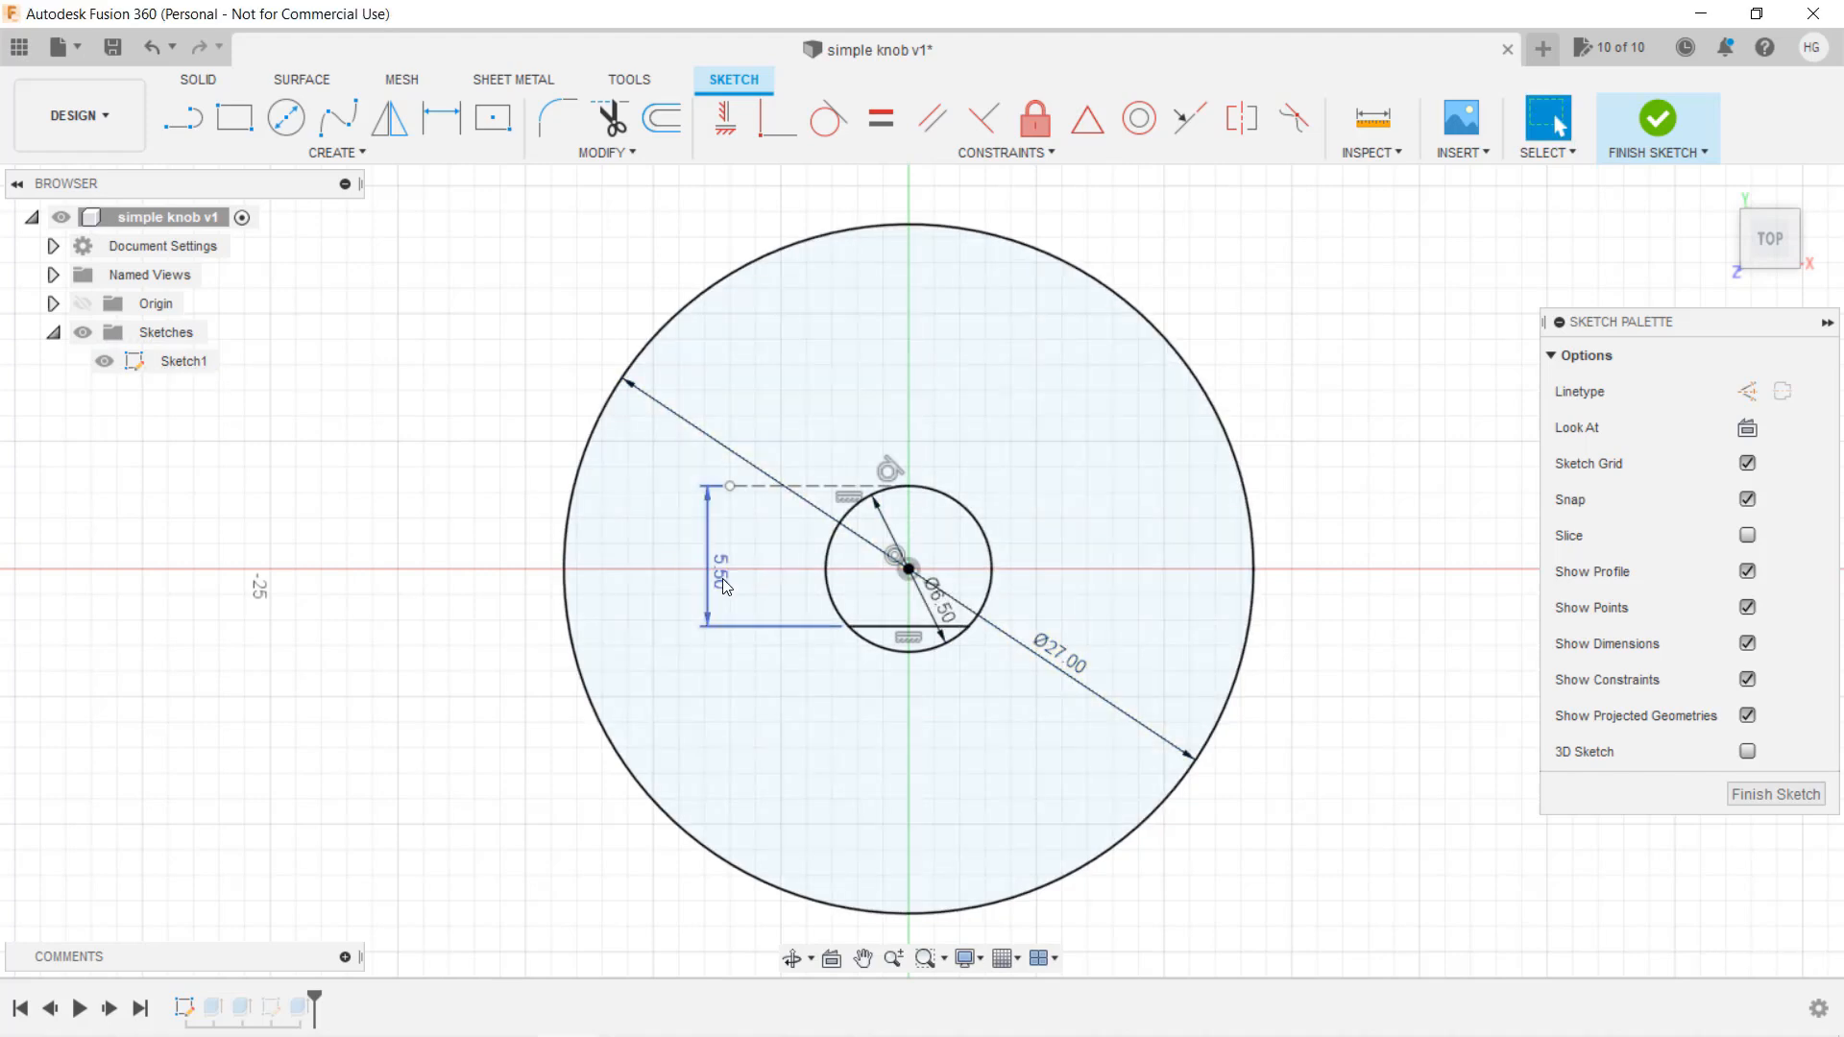